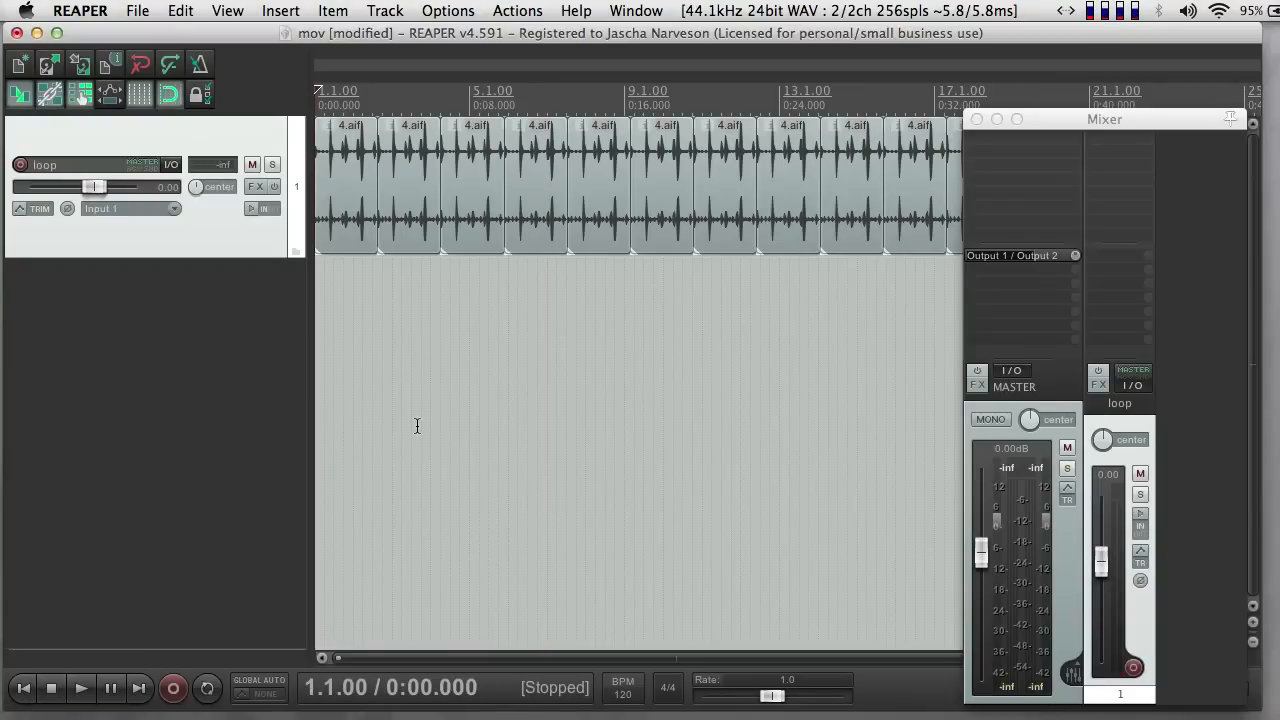
Step: Check the master's output routing, lower the loop track's fader to about -4.75 dB, and stop playback
left_click(1012, 376)
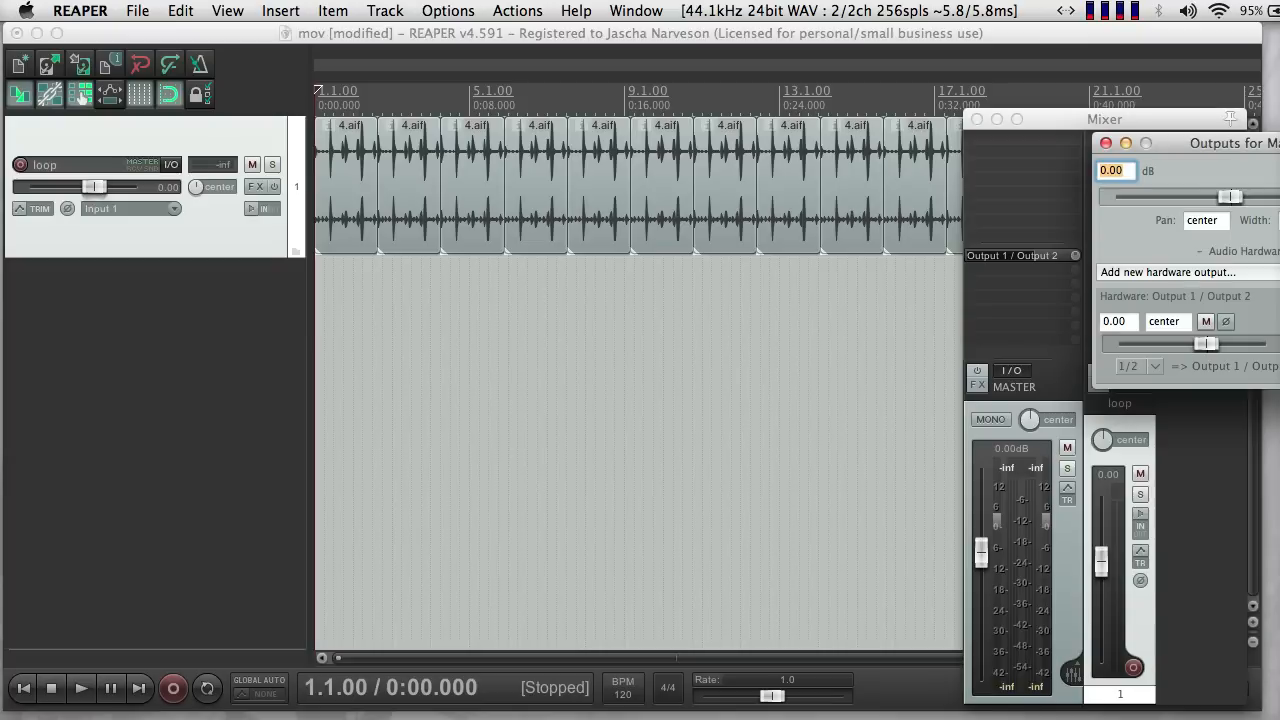
left_click(1104, 144)
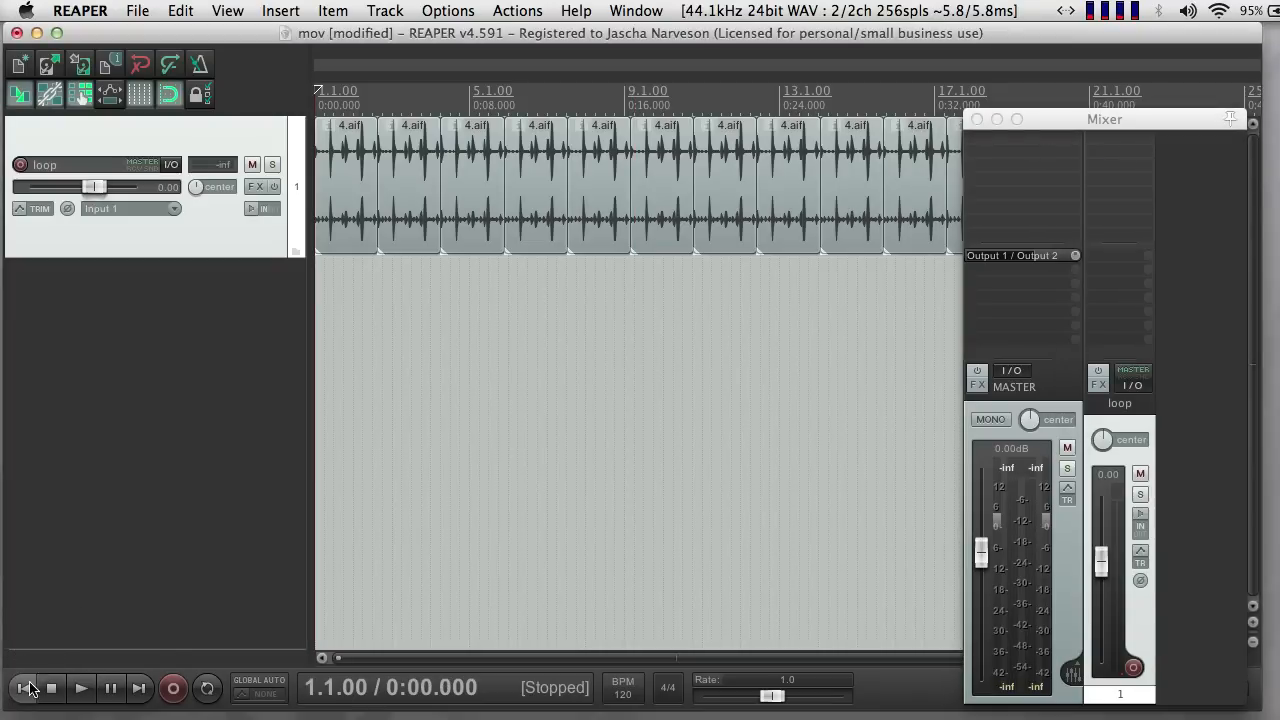
left_click_drag(1100, 556, 1100, 578)
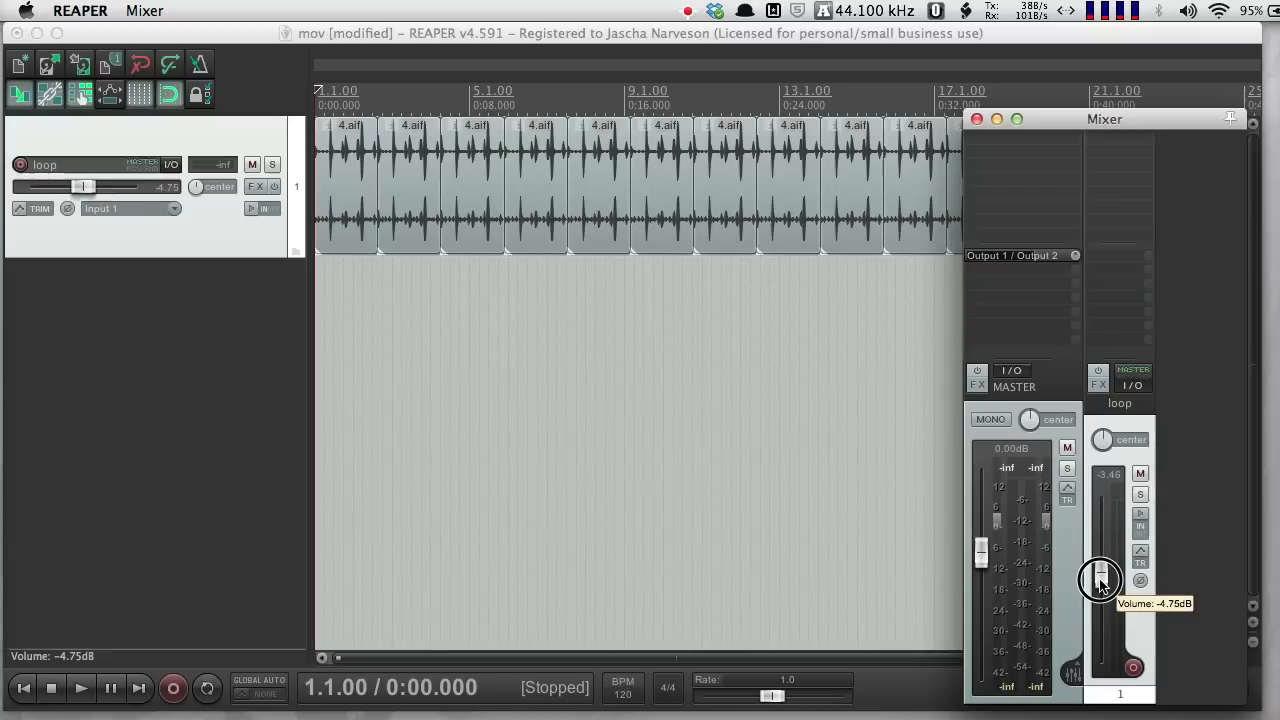
left_click_drag(1100, 578, 1100, 590)
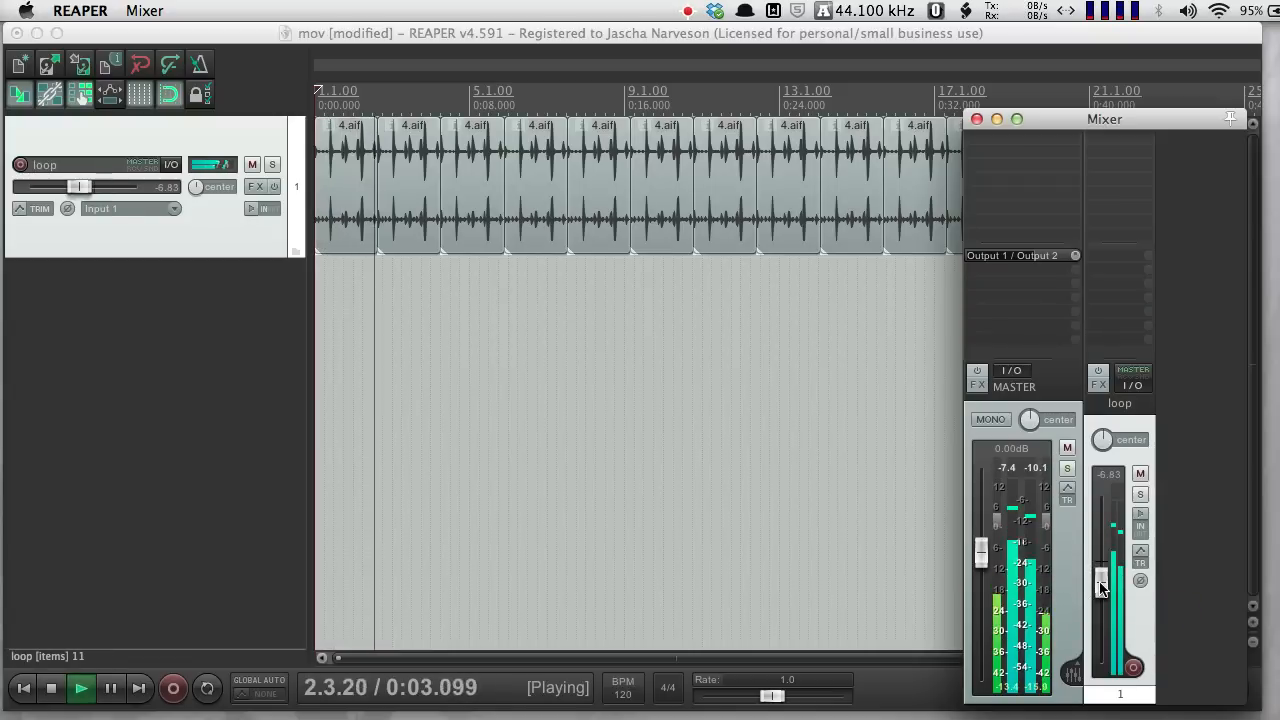
left_click(52, 688)
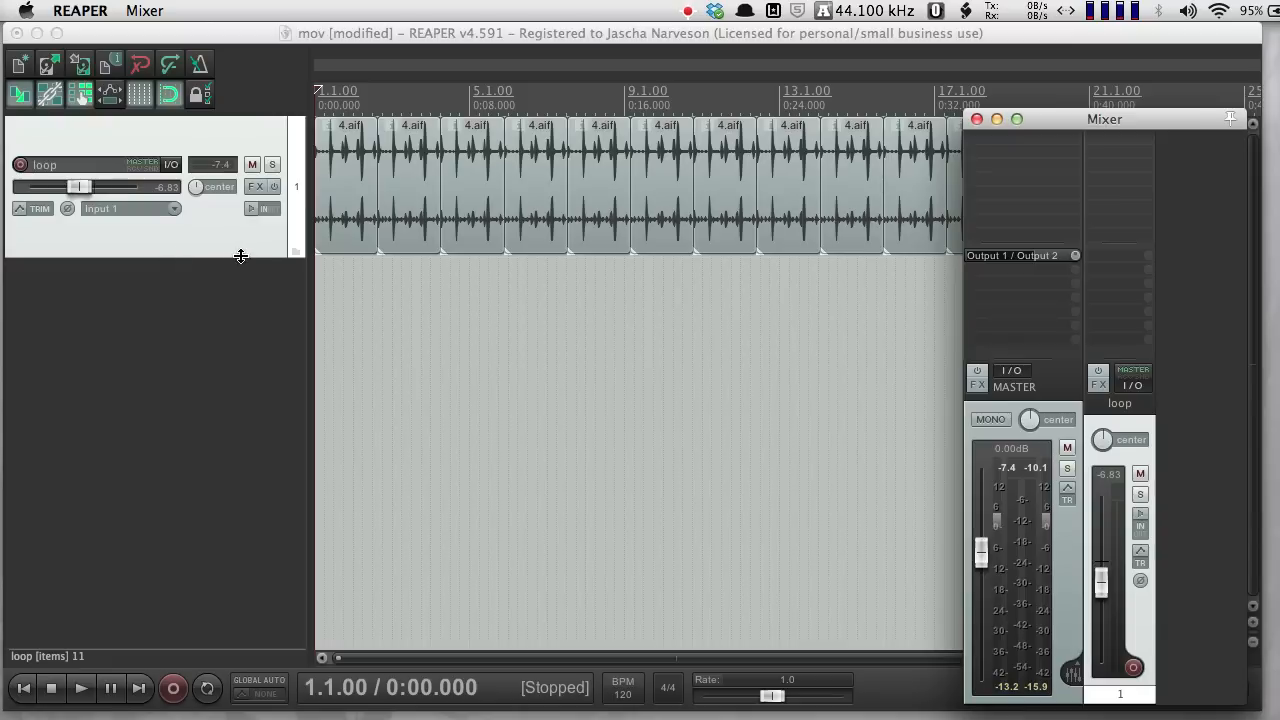
mouse_move(448, 362)
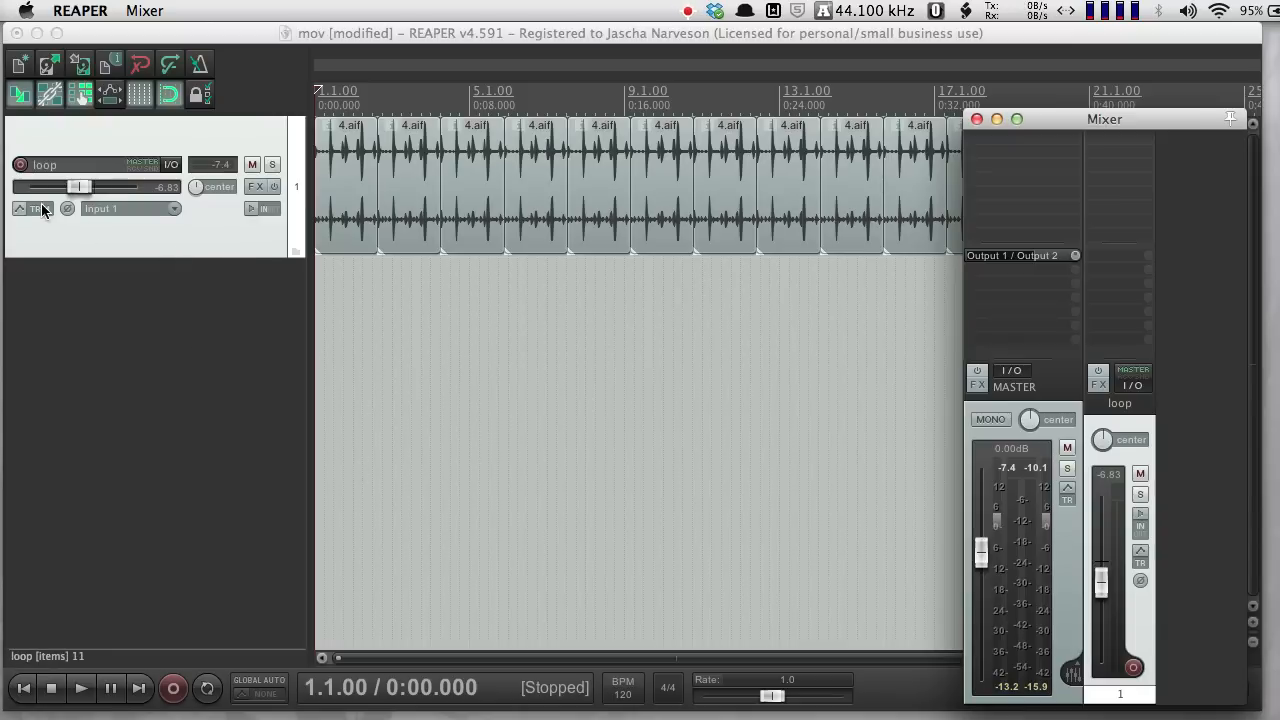
mouse_move(38, 208)
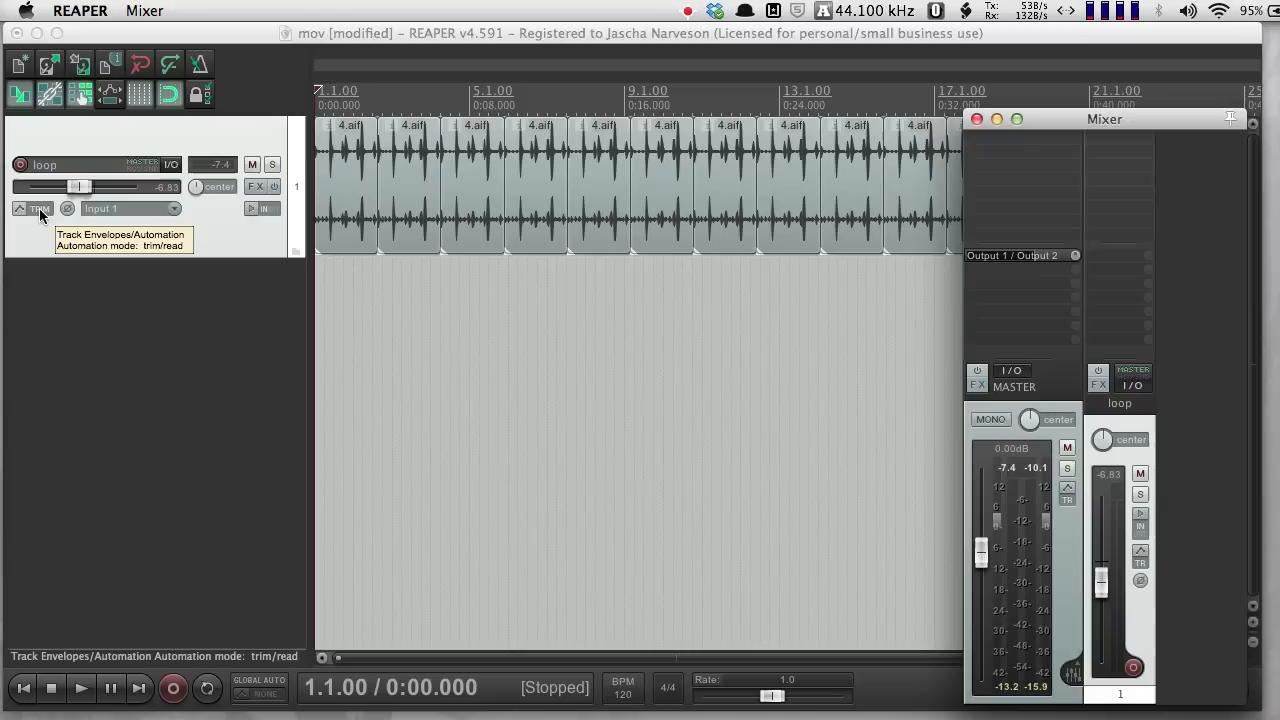
Step: Bring up the 'Envelopes for track' window for the loop track
left_click(40, 208)
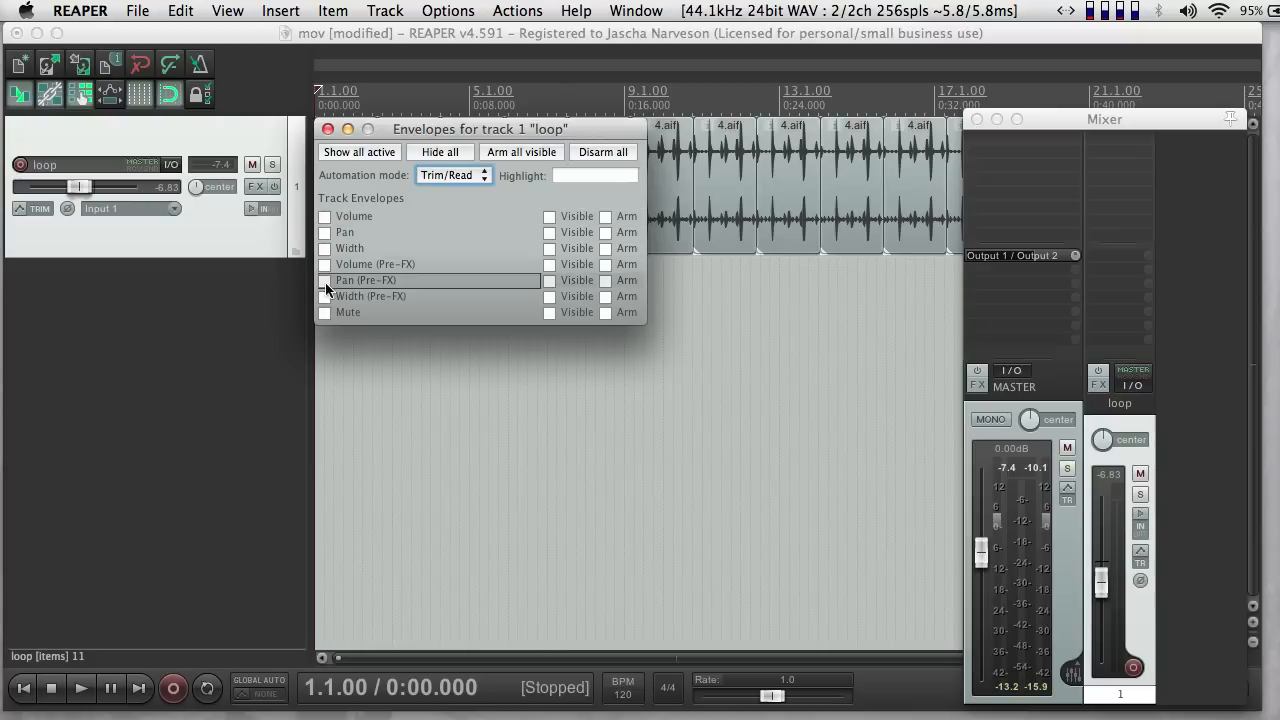
mouse_move(352, 216)
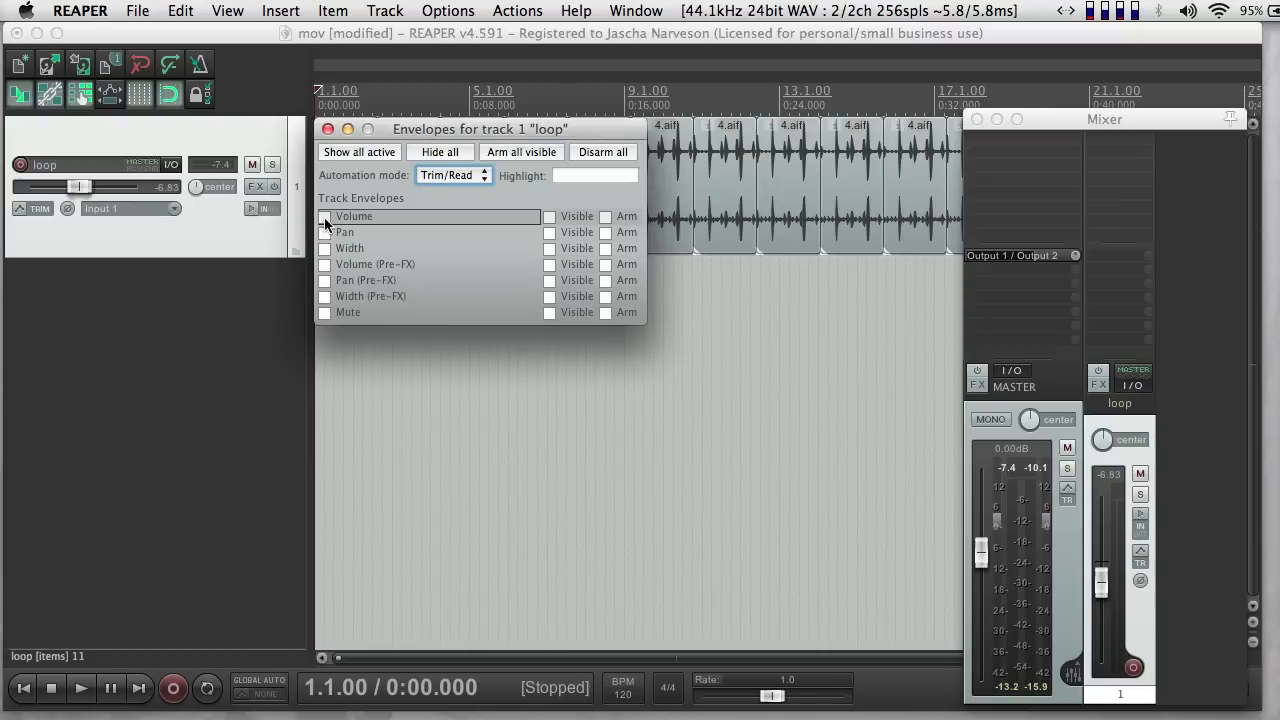
mouse_move(348, 248)
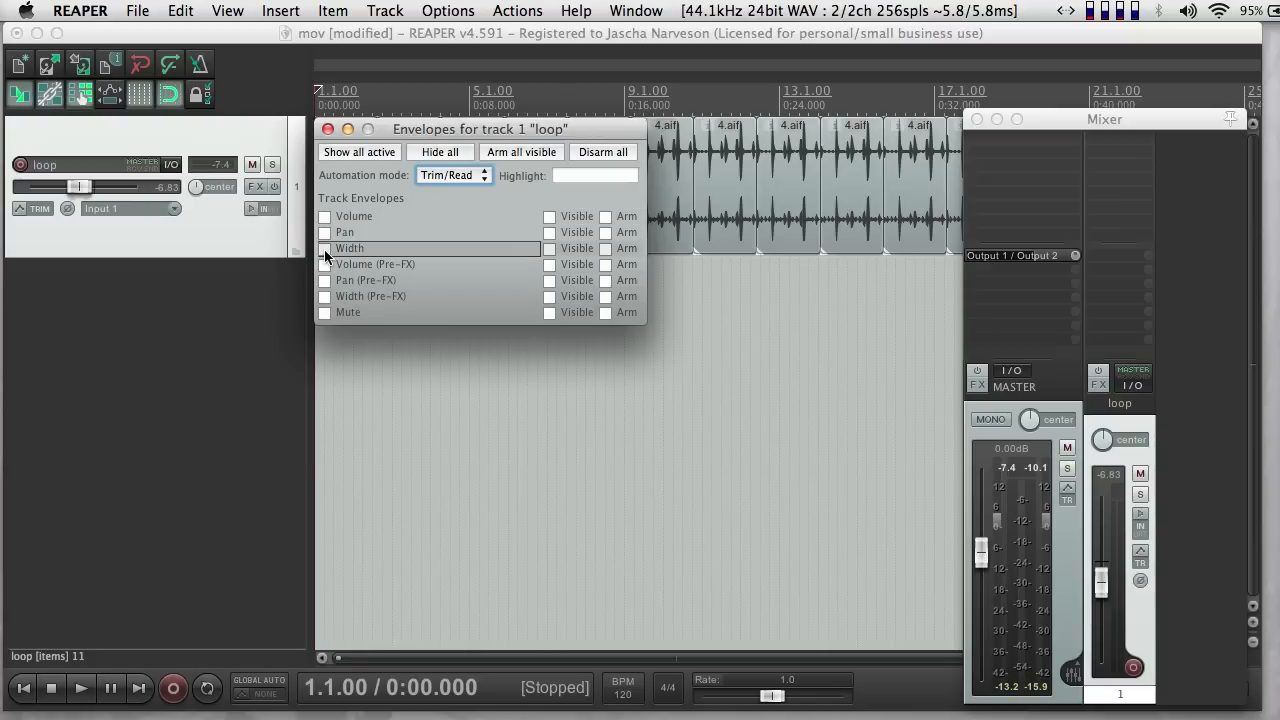
mouse_move(388, 322)
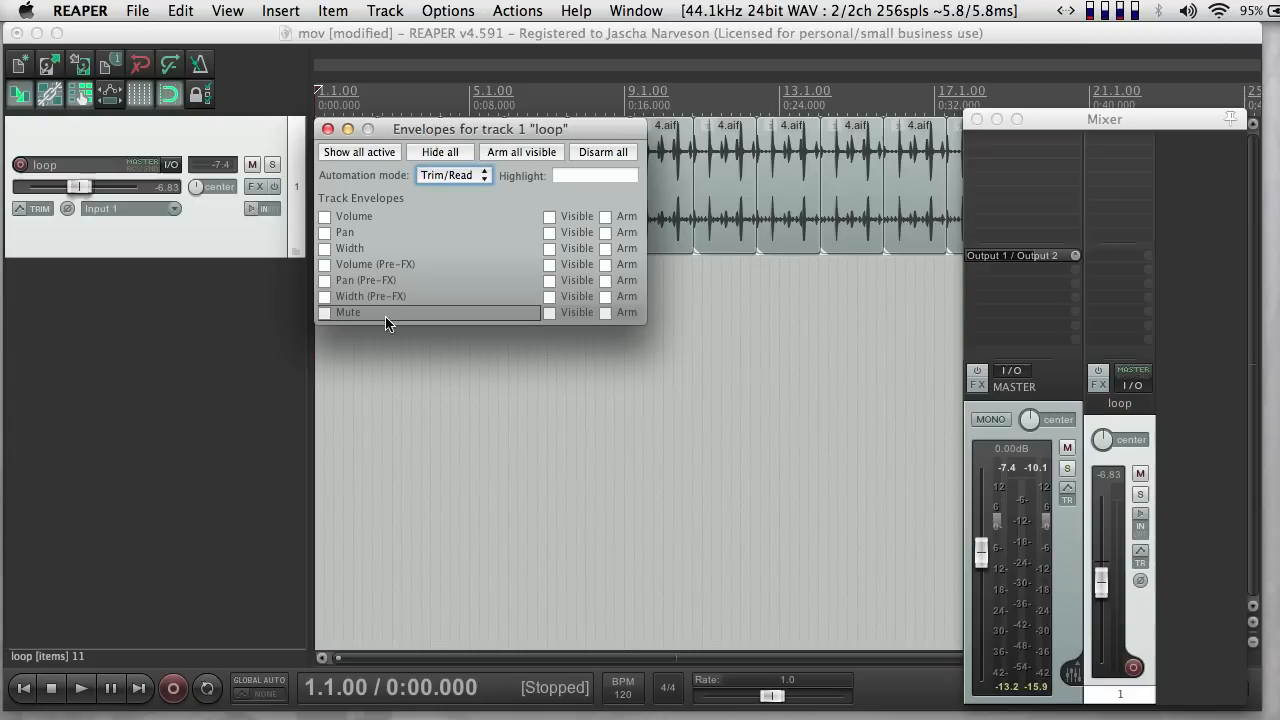
mouse_move(320, 324)
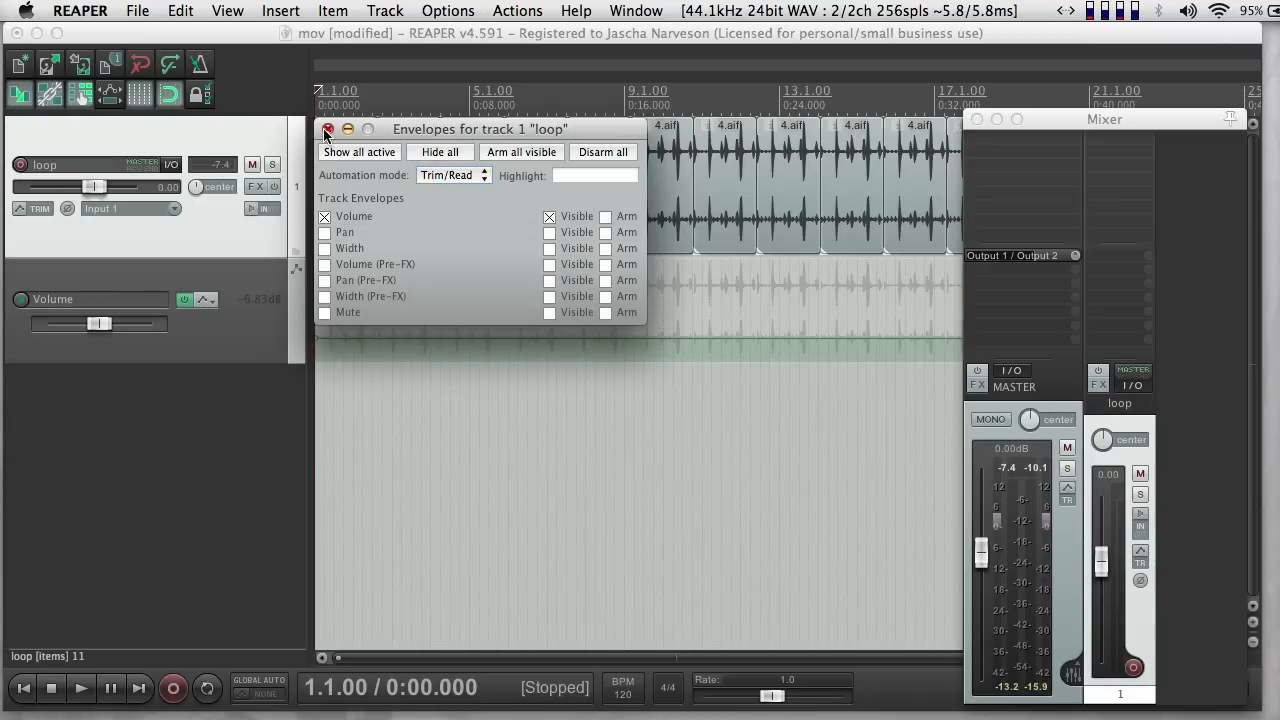
Step: Add points forming small dips near the start of the Volume envelope and audition them from the project start
left_click(328, 128)
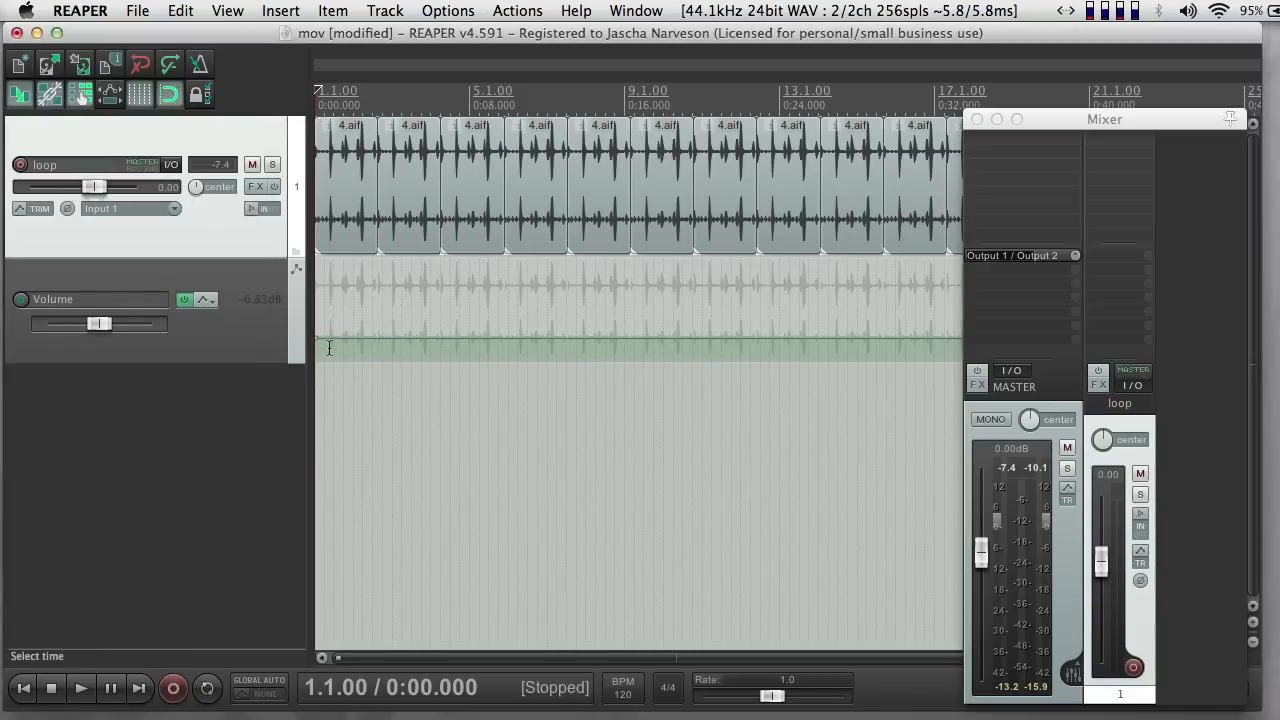
mouse_move(328, 344)
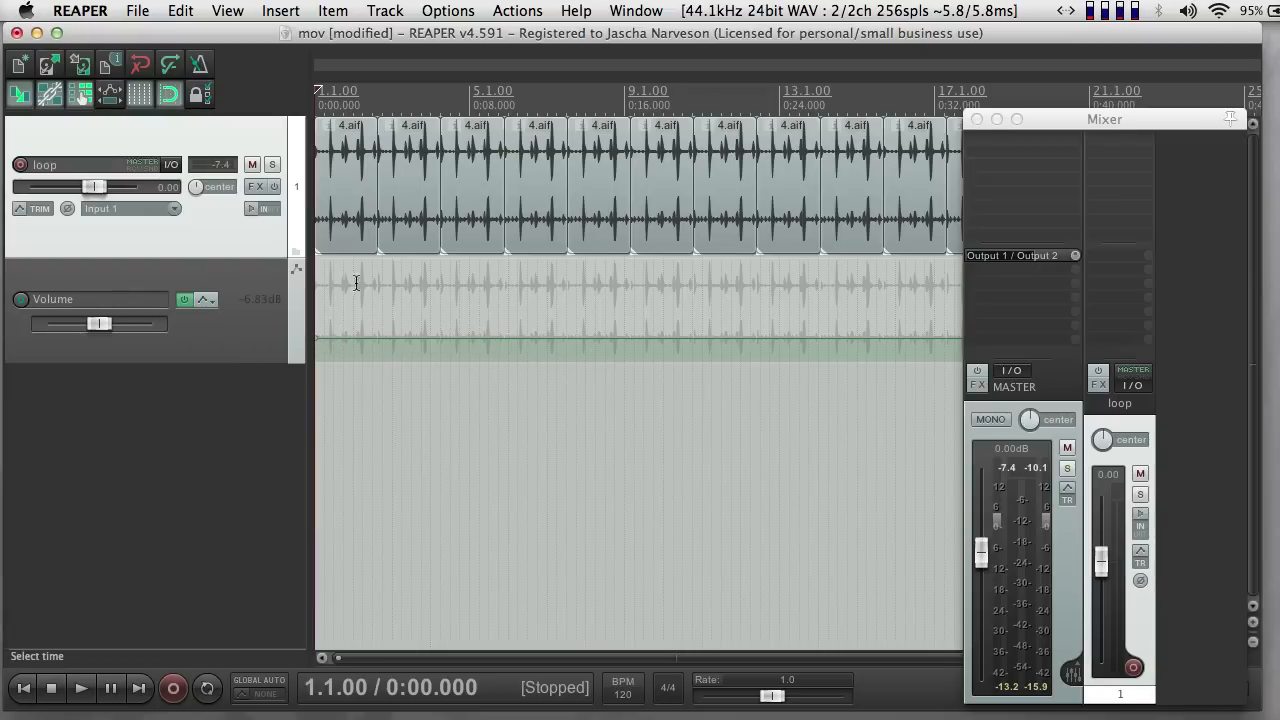
mouse_move(332, 338)
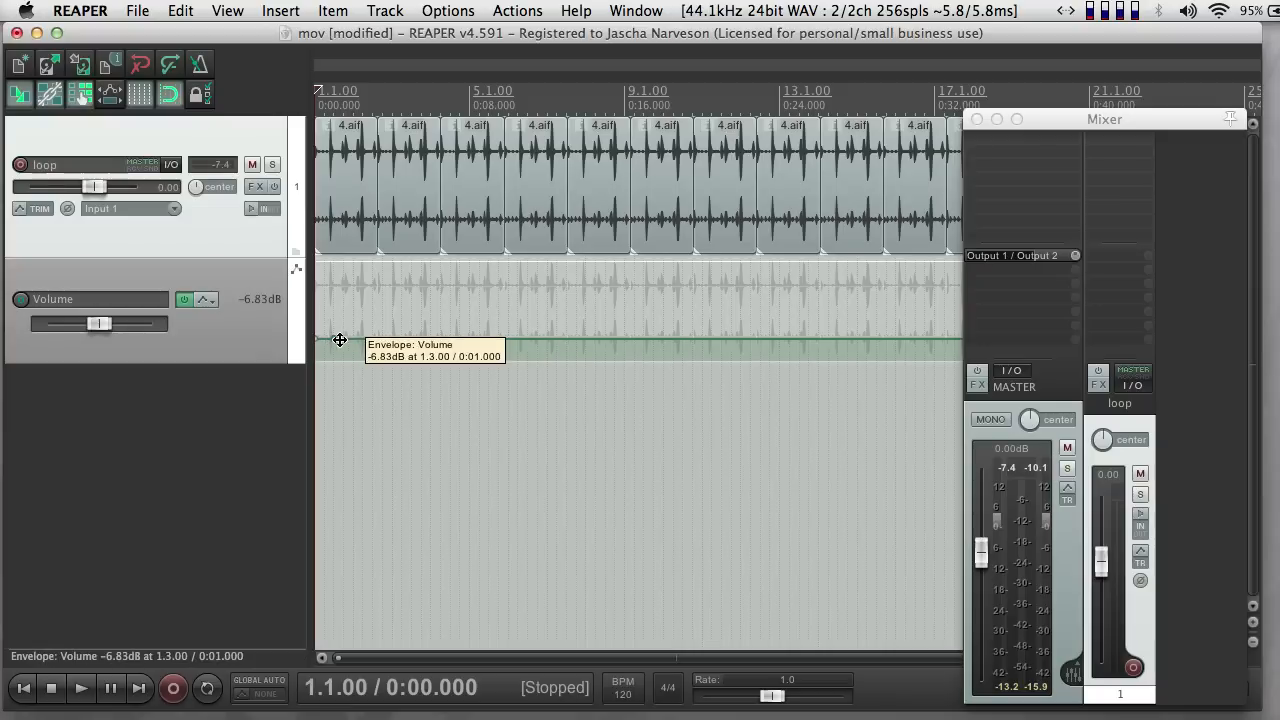
left_click(380, 340)
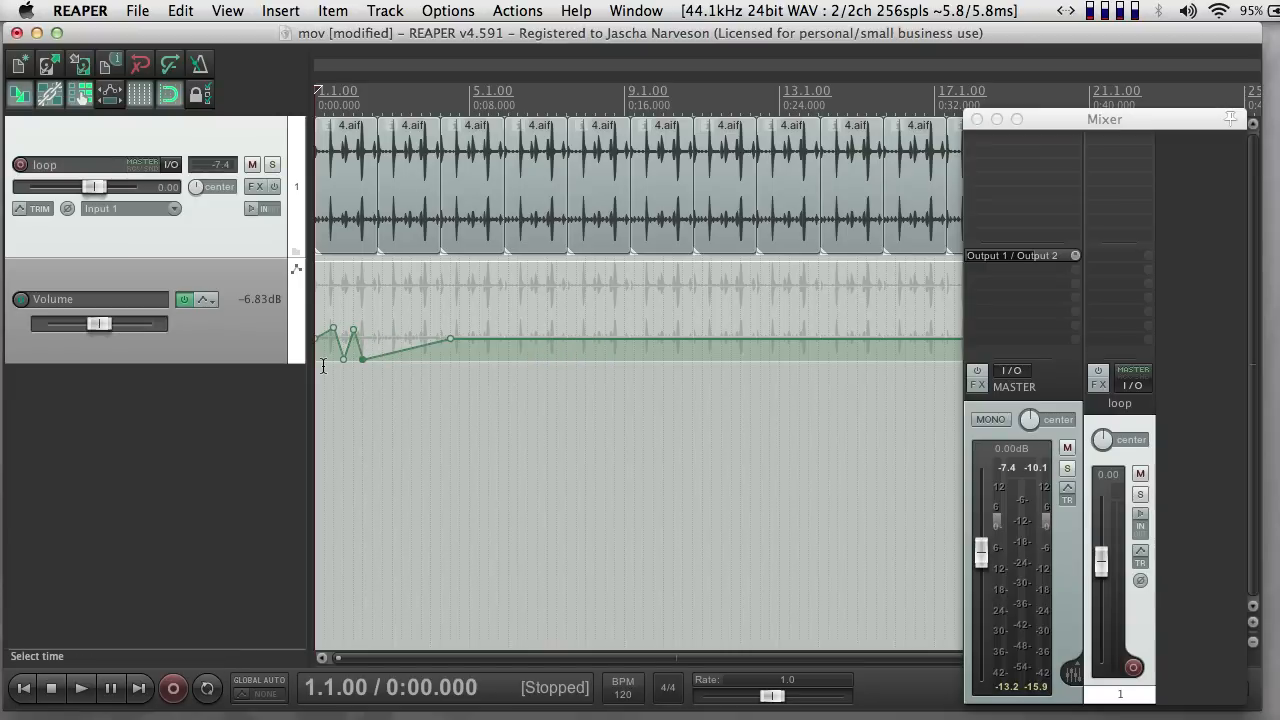
mouse_move(24, 688)
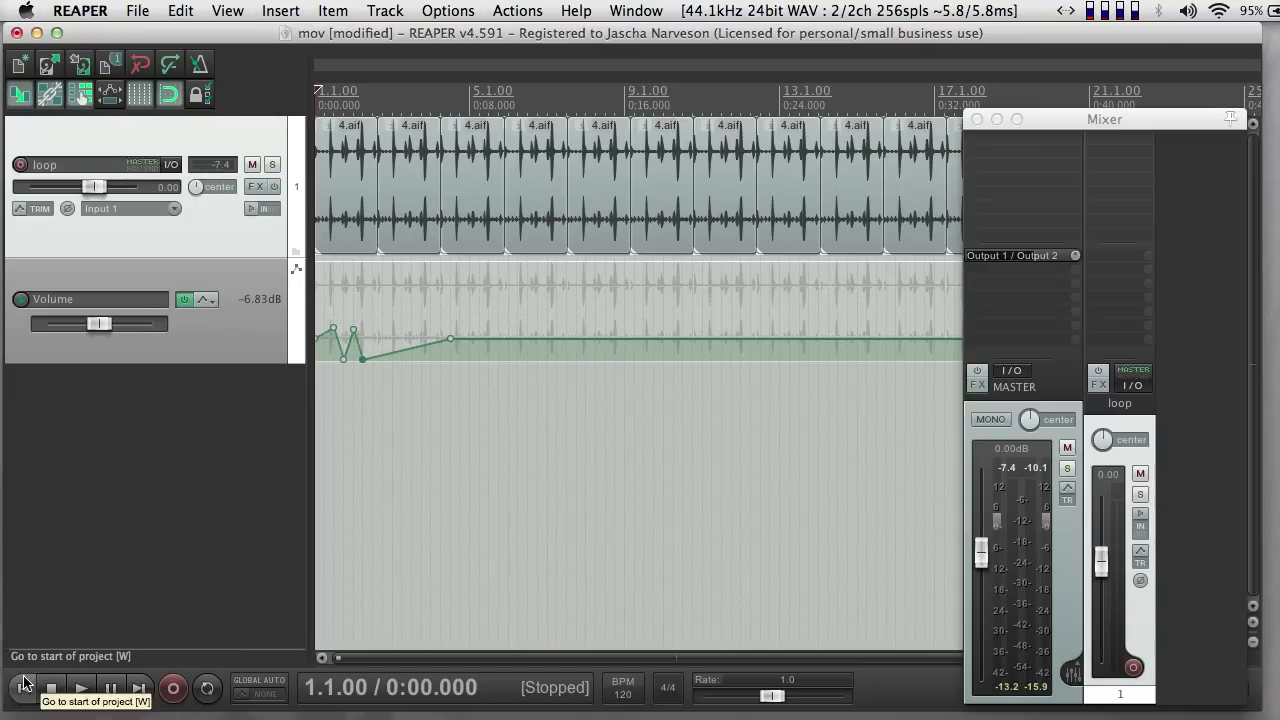
left_click(80, 688)
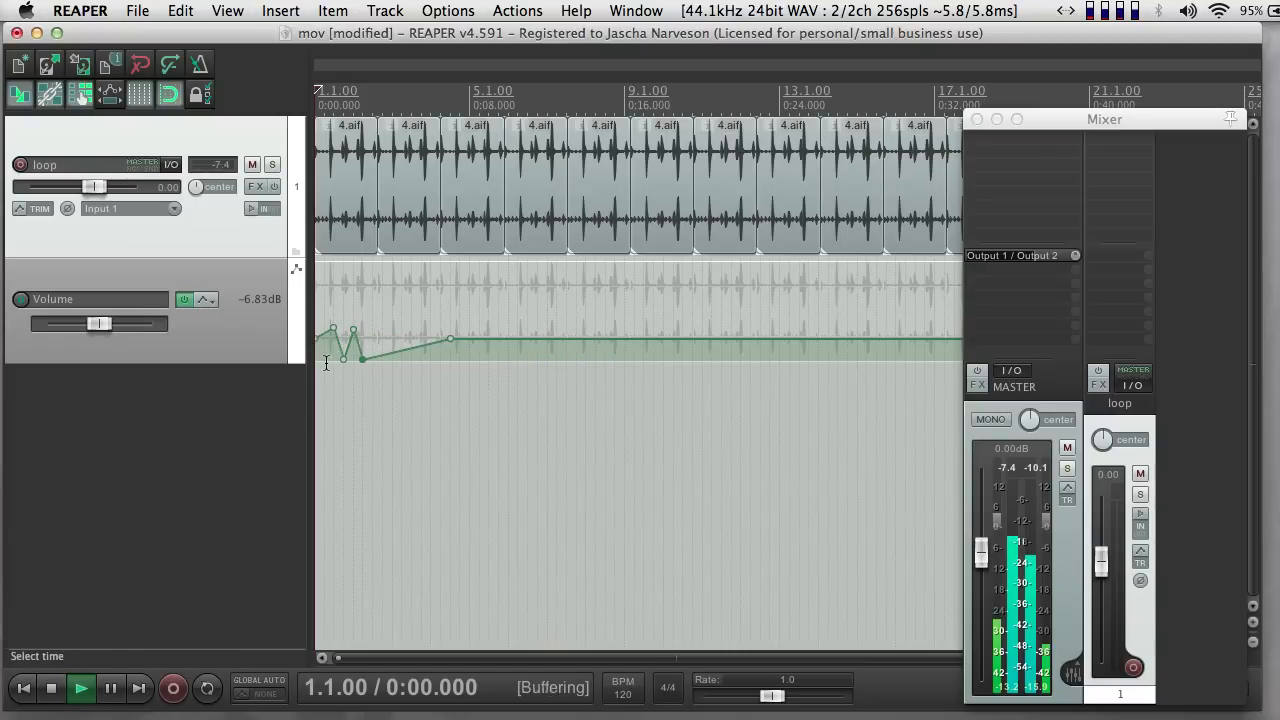
left_click(80, 688)
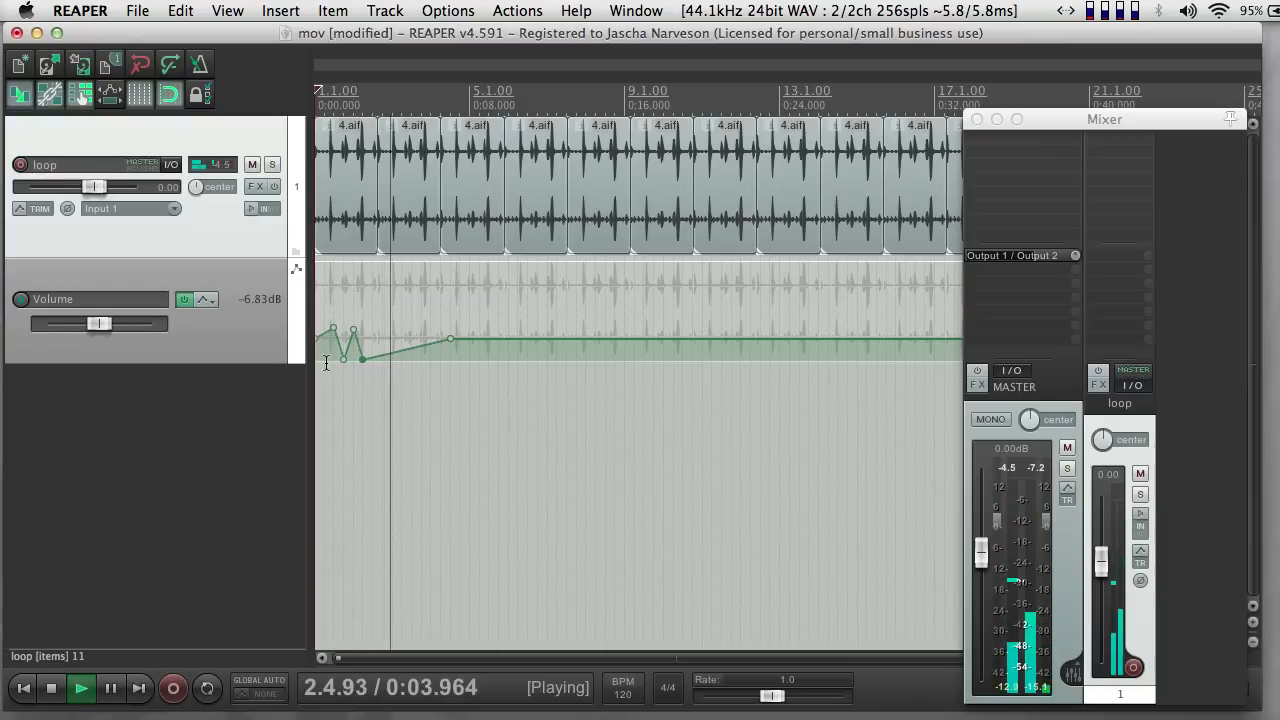
left_click(52, 688)
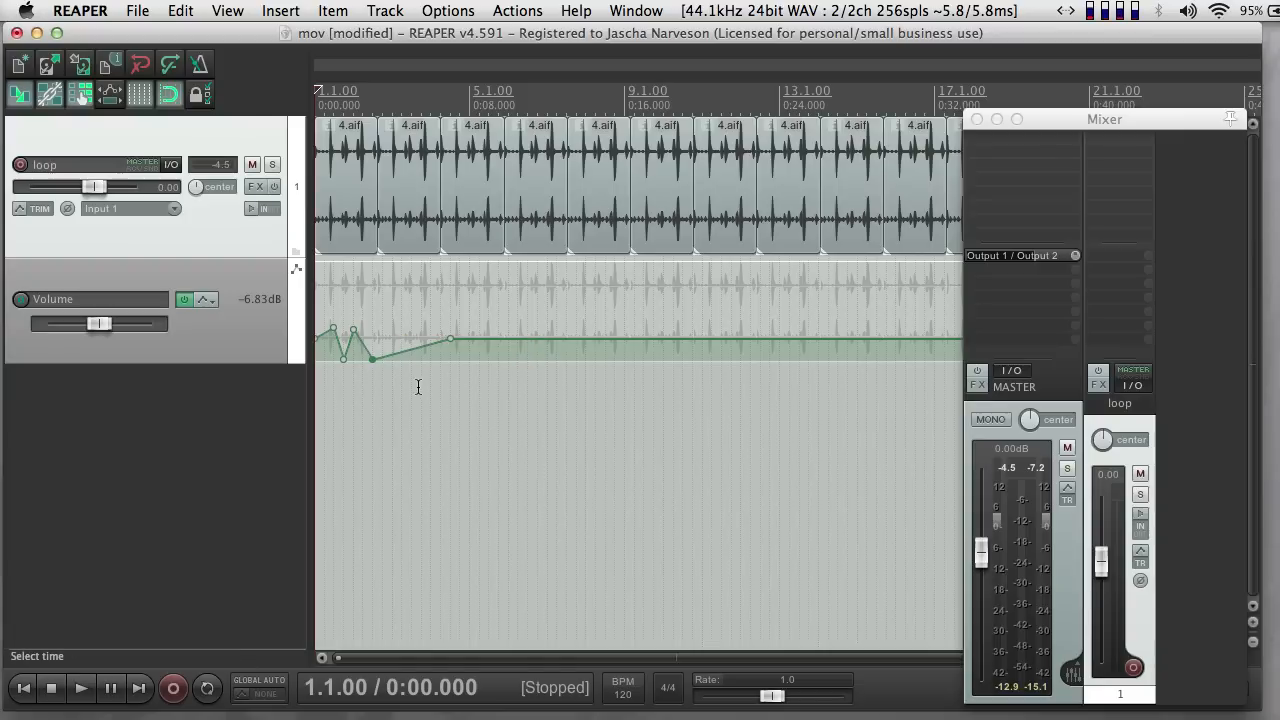
Step: Give a Volume point a Slow start/end shape, then drag points up and down until the envelope sits flat at 0 dB
right_click(372, 358)
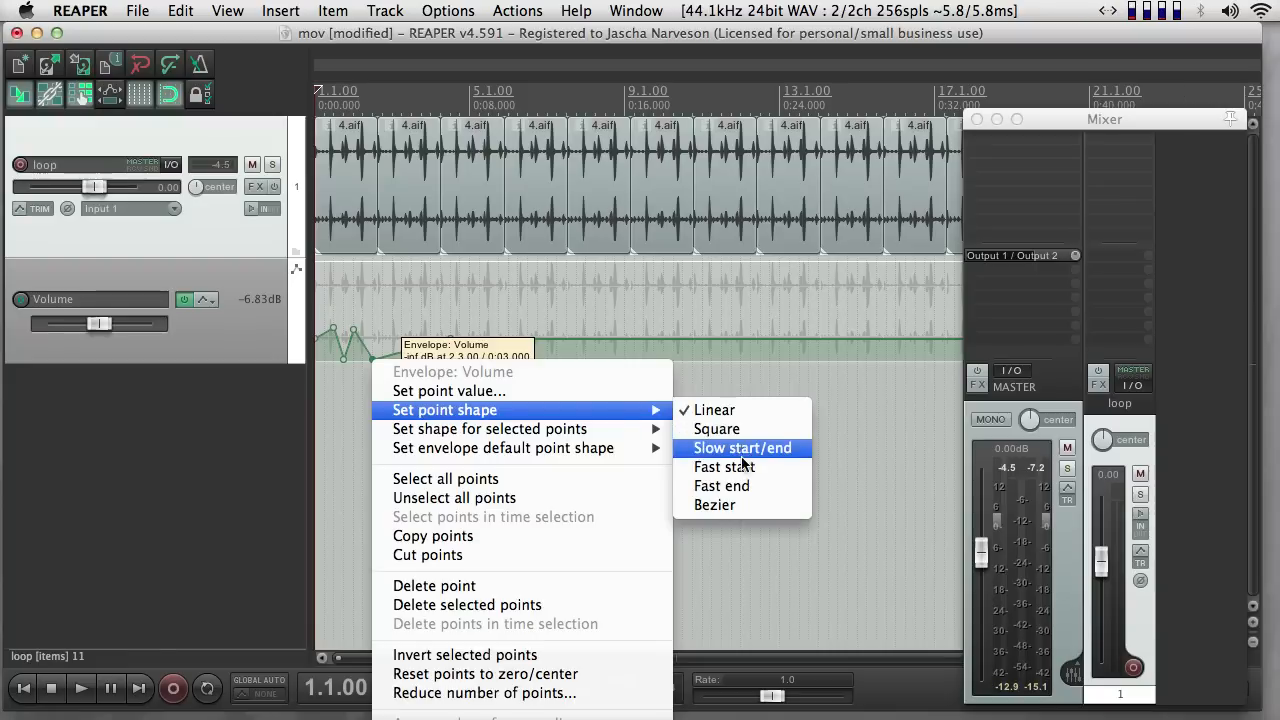
left_click(742, 448)
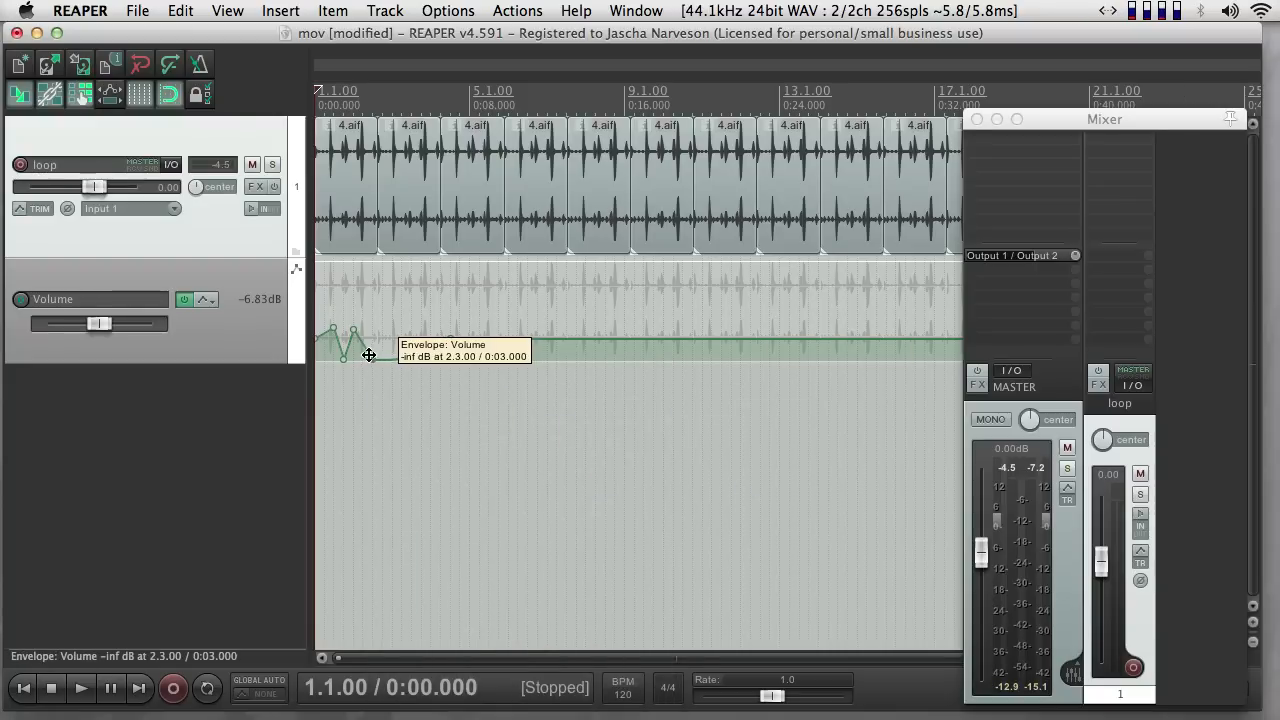
left_click_drag(368, 356, 378, 280)
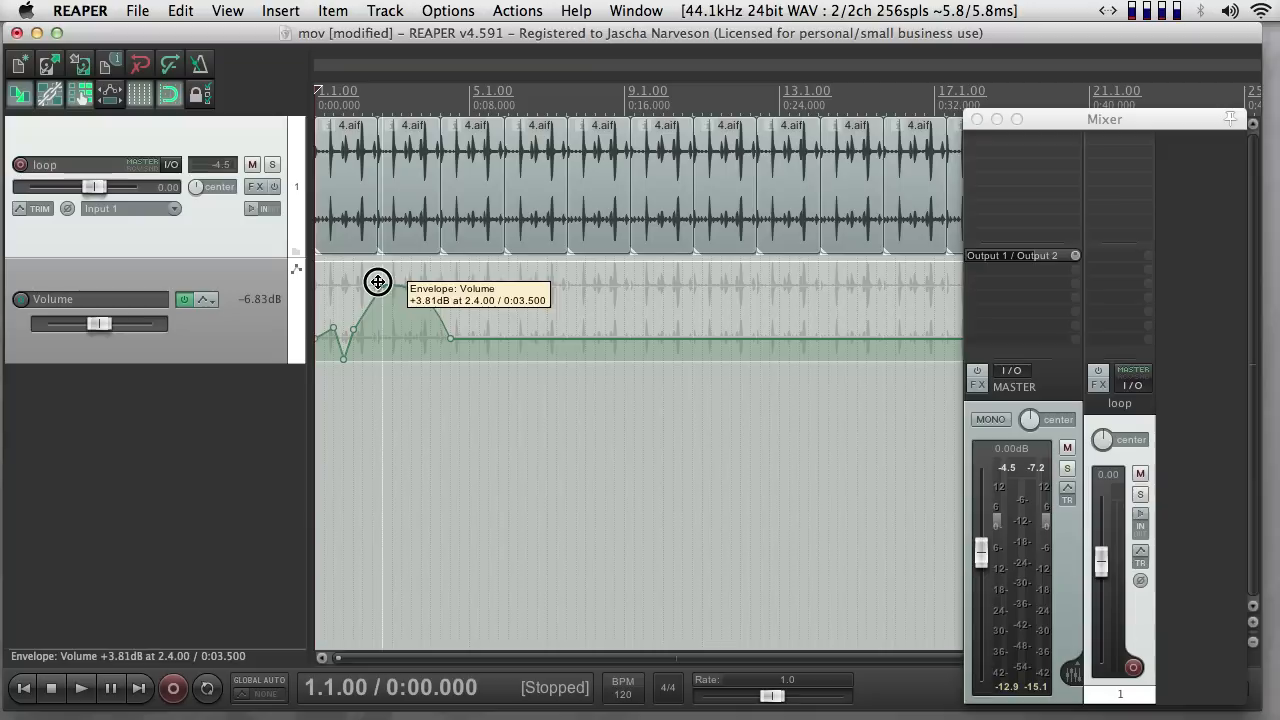
left_click_drag(378, 280, 384, 360)
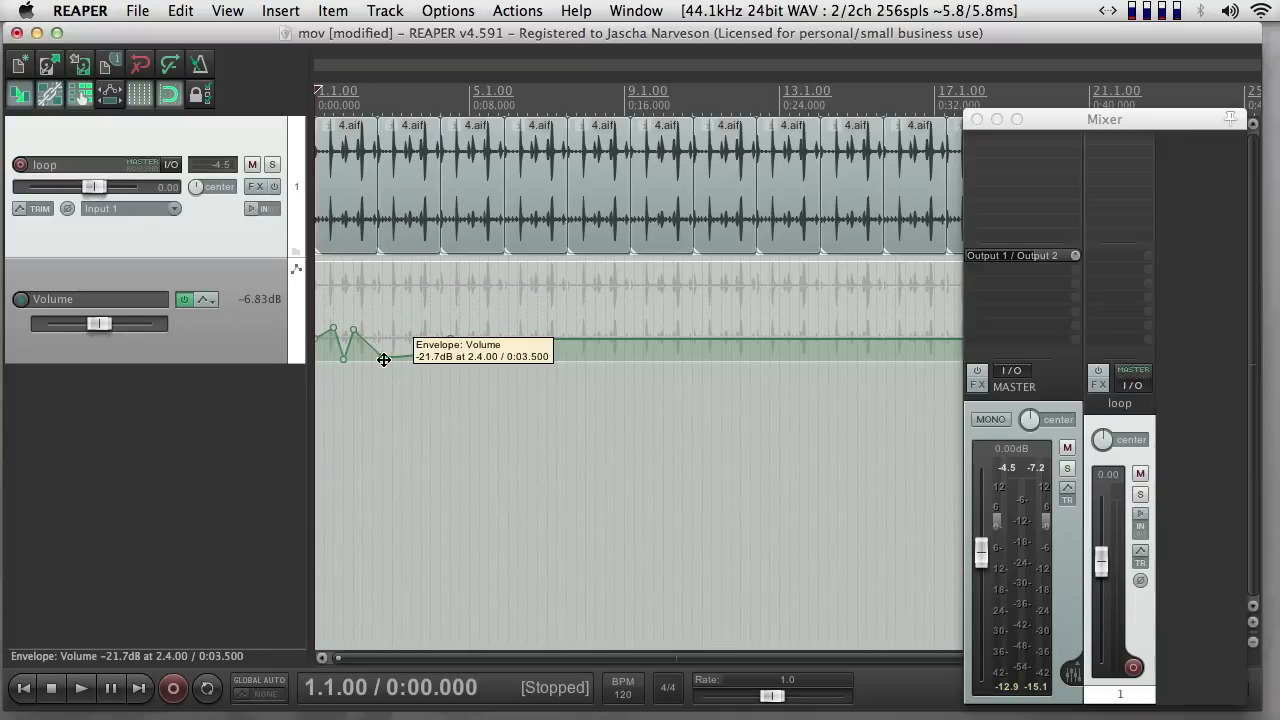
mouse_move(388, 358)
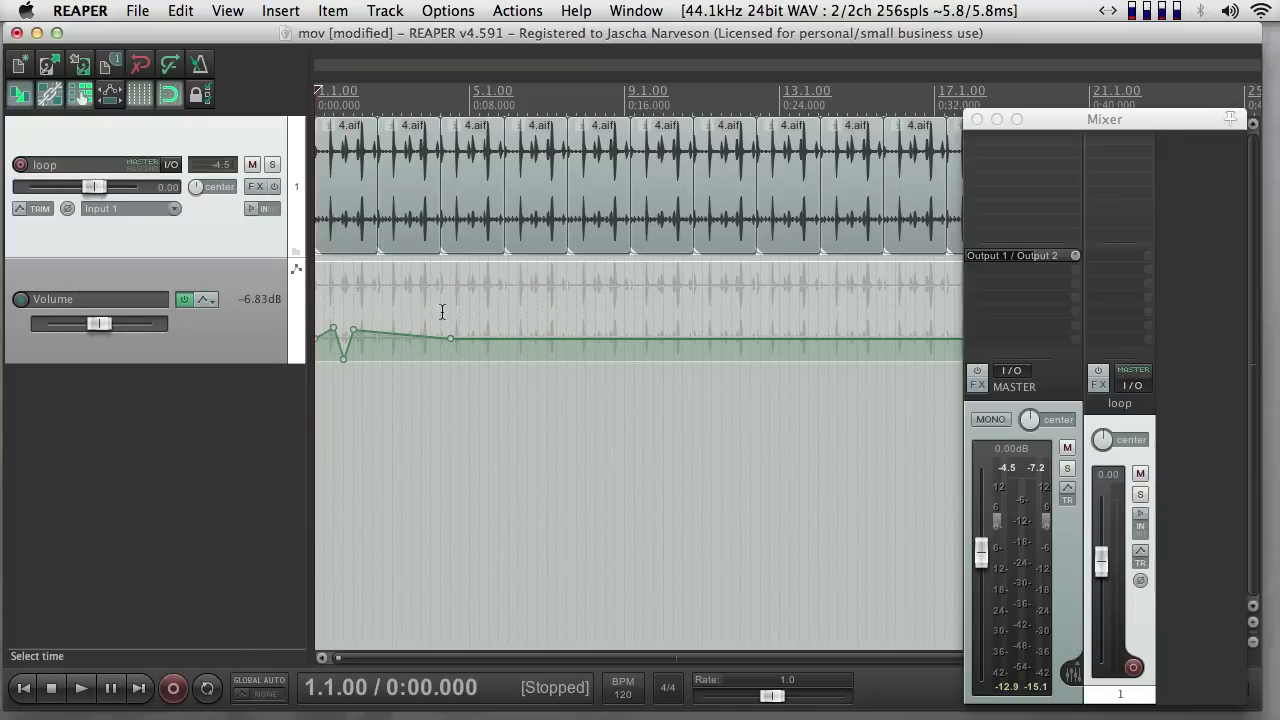
left_click_drag(444, 312, 360, 360)
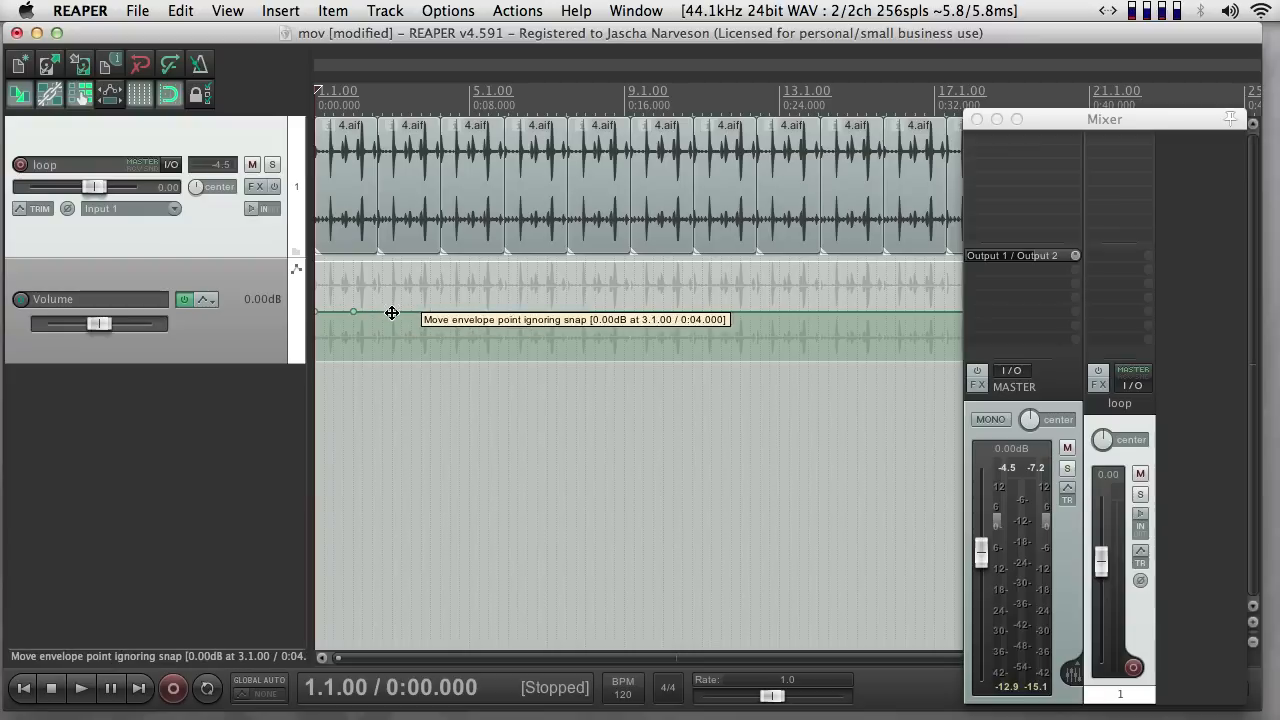
Step: Freehand-draw a dip over the first bars and pull one point up to about +4.5 dB
left_click_drag(392, 312, 398, 356)
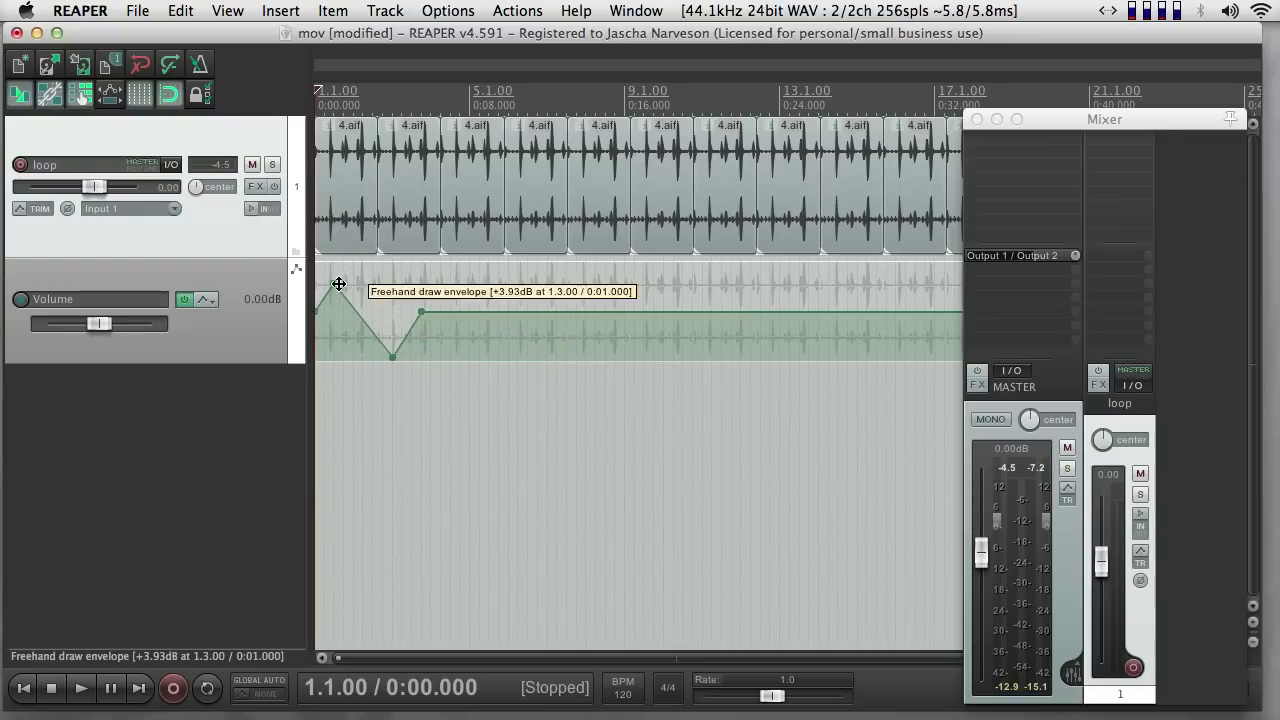
left_click_drag(340, 284, 504, 276)
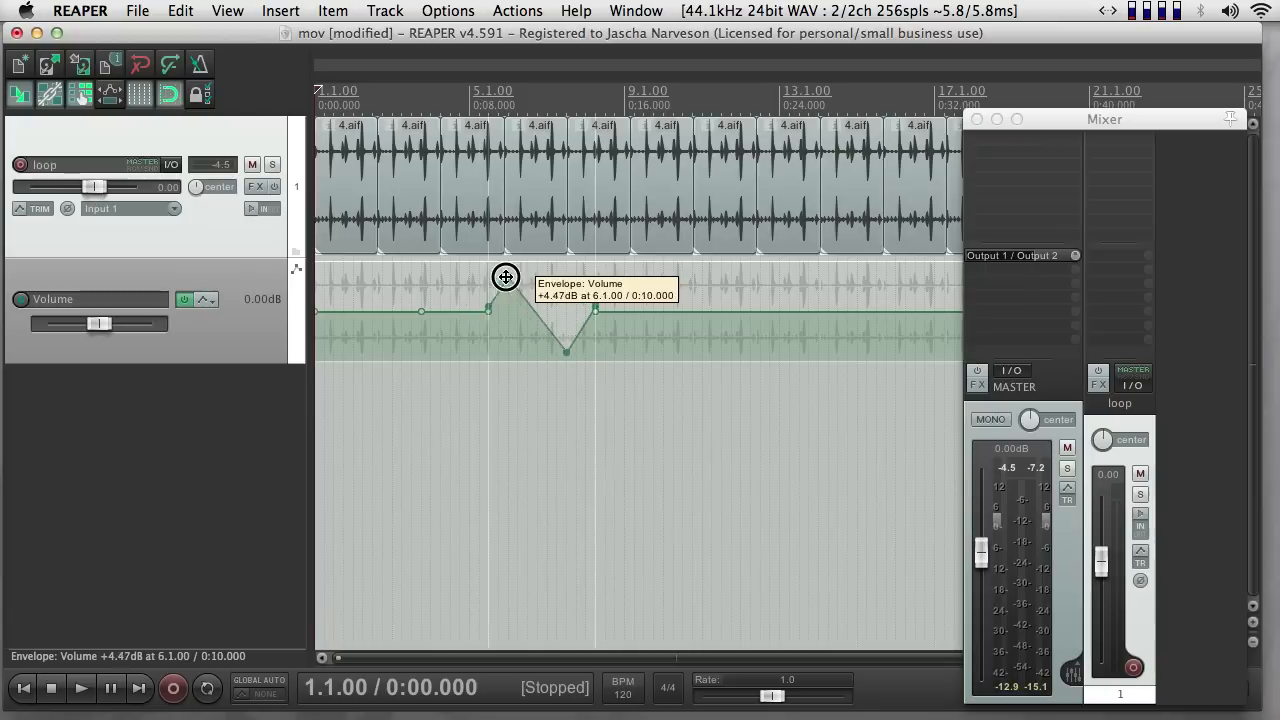
left_click_drag(504, 276, 468, 322)
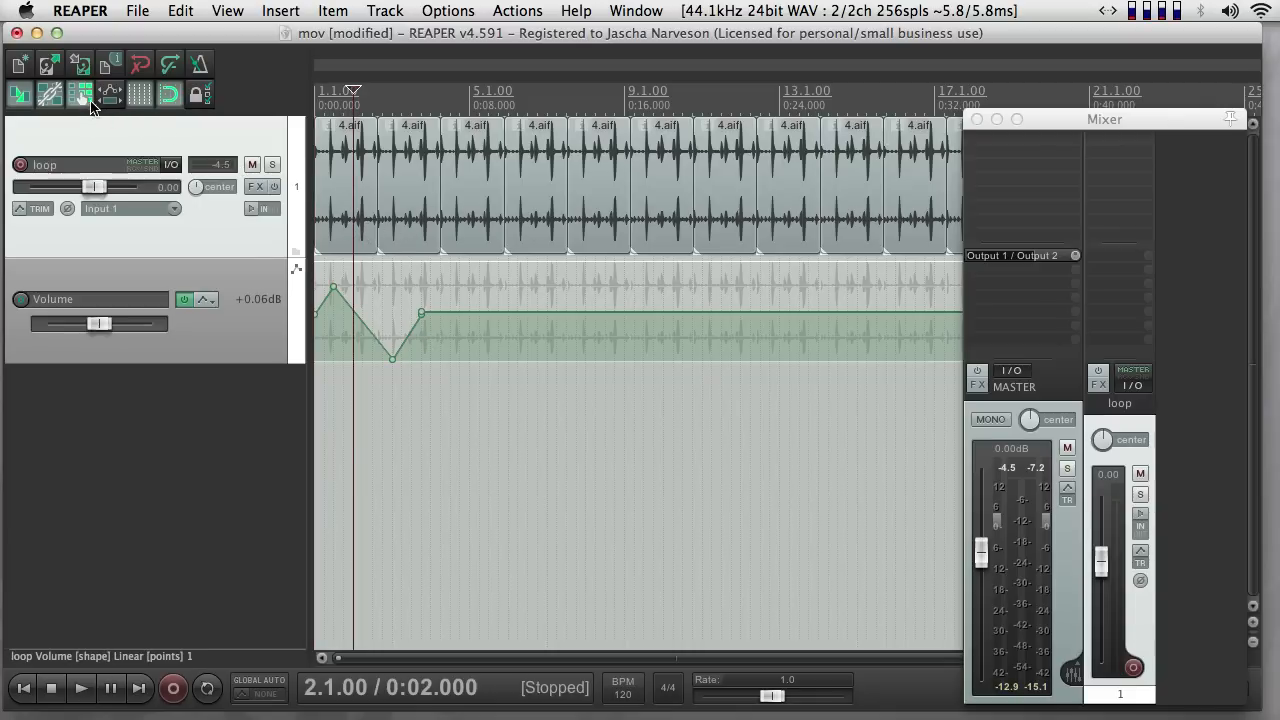
mouse_move(110, 96)
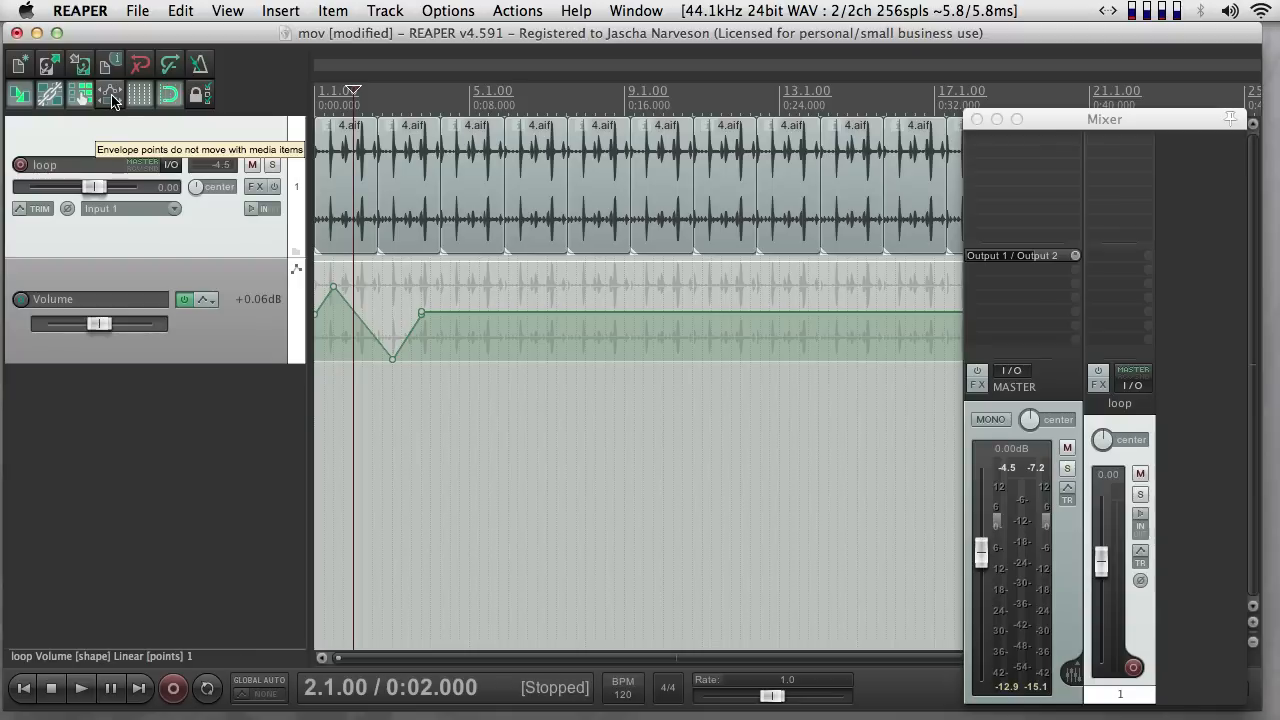
mouse_move(112, 100)
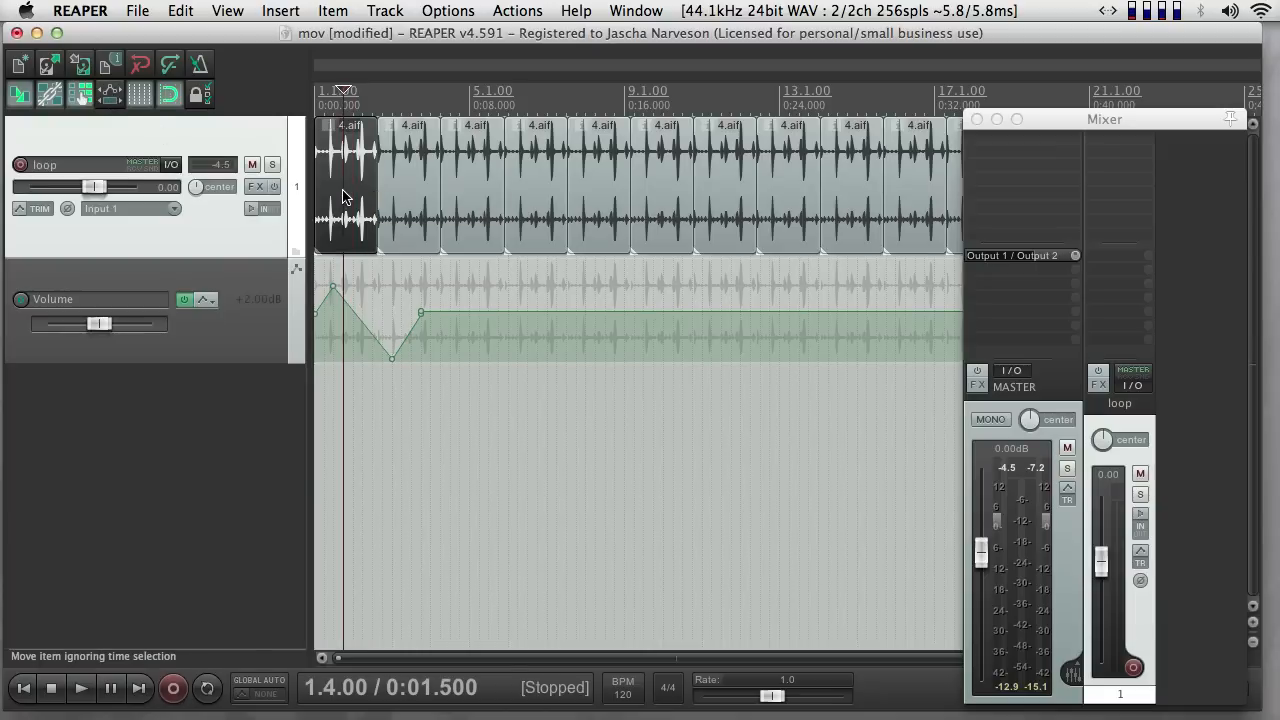
Step: Drag the loop item later and back to the start, confirming the envelope points stay in place
left_click_drag(344, 190, 580, 190)
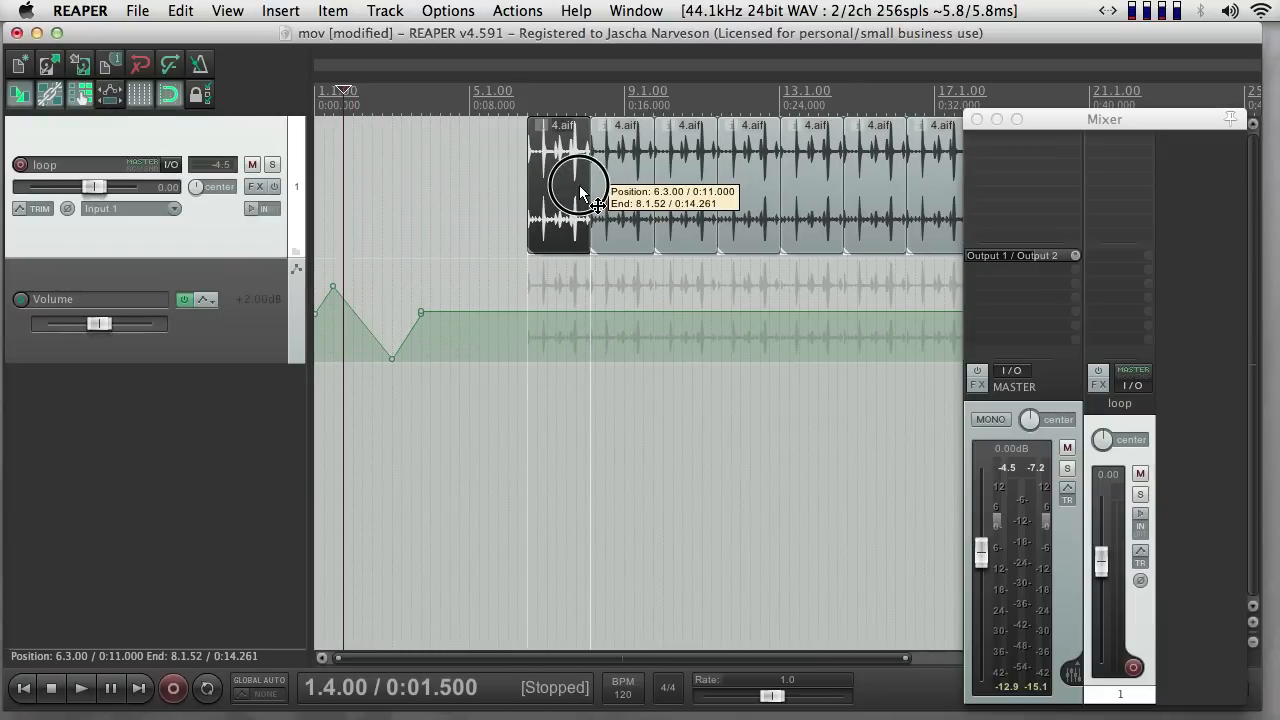
left_click_drag(584, 196, 624, 196)
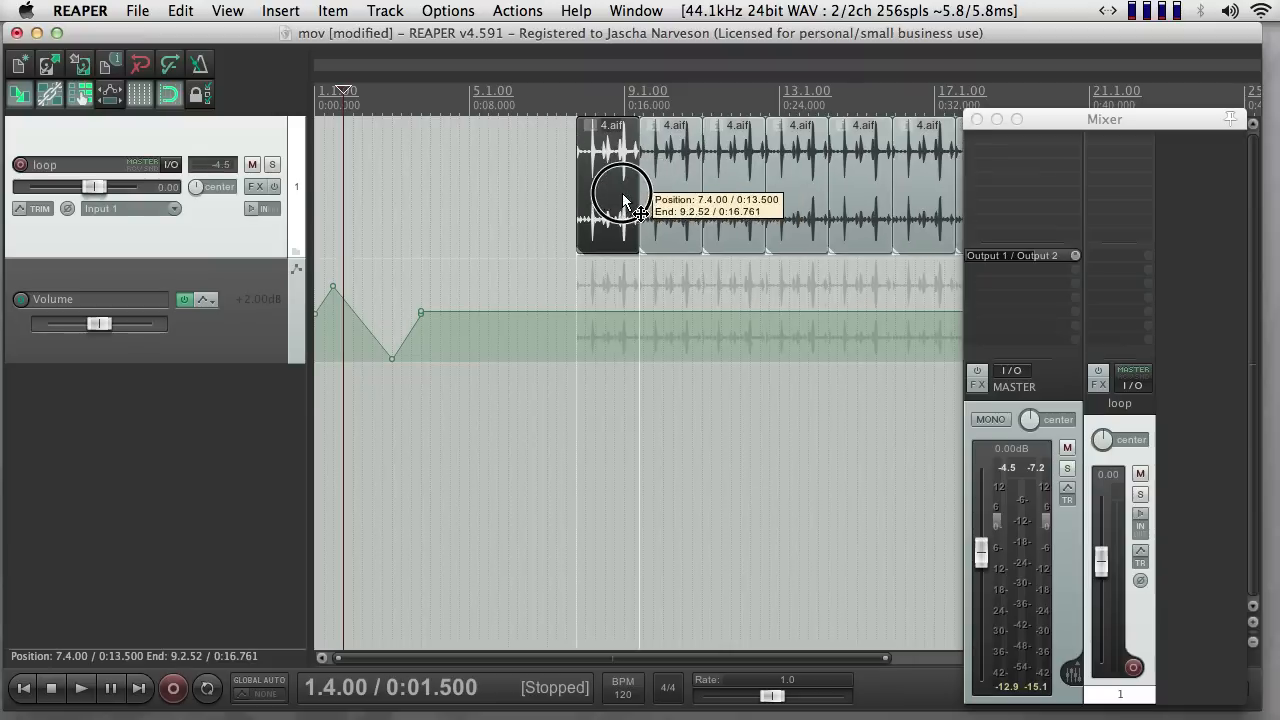
left_click_drag(624, 196, 564, 196)
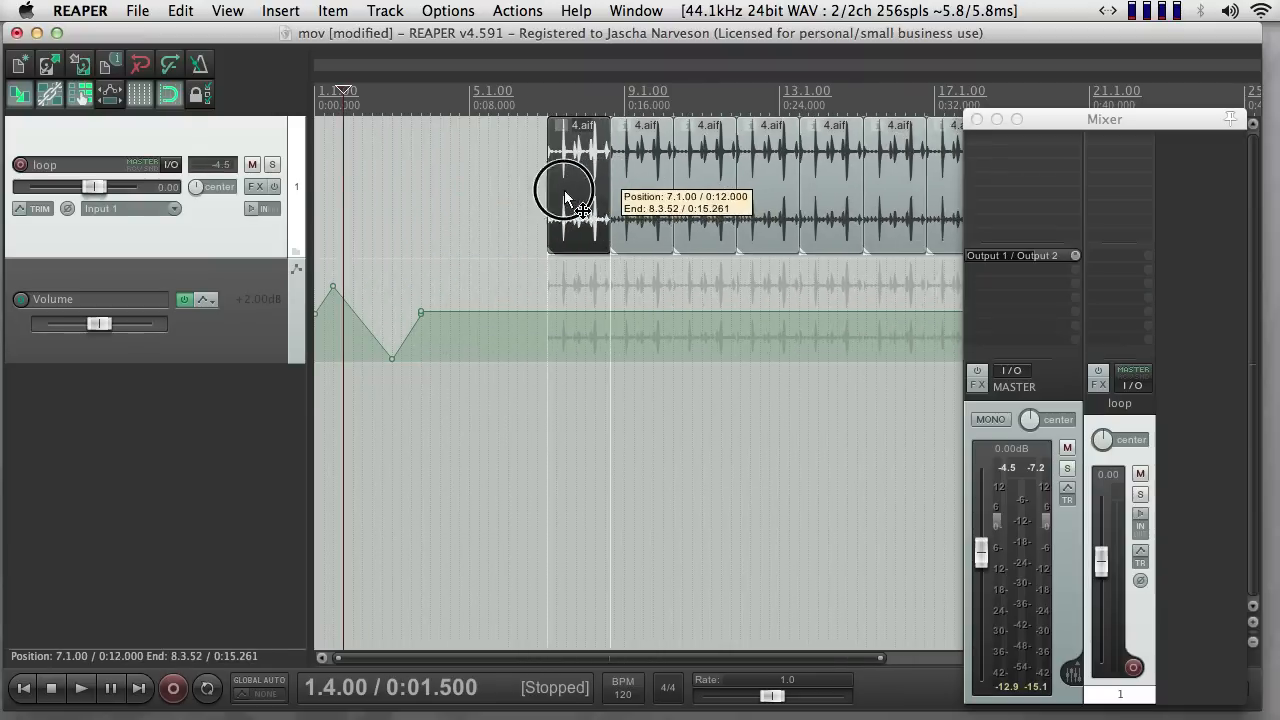
left_click_drag(576, 190, 320, 190)
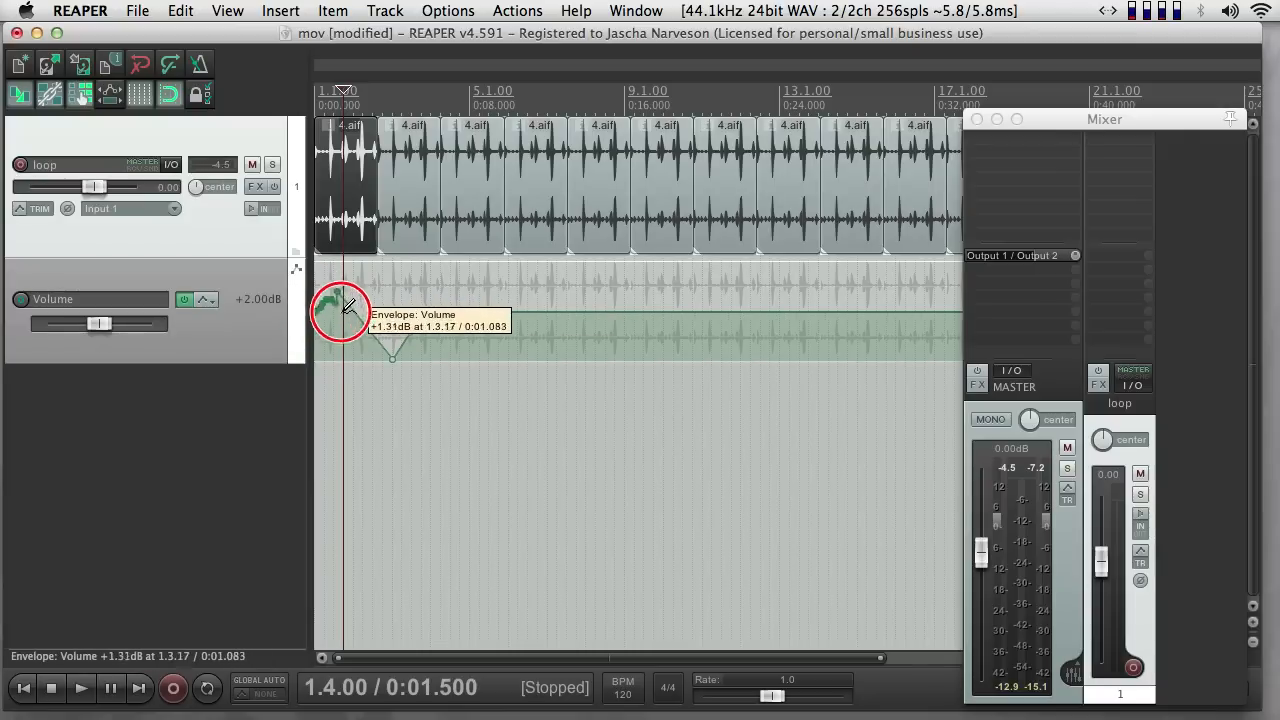
Step: Draw a wavy volume curve over the first bars and audition it in playback
left_click_drag(344, 308, 430, 332)
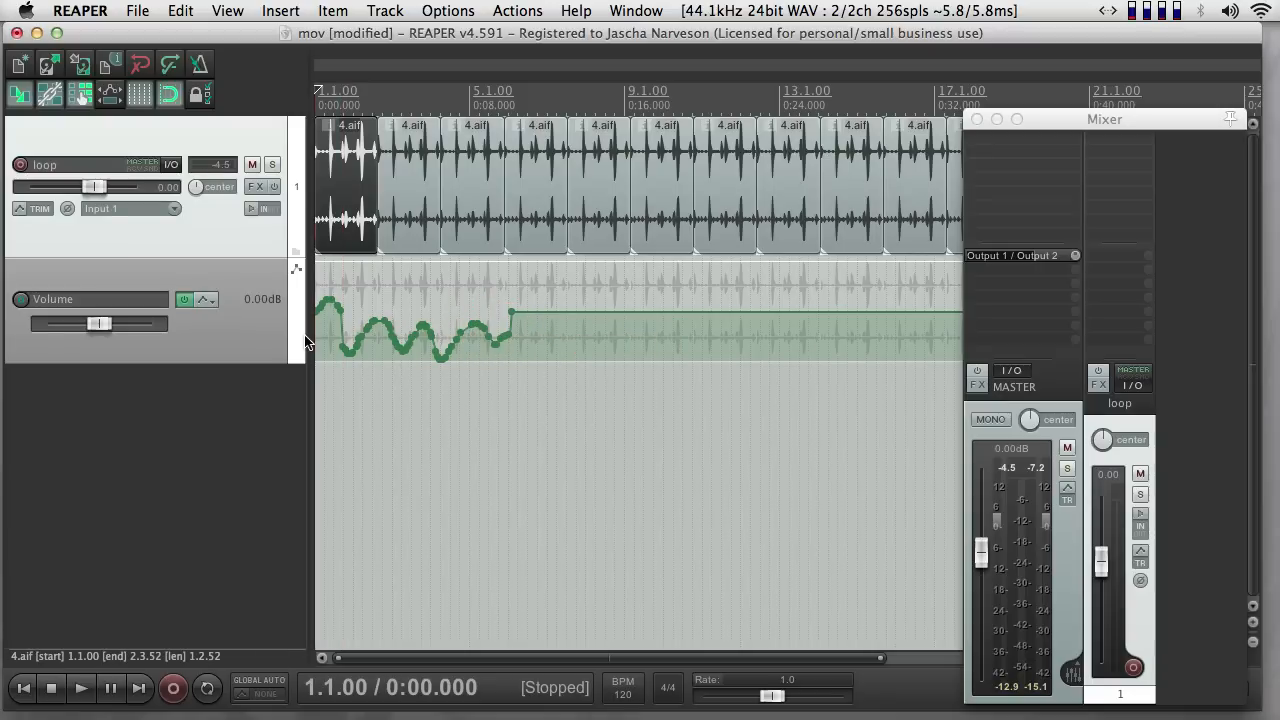
left_click(80, 688)
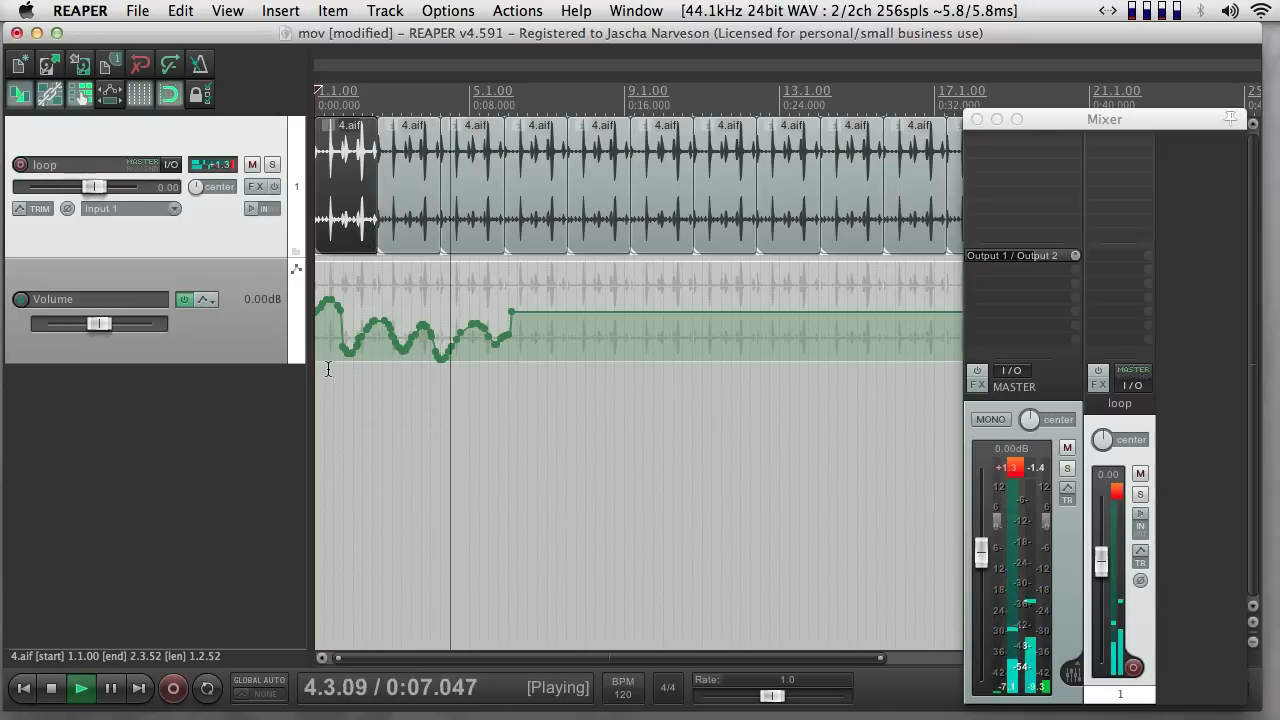
left_click(80, 688)
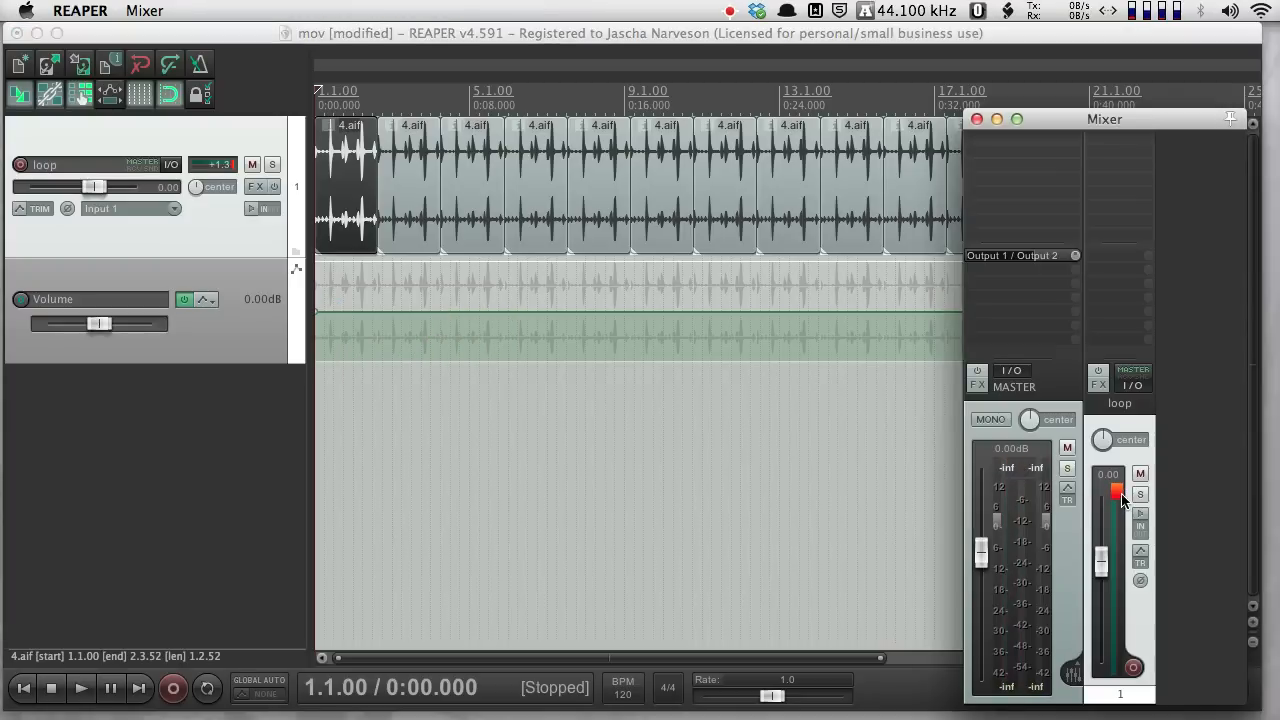
Step: Pull the loop track's Mixer fader down to about -4.4 dB
left_click_drag(1100, 492, 1100, 568)
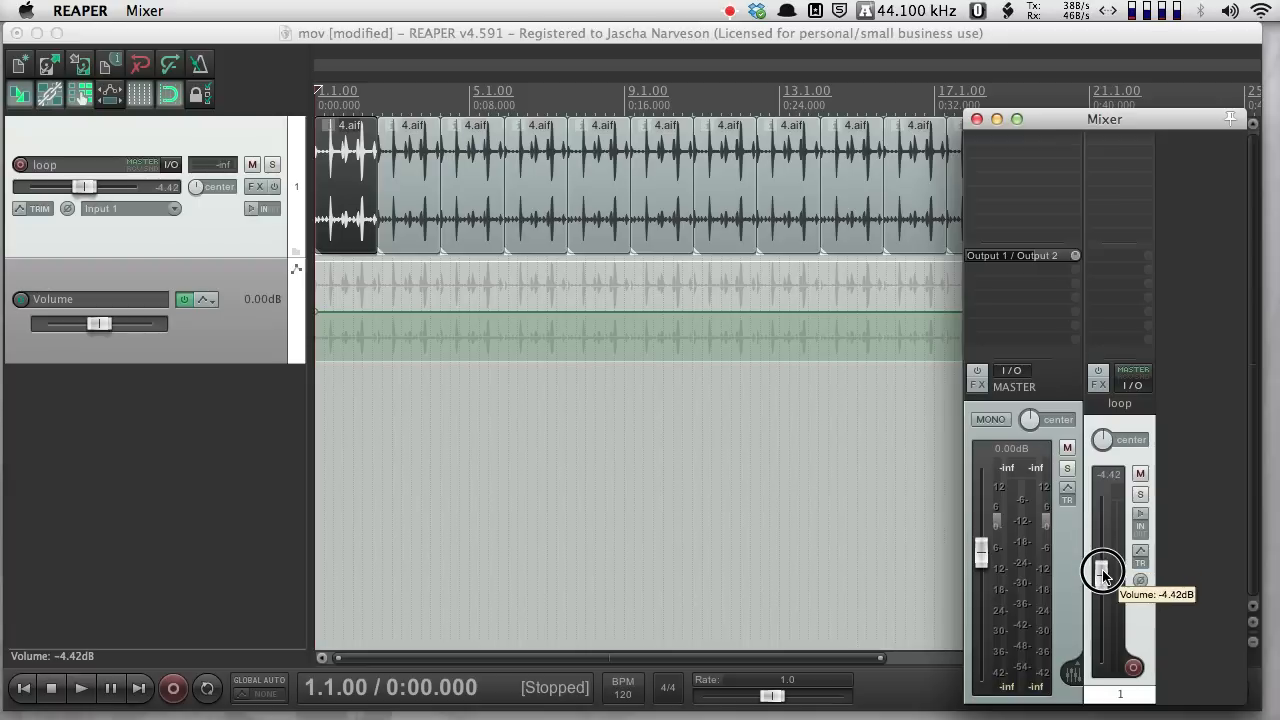
left_click_drag(1100, 570, 1100, 578)
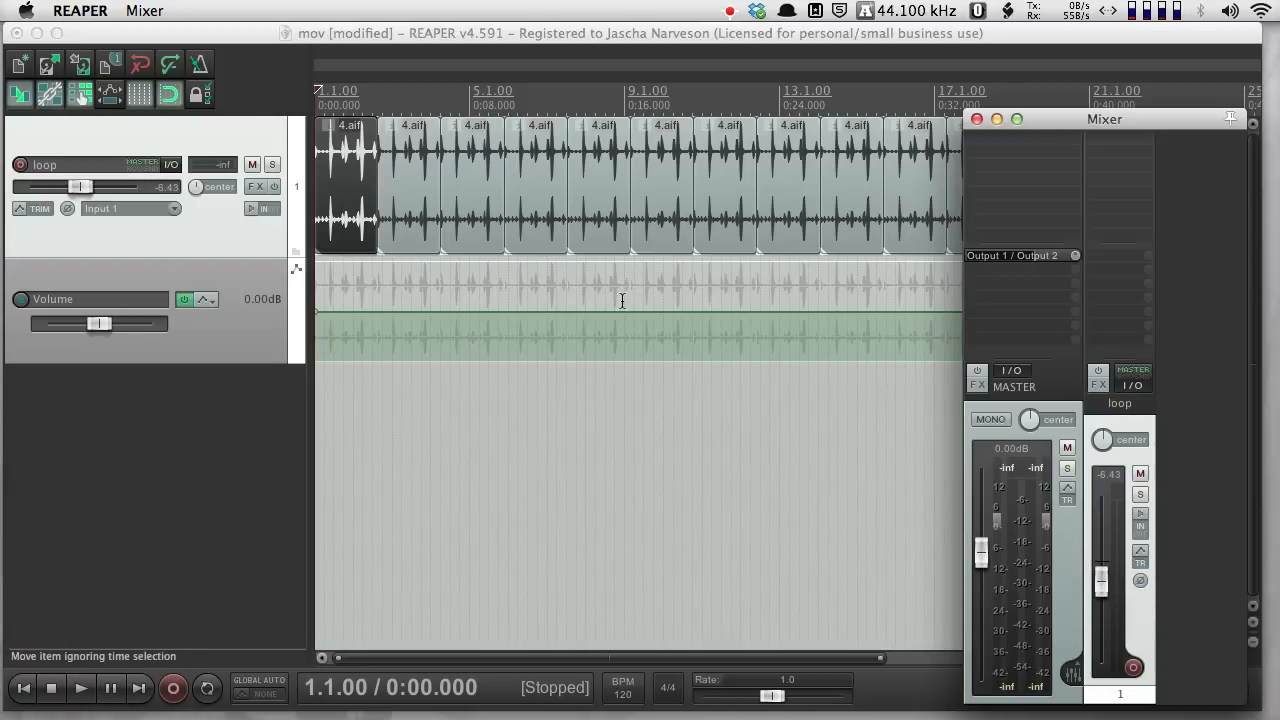
mouse_move(578, 540)
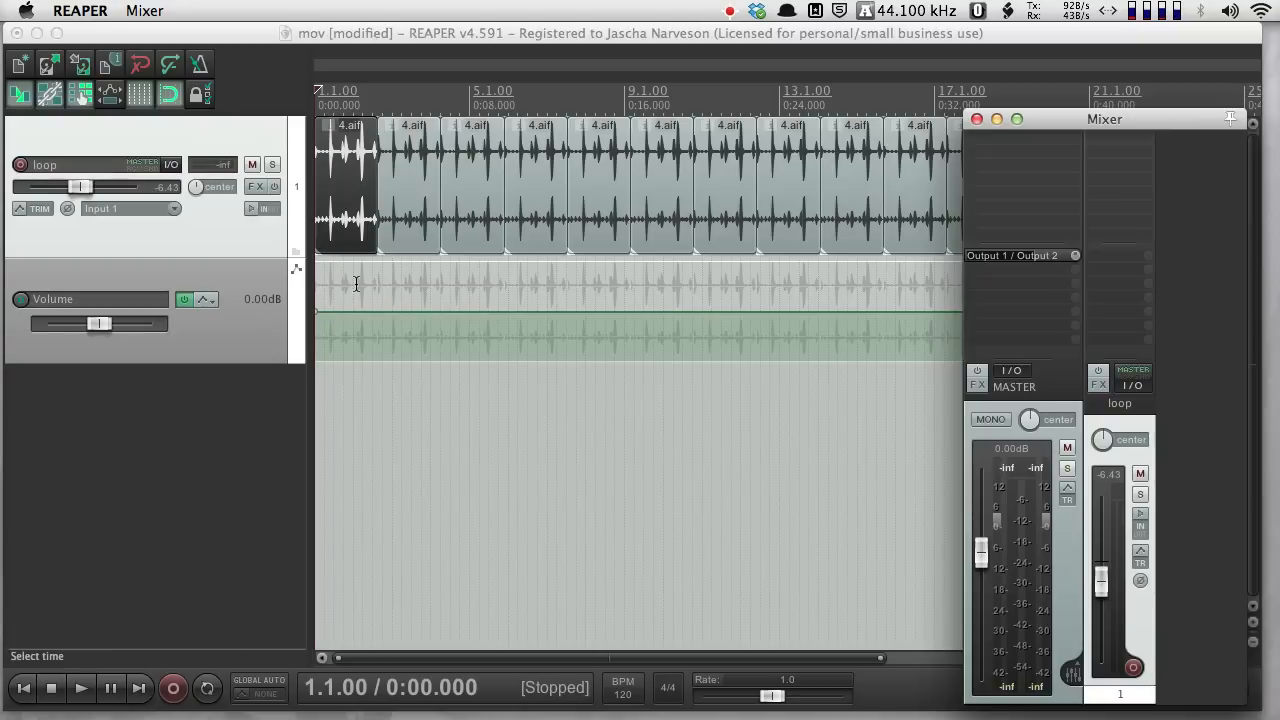
mouse_move(340, 290)
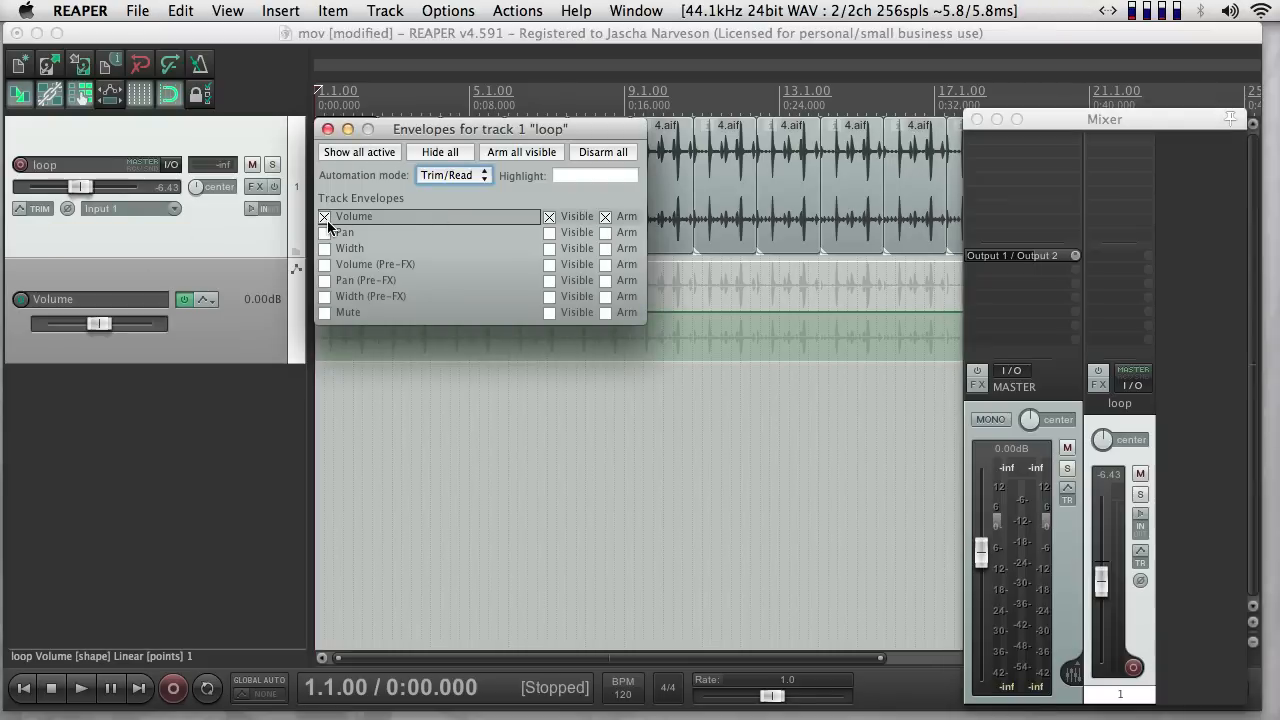
Step: Remove the Volume envelope and insert ReaEQ from the Cockos category onto the loop track
left_click(328, 128)
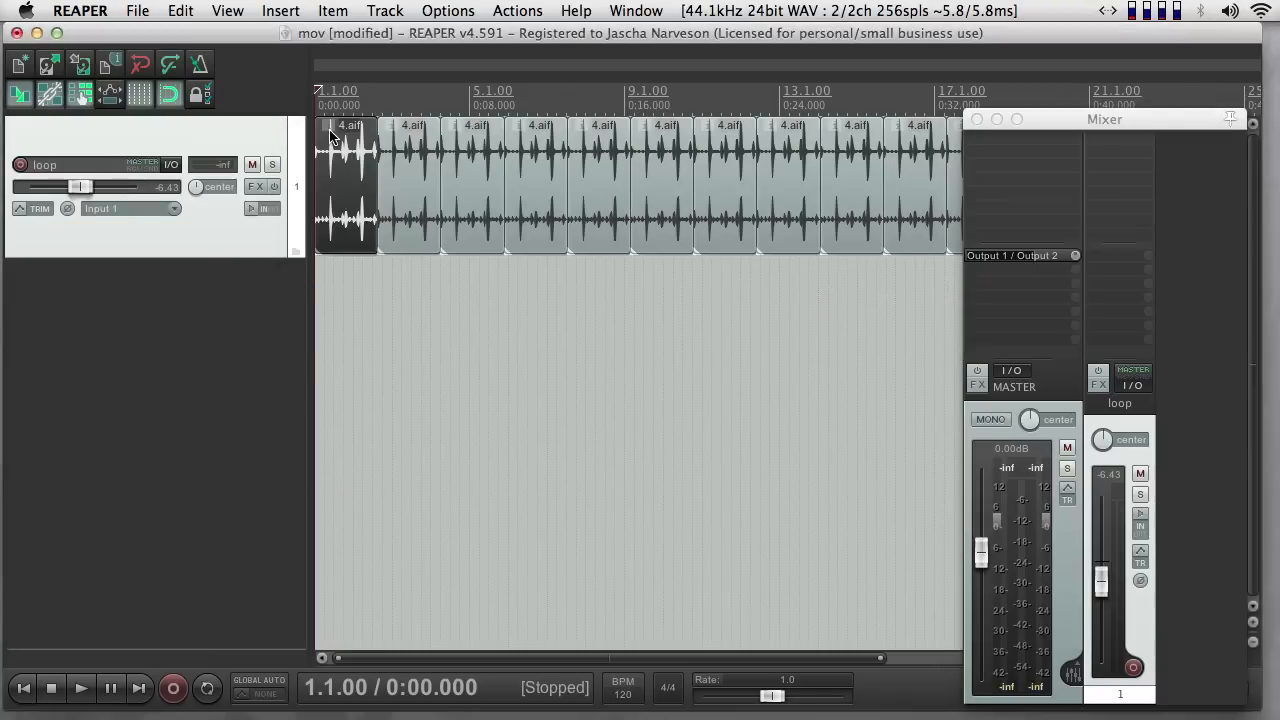
left_click(1104, 120)
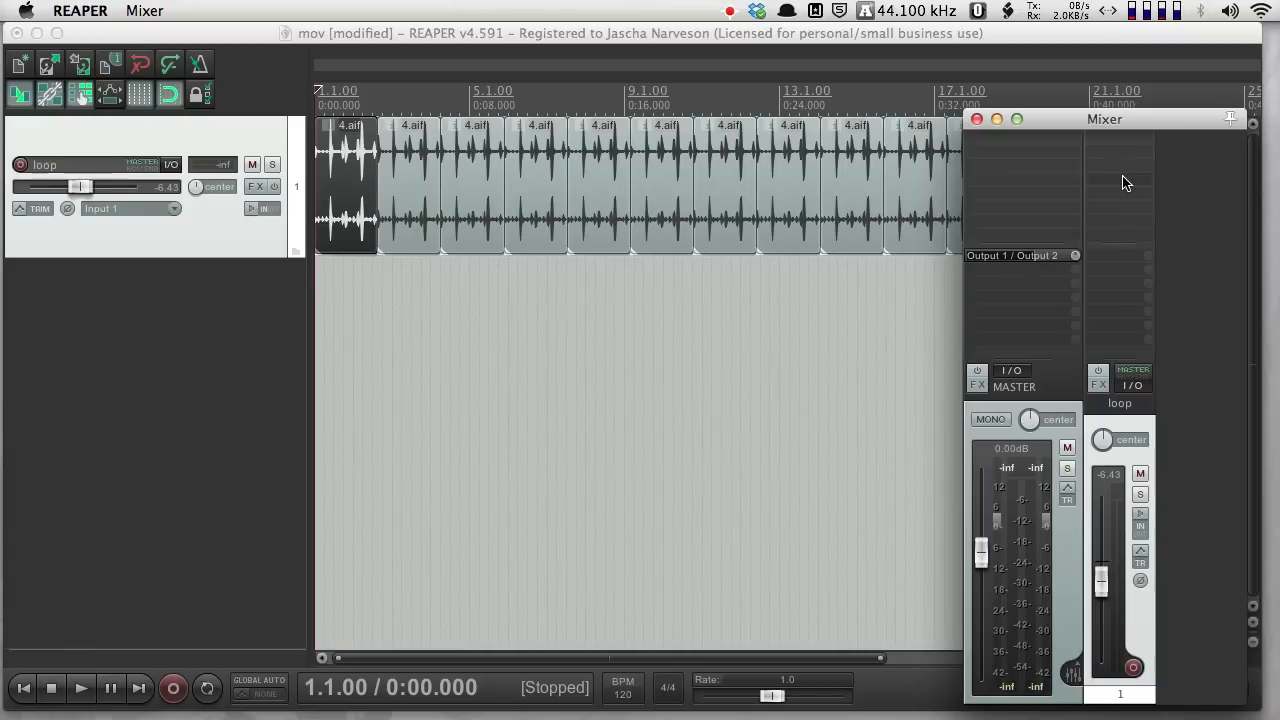
mouse_move(1128, 148)
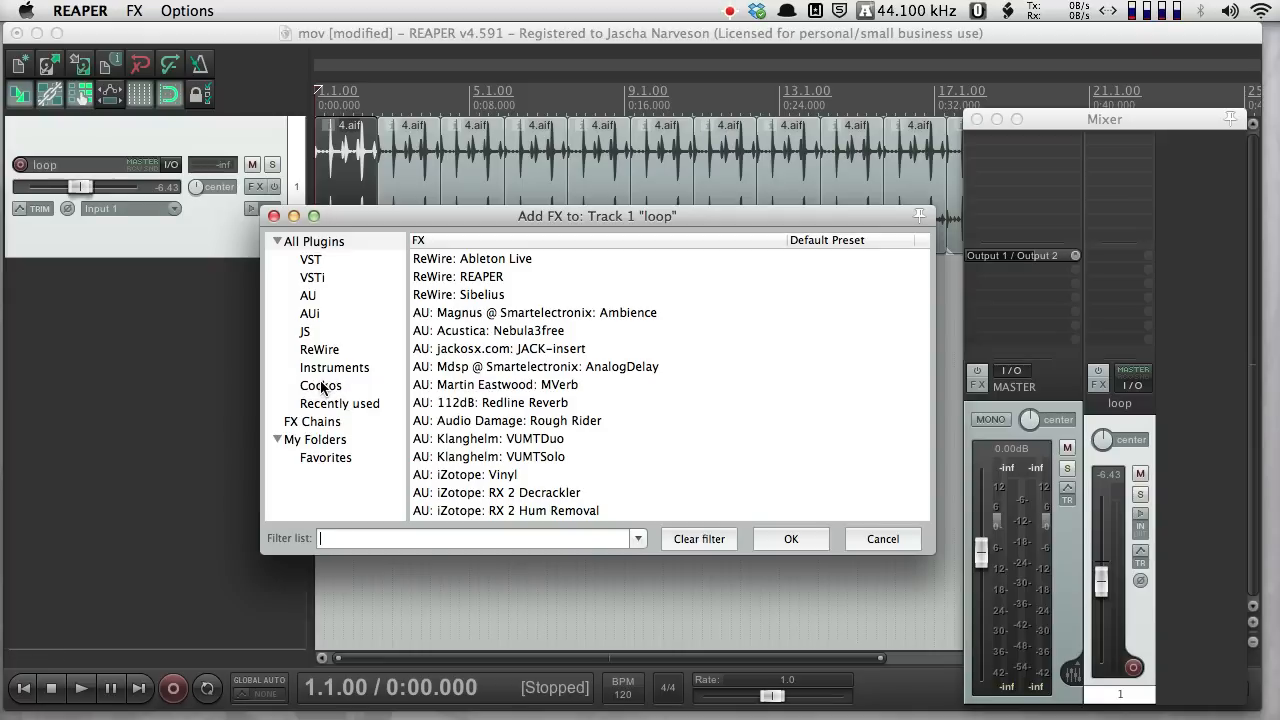
left_click(320, 384)
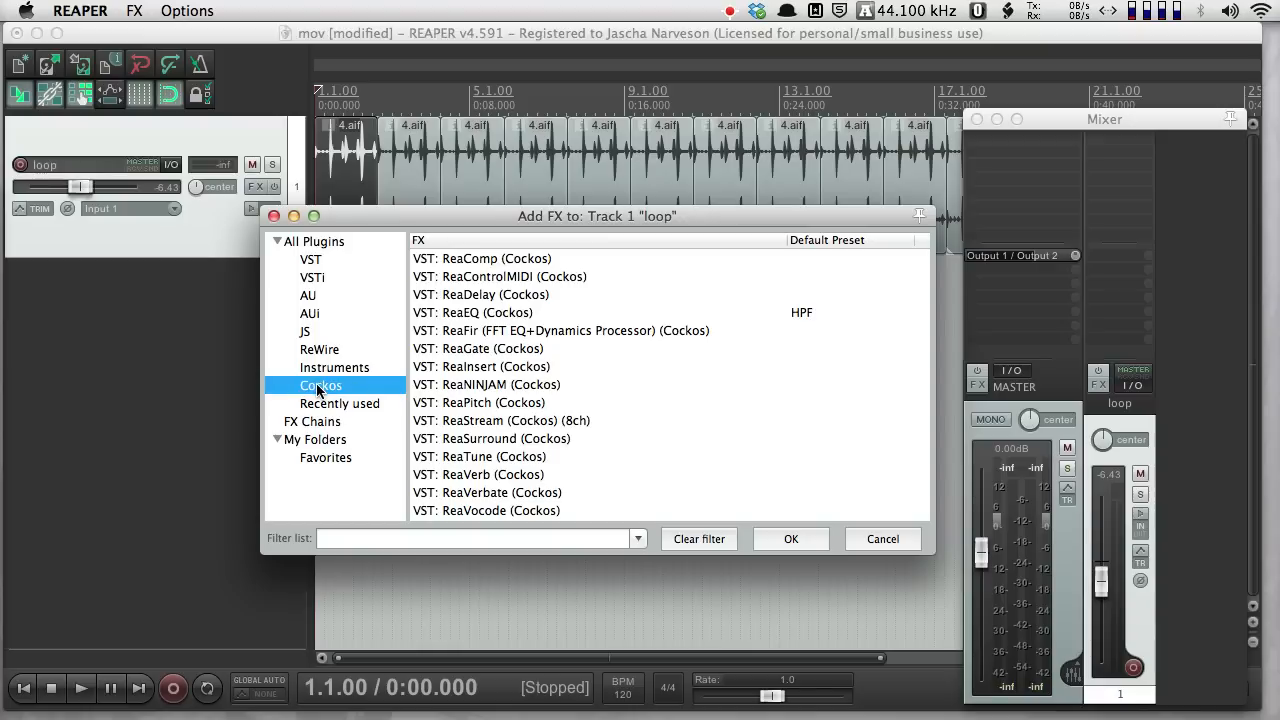
mouse_move(464, 316)
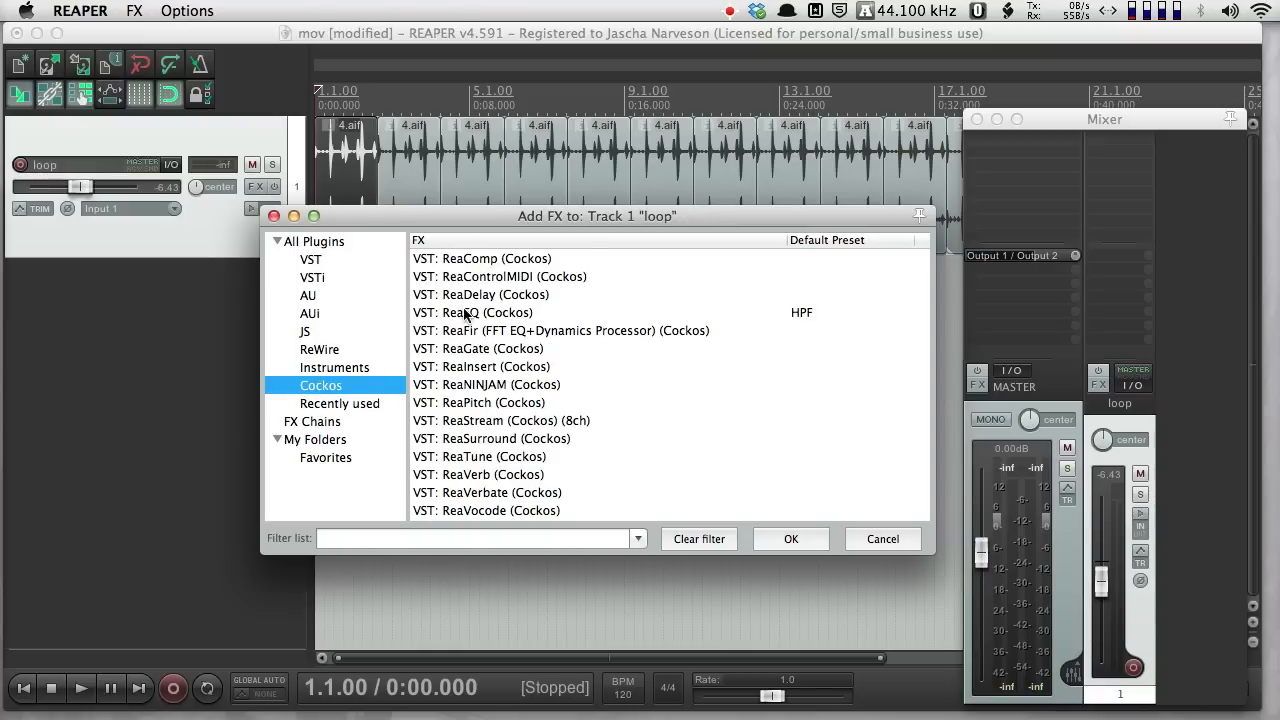
double_click(472, 312)
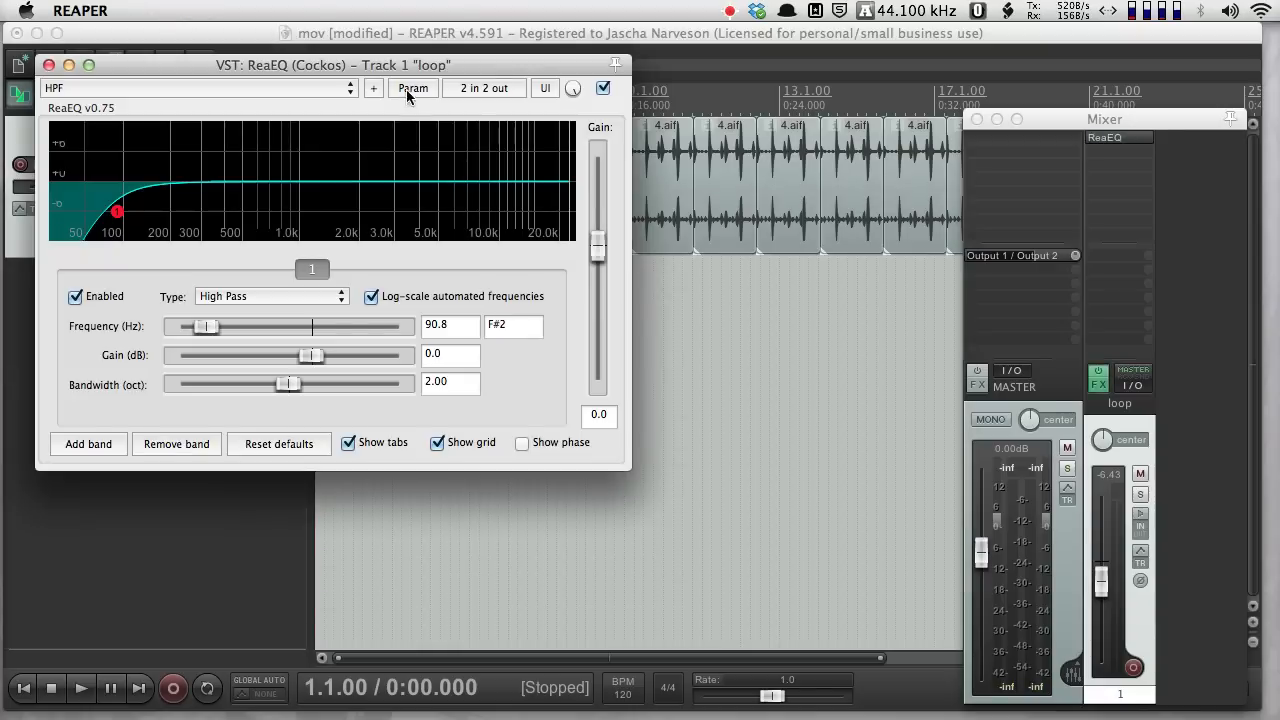
Step: Move the ReaEQ window aside and switch its first band from High Pass to Band
left_click_drag(312, 64, 948, 300)
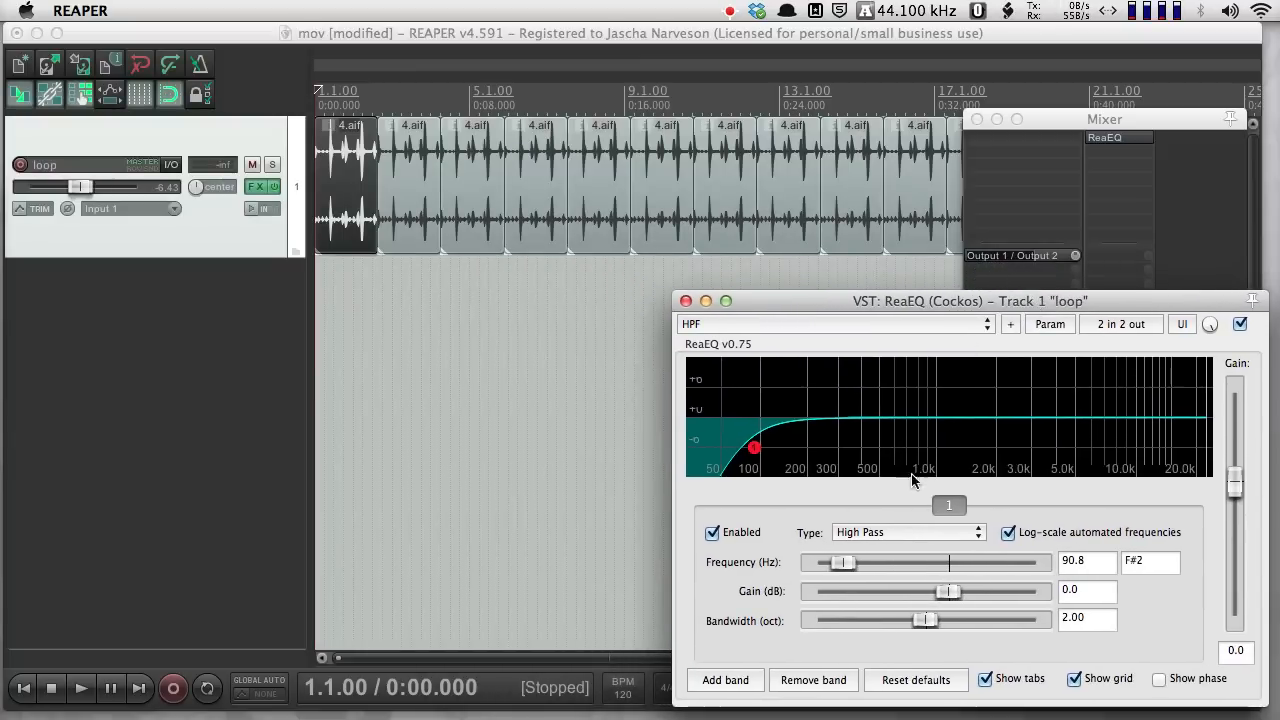
left_click(904, 532)
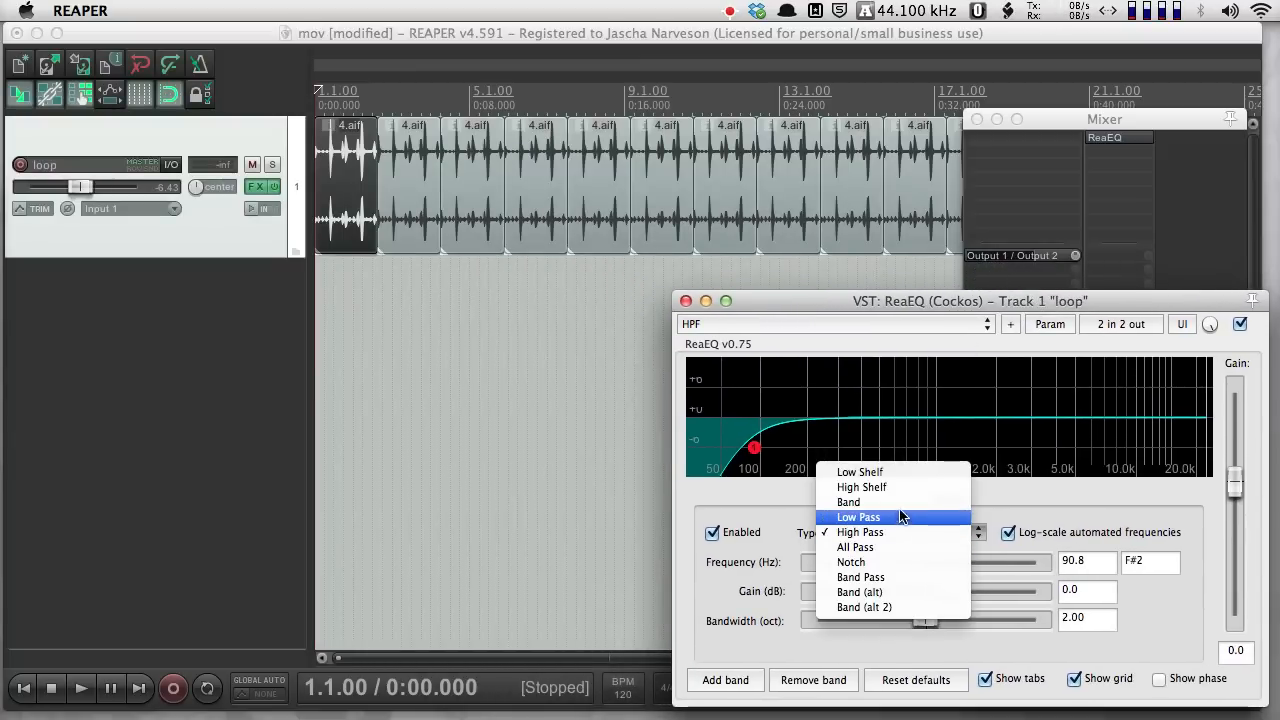
left_click(848, 502)
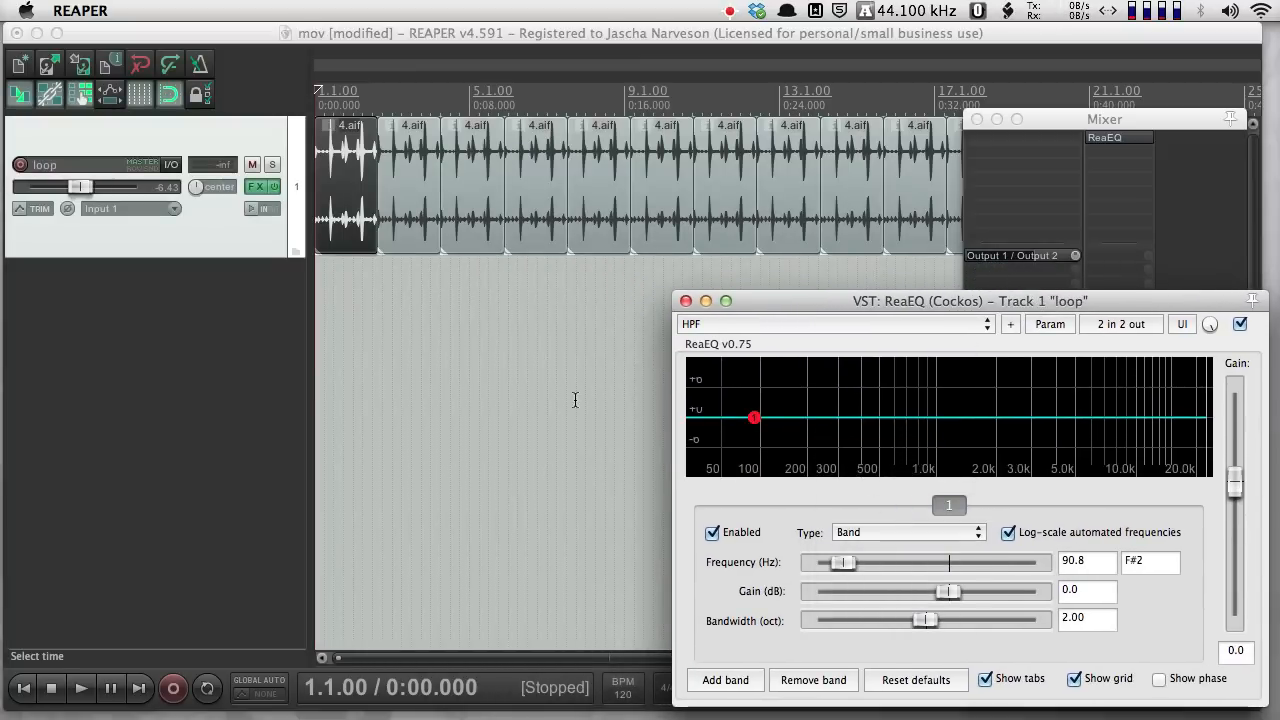
mouse_move(756, 418)
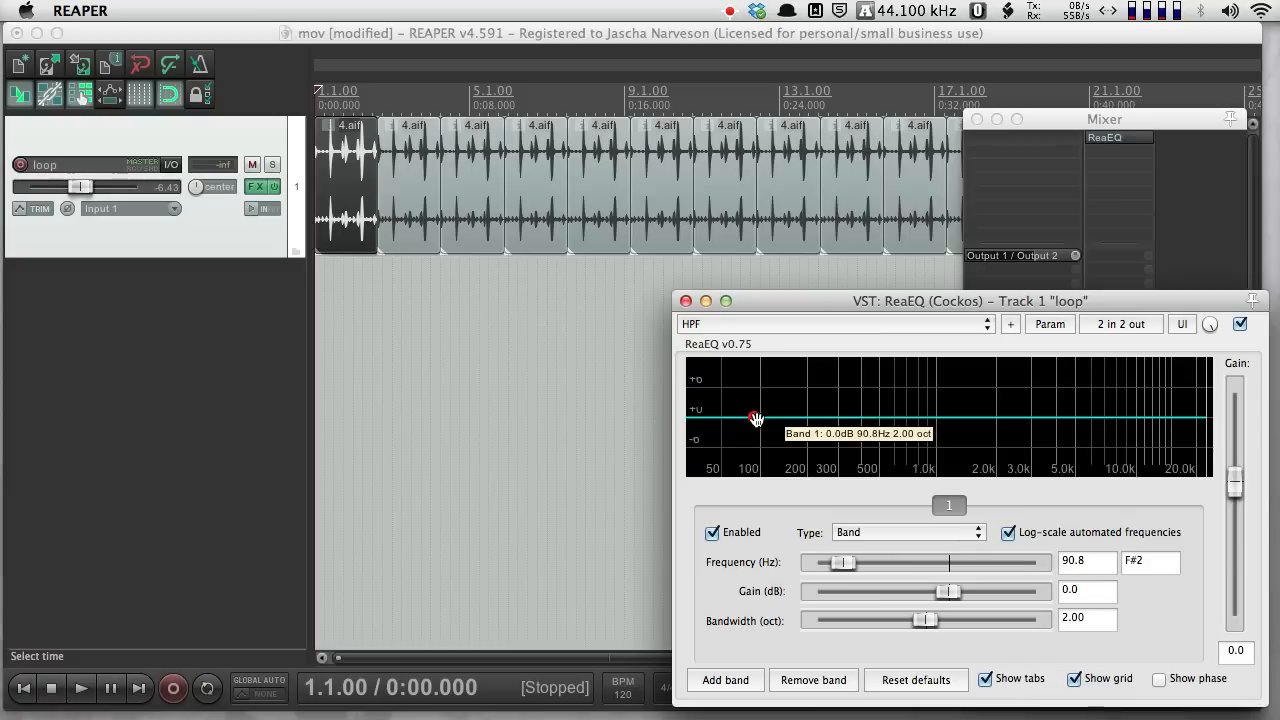
Step: Play the loop and sweep the ReaEQ band boost from 295 Hz up past 14 kHz and back to 1.2 kHz
left_click(80, 688)
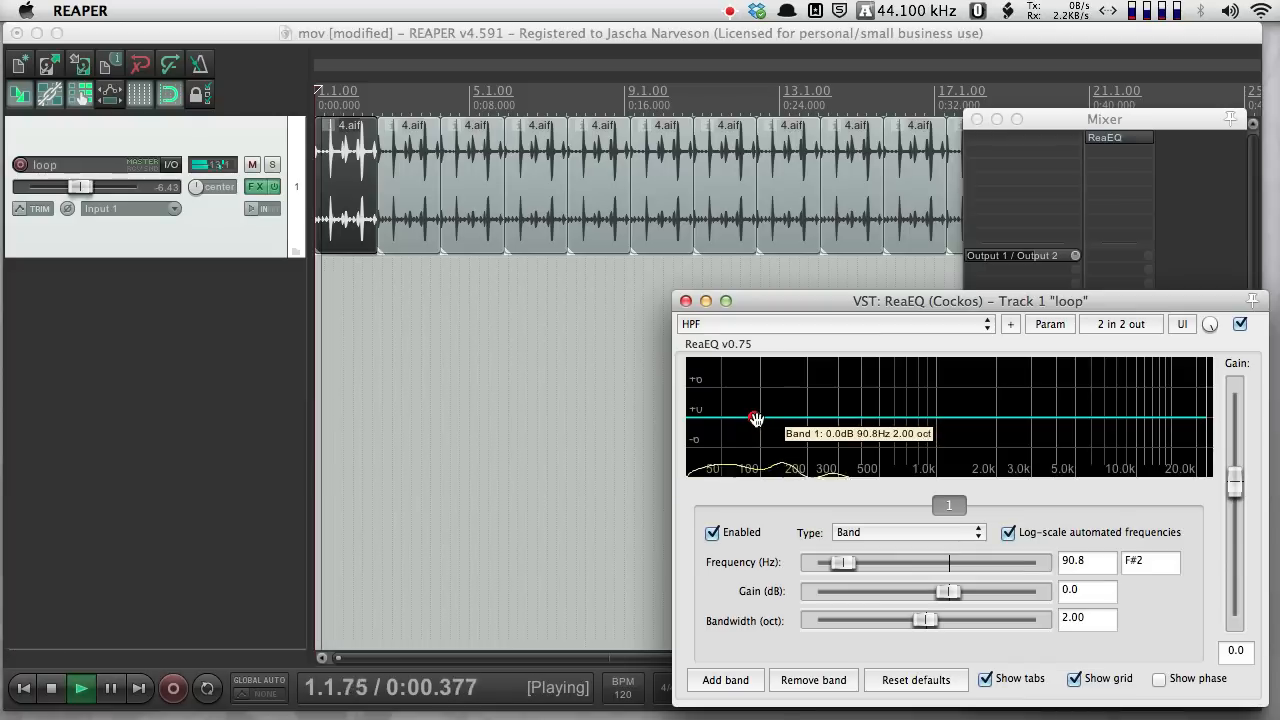
left_click_drag(756, 418, 842, 392)
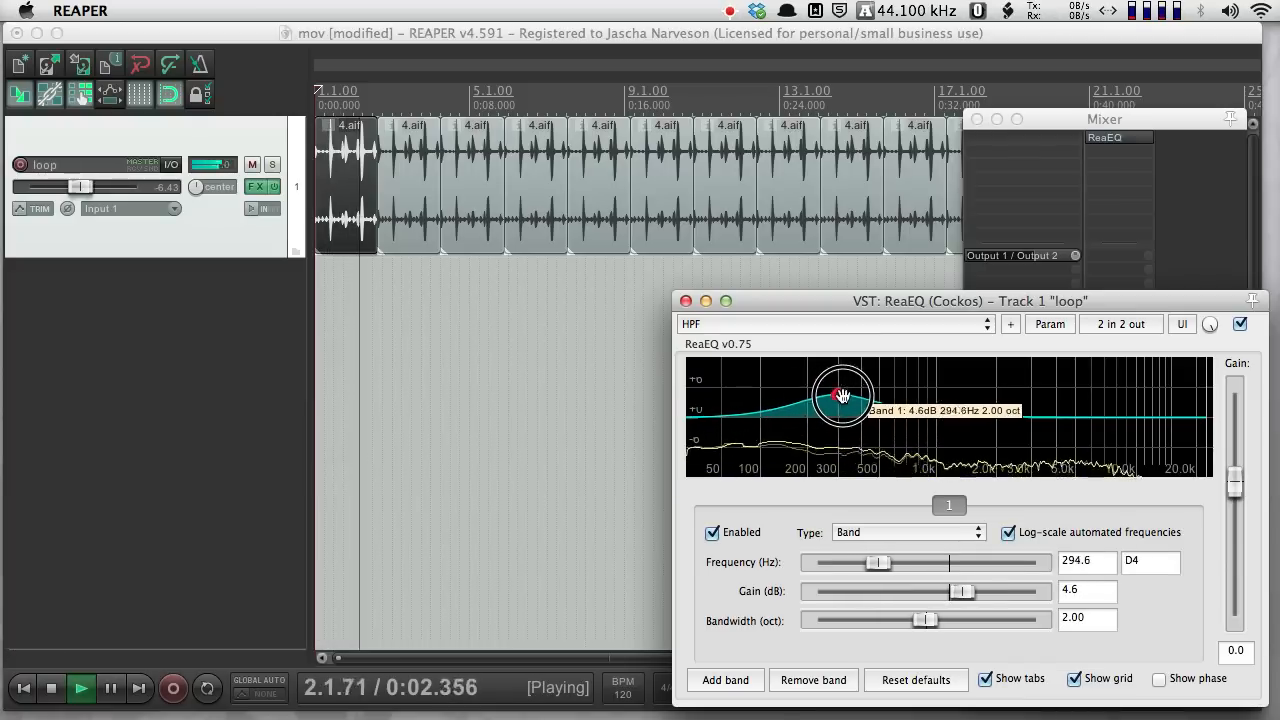
left_click_drag(844, 392, 1010, 380)
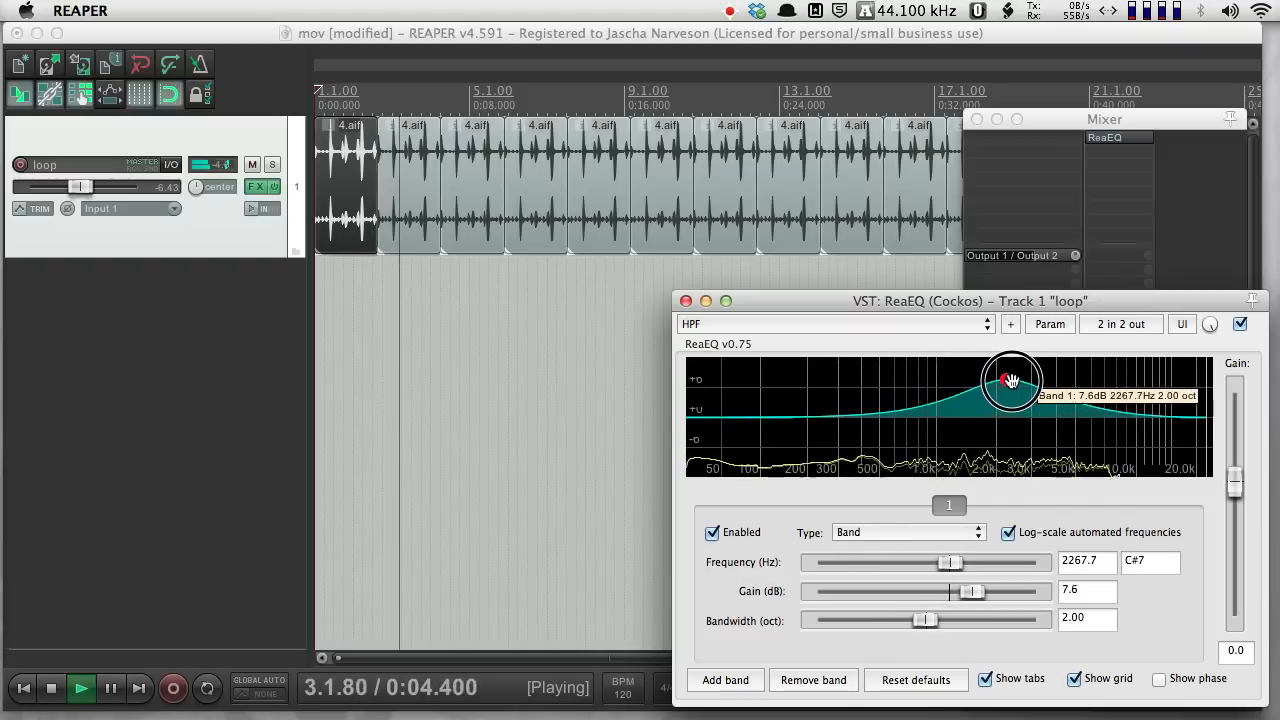
left_click_drag(1010, 380, 1170, 388)
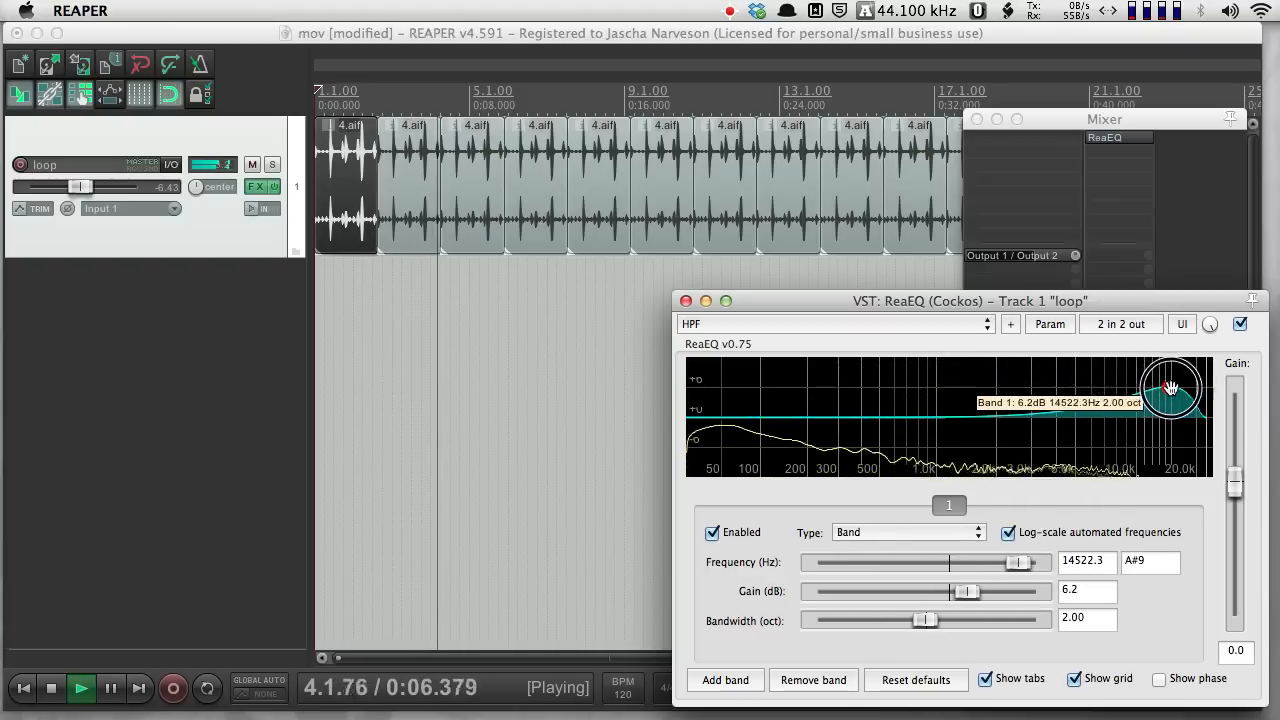
left_click_drag(1170, 388, 958, 376)
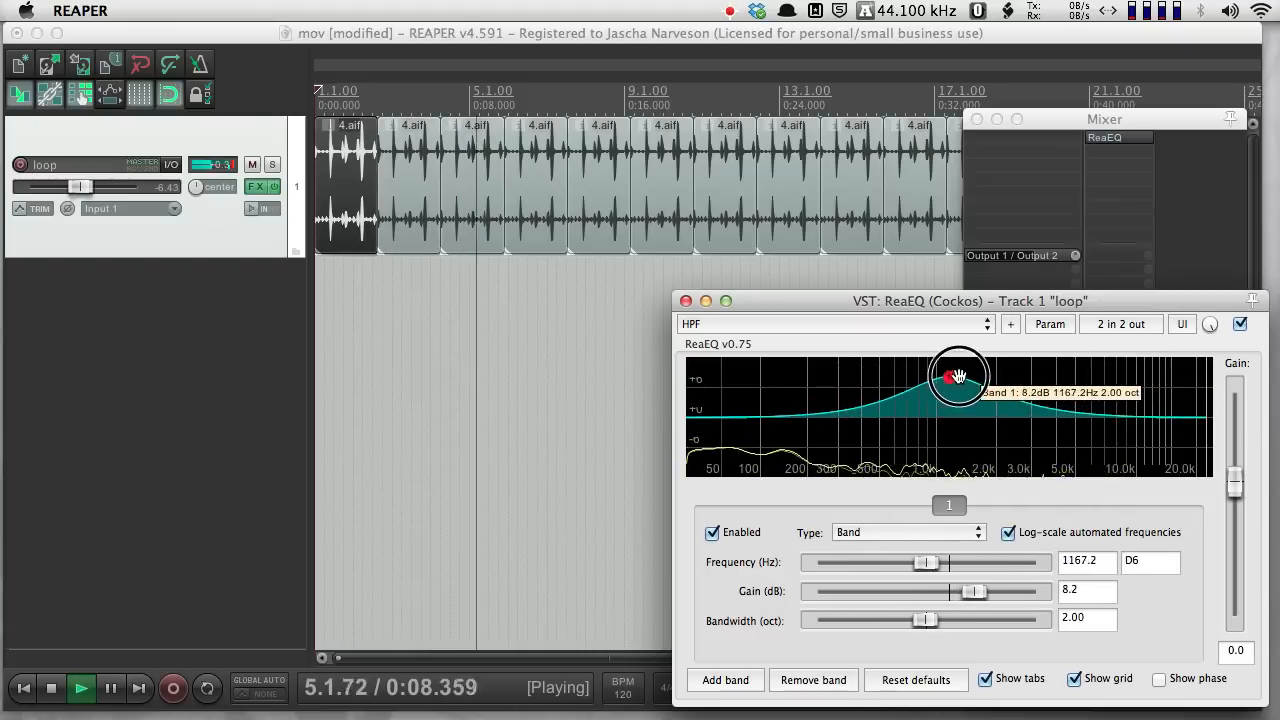
Step: Sweep the band through a 3 kHz cut and a low-end boost, leaving a -7.2 dB dip near 141.5 Hz
left_click_drag(958, 376, 1032, 456)
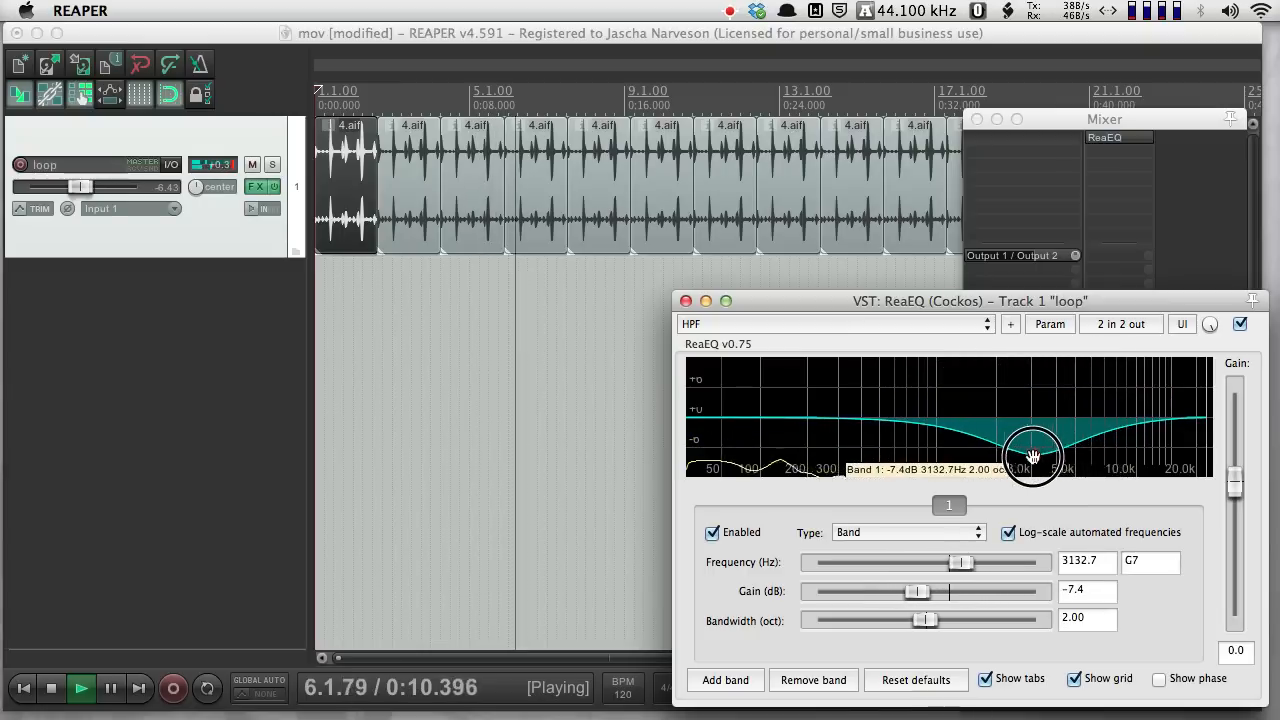
left_click_drag(1032, 456, 720, 372)
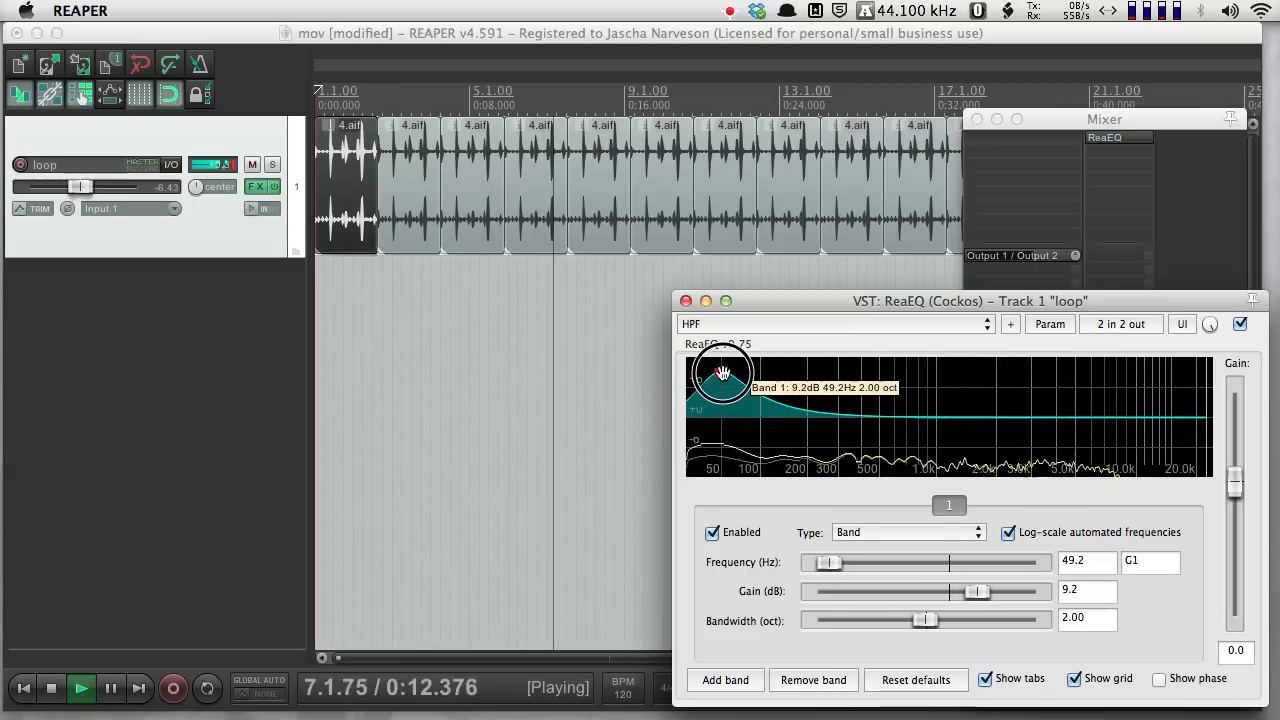
left_click_drag(722, 374, 744, 360)
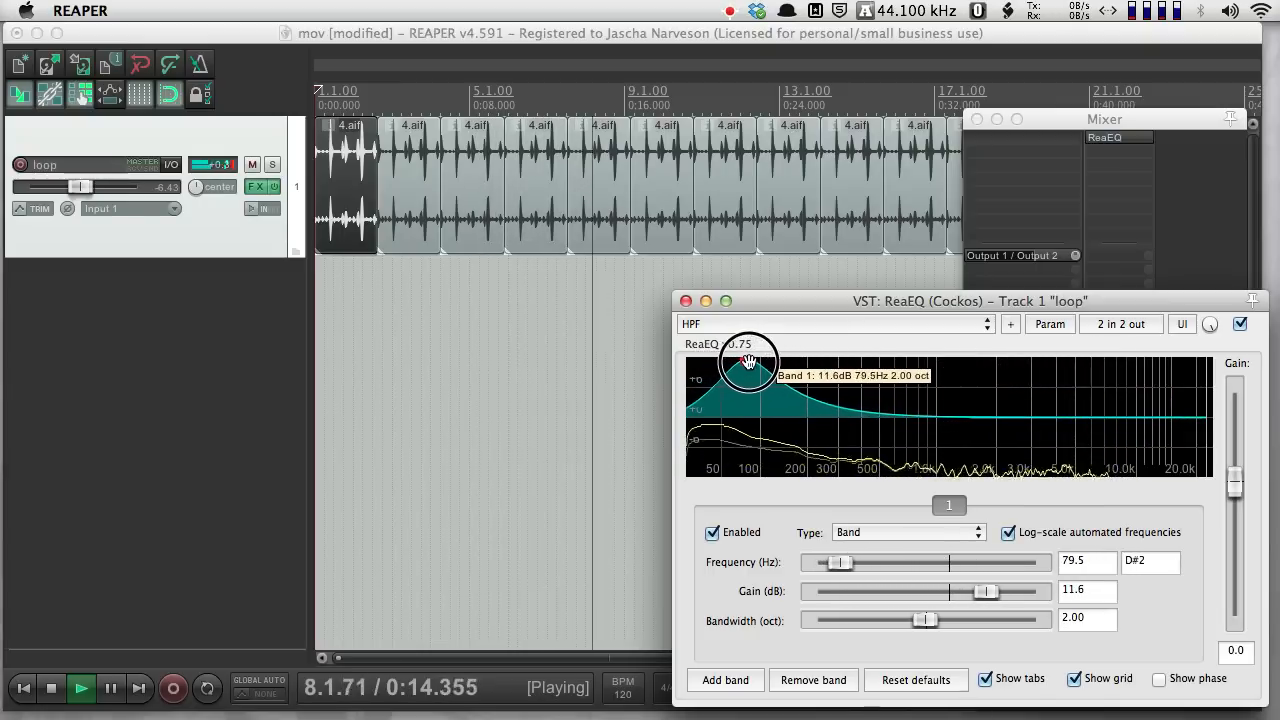
left_click_drag(748, 360, 784, 456)
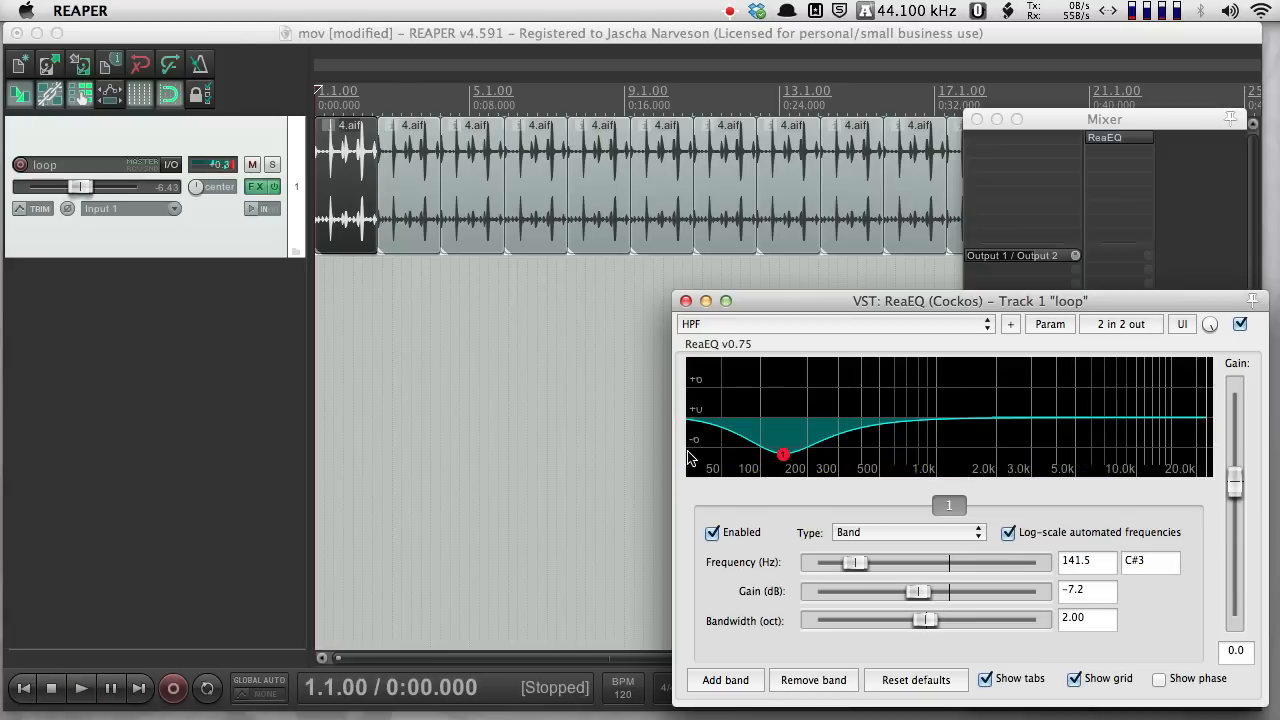
mouse_move(924, 432)
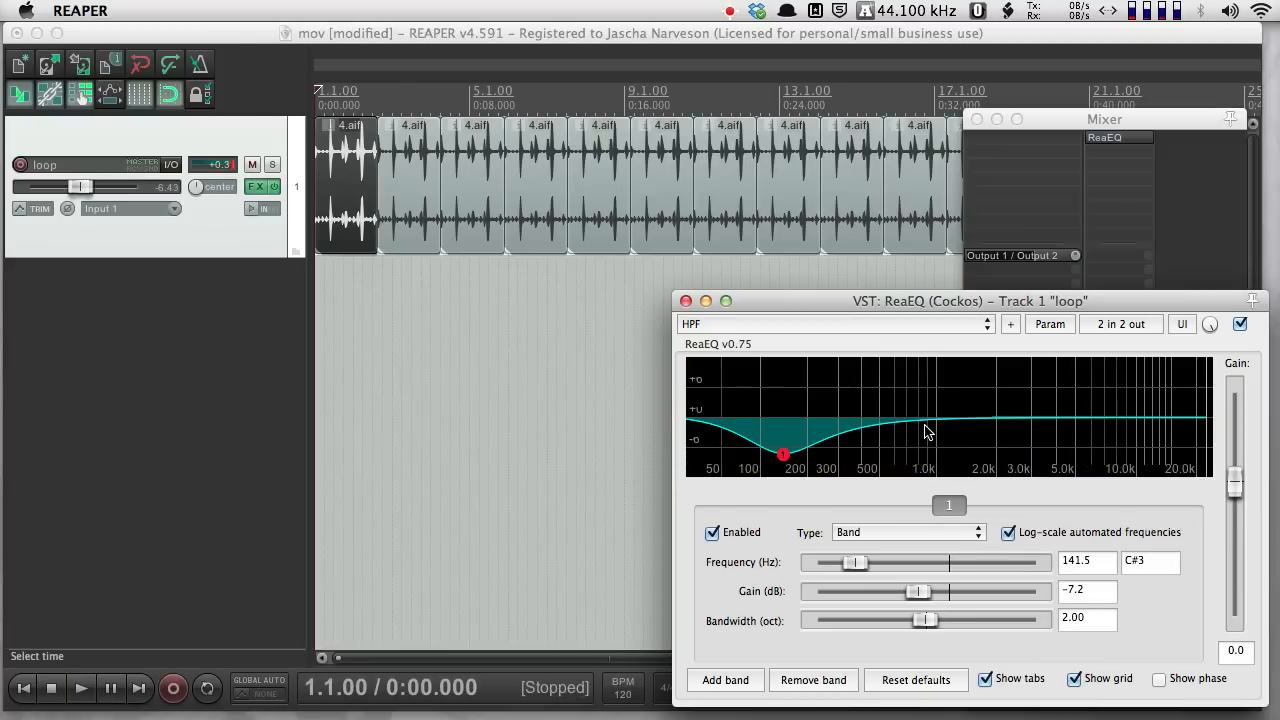
mouse_move(758, 412)
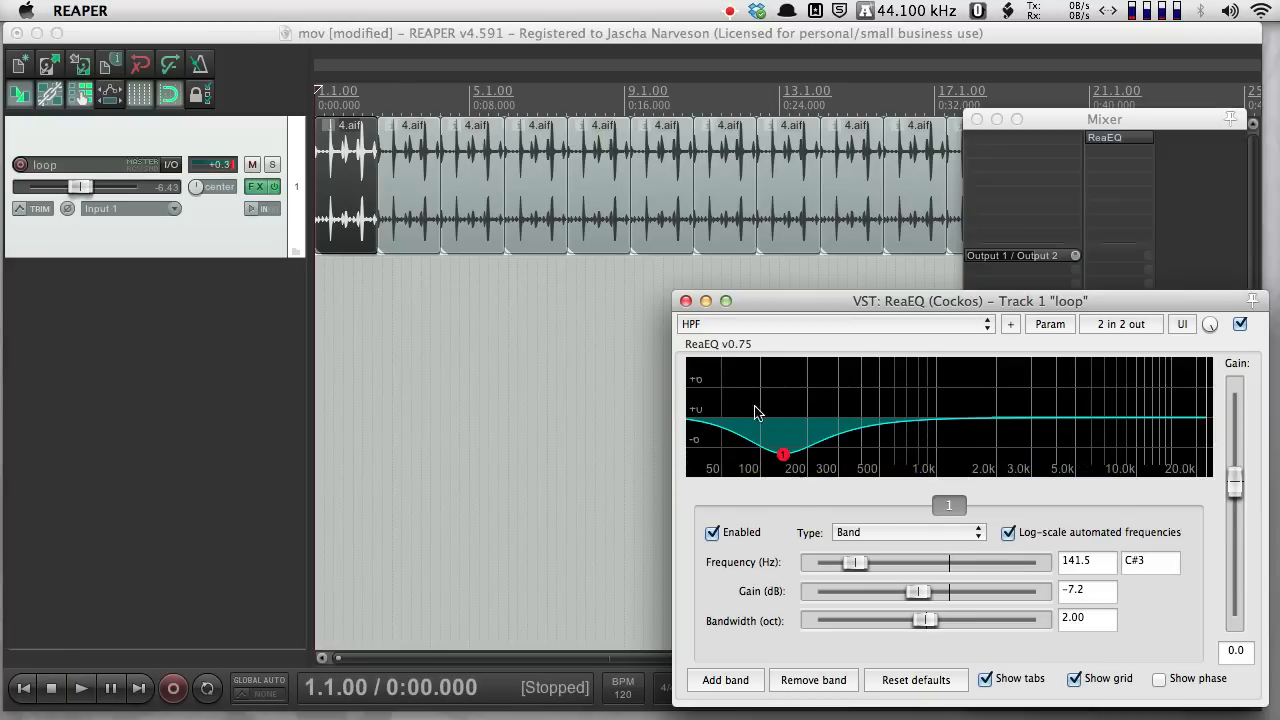
mouse_move(744, 406)
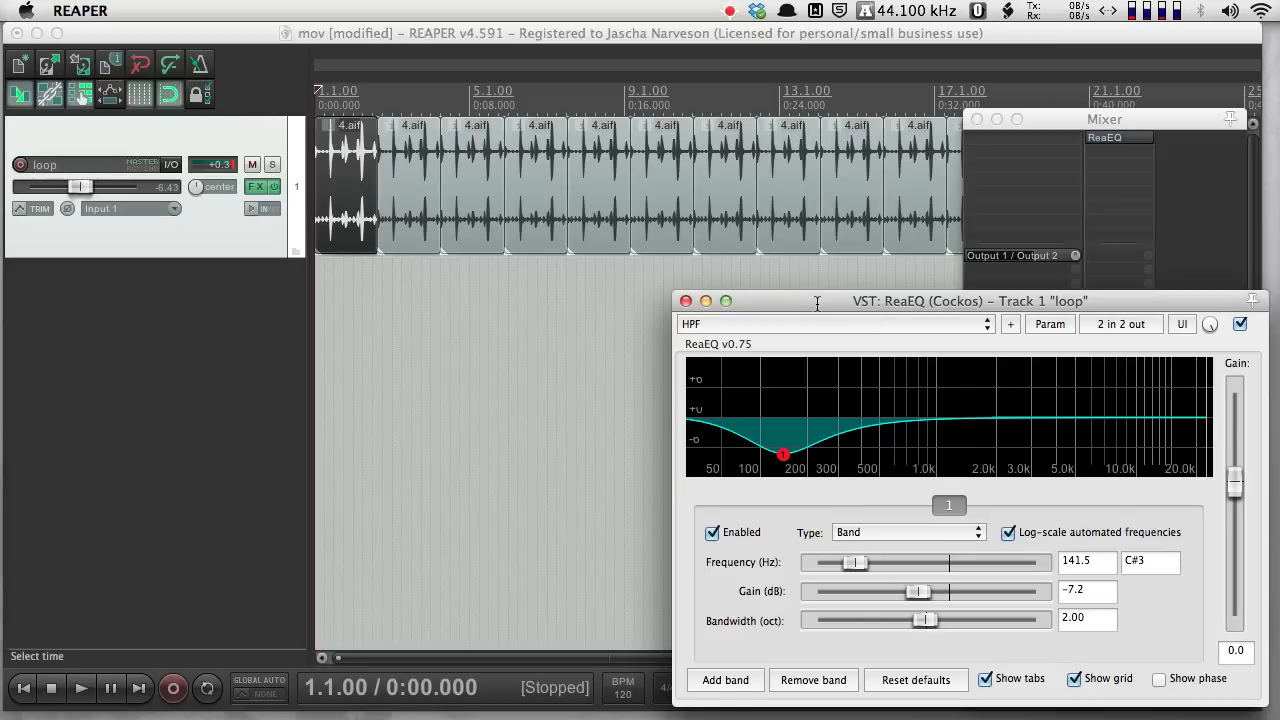
mouse_move(878, 444)
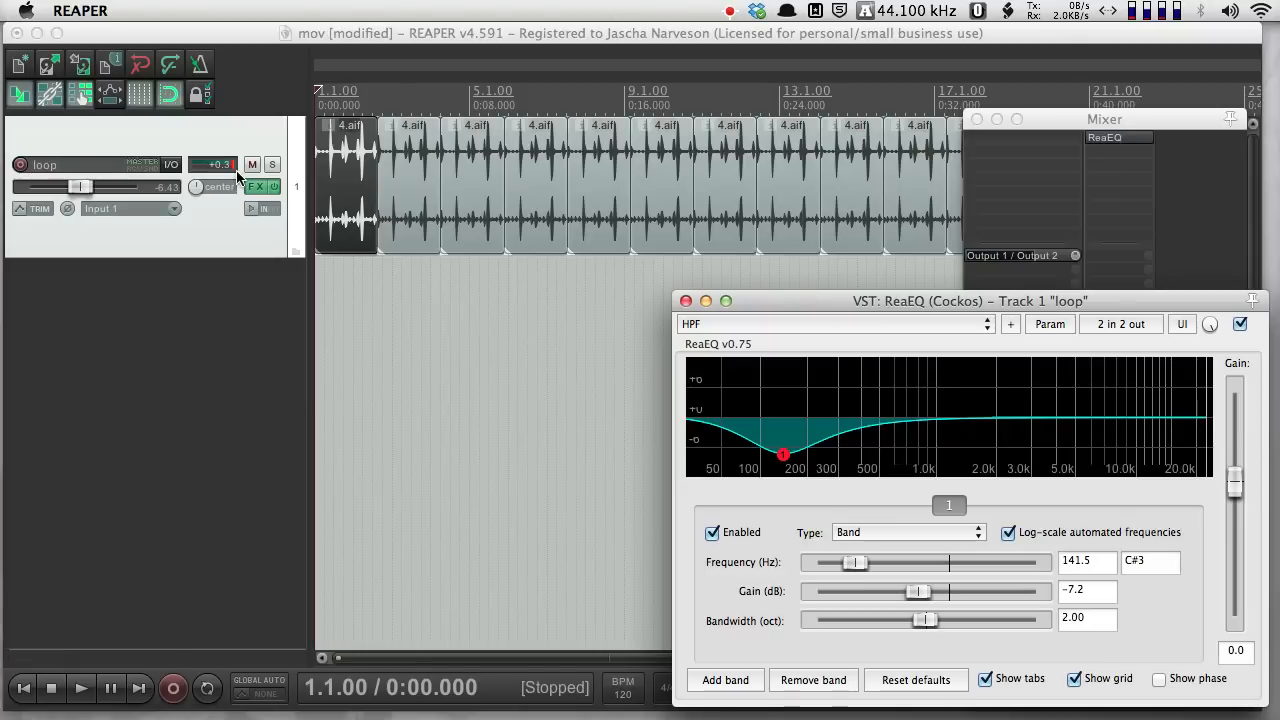
Step: Drag the ReaEQ band back to nearly flat, about -0.2 dB at 72.9 Hz
left_click(232, 166)
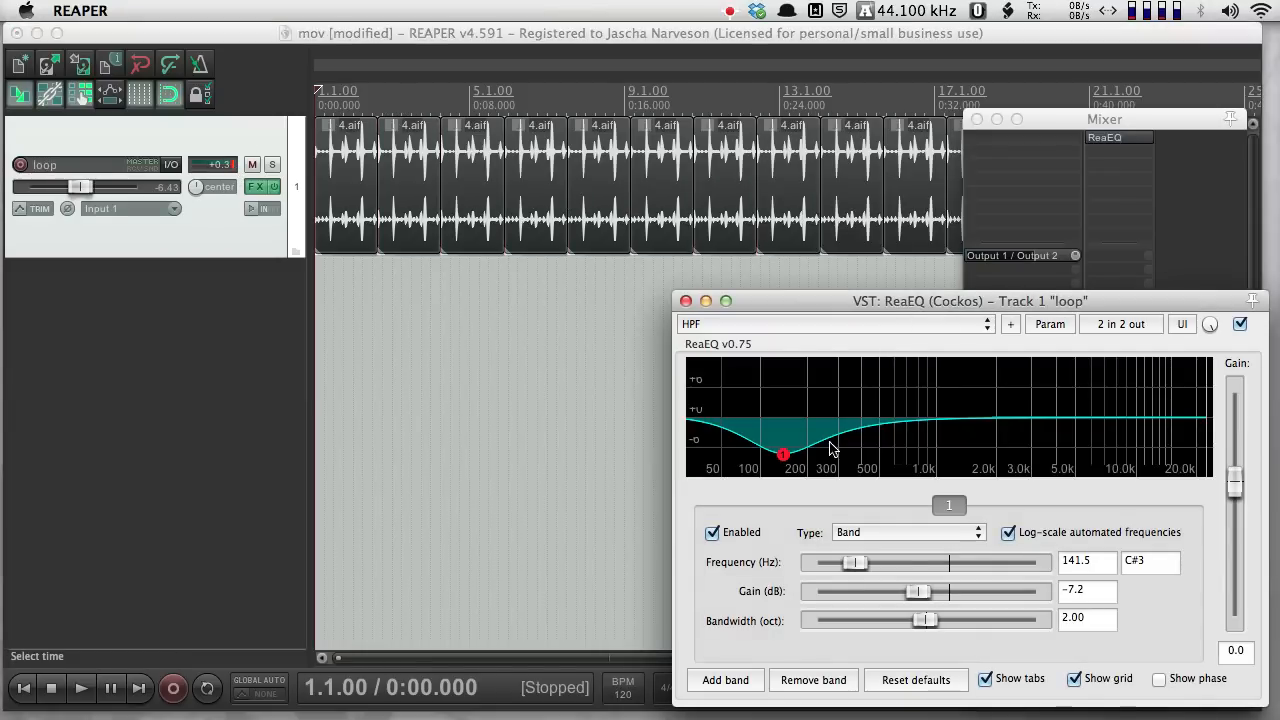
mouse_move(780, 452)
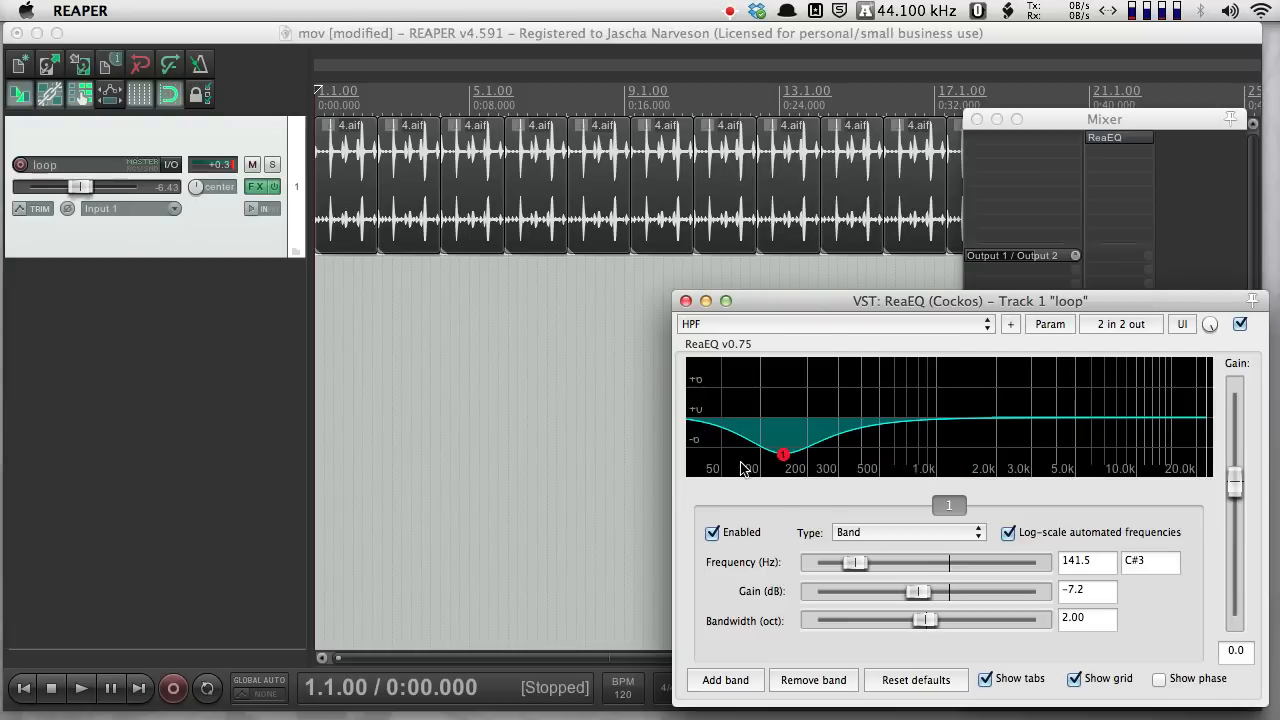
mouse_move(784, 456)
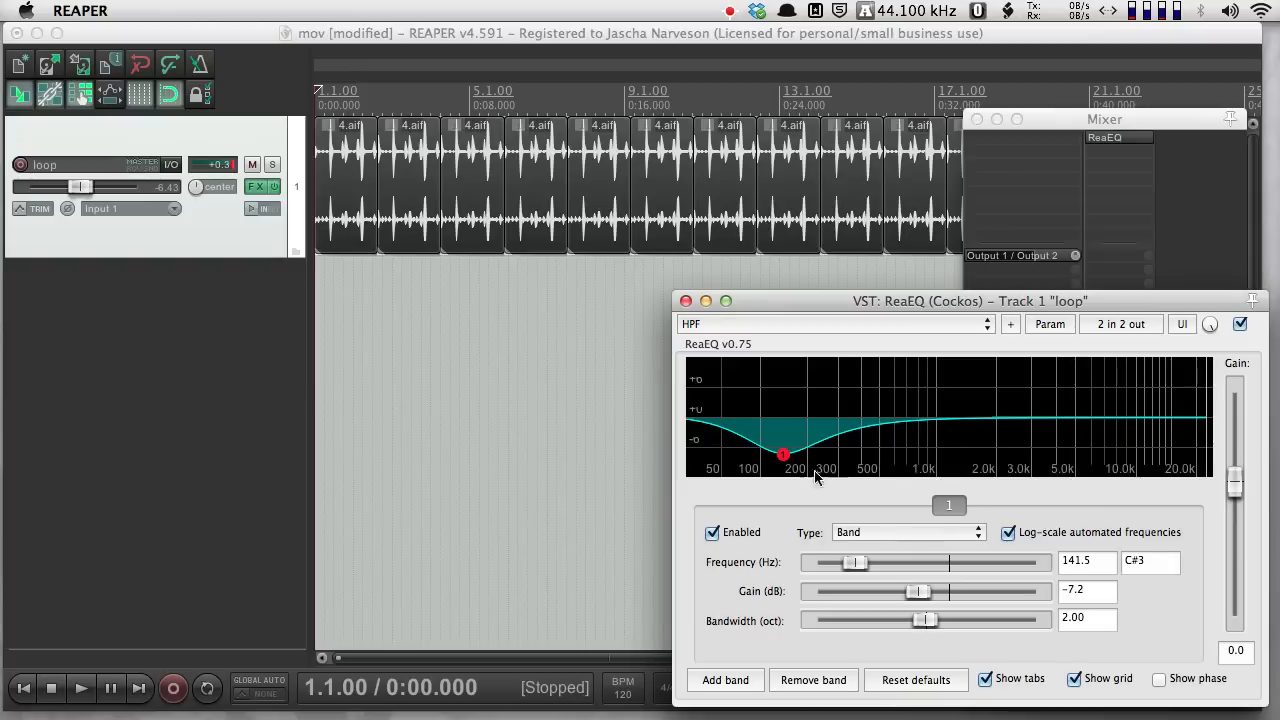
mouse_move(784, 456)
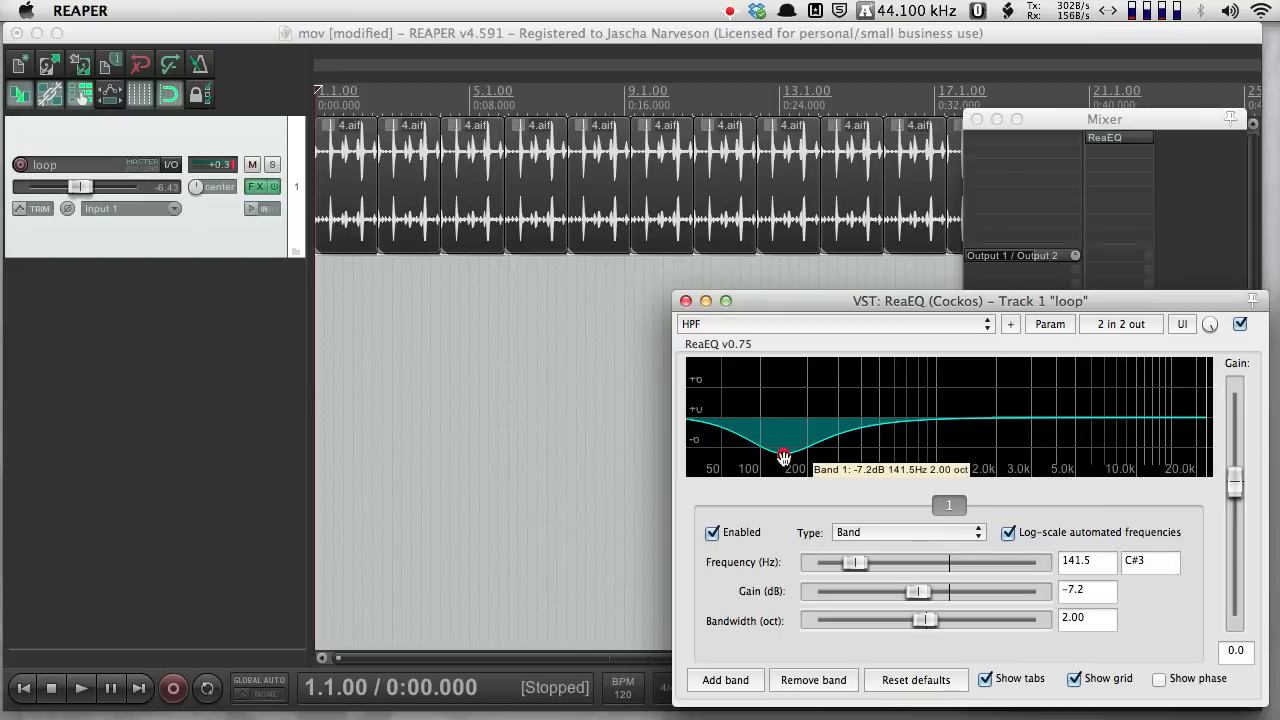
mouse_move(992, 310)
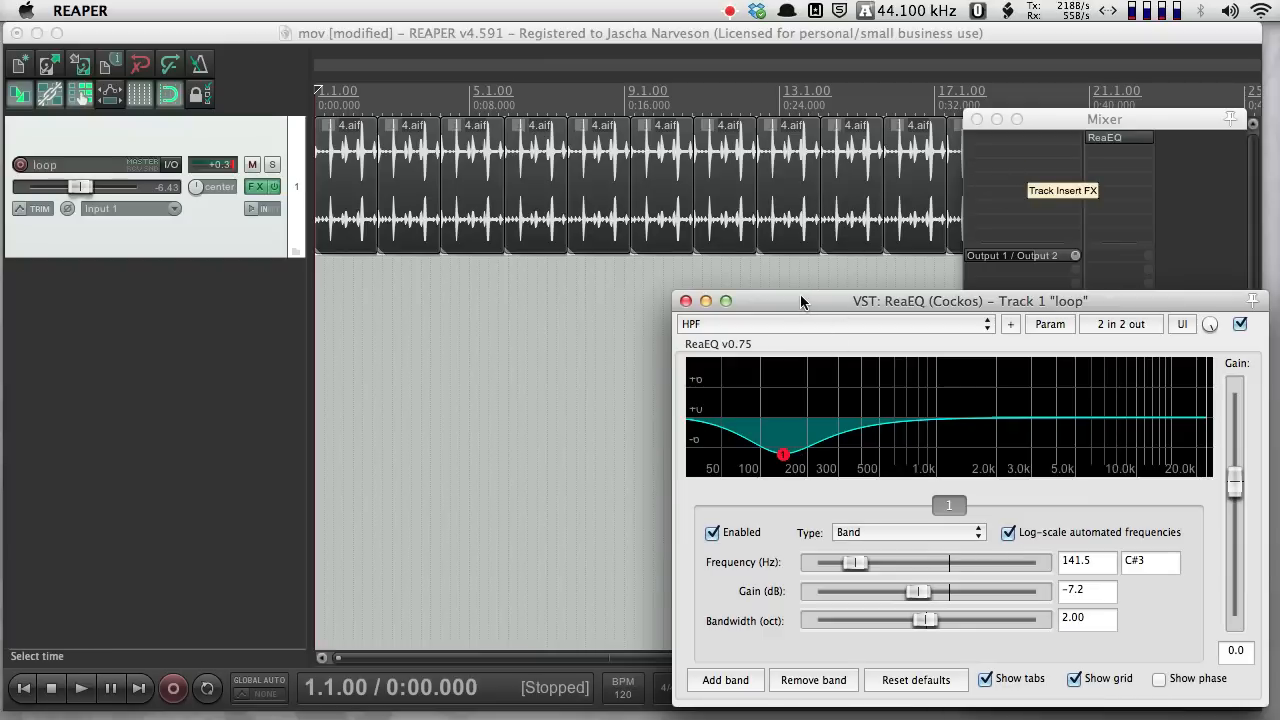
left_click_drag(784, 456, 744, 414)
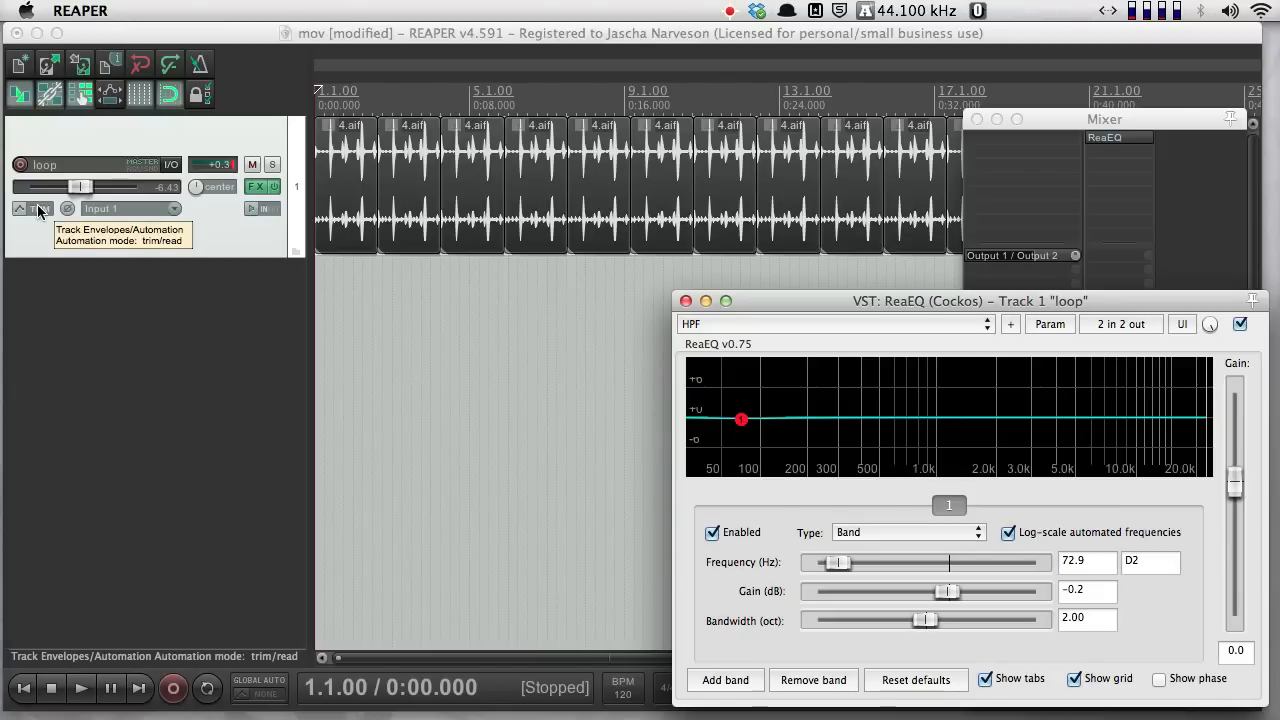
Step: Set the loop track's automation mode to Write in its envelope settings and close them
left_click(40, 208)
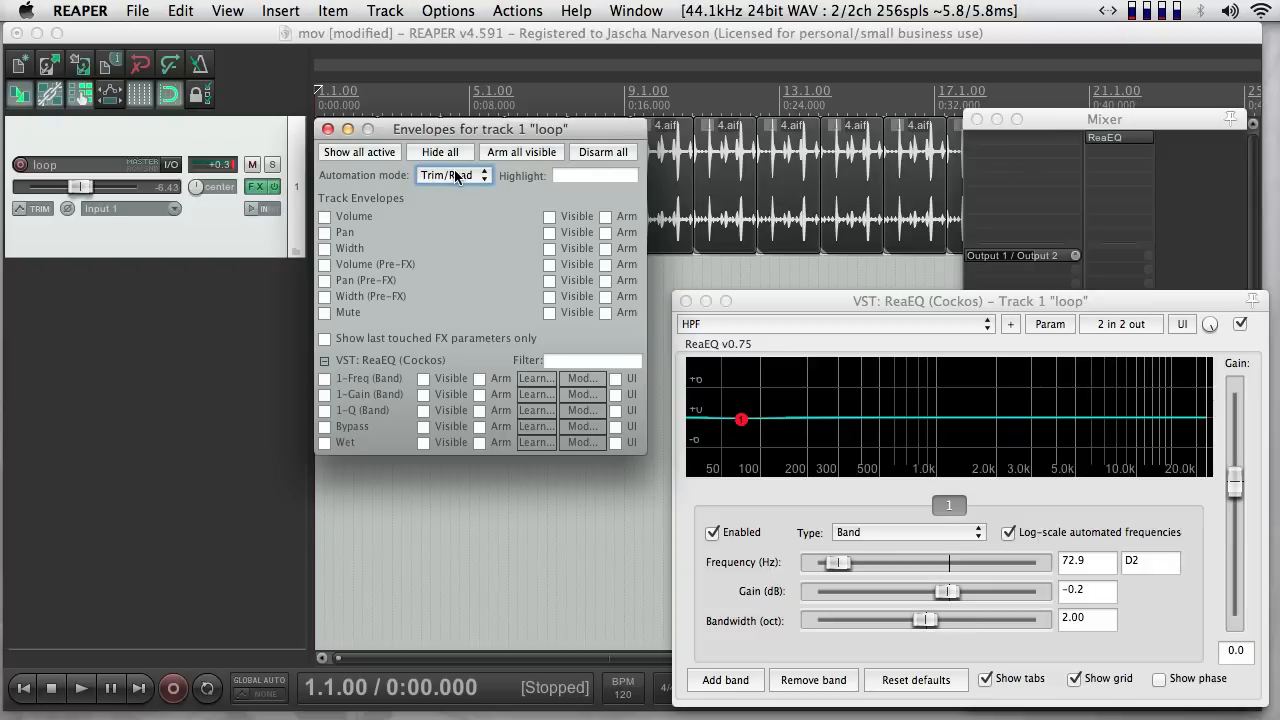
left_click(452, 176)
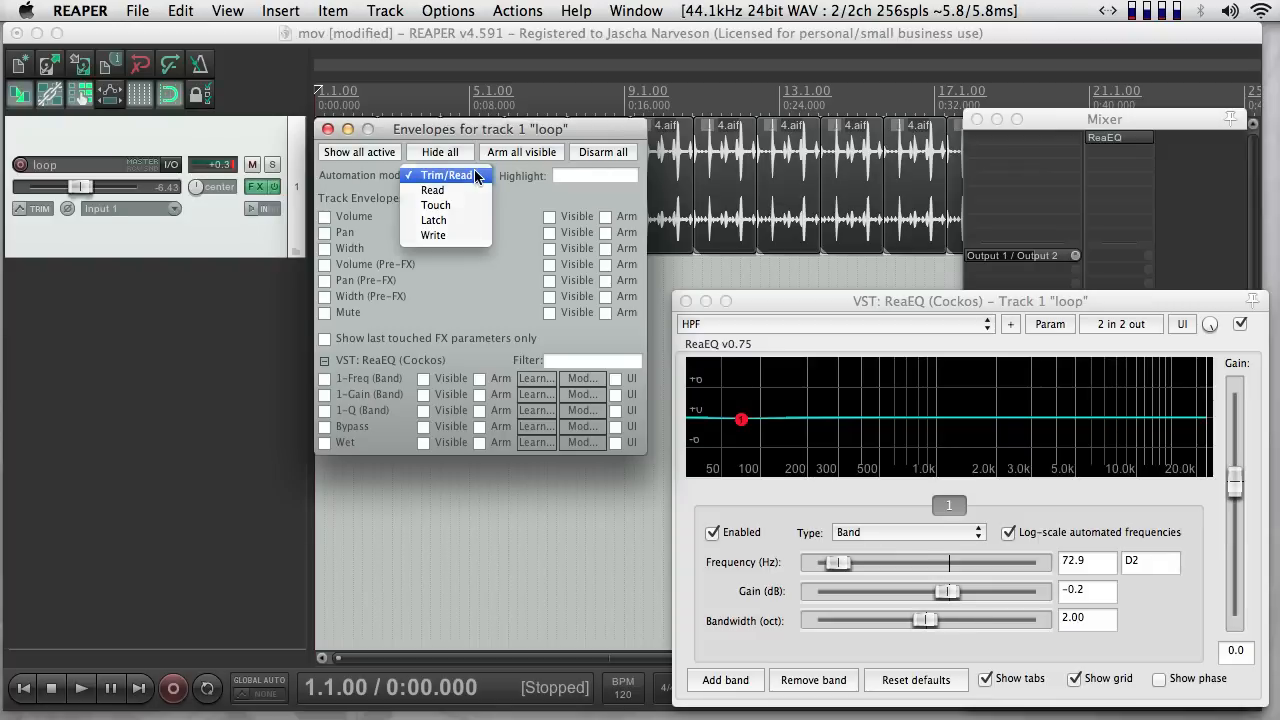
left_click(446, 176)
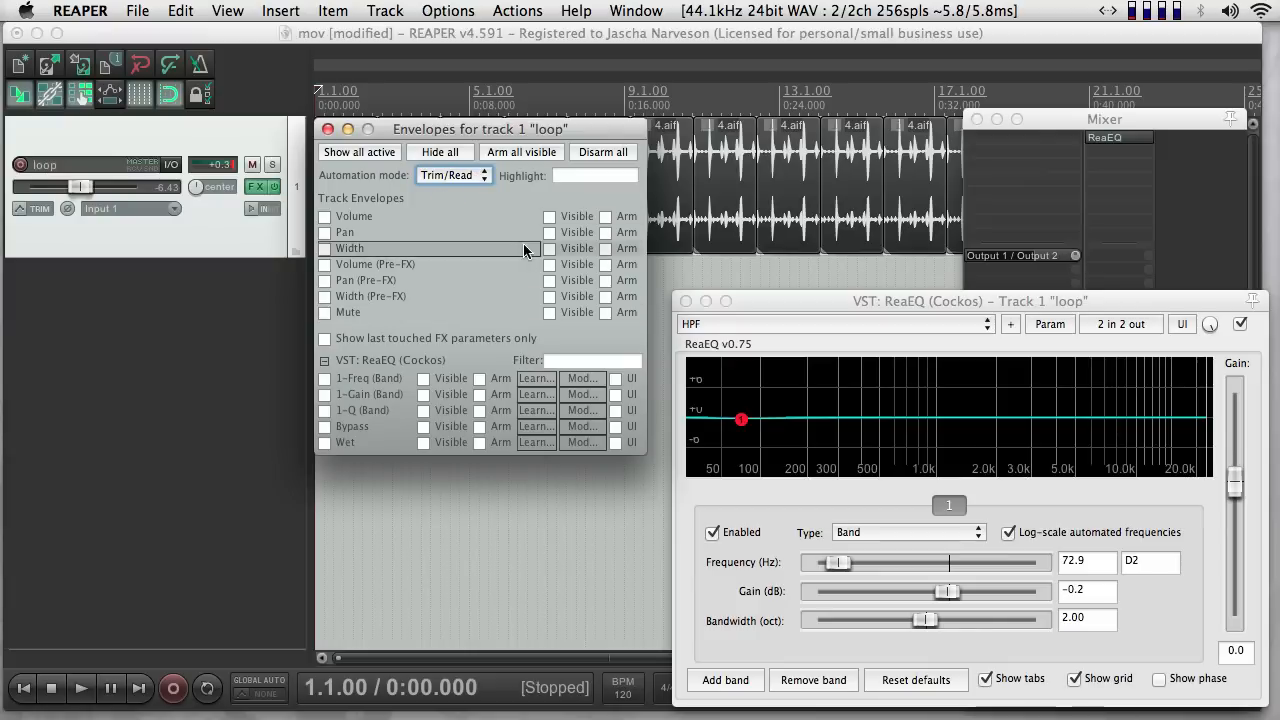
left_click(452, 176)
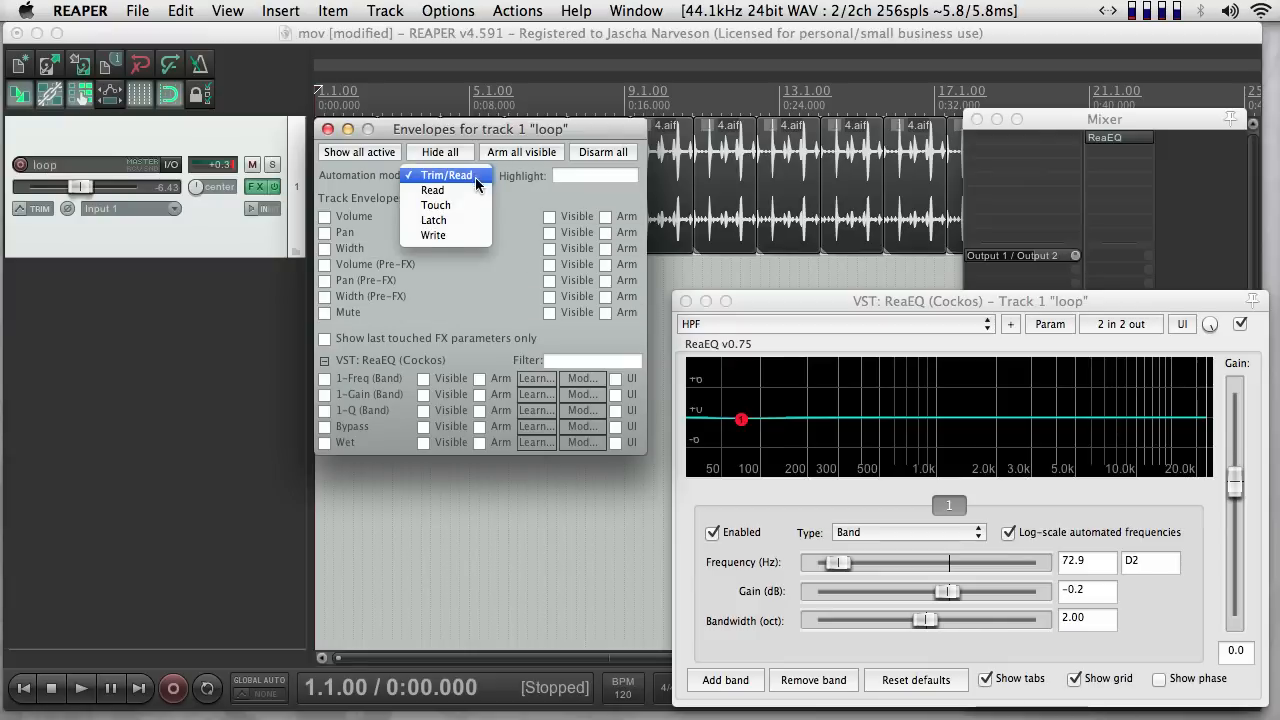
left_click(432, 236)
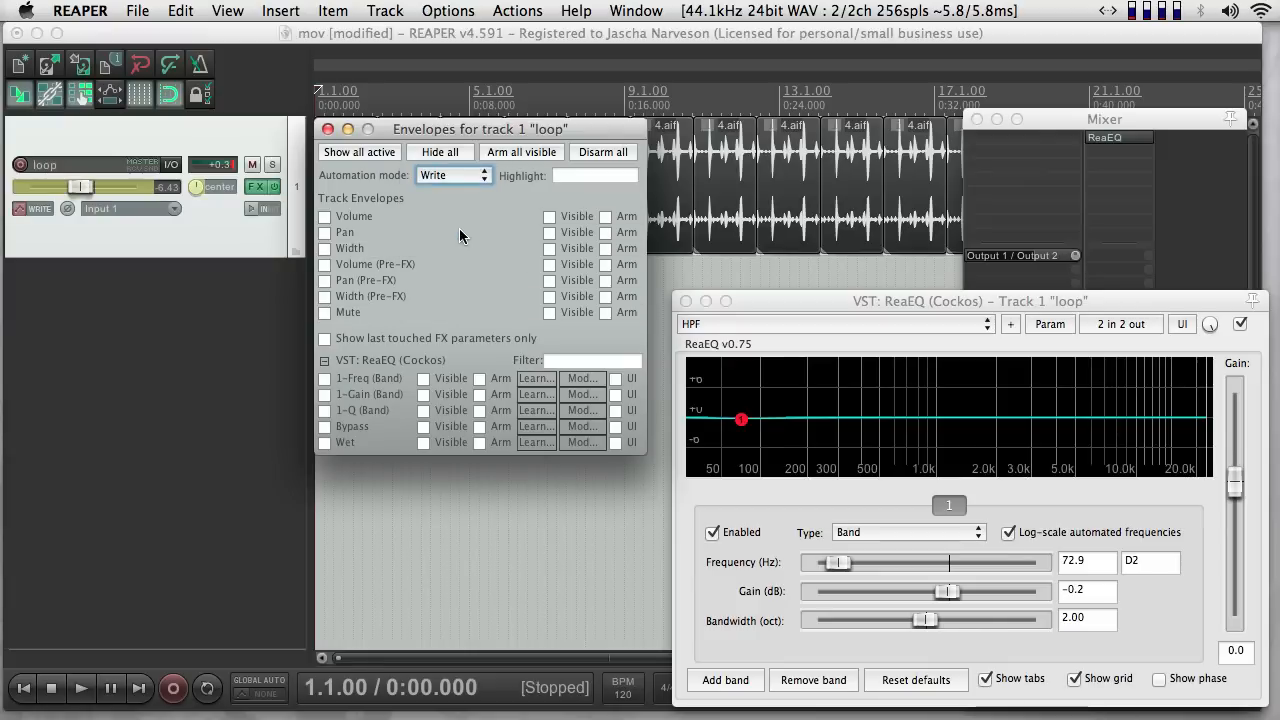
left_click(326, 128)
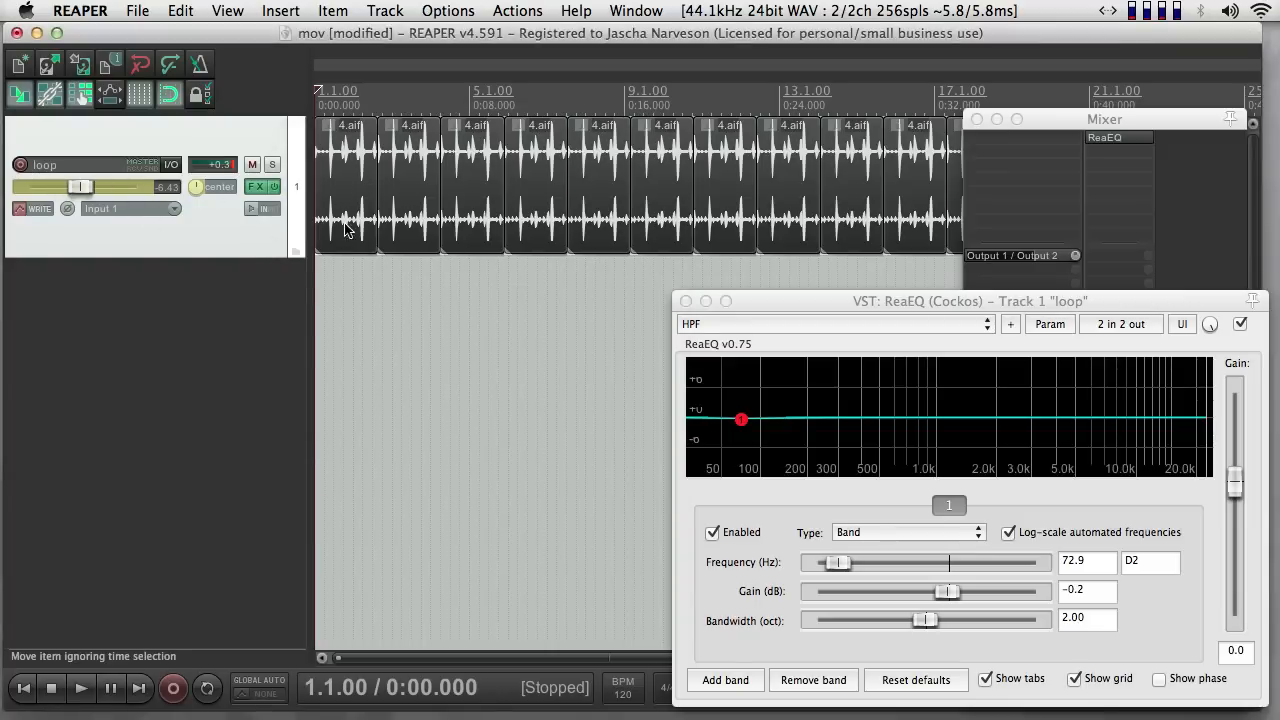
mouse_move(810, 442)
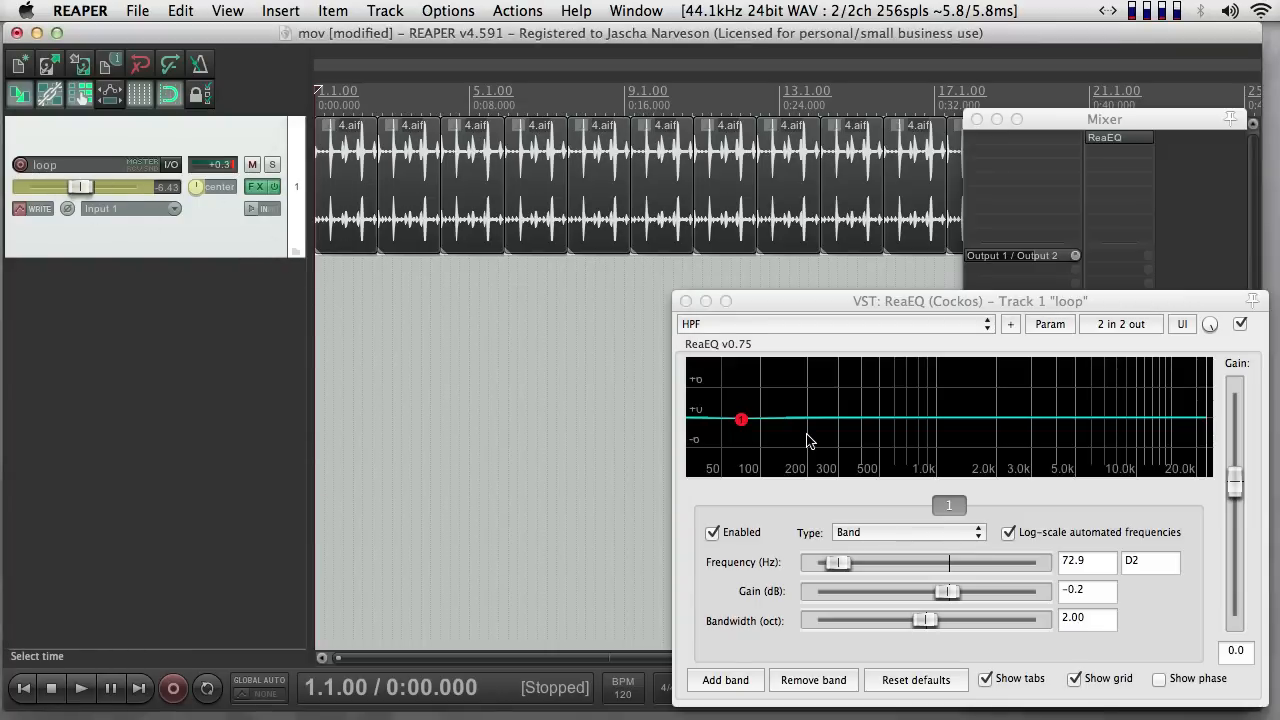
mouse_move(740, 420)
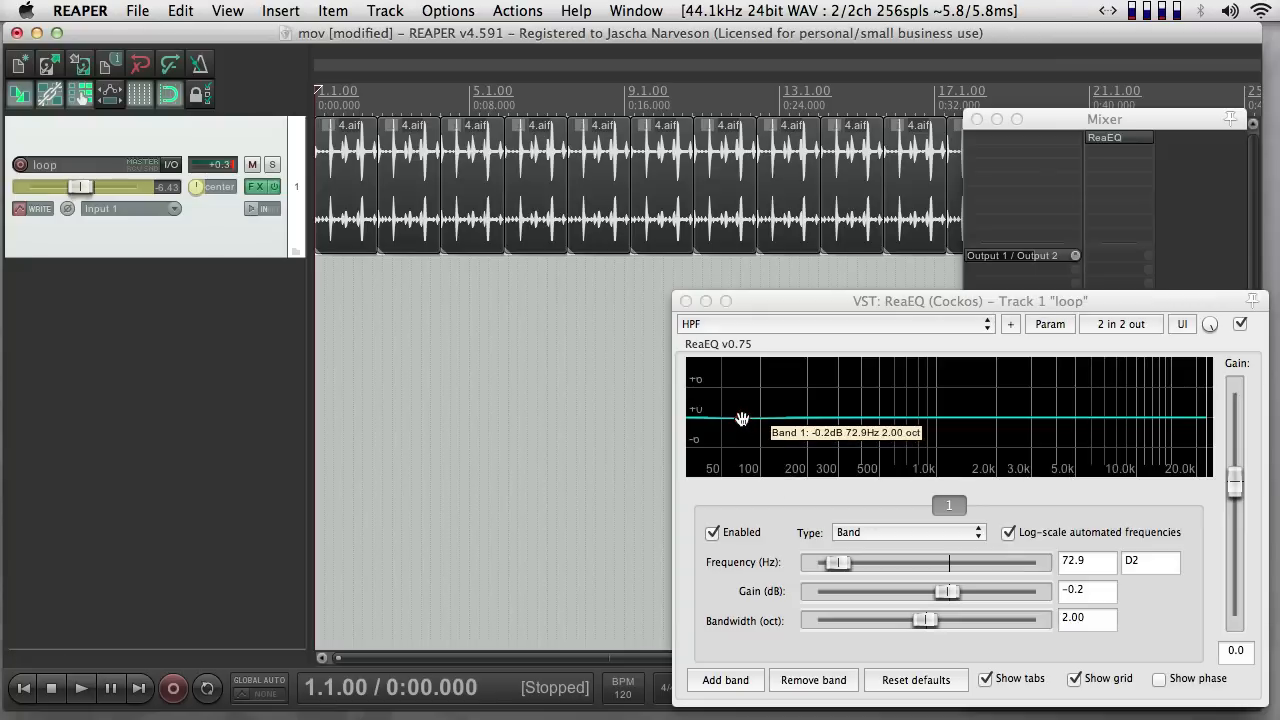
Step: Play the loop and record the ReaEQ band boosting up to the top of the spectrum, then cutting near 2 kHz
left_click(80, 688)
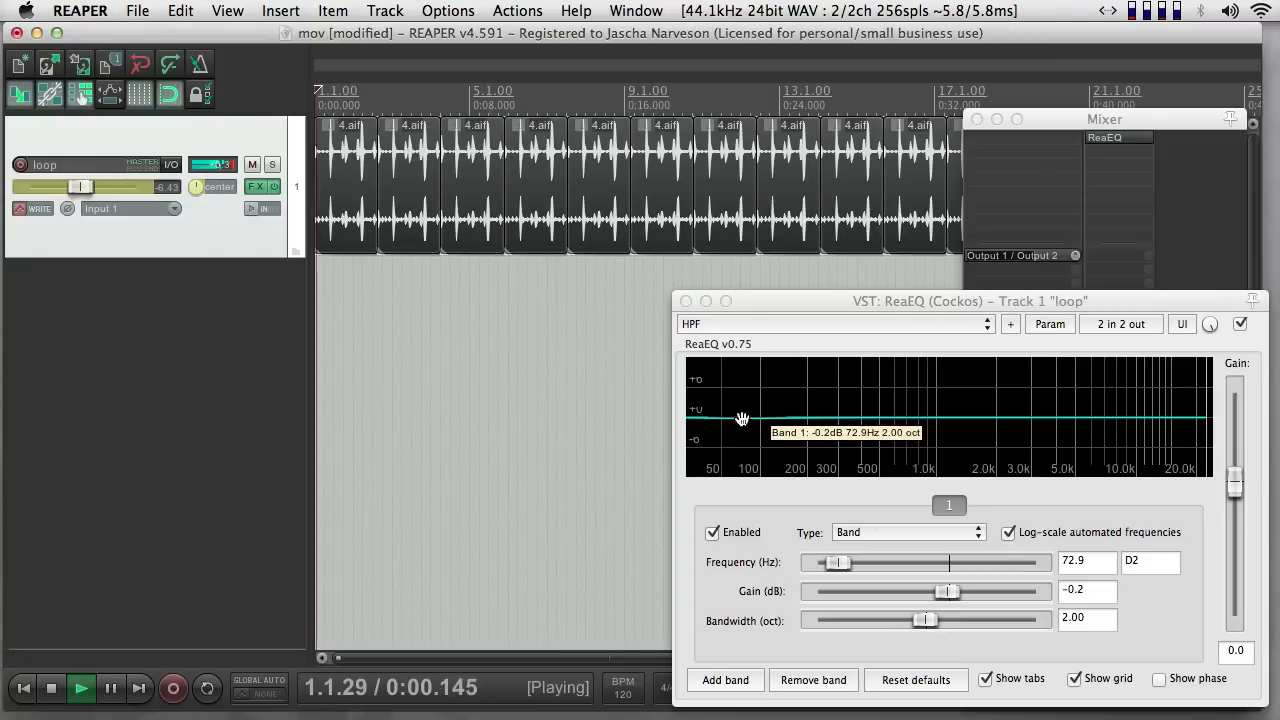
left_click_drag(740, 414, 1016, 364)
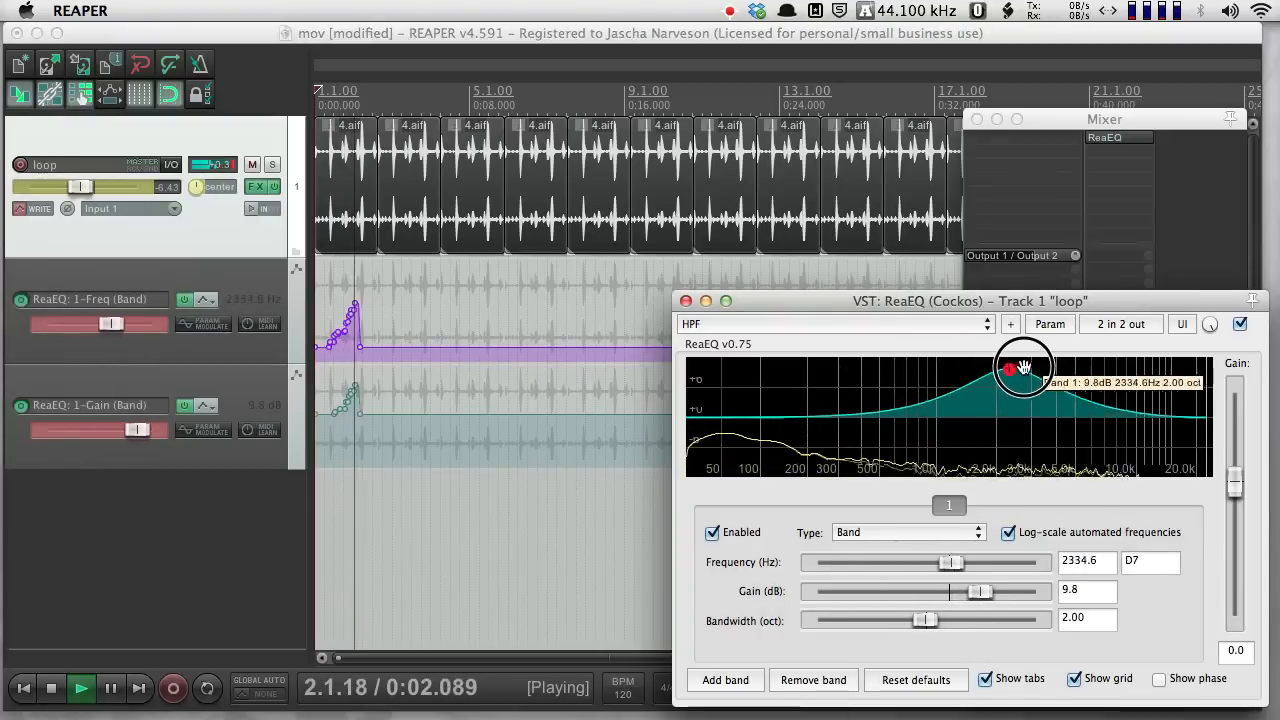
left_click_drag(1010, 364, 1140, 364)
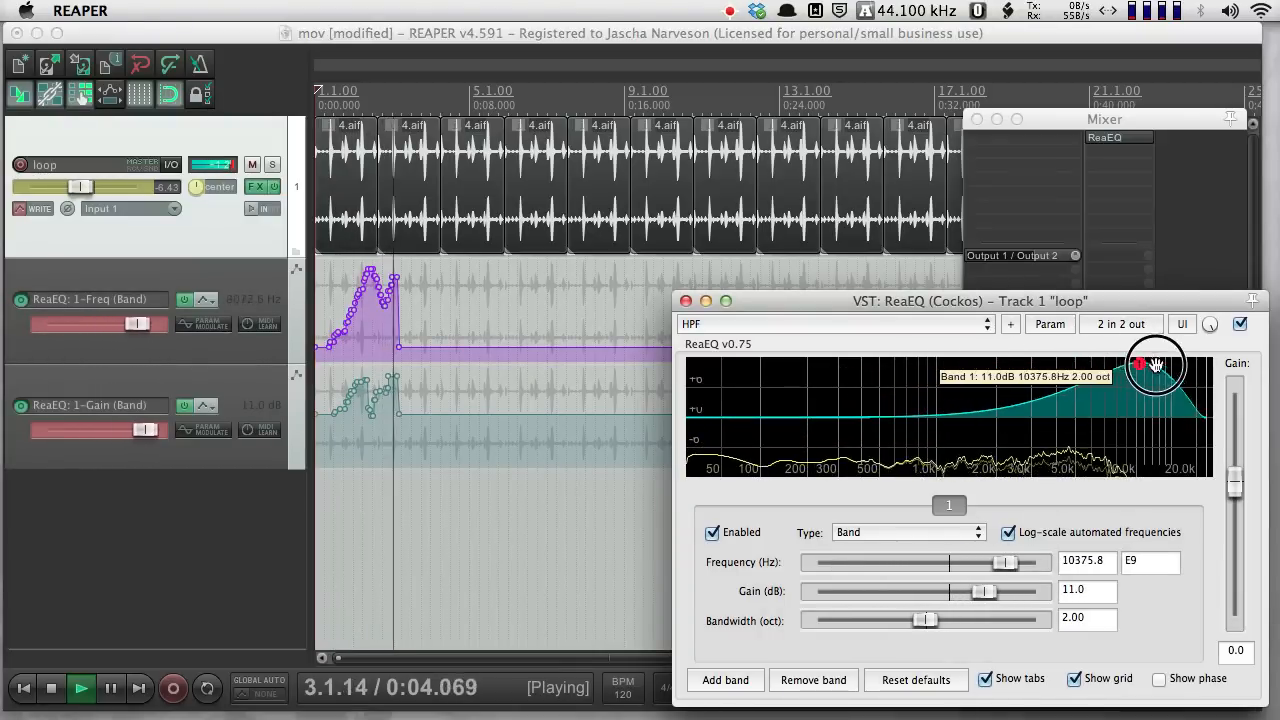
left_click_drag(1156, 364, 1180, 384)
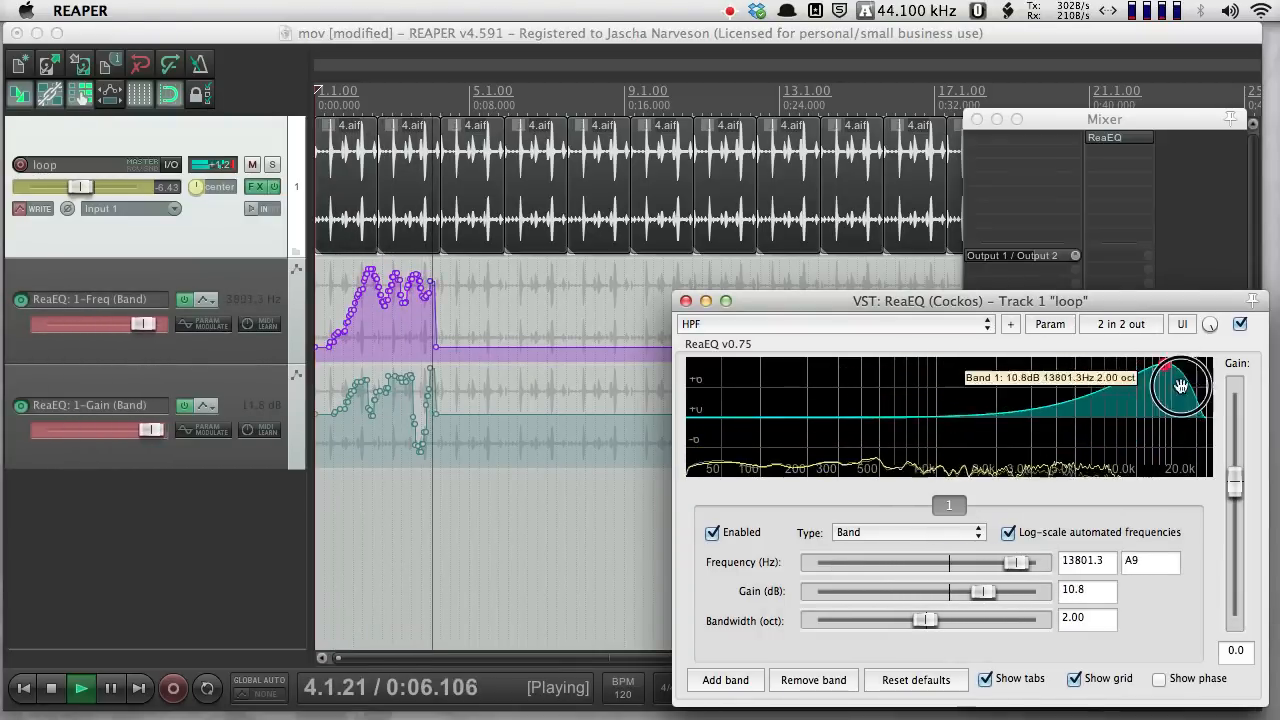
left_click_drag(1180, 386, 1000, 478)
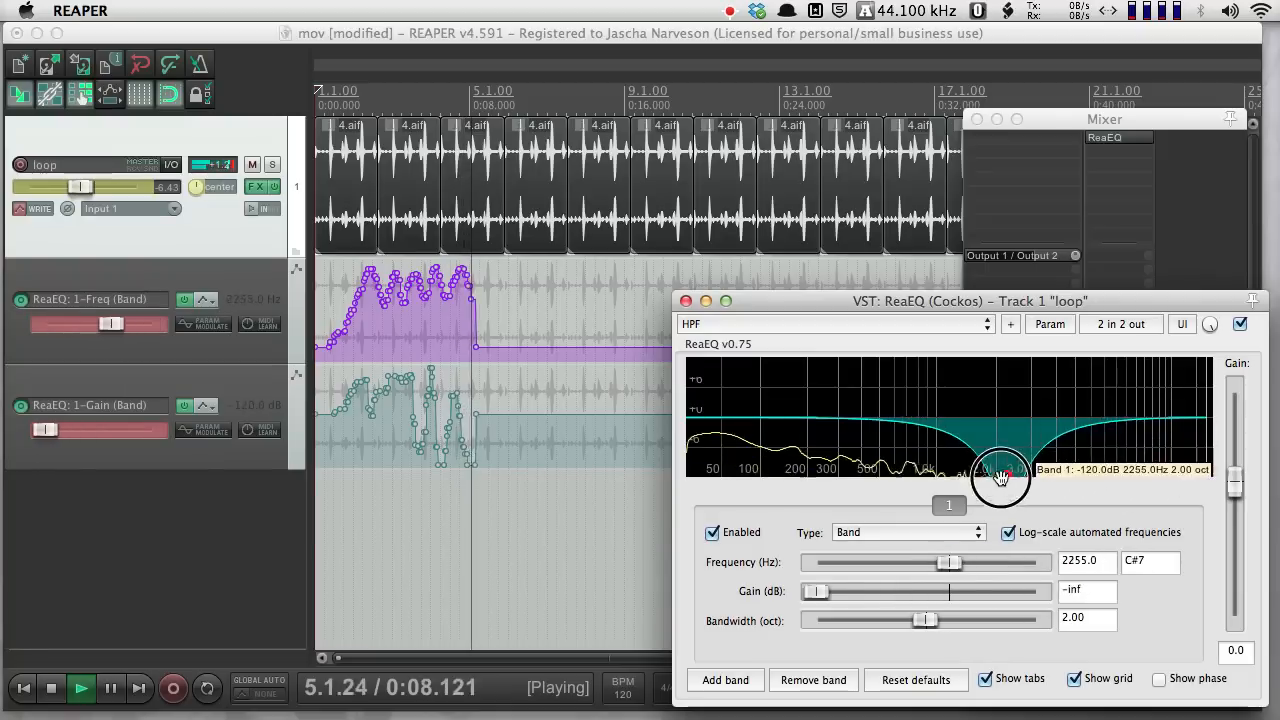
Step: Keep recording the band down to a dip near 230 Hz and back to flat, filling the 1-Freq and 1-Gain lanes
left_click_drag(1000, 476, 850, 464)
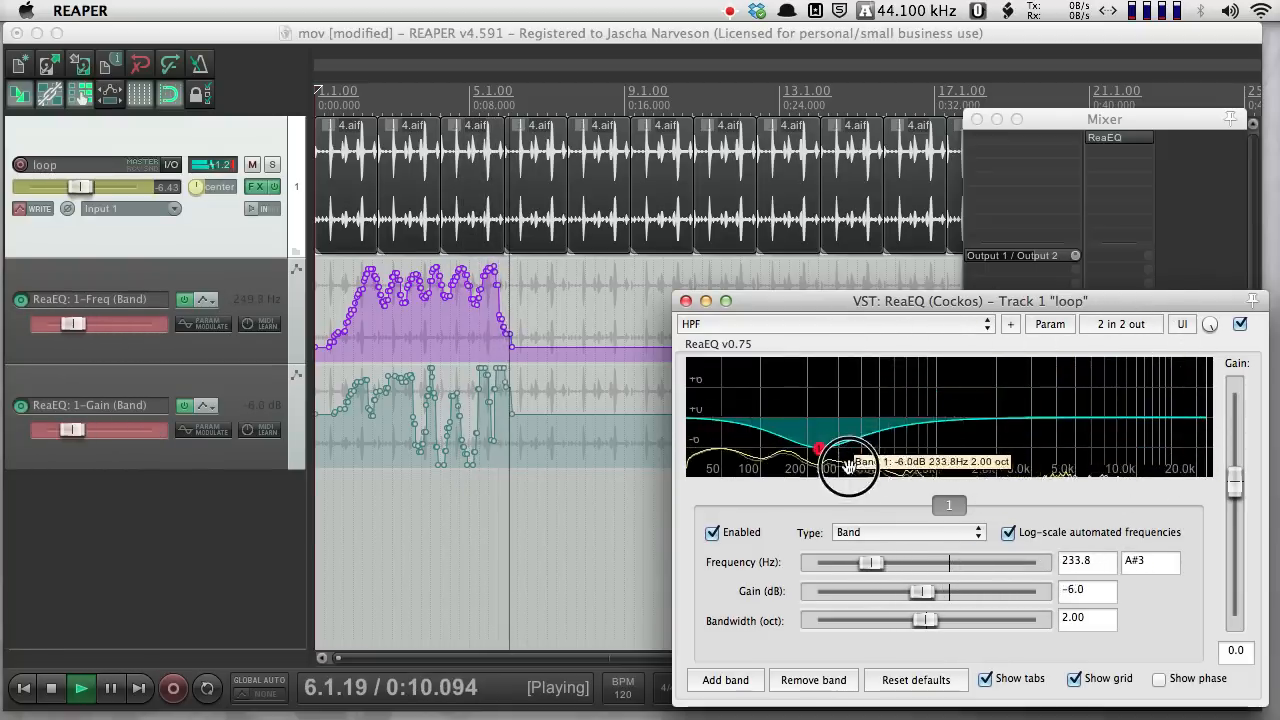
left_click_drag(848, 464, 912, 412)
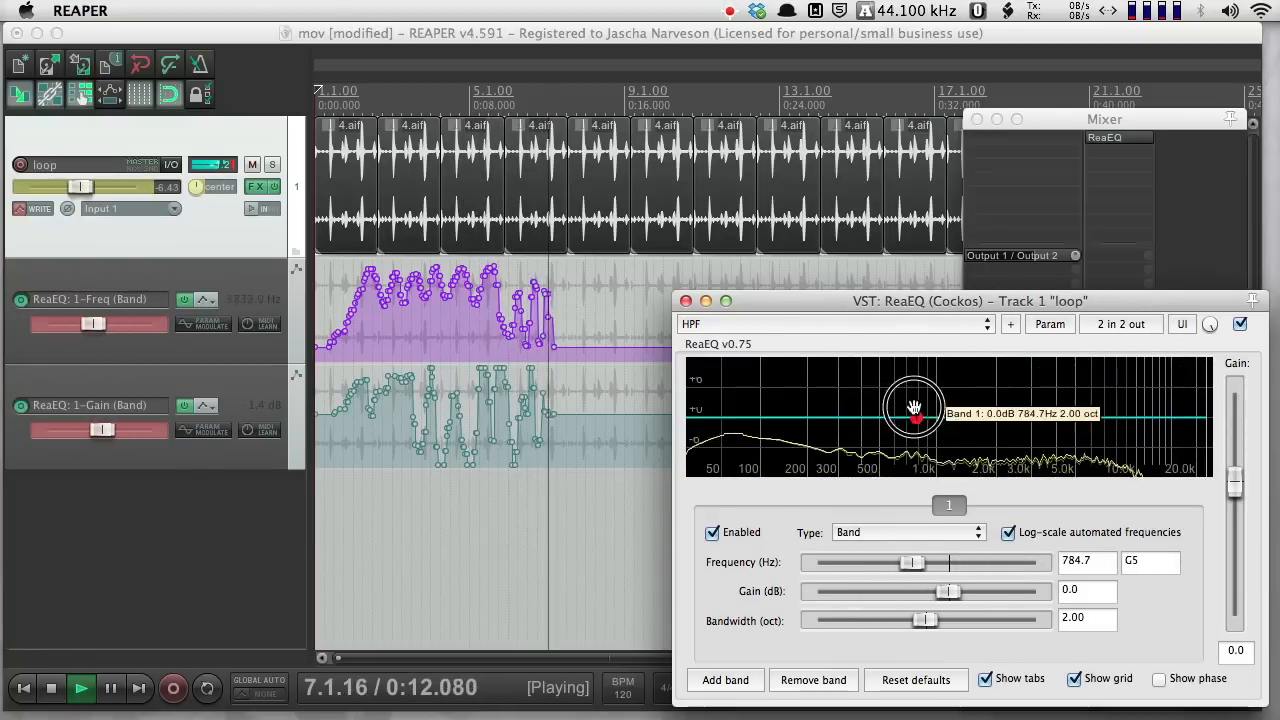
left_click_drag(916, 418, 756, 412)
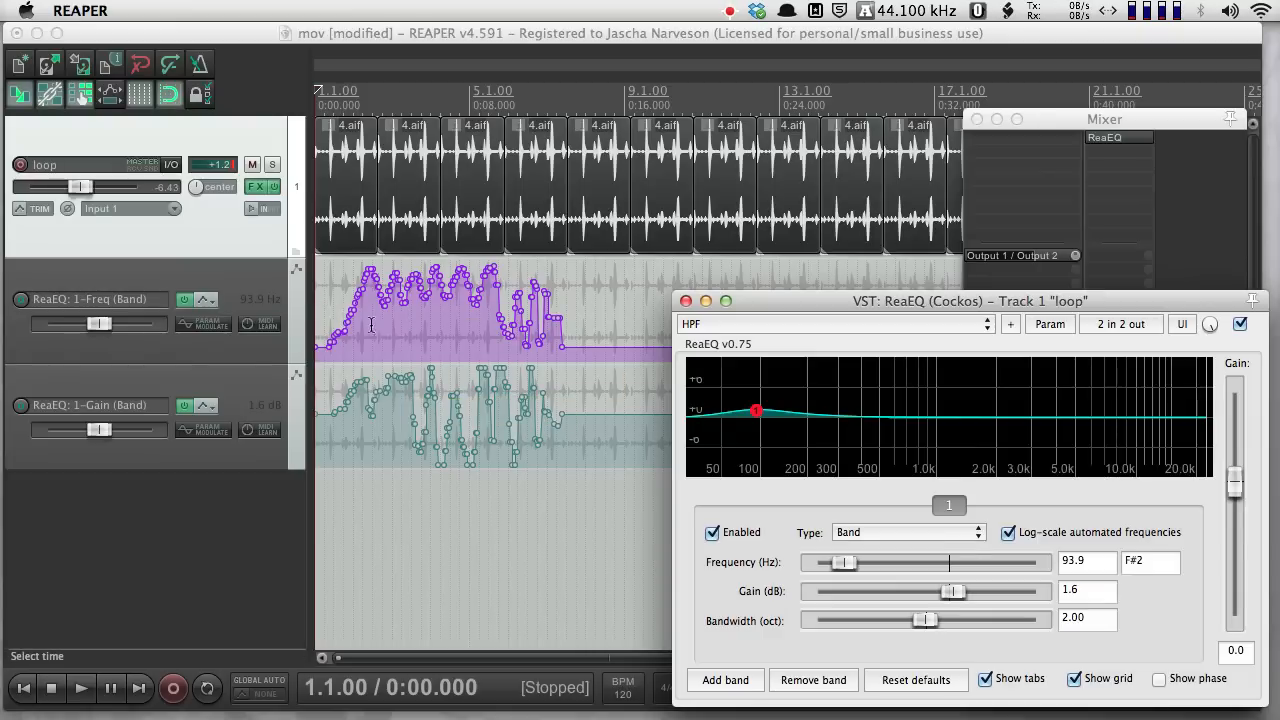
mouse_move(42, 206)
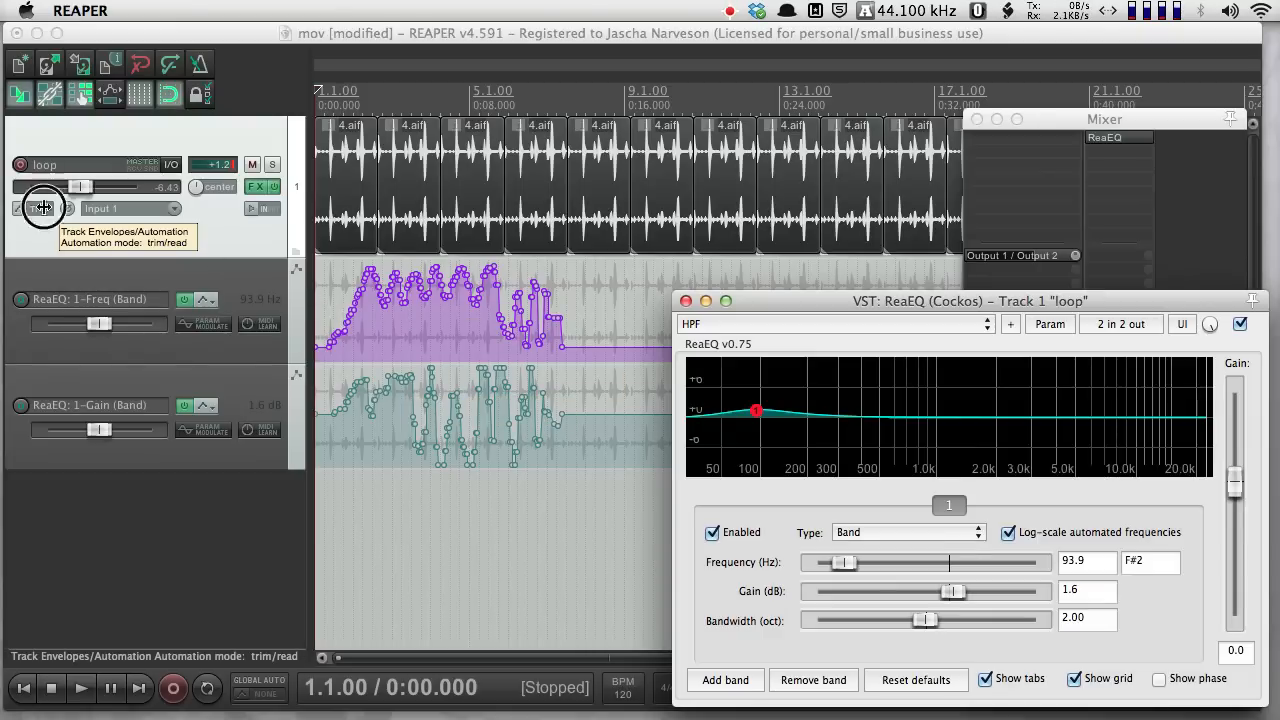
Step: Review the loop track's envelope settings listing the ReaEQ Freq and Gain envelopes, then close them
left_click(42, 208)
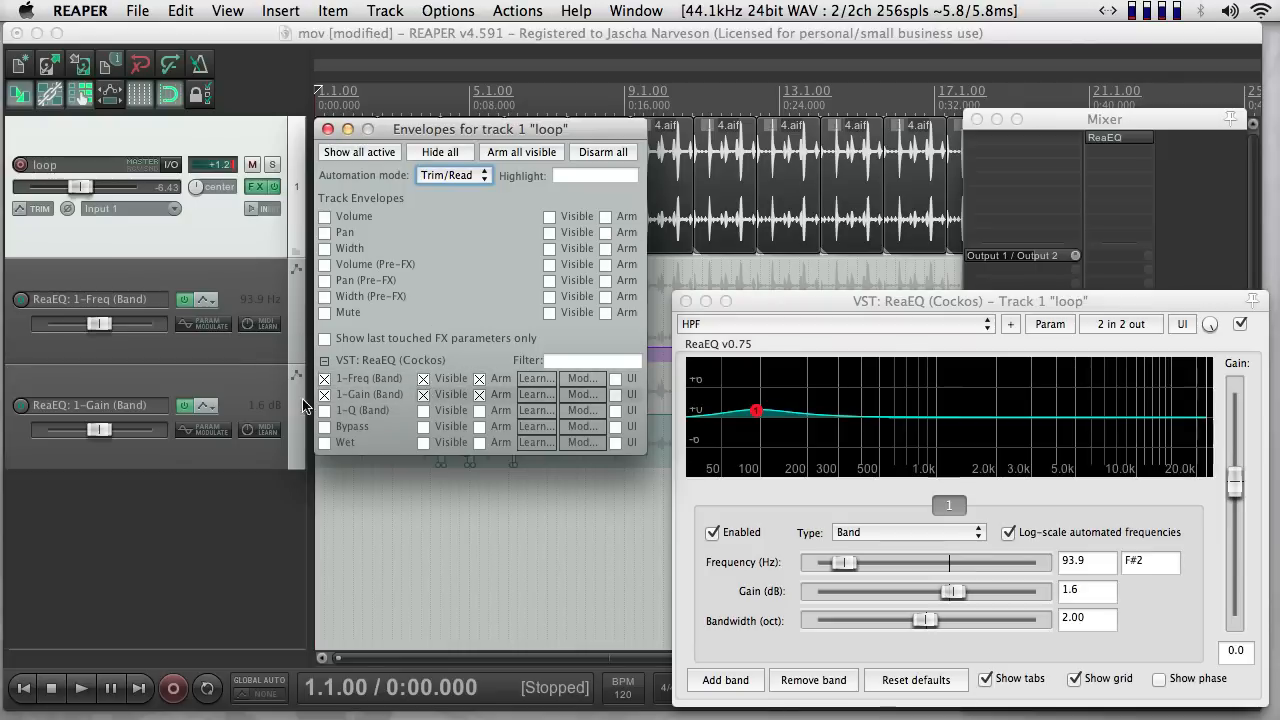
left_click(480, 378)
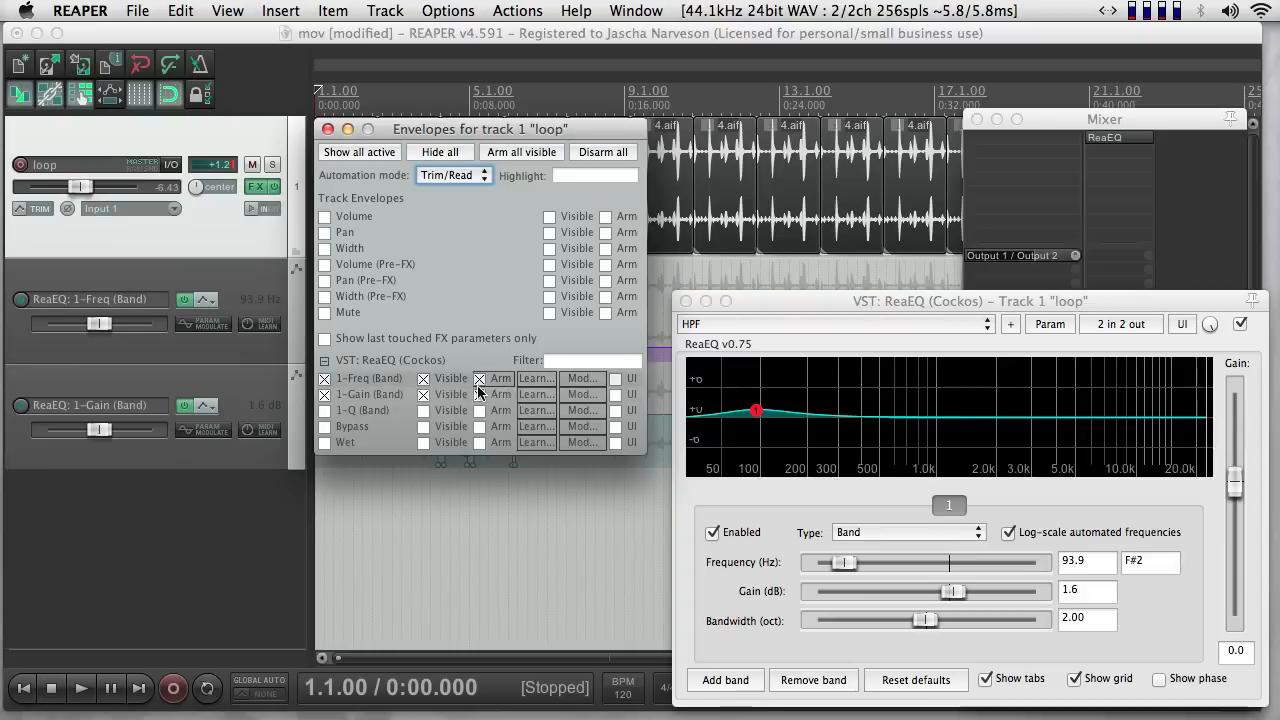
left_click(326, 128)
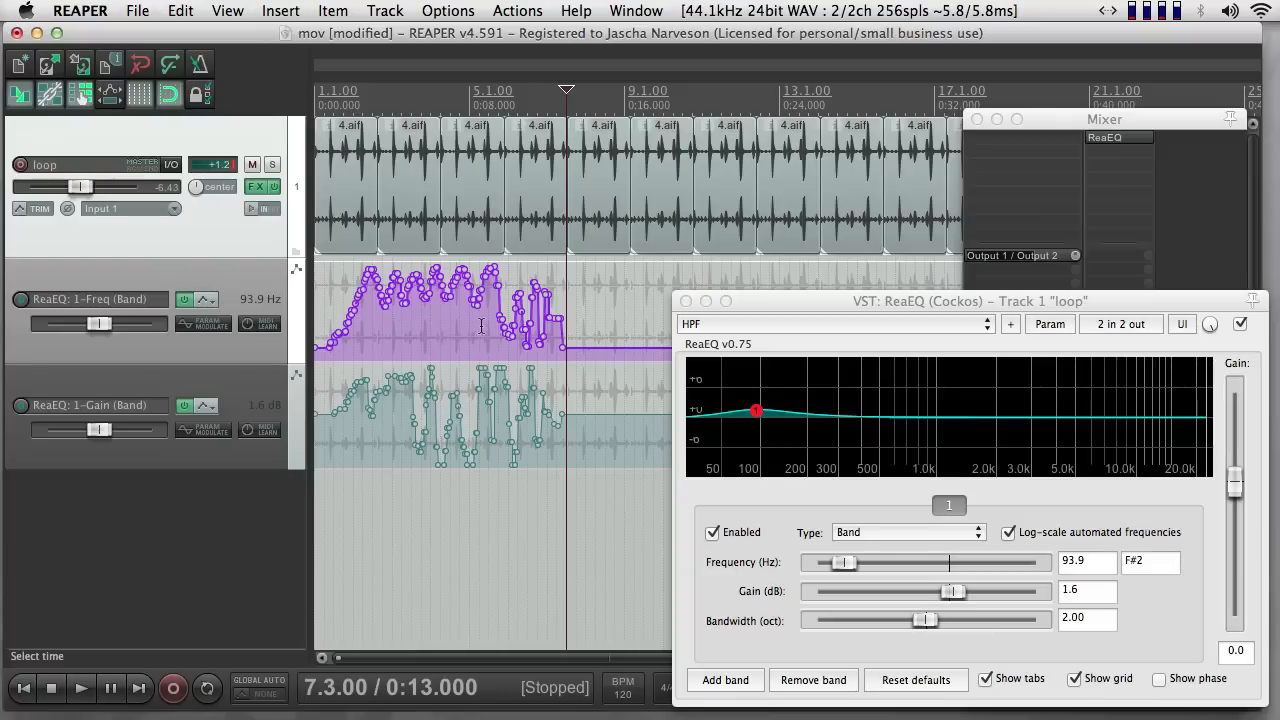
mouse_move(400, 338)
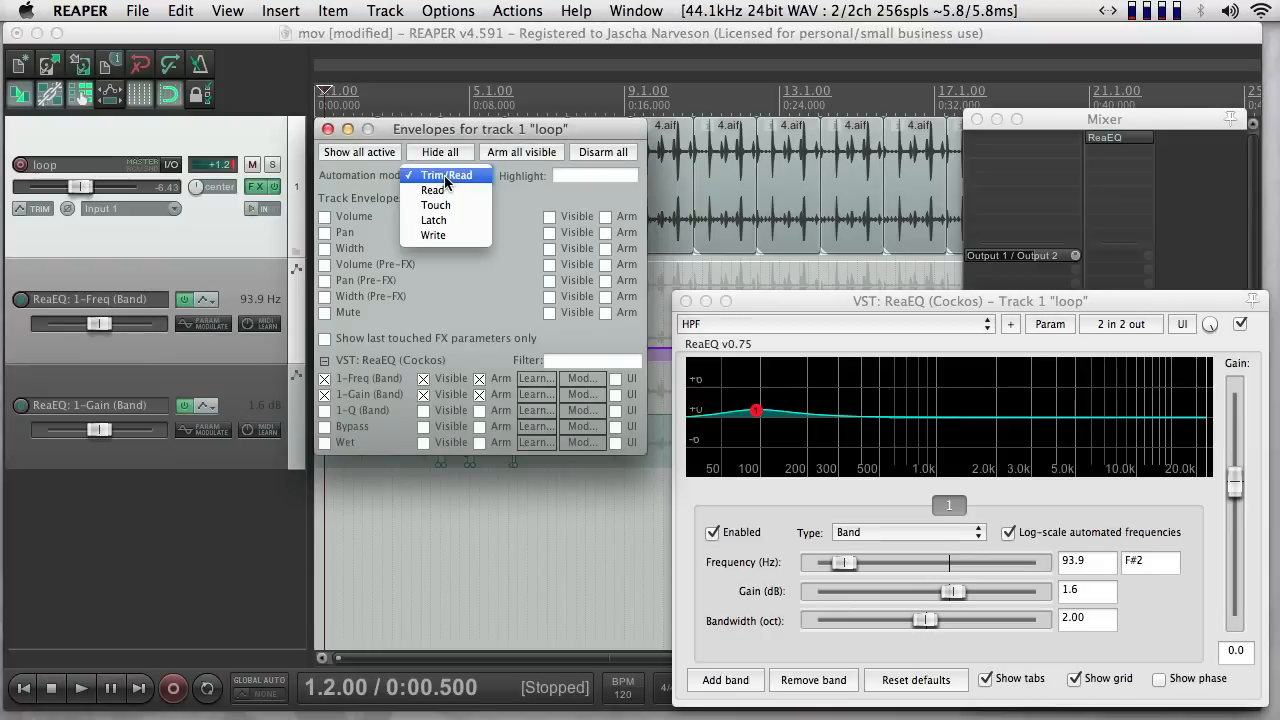
Step: Set Write mode, play, and record the band sweeping up to a cut around 778 Hz
left_click(434, 236)
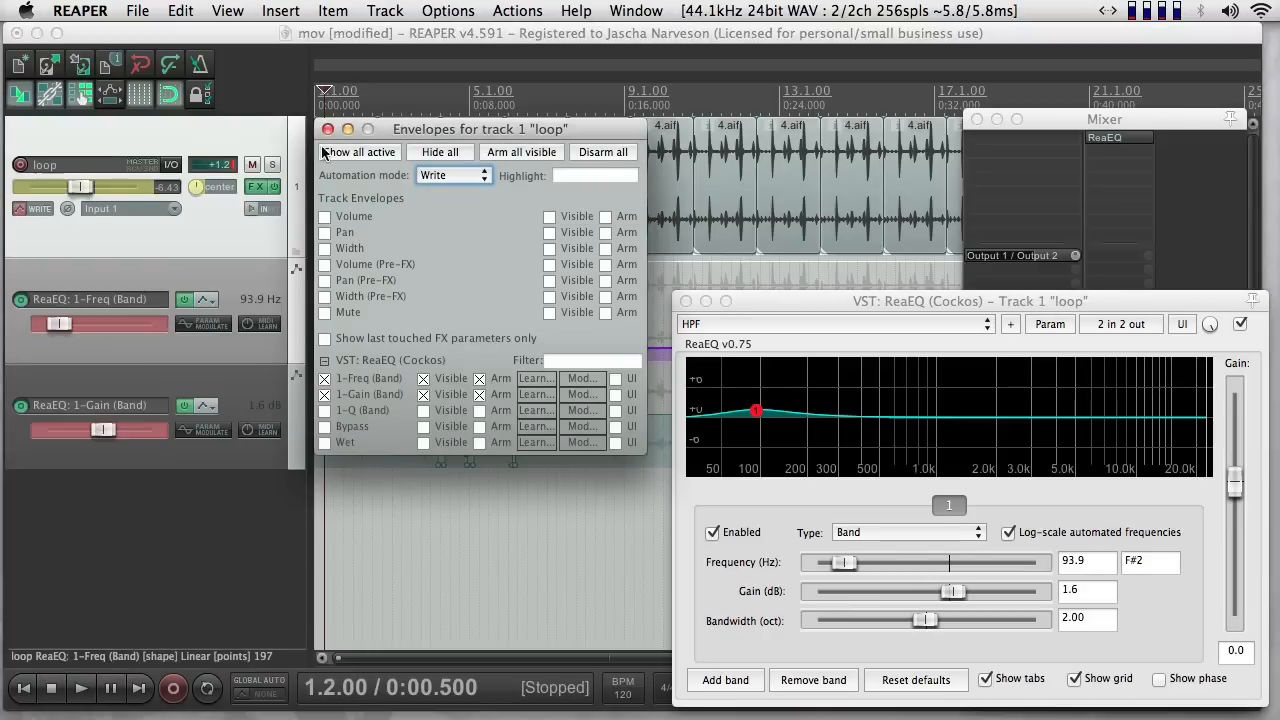
left_click(80, 688)
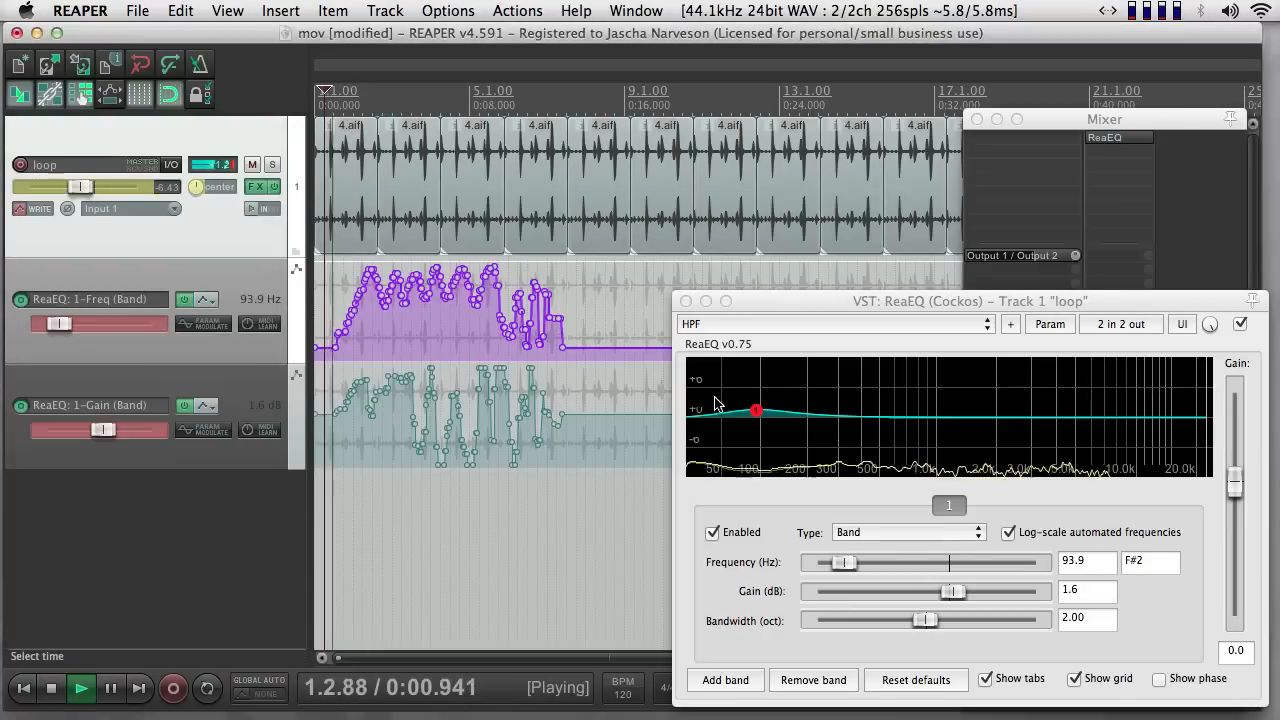
left_click_drag(756, 410, 824, 390)
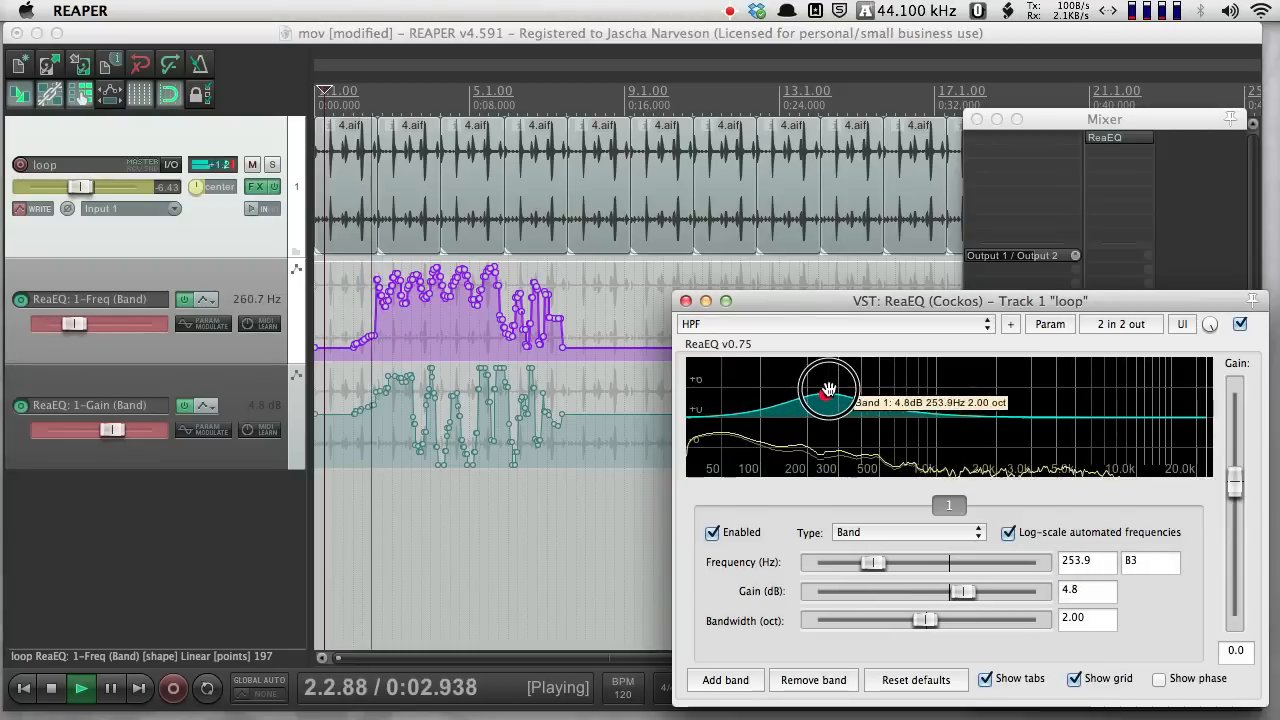
left_click_drag(828, 388, 916, 444)
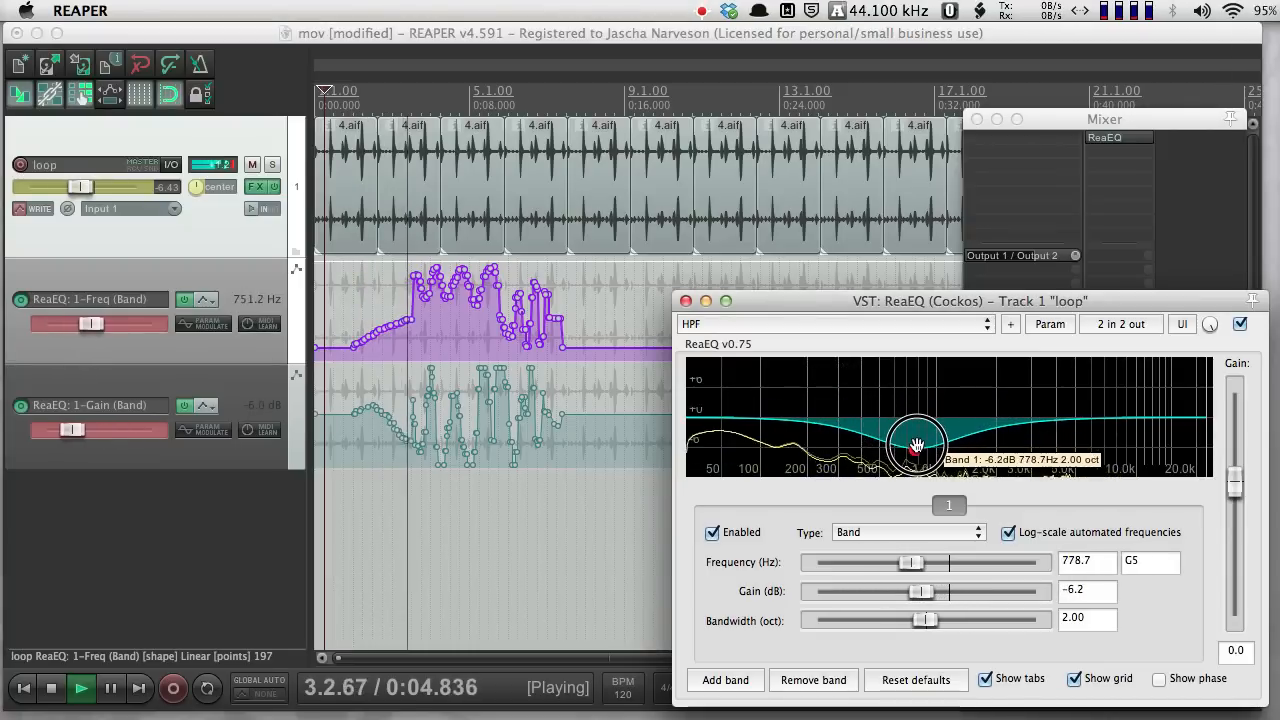
Step: Record the band boosting at high frequency, returning to about 479 Hz and back to flat
left_click_drag(916, 444, 1144, 358)
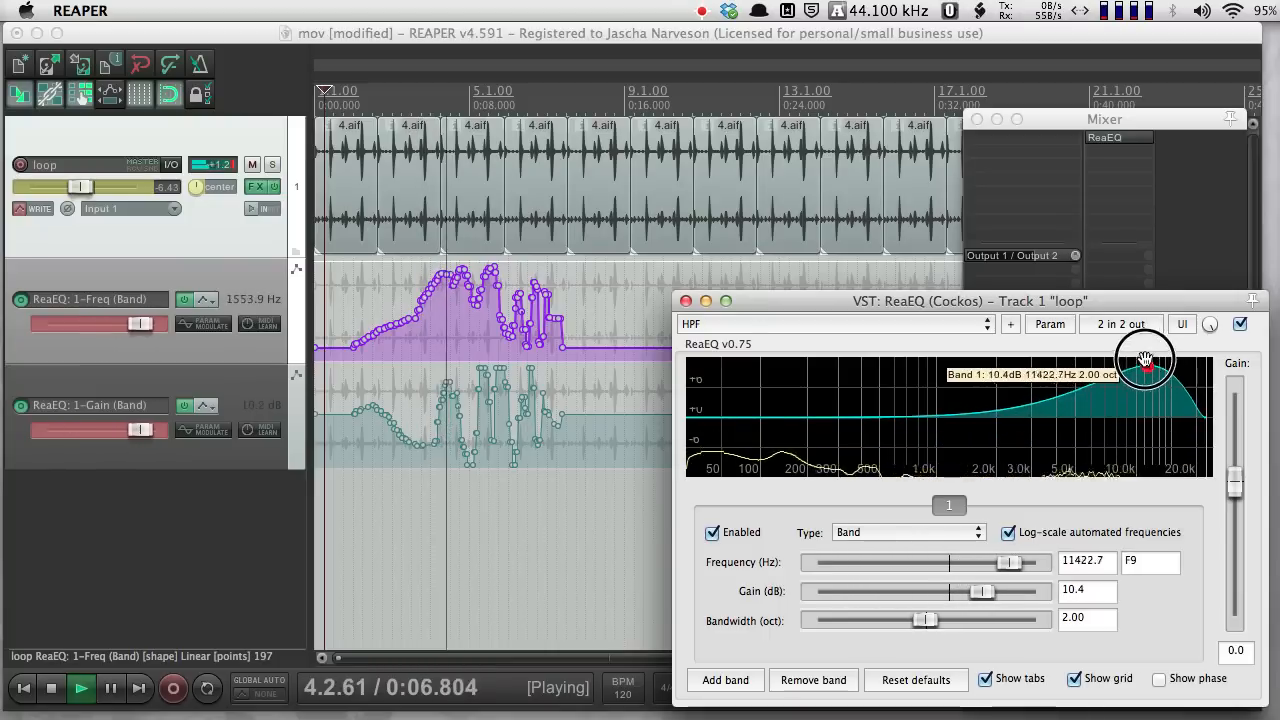
left_click_drag(1144, 362, 864, 362)
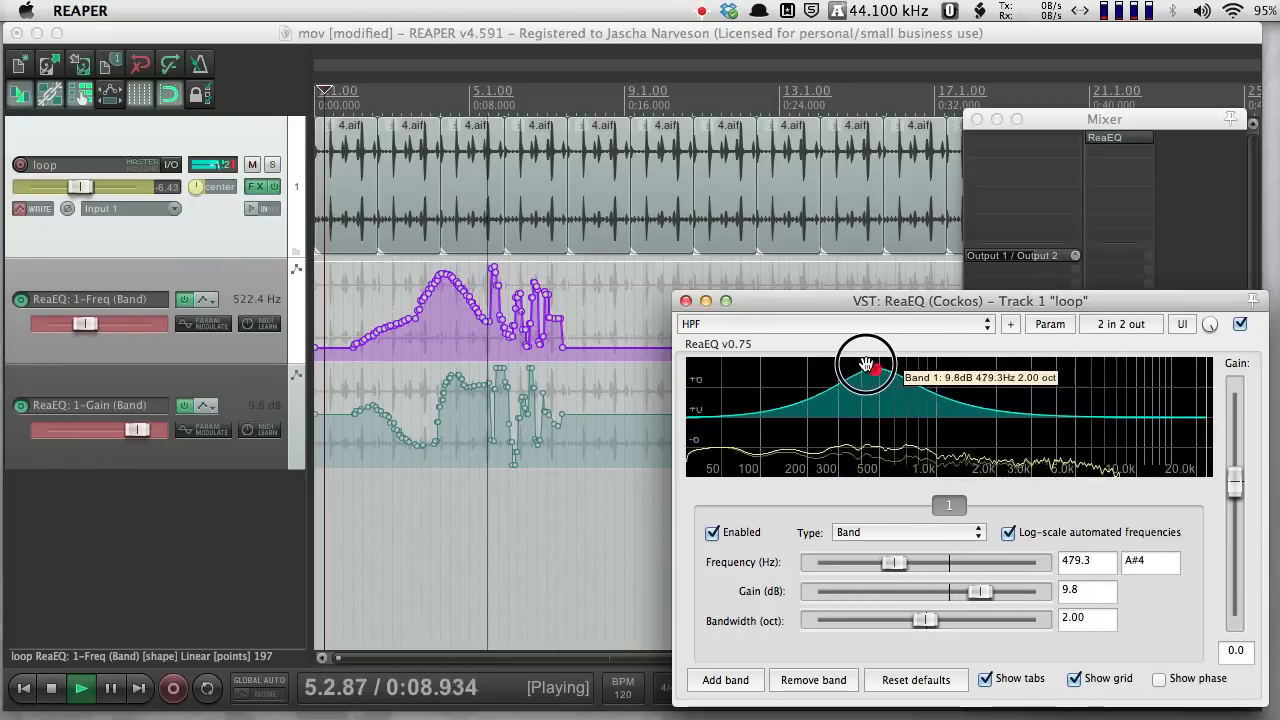
left_click_drag(868, 364, 756, 410)
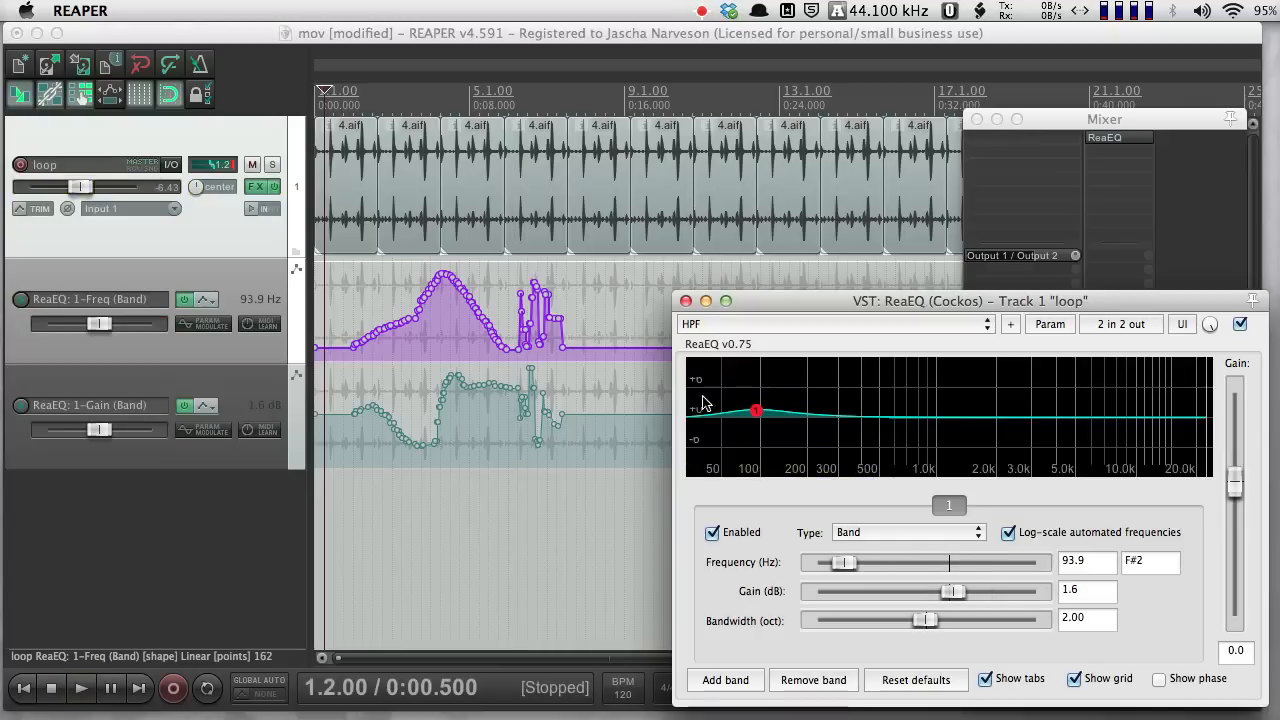
mouse_move(328, 348)
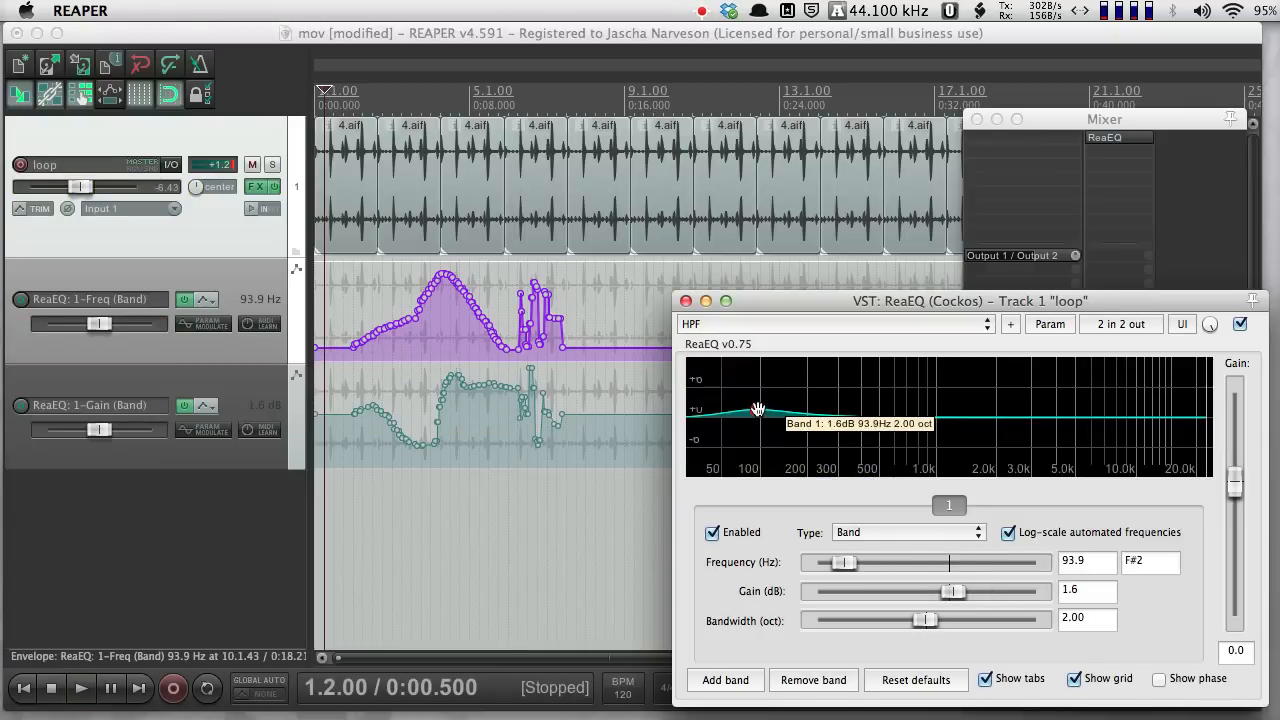
Step: Switch the loop track from Trim/Read back to Write automation mode and close the envelope settings
left_click(756, 412)
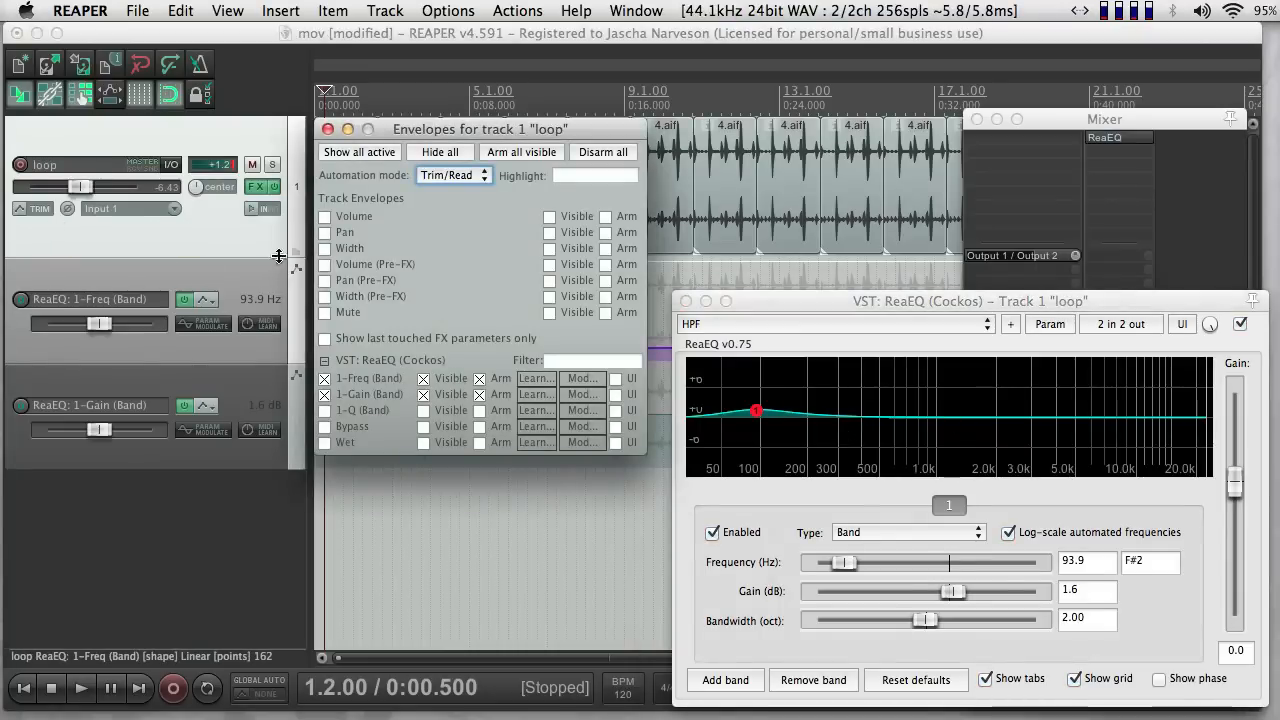
left_click(480, 378)
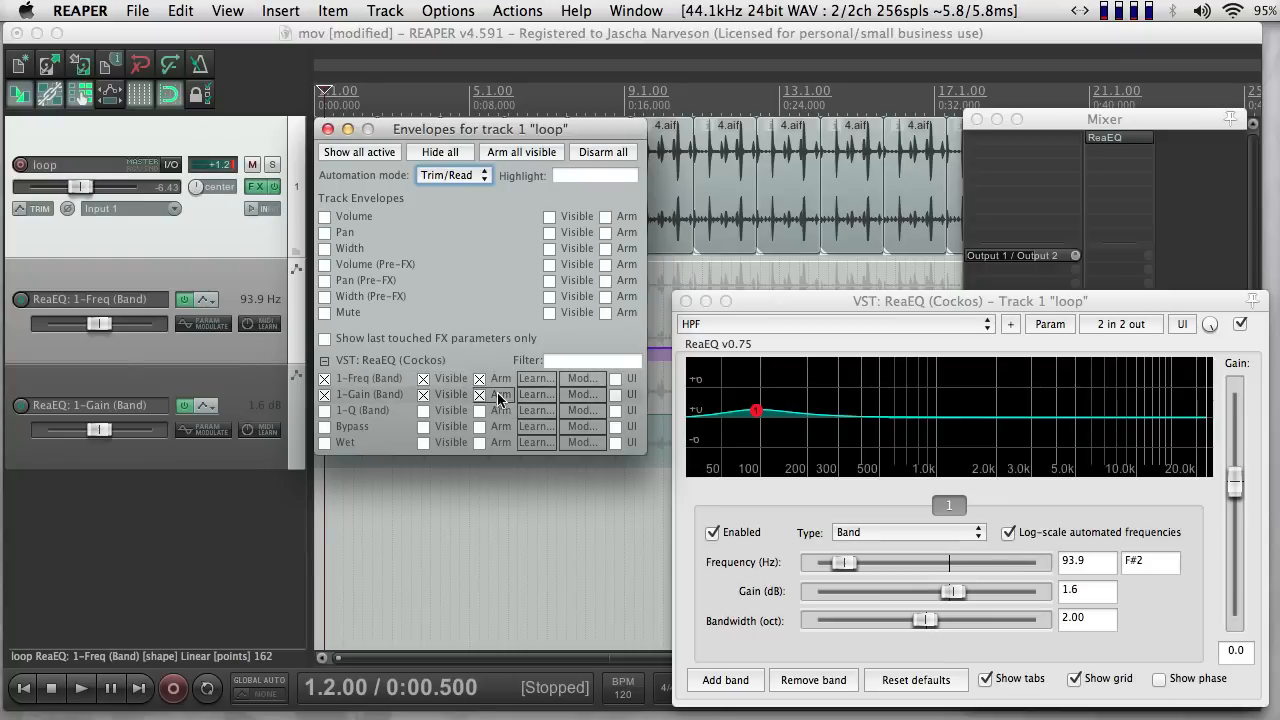
left_click(480, 394)
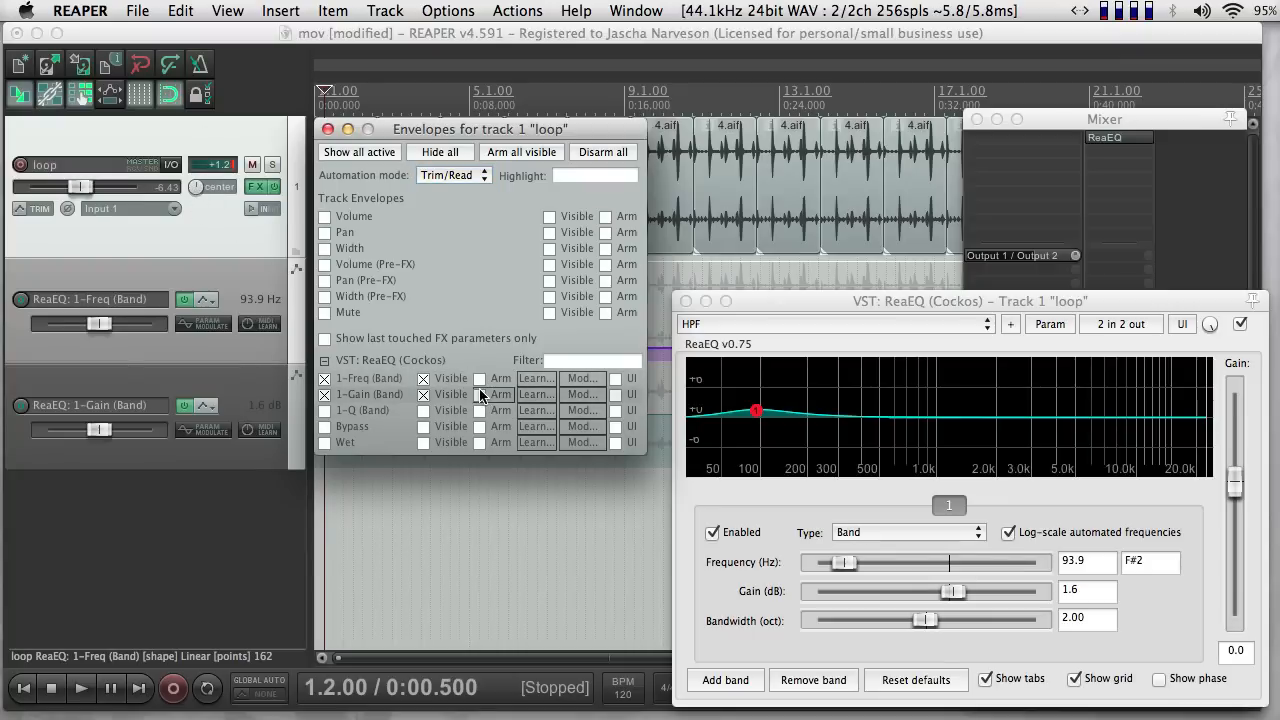
left_click(452, 174)
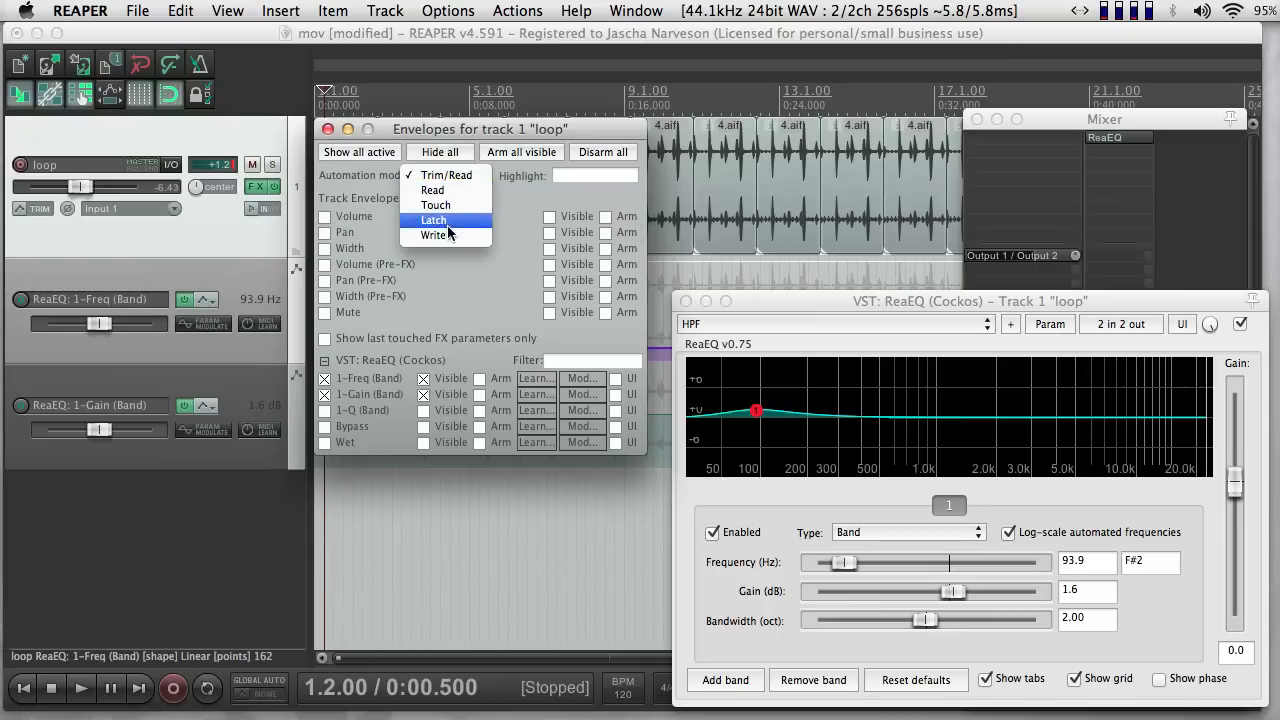
left_click(434, 234)
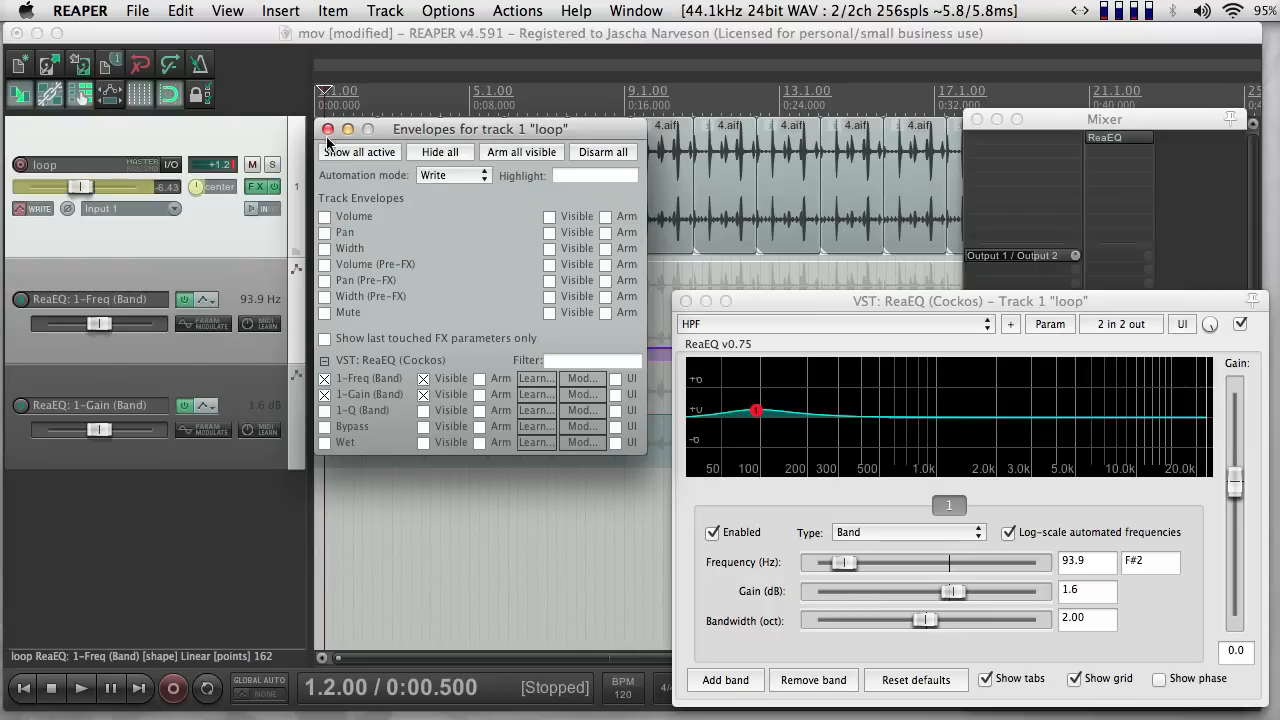
left_click(328, 128)
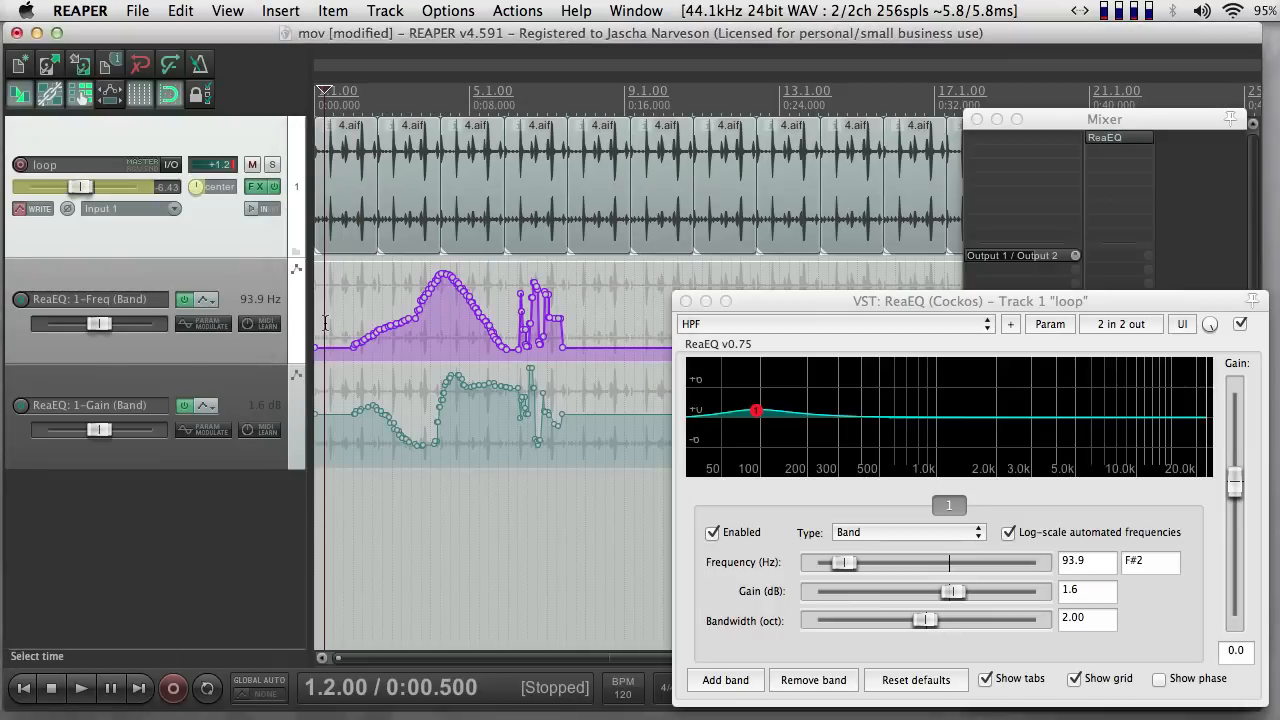
mouse_move(464, 296)
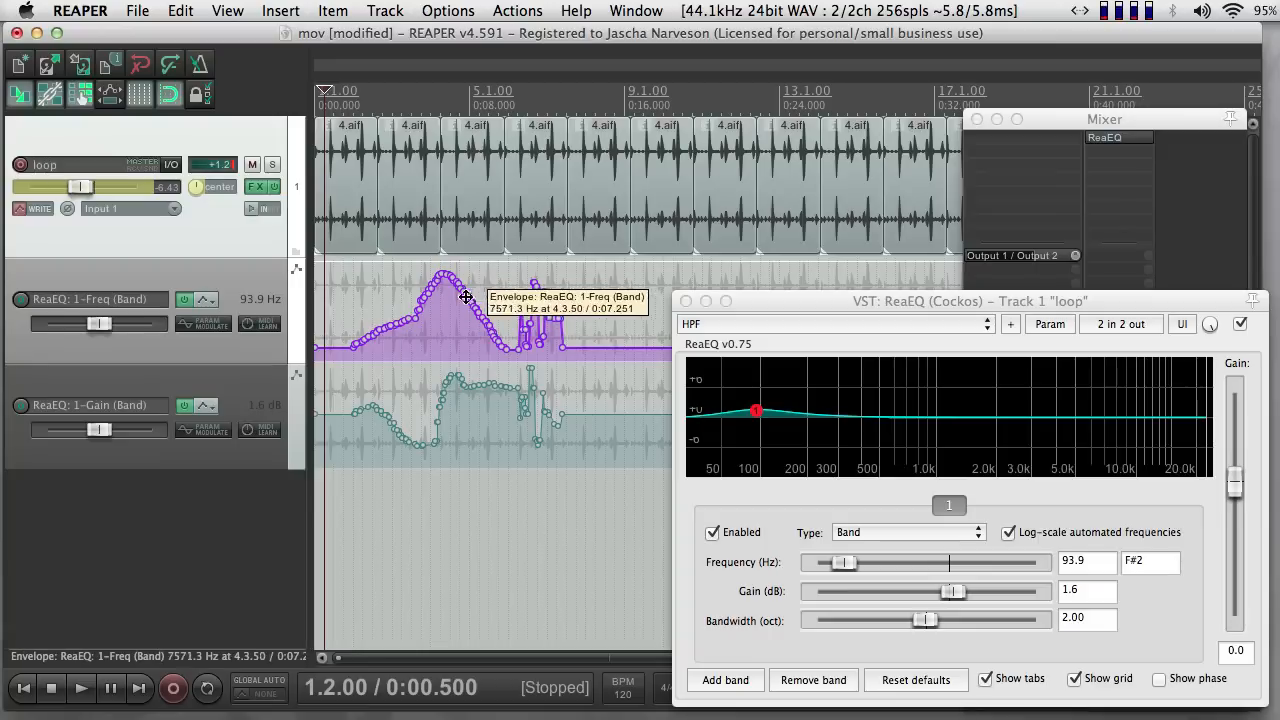
mouse_move(524, 404)
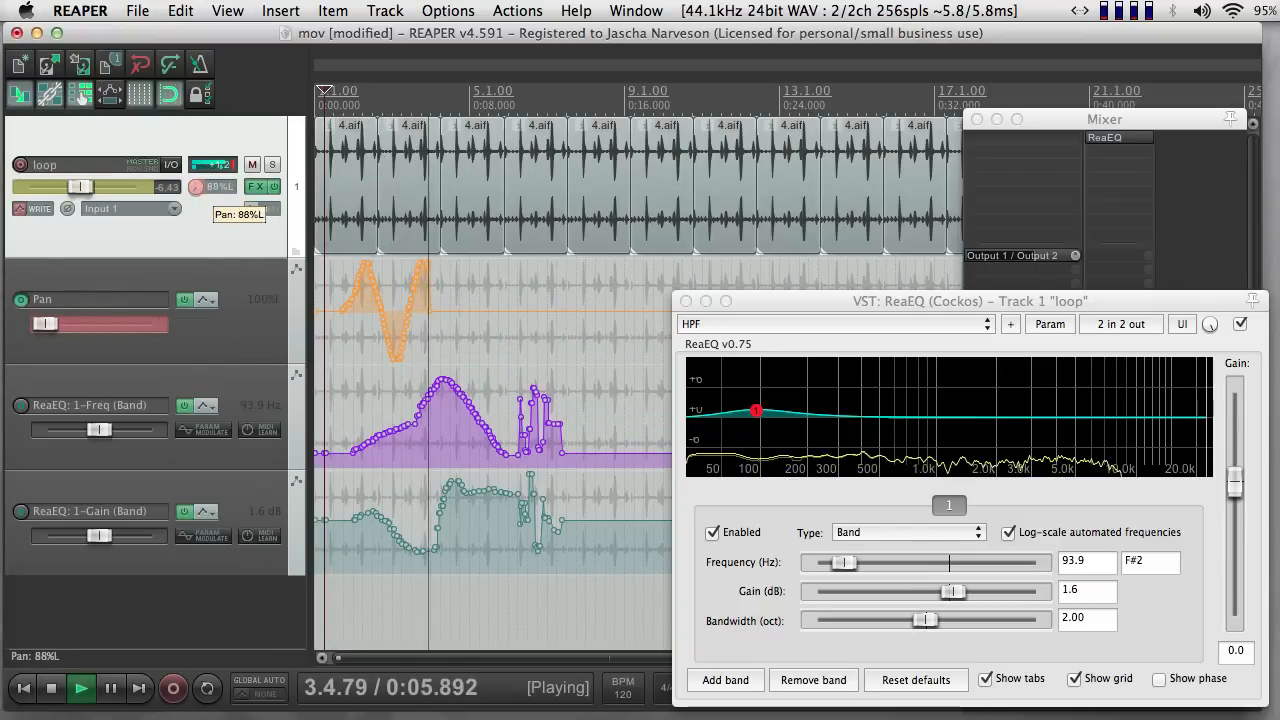
Step: Record left-right sweeps of the track pan knob into a new Pan envelope, then stop
left_click_drag(48, 324, 130, 324)
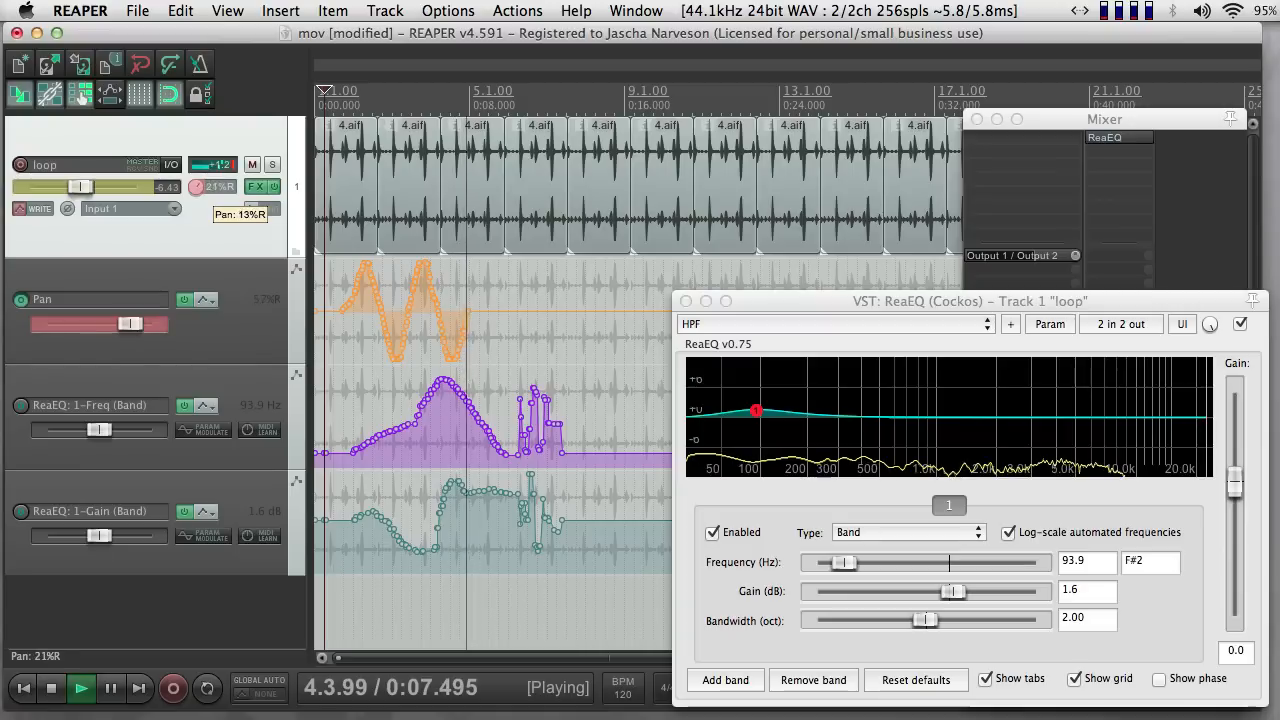
left_click(52, 688)
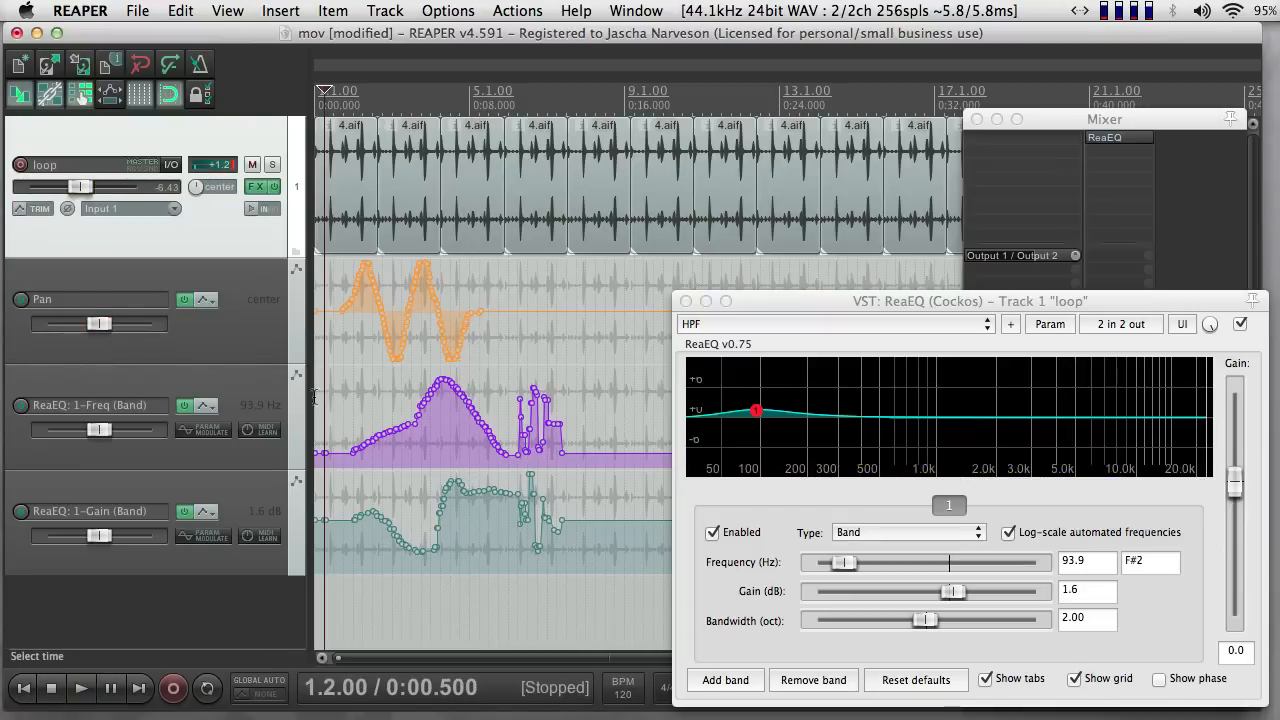
mouse_move(252, 258)
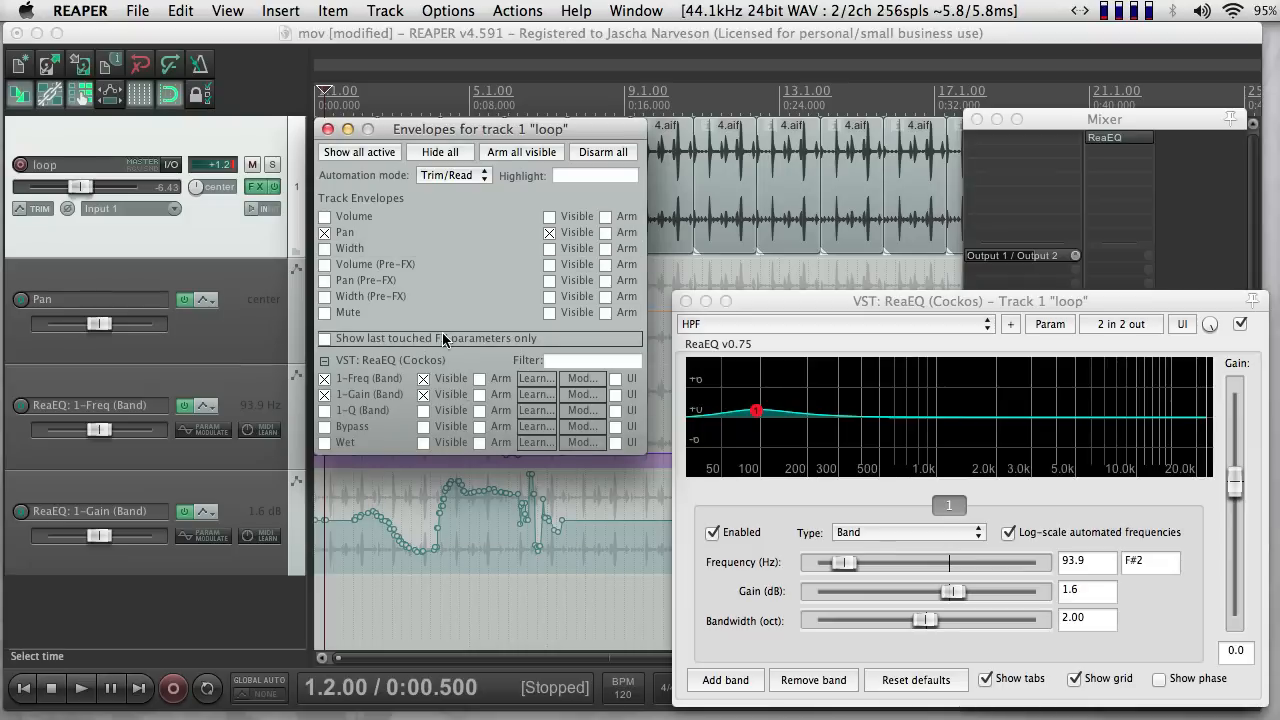
Step: Set the loop track's automation mode to Latch and close the envelope settings
left_click(452, 176)
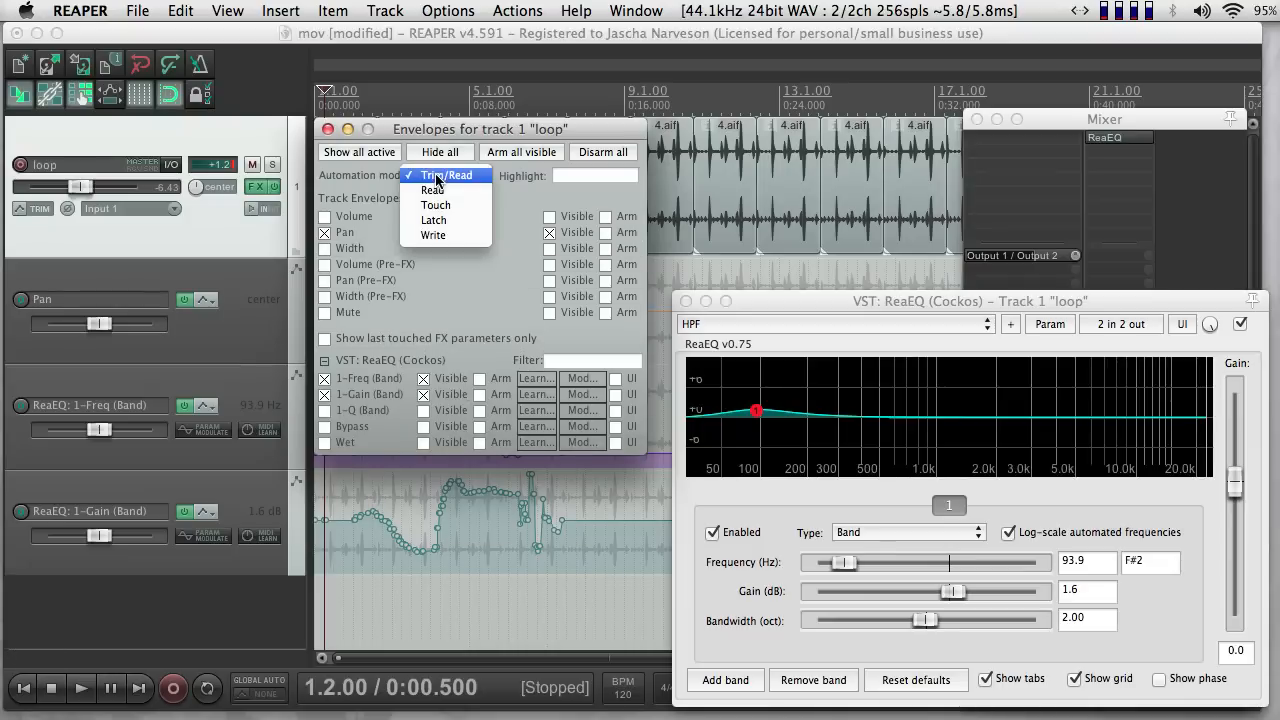
left_click(432, 220)
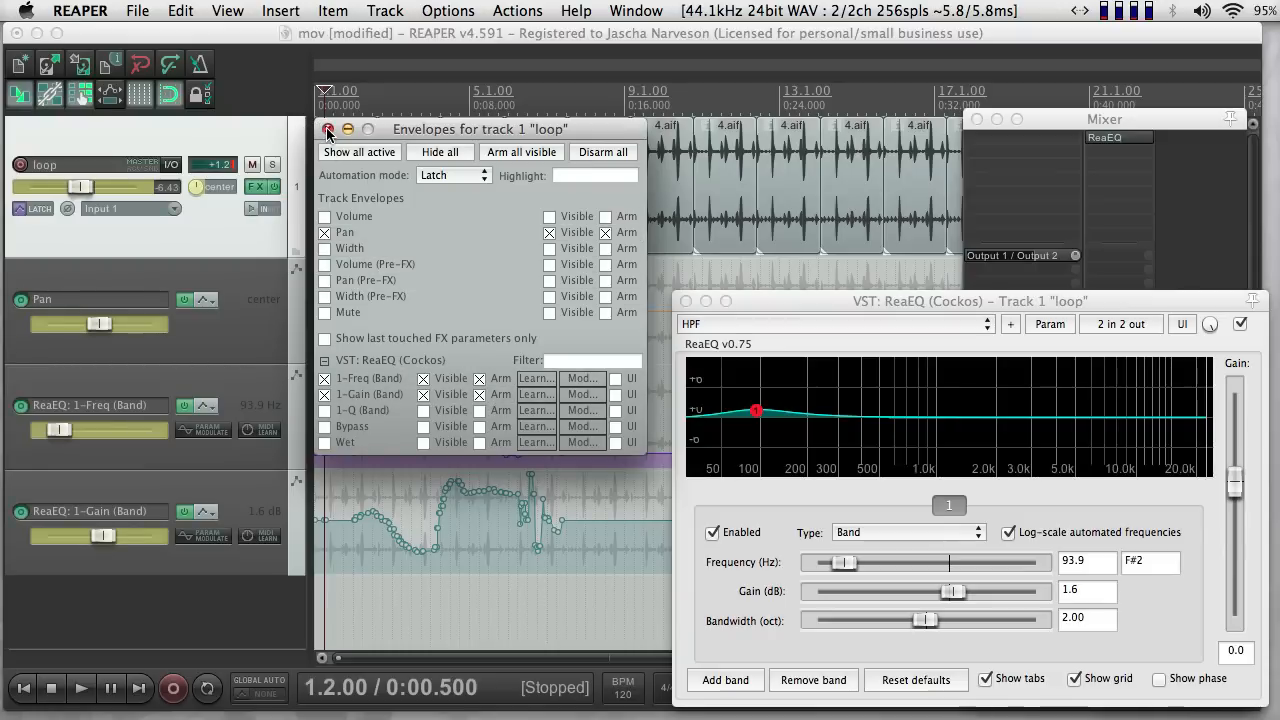
left_click(328, 128)
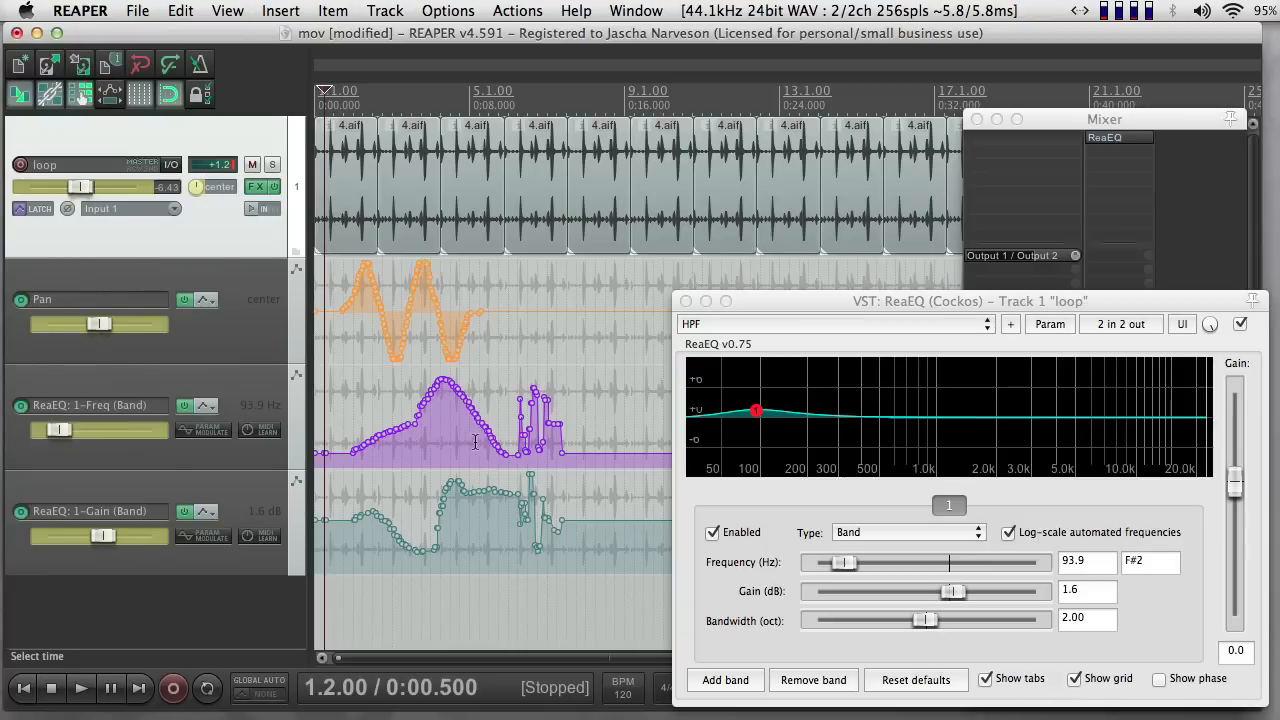
mouse_move(350, 404)
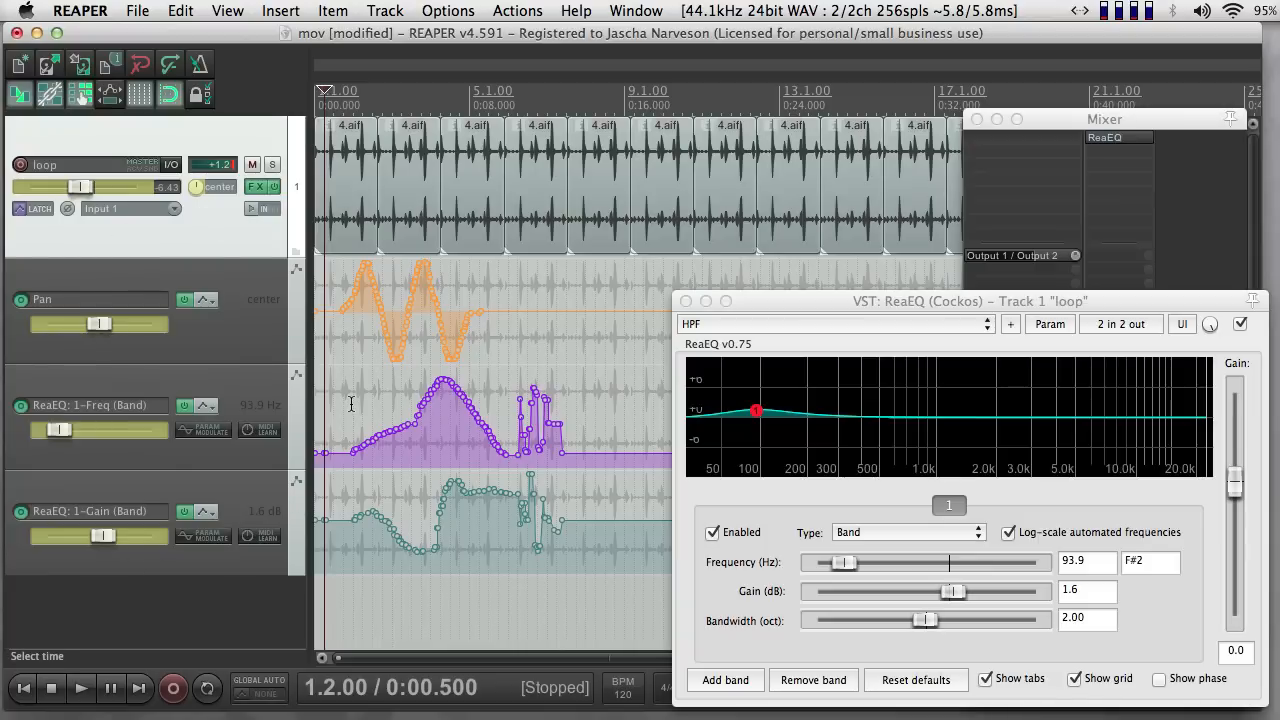
Step: Play in Latch mode and record ReaEQ band sweeps between about 122 Hz and 287 Hz
left_click(80, 688)
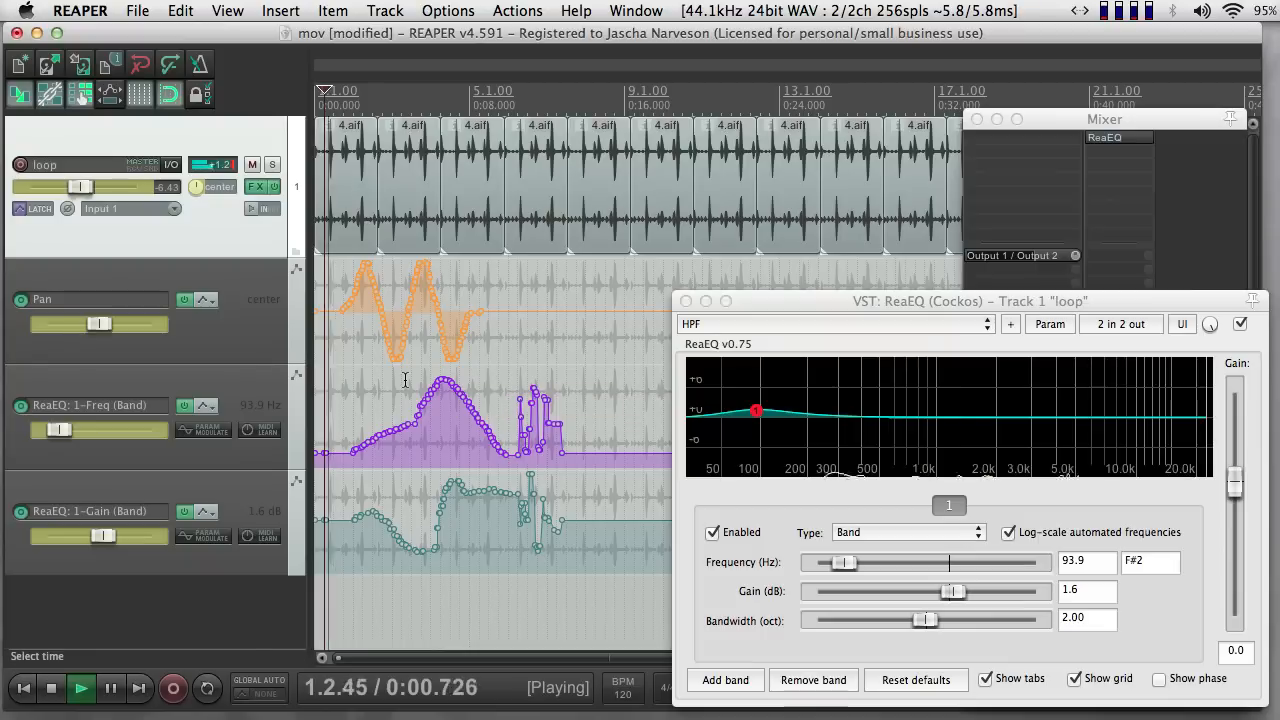
left_click_drag(756, 410, 822, 396)
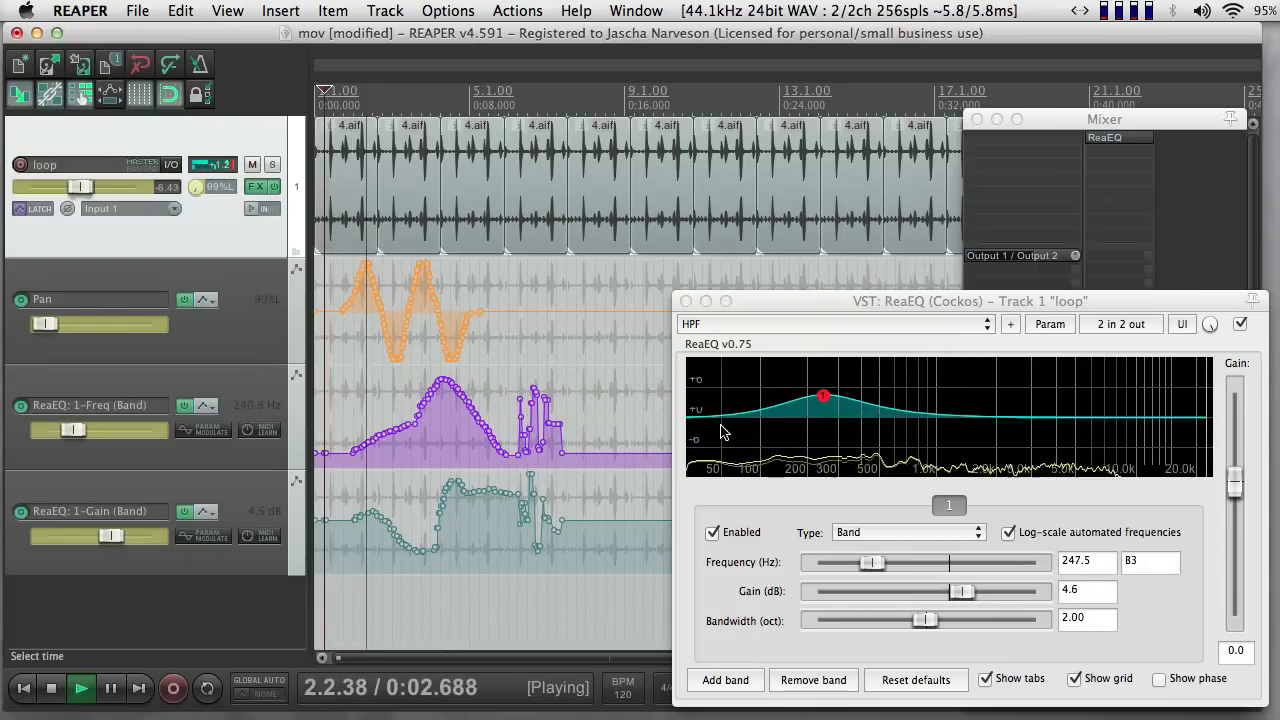
left_click_drag(824, 396, 912, 448)
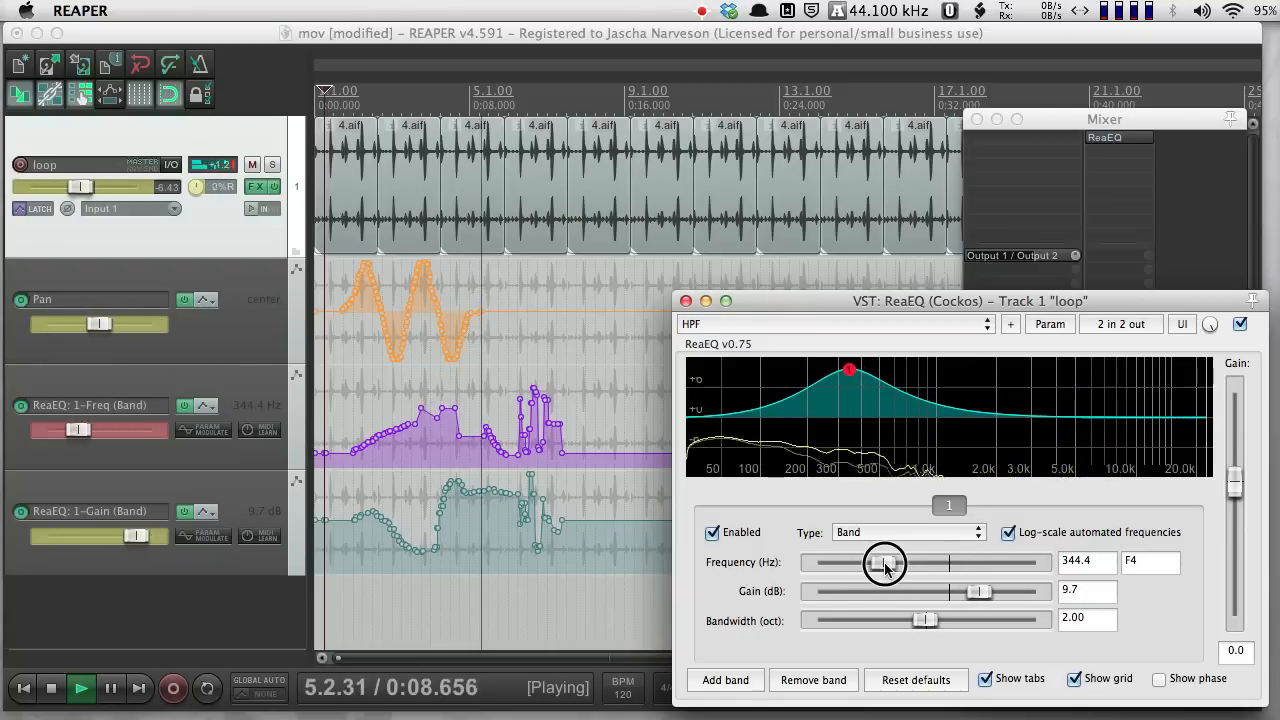
left_click_drag(884, 562, 852, 562)
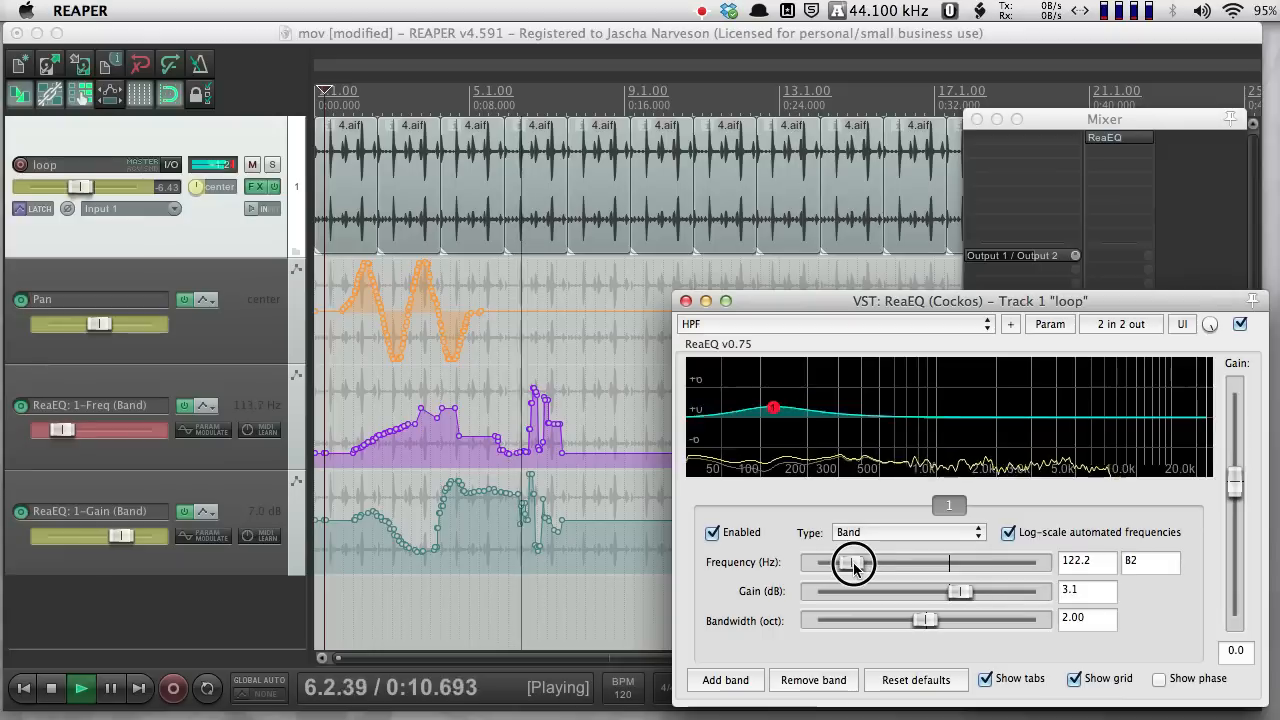
left_click_drag(852, 562, 876, 562)
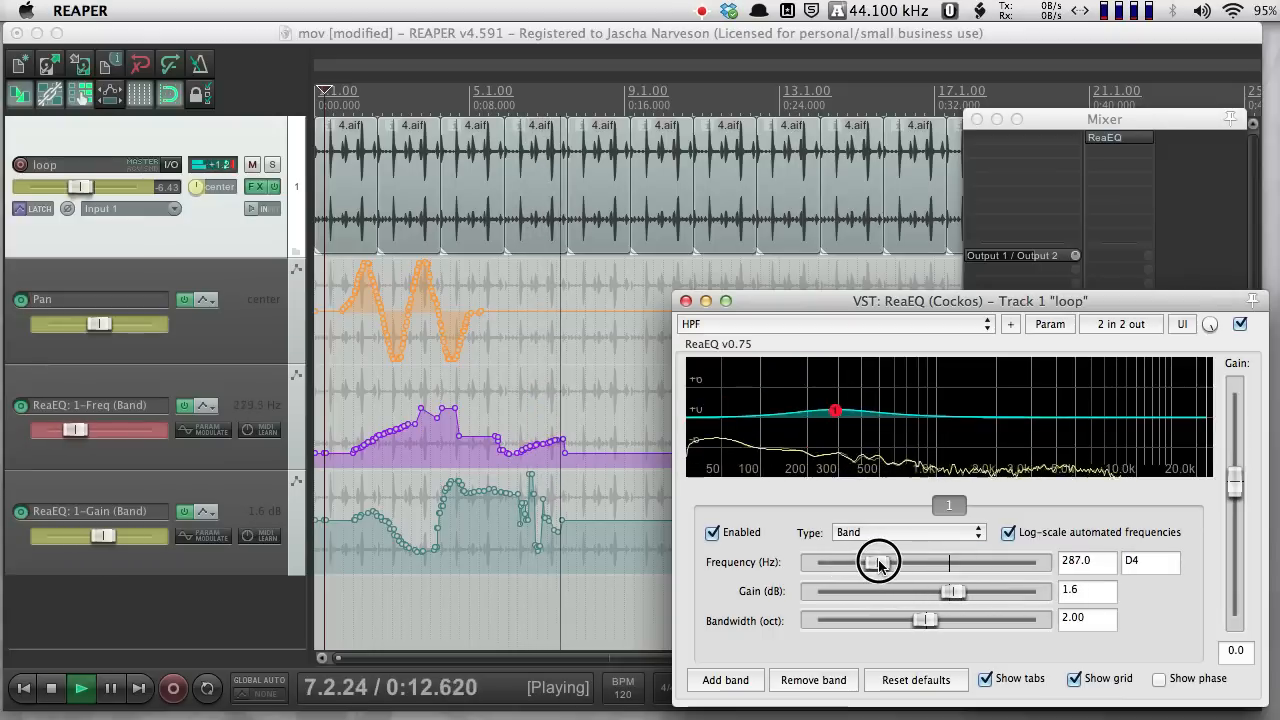
left_click_drag(878, 560, 924, 560)
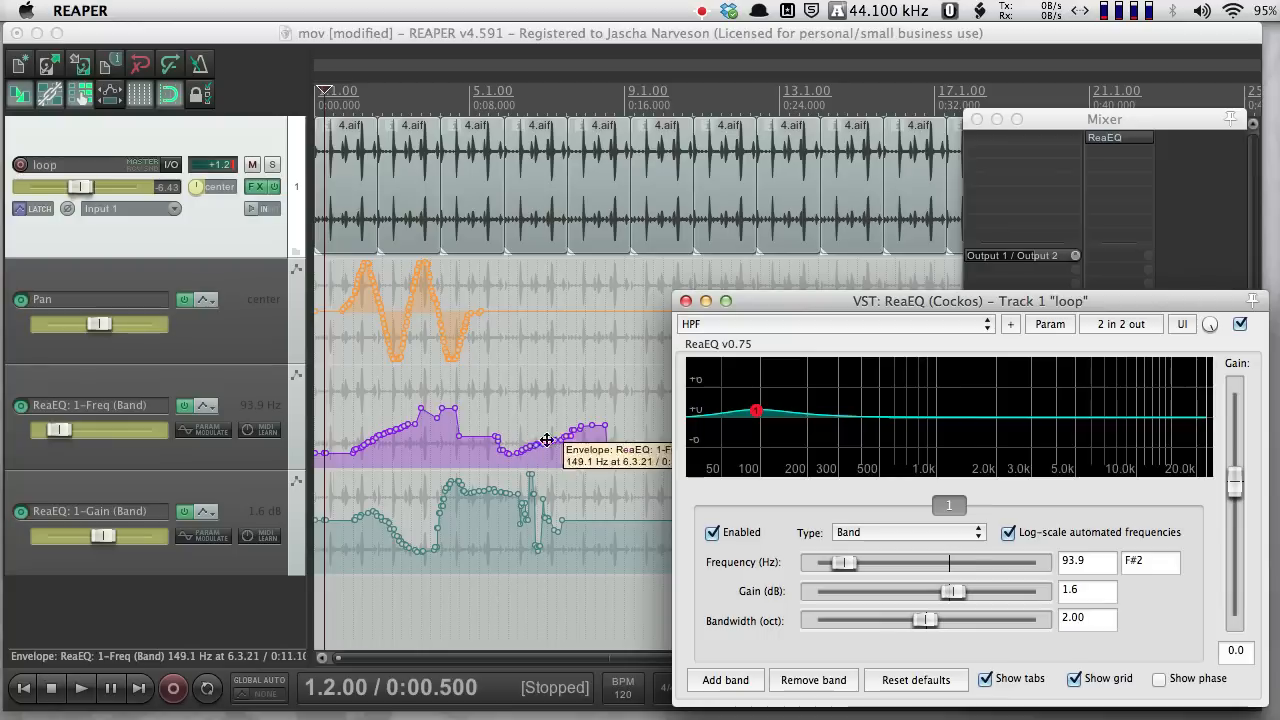
mouse_move(534, 440)
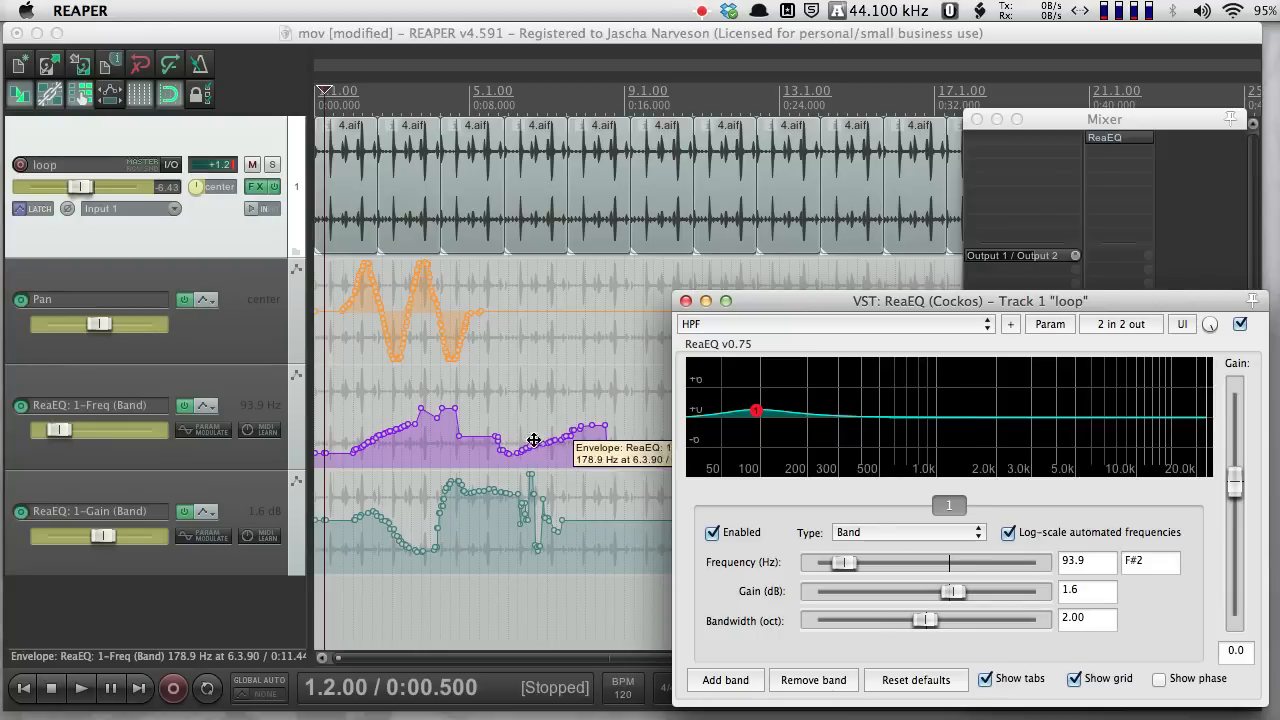
Step: Adjust a recorded point on the ReaEQ frequency envelope
left_click_drag(534, 440, 592, 424)
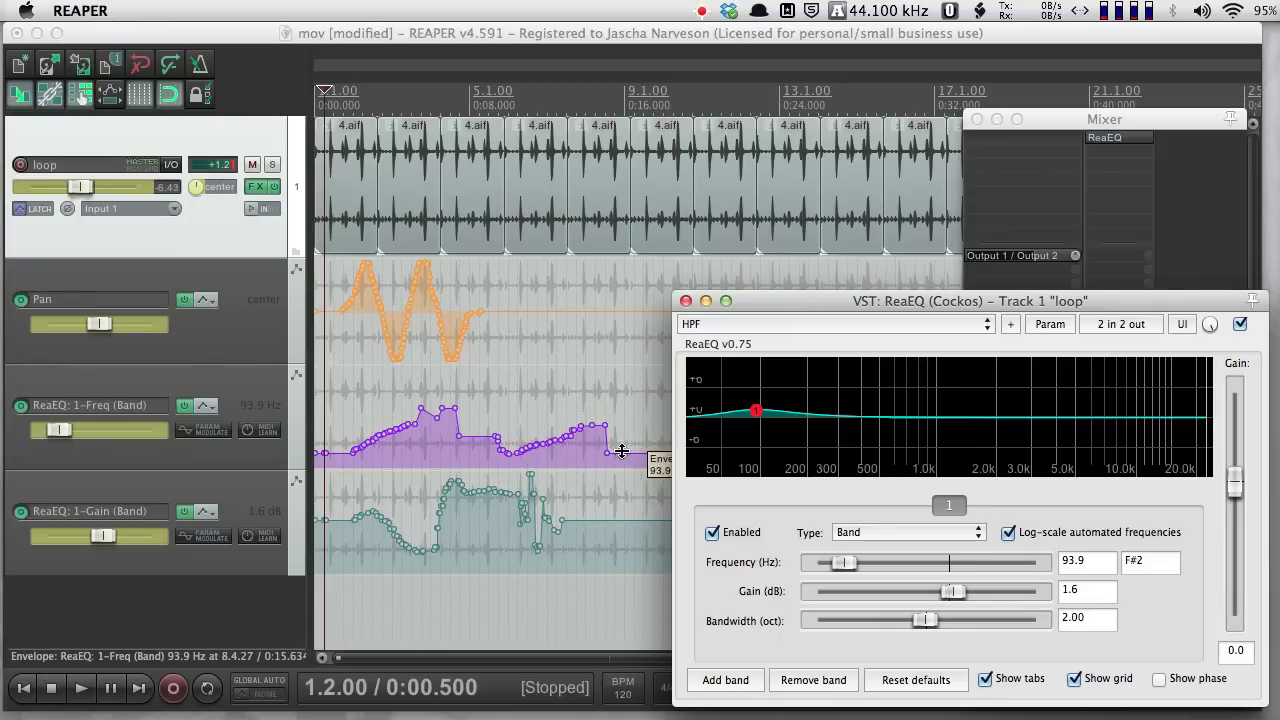
mouse_move(36, 208)
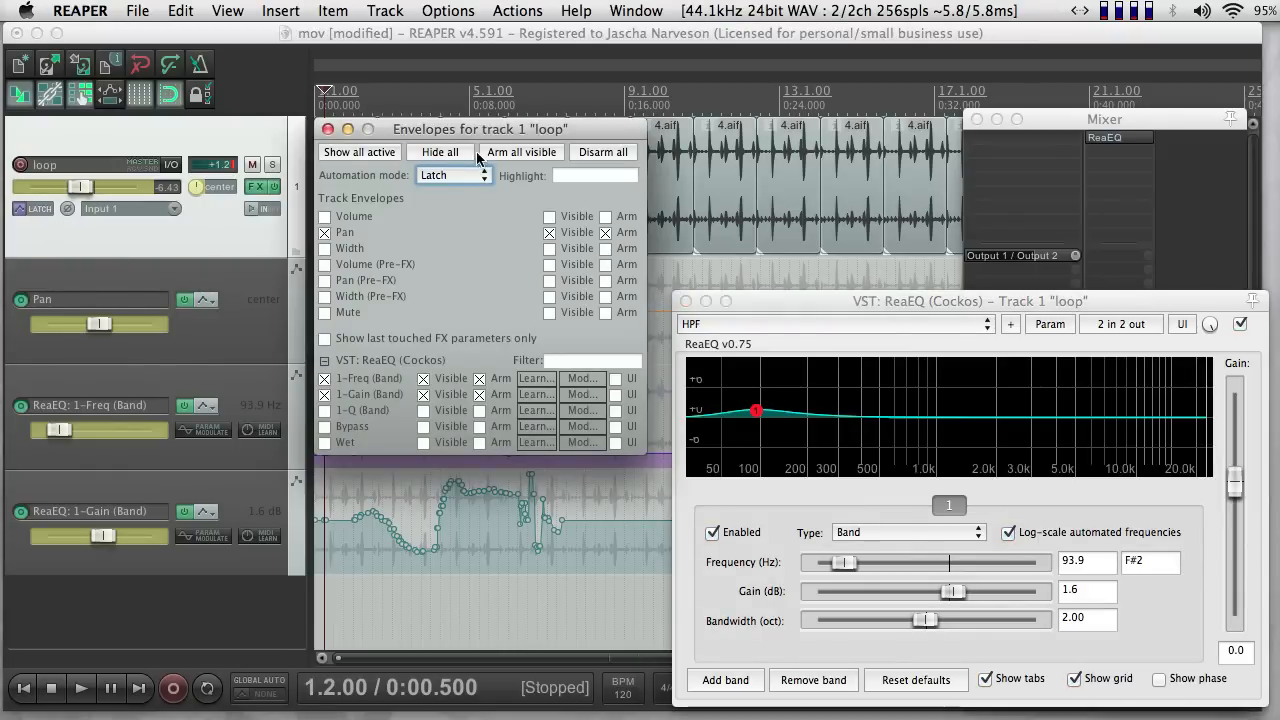
Step: Set the loop track's automation mode to Trim/Read in the Envelopes window
left_click(490, 176)
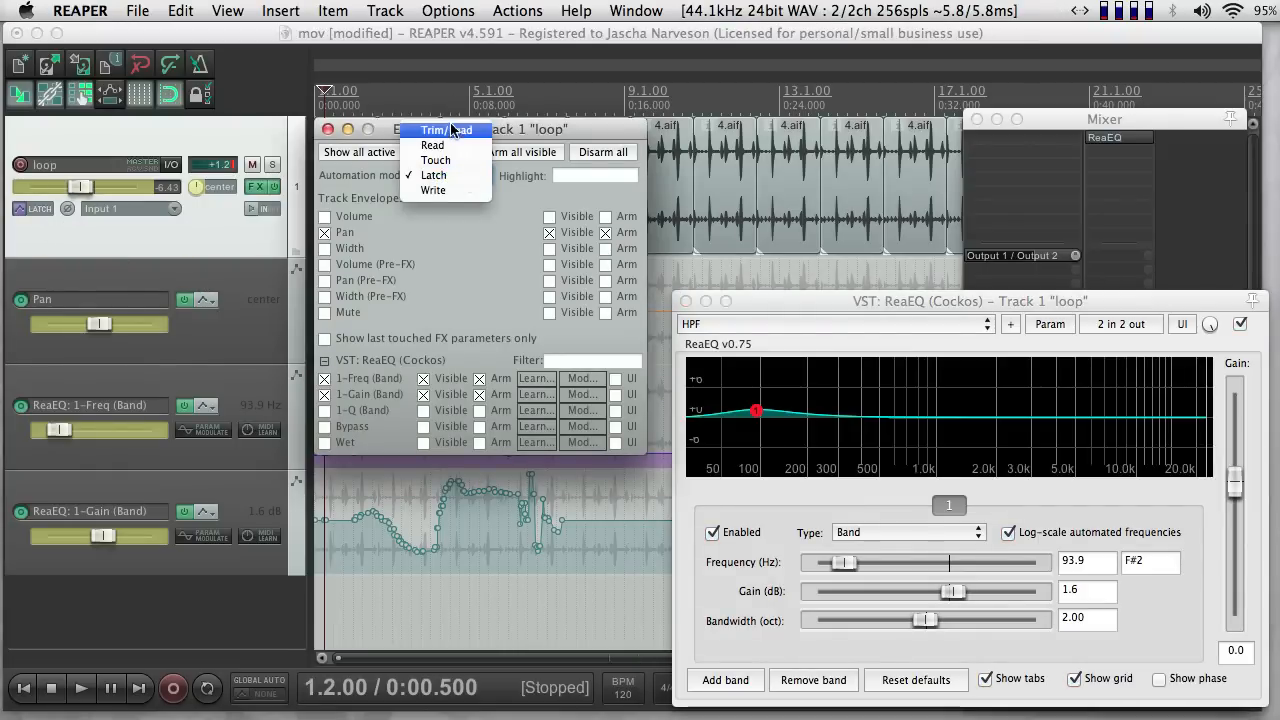
left_click(436, 128)
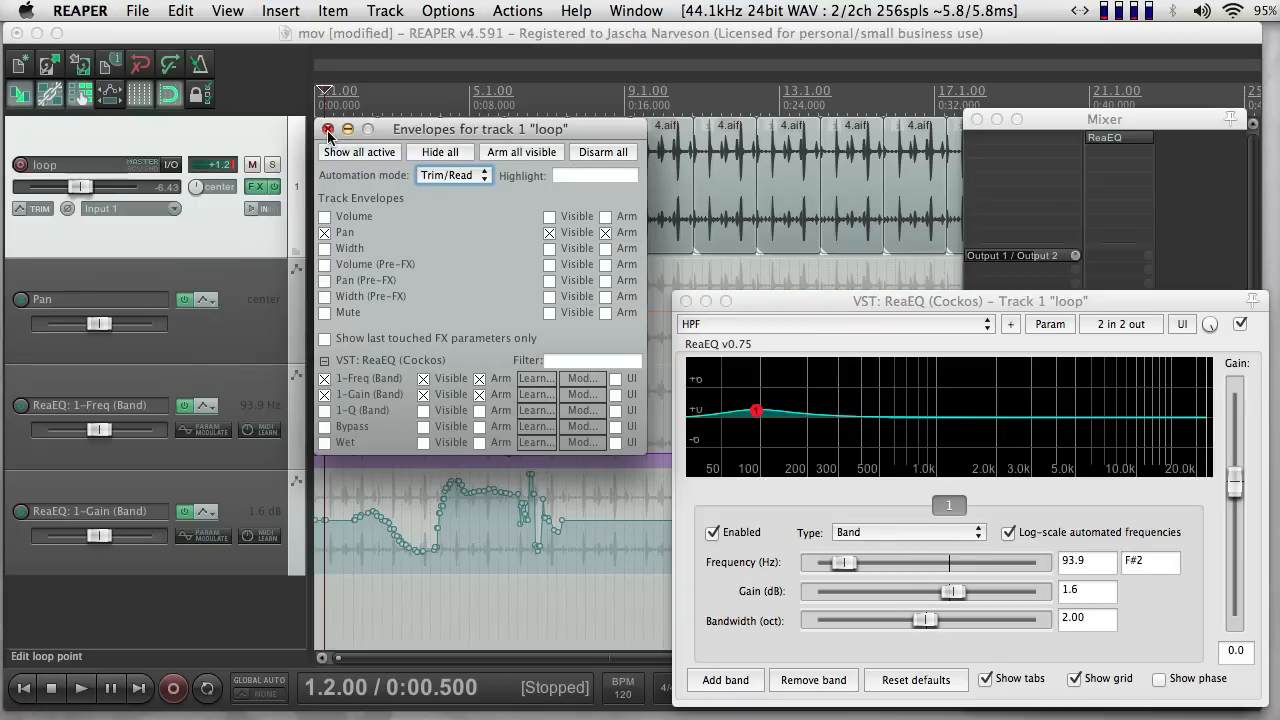
left_click(452, 176)
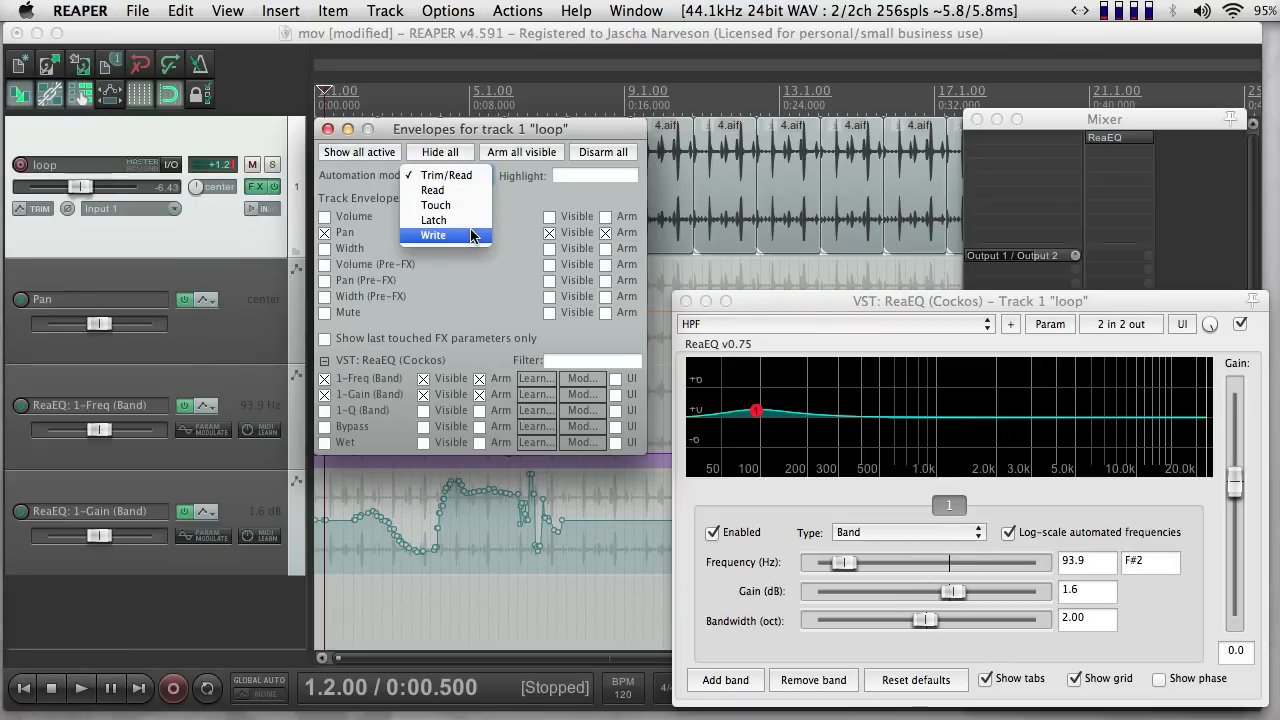
mouse_move(436, 204)
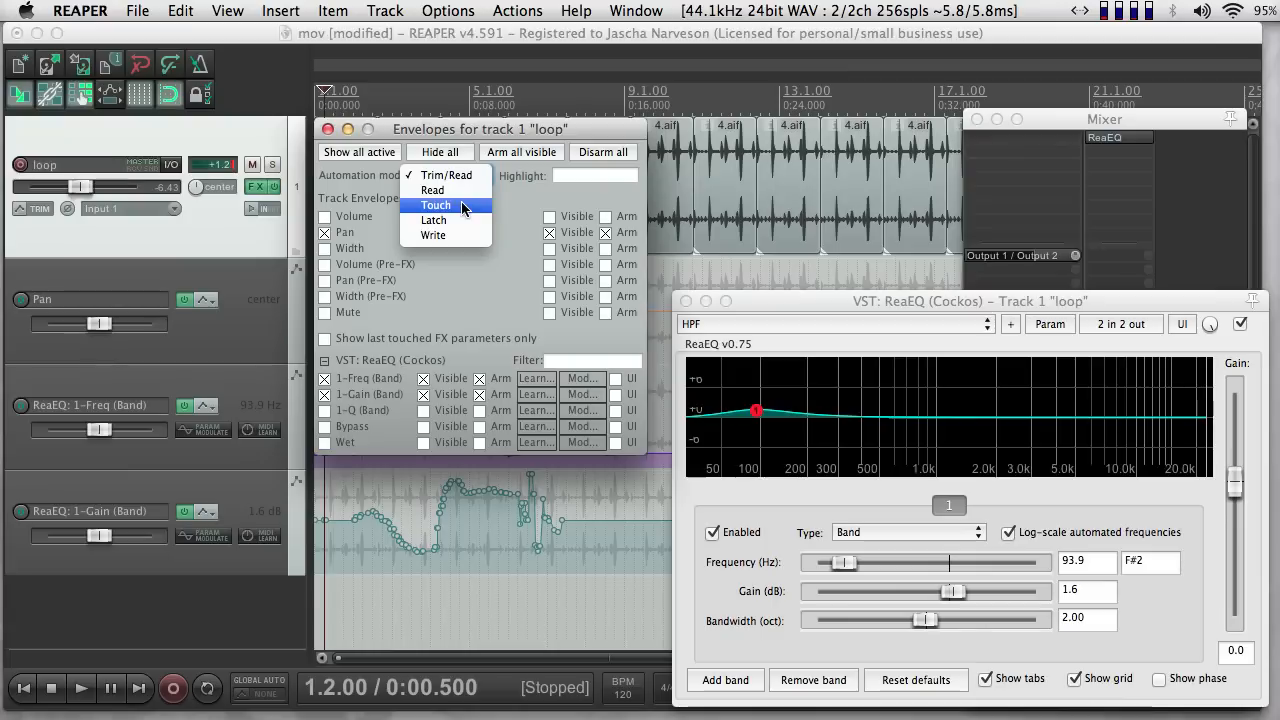
mouse_move(464, 214)
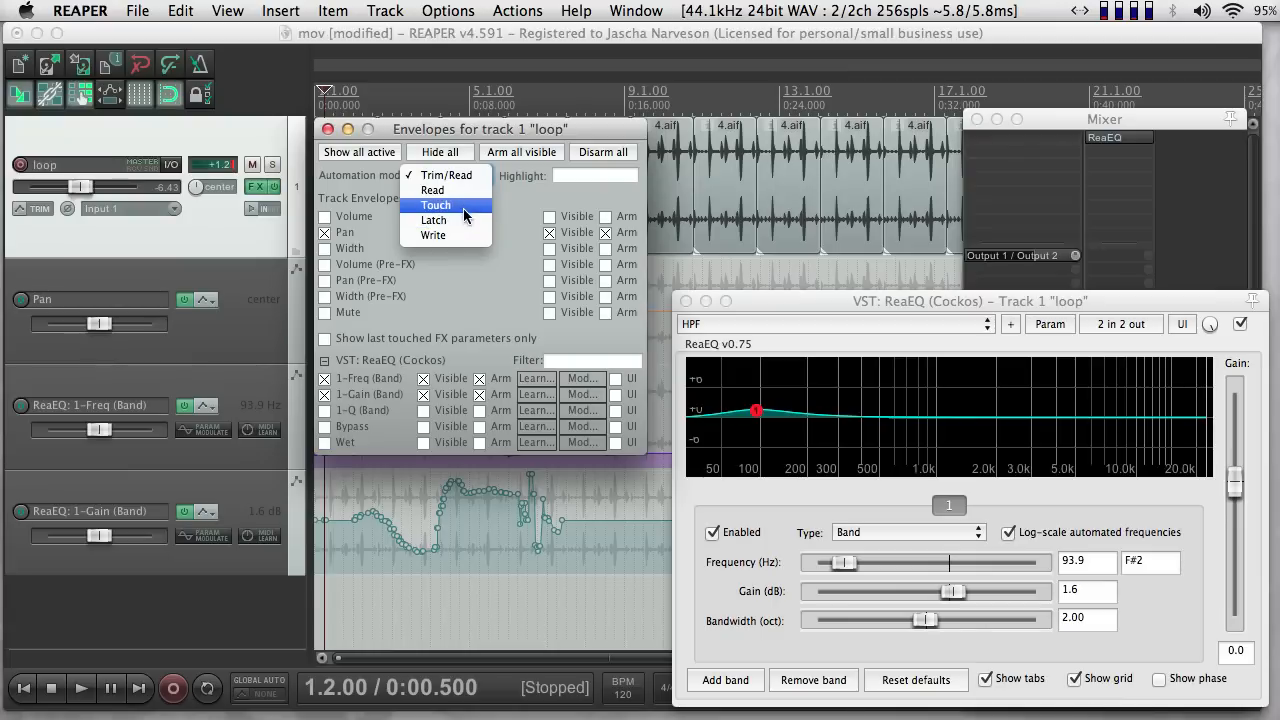
mouse_move(468, 218)
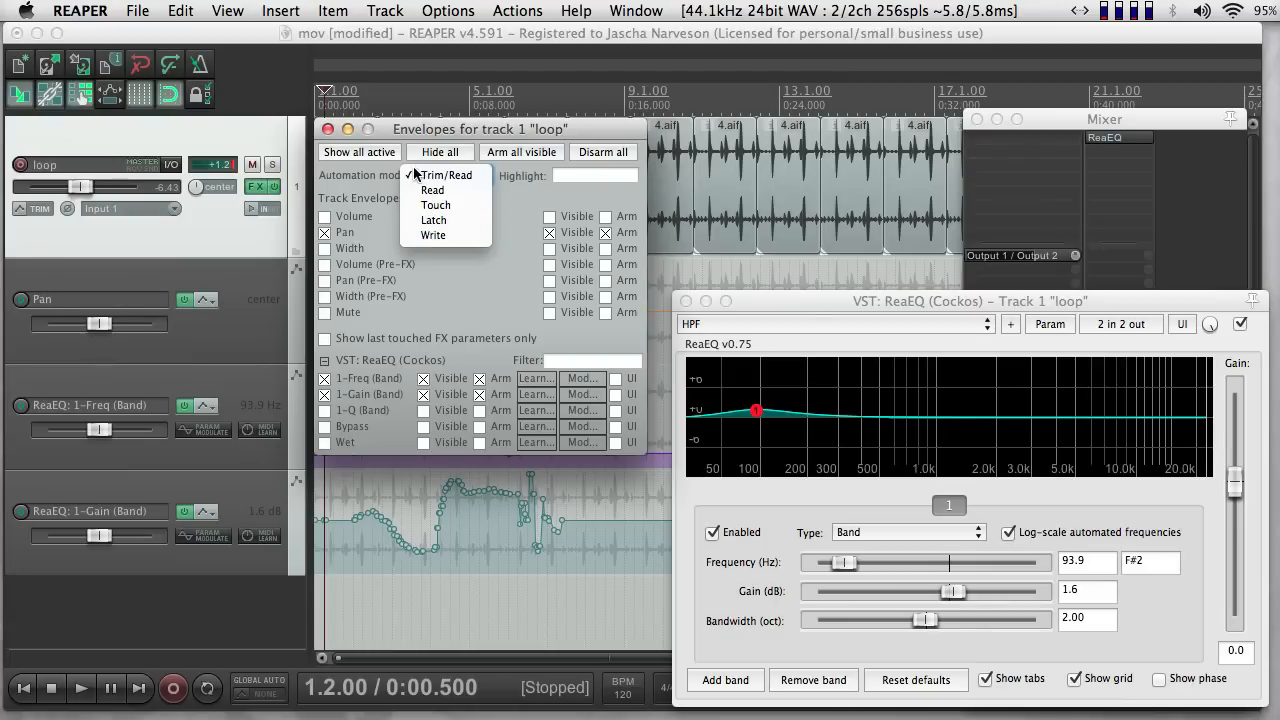
left_click(448, 174)
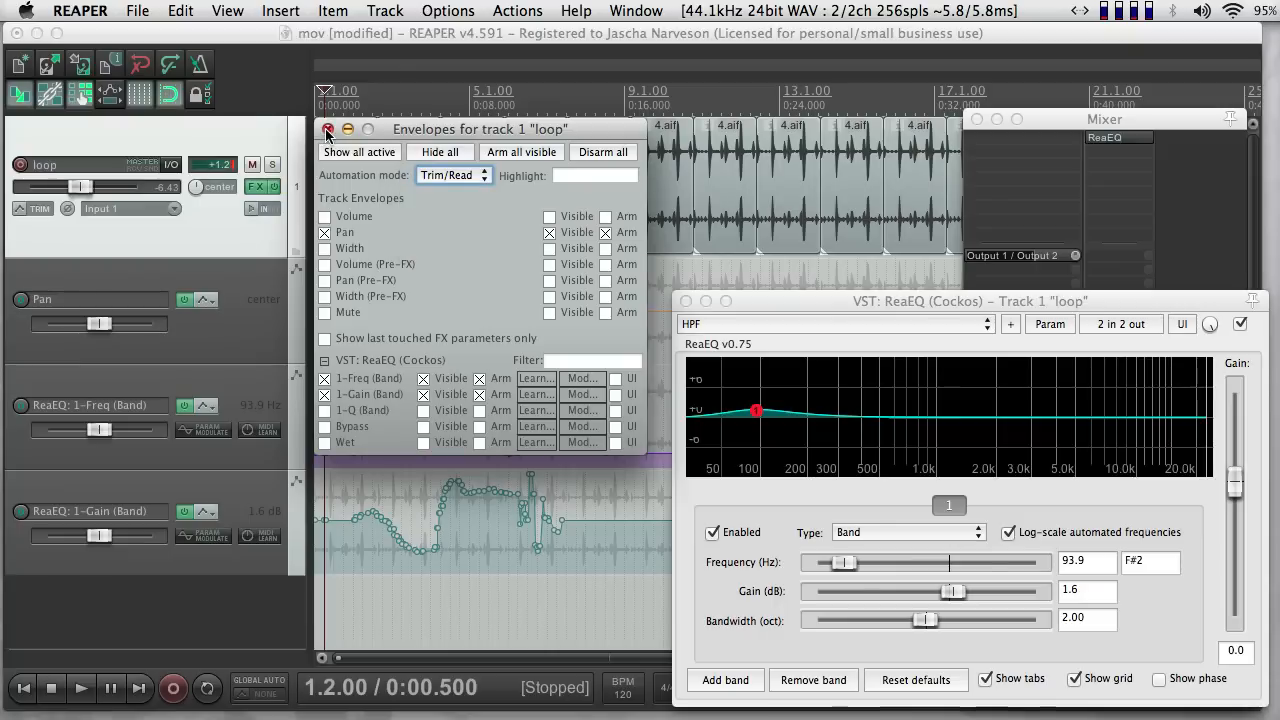
Step: Close and reopen the envelope settings and re-activate the Pan and ReaEQ envelopes
left_click(328, 132)
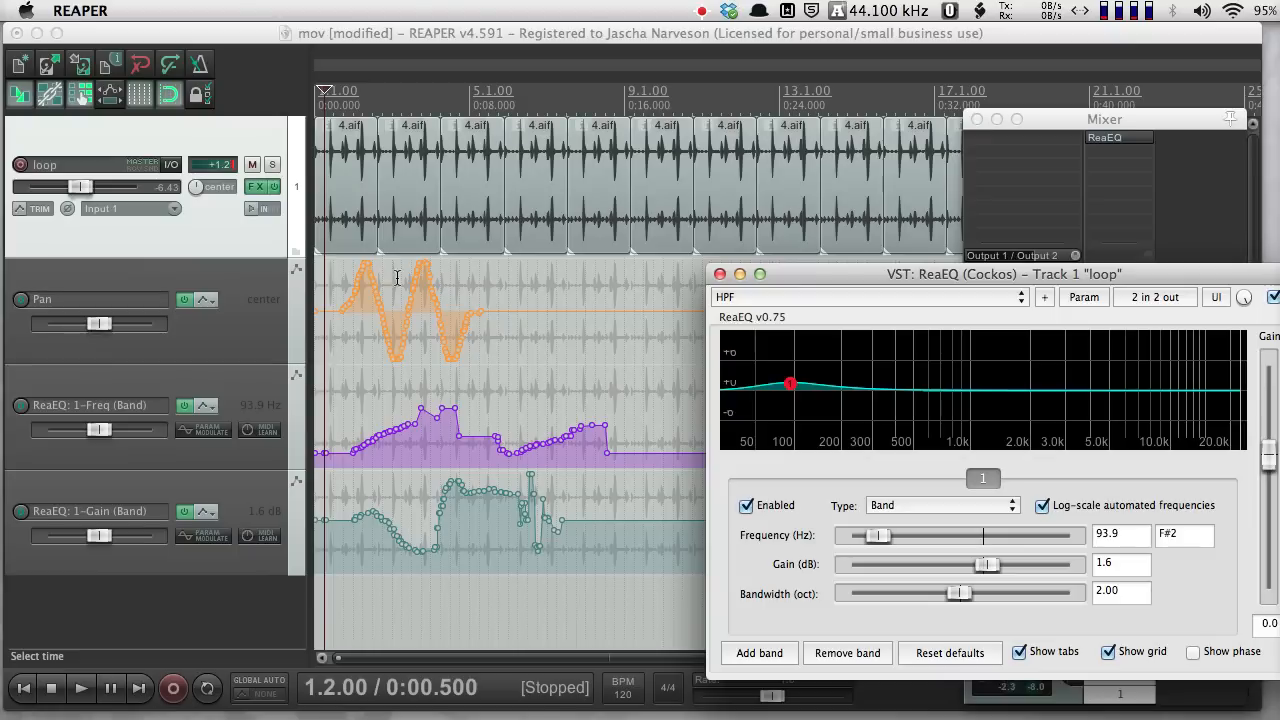
mouse_move(398, 248)
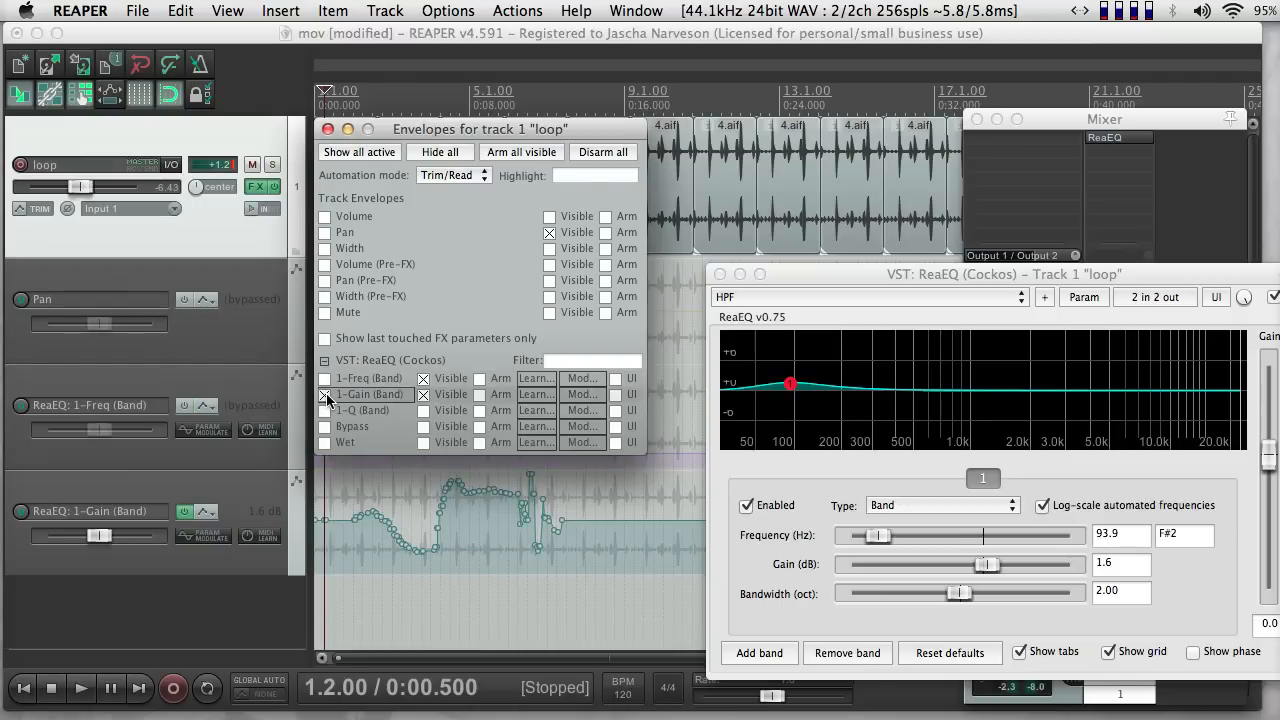
left_click(352, 216)
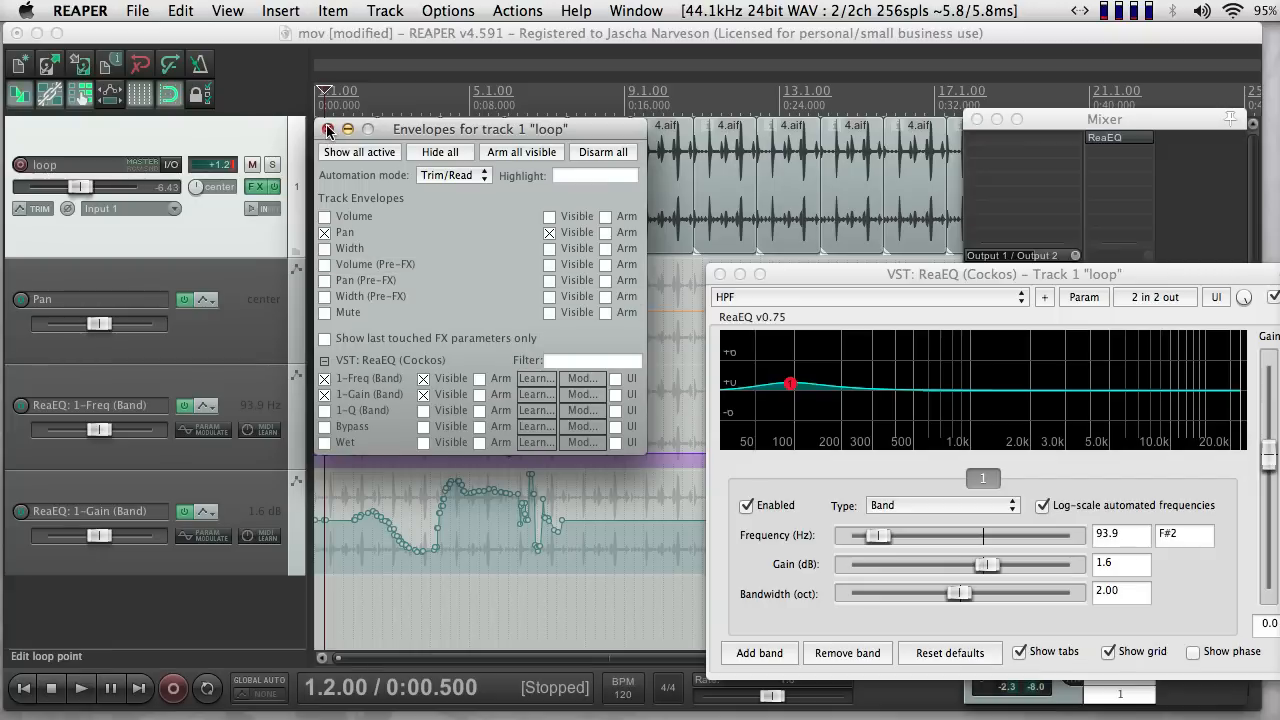
Step: Close the Envelopes window, bypass all envelope lanes, then re-enable the Pan envelope
left_click(328, 130)
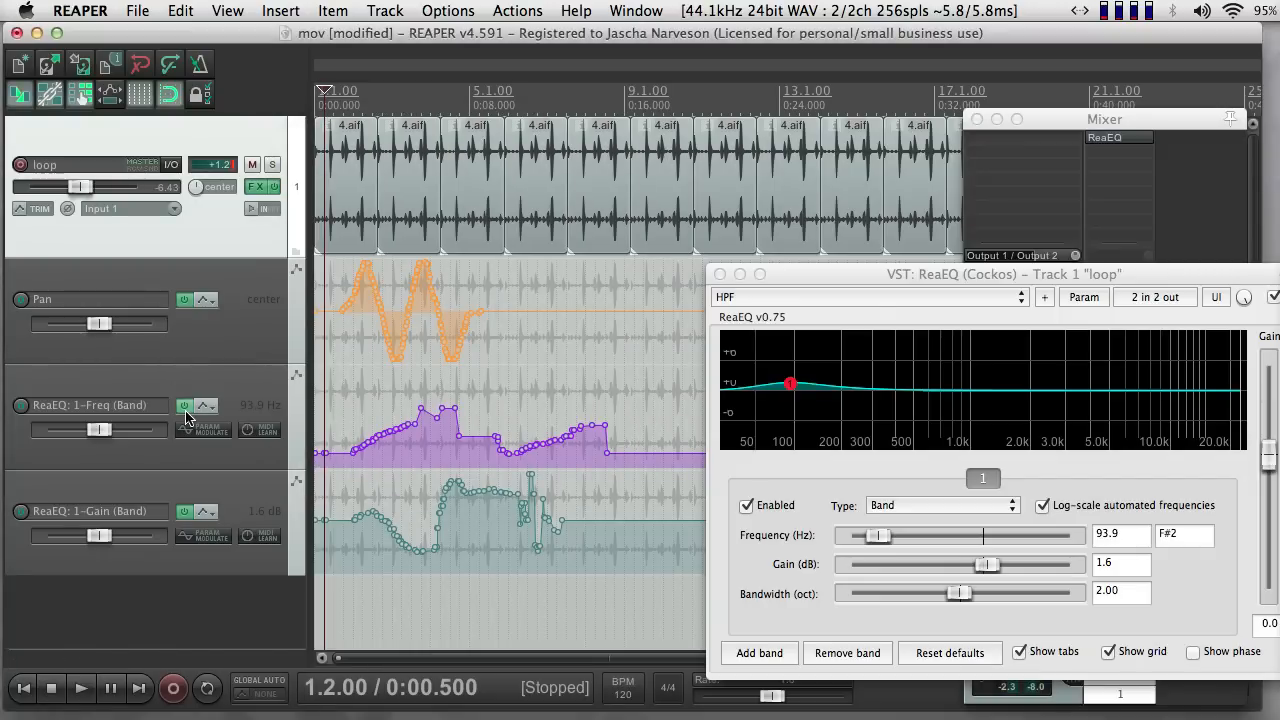
mouse_move(340, 410)
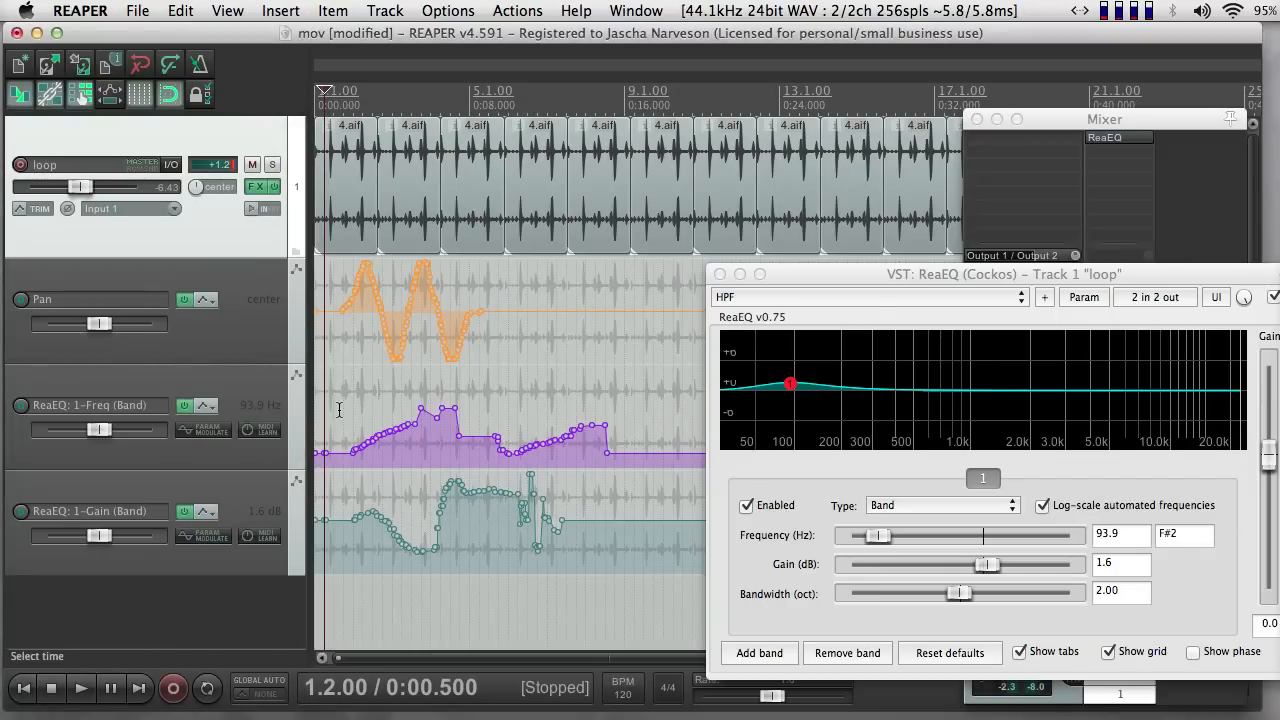
left_click(184, 404)
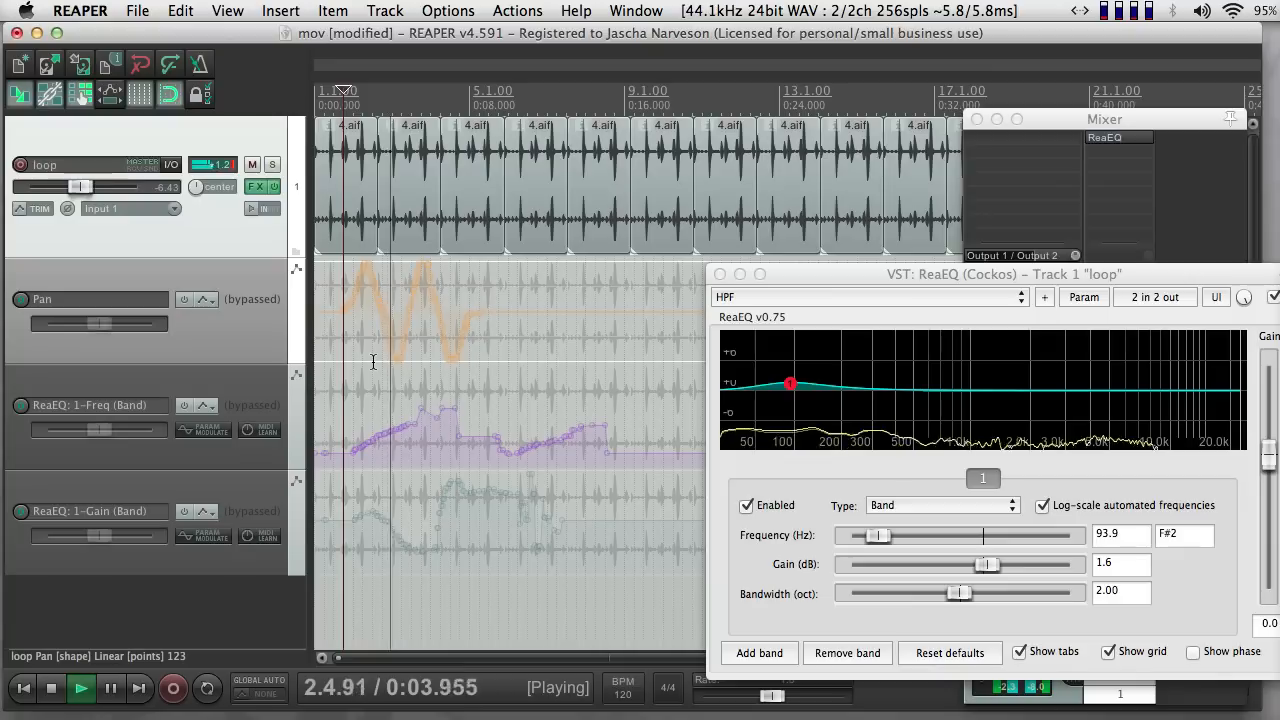
mouse_move(220, 246)
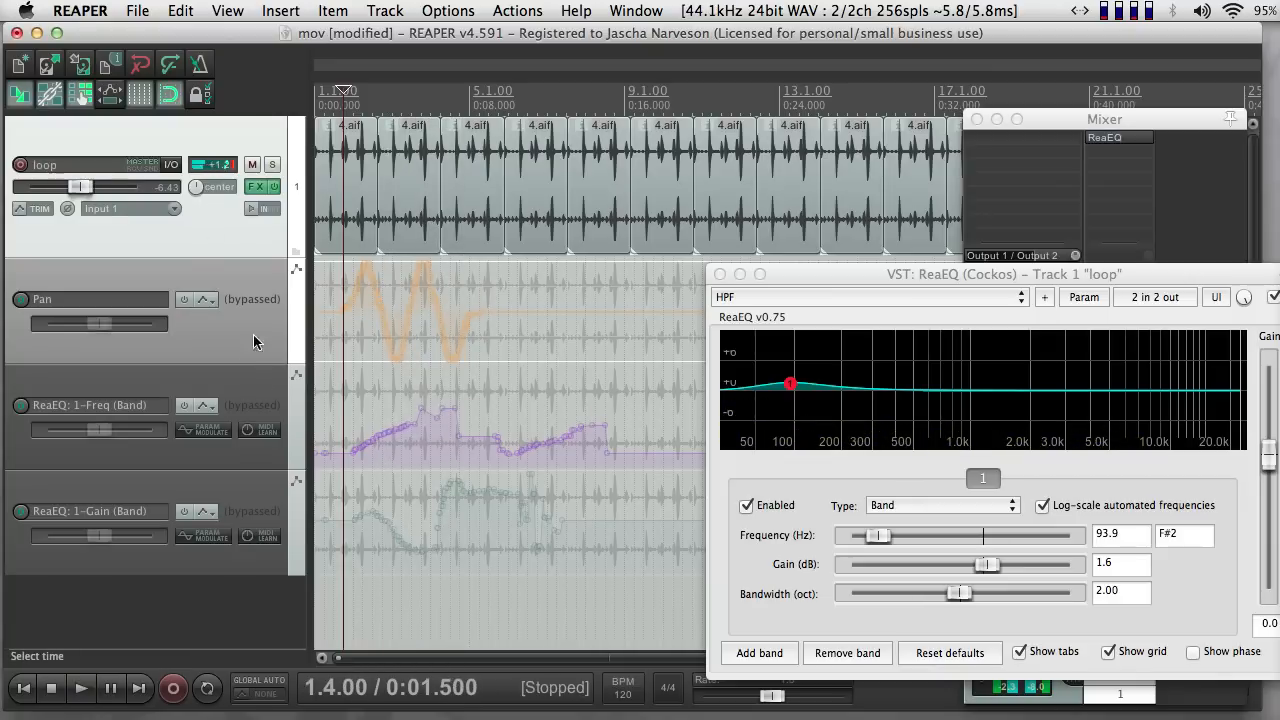
left_click(184, 300)
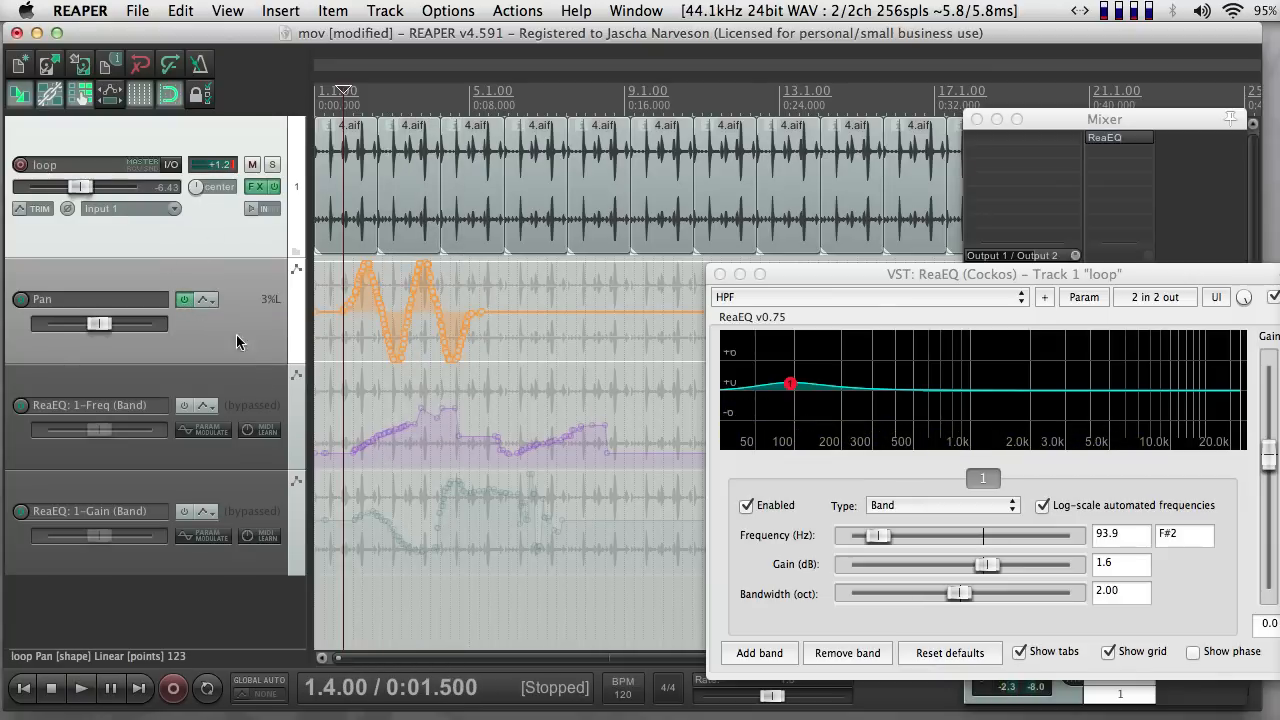
Step: Play the loop to hear the pan automation, stop, and re-enable the ReaEQ frequency envelope
left_click(80, 688)
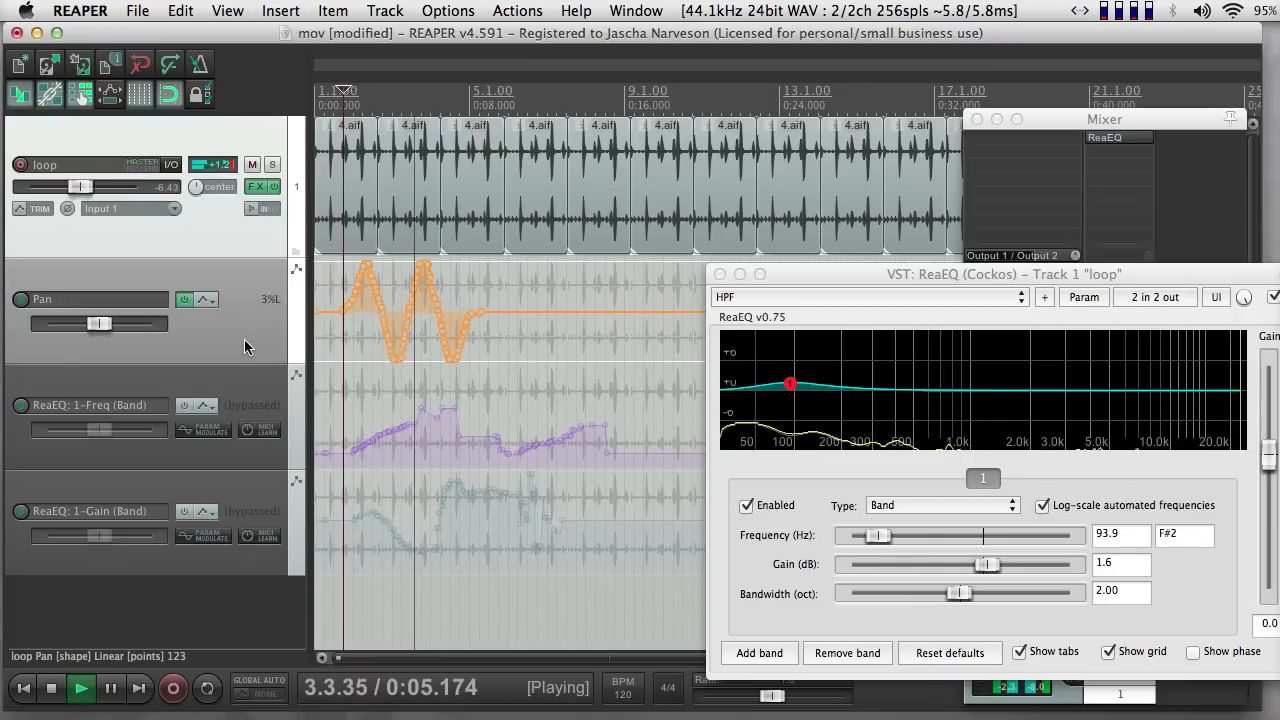
left_click(52, 688)
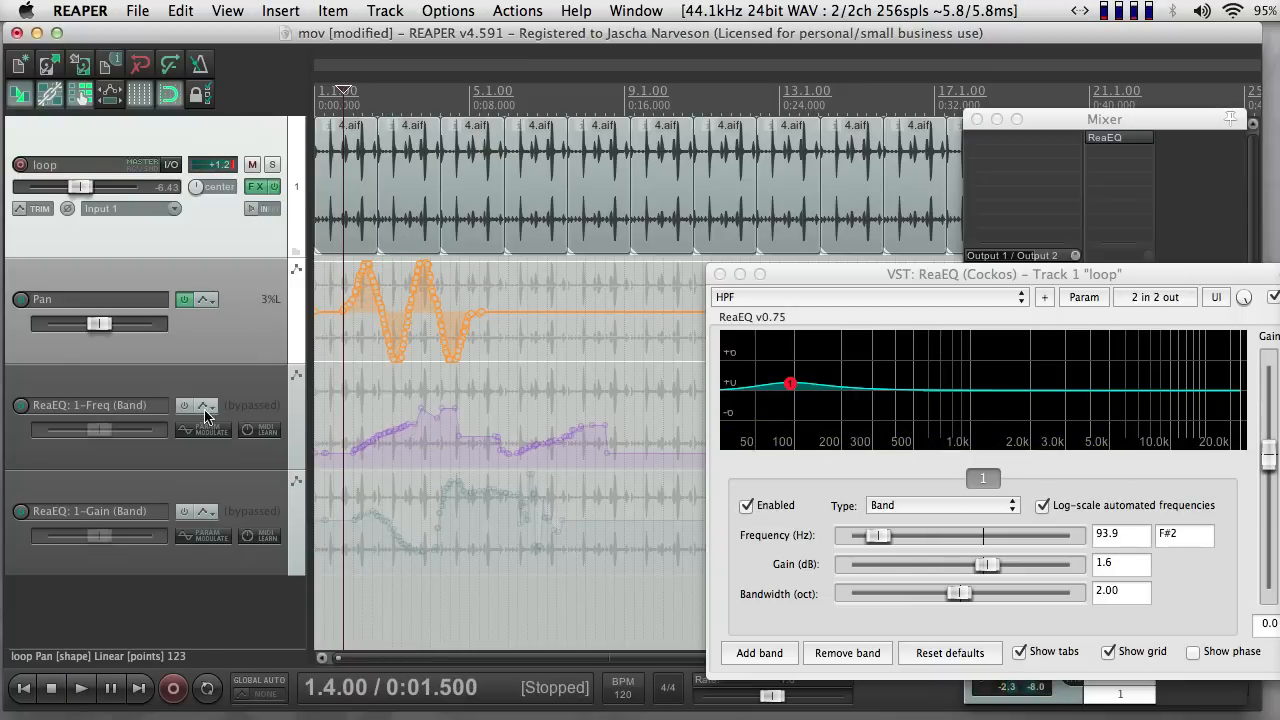
left_click(184, 404)
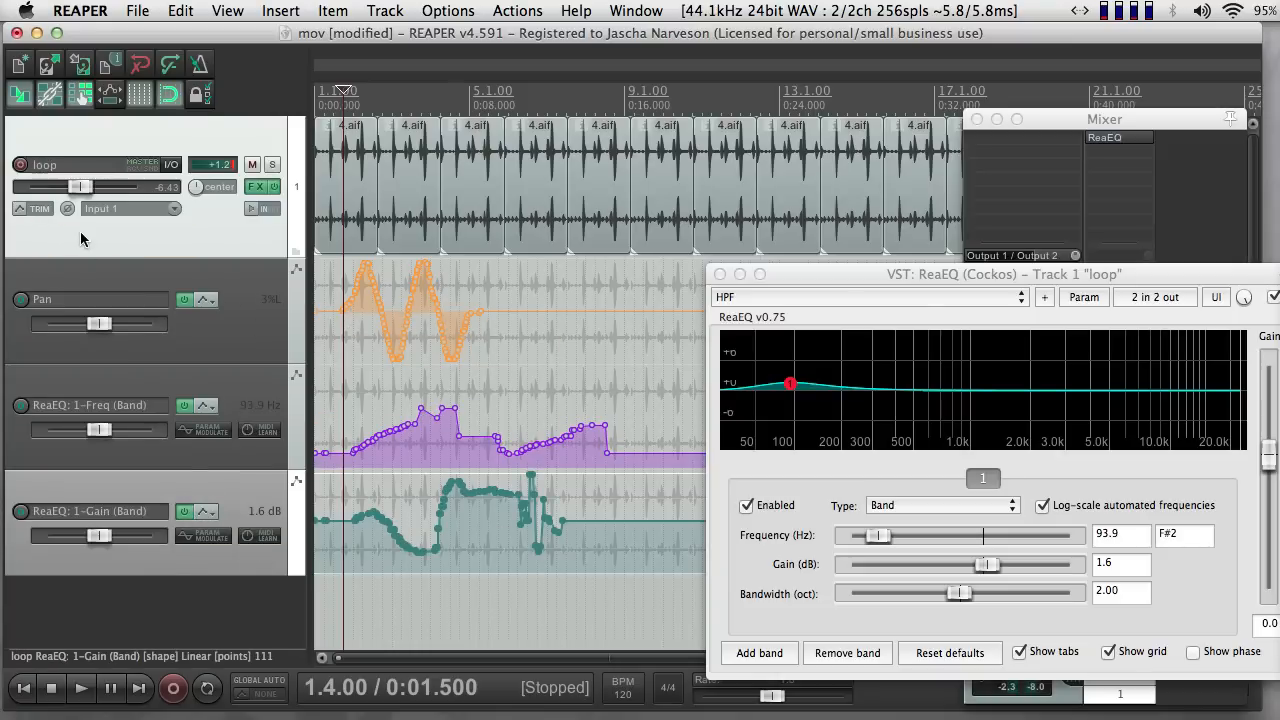
Step: Hide all the loop track's envelope lanes while keeping them active, and close the window
left_click(36, 208)
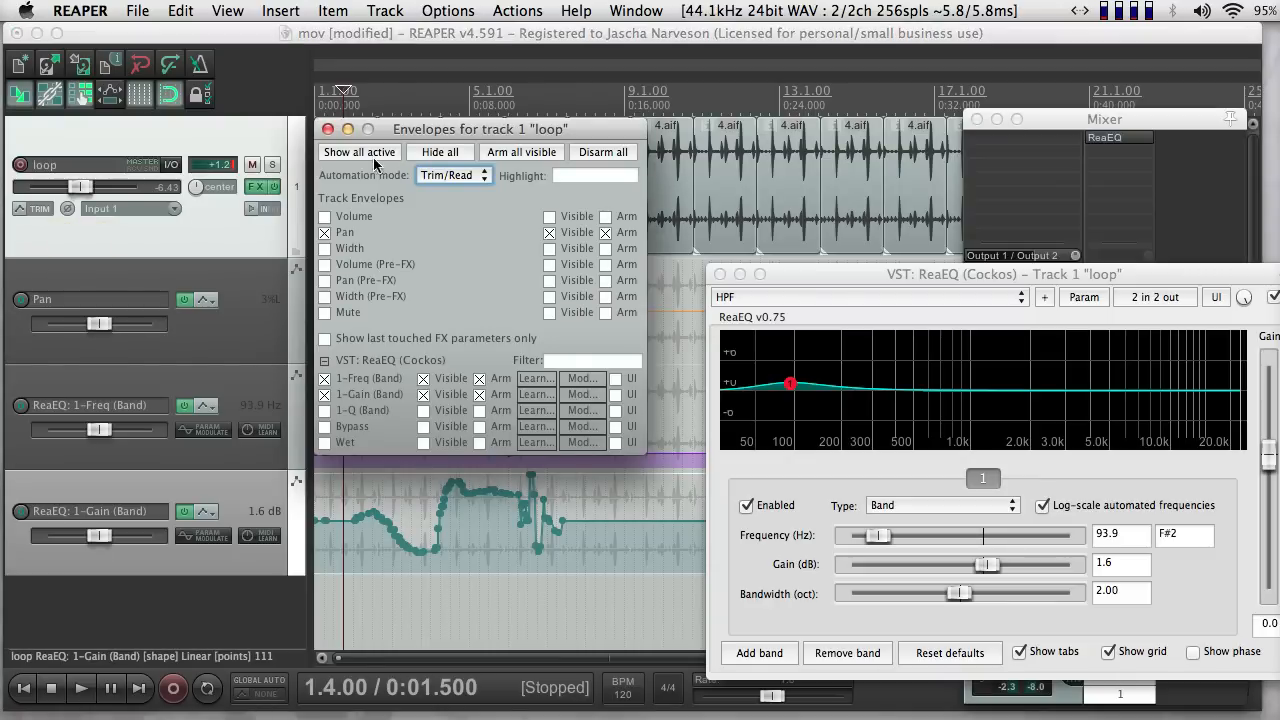
left_click(440, 152)
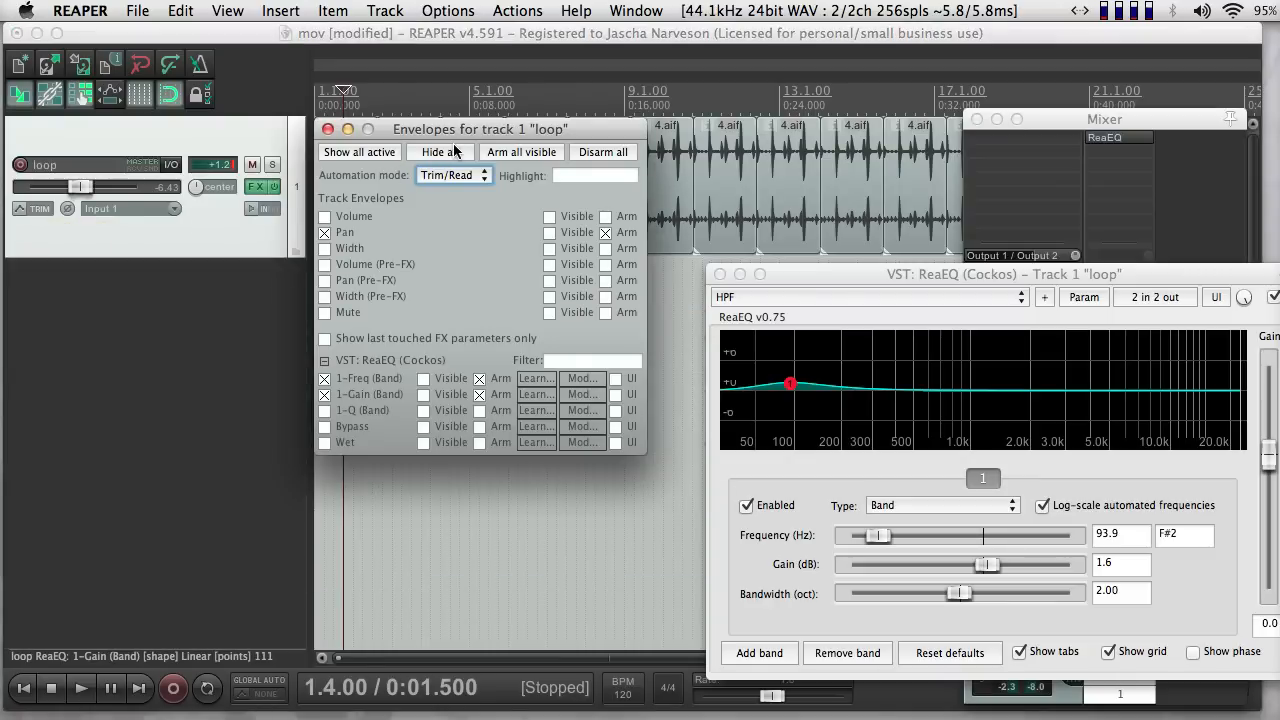
left_click(328, 128)
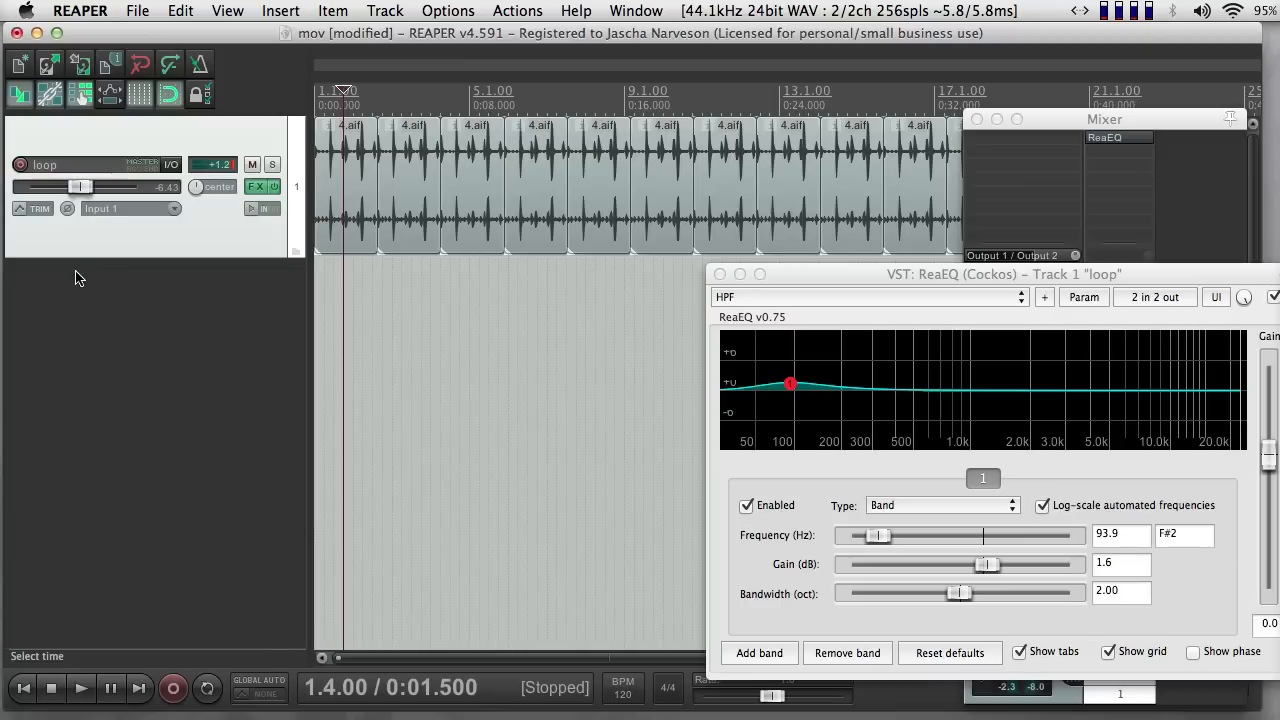
Step: Show all active envelopes to check, hide them all again, and close the Envelopes window
left_click(40, 208)
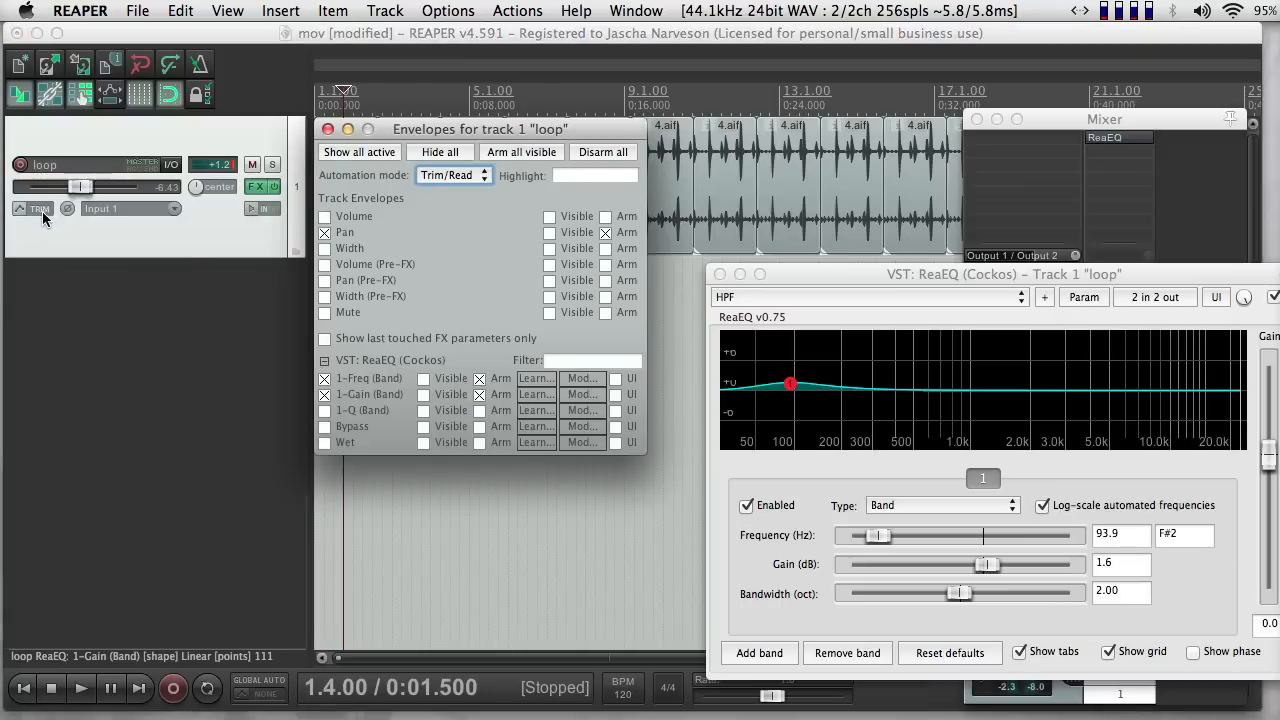
left_click(358, 152)
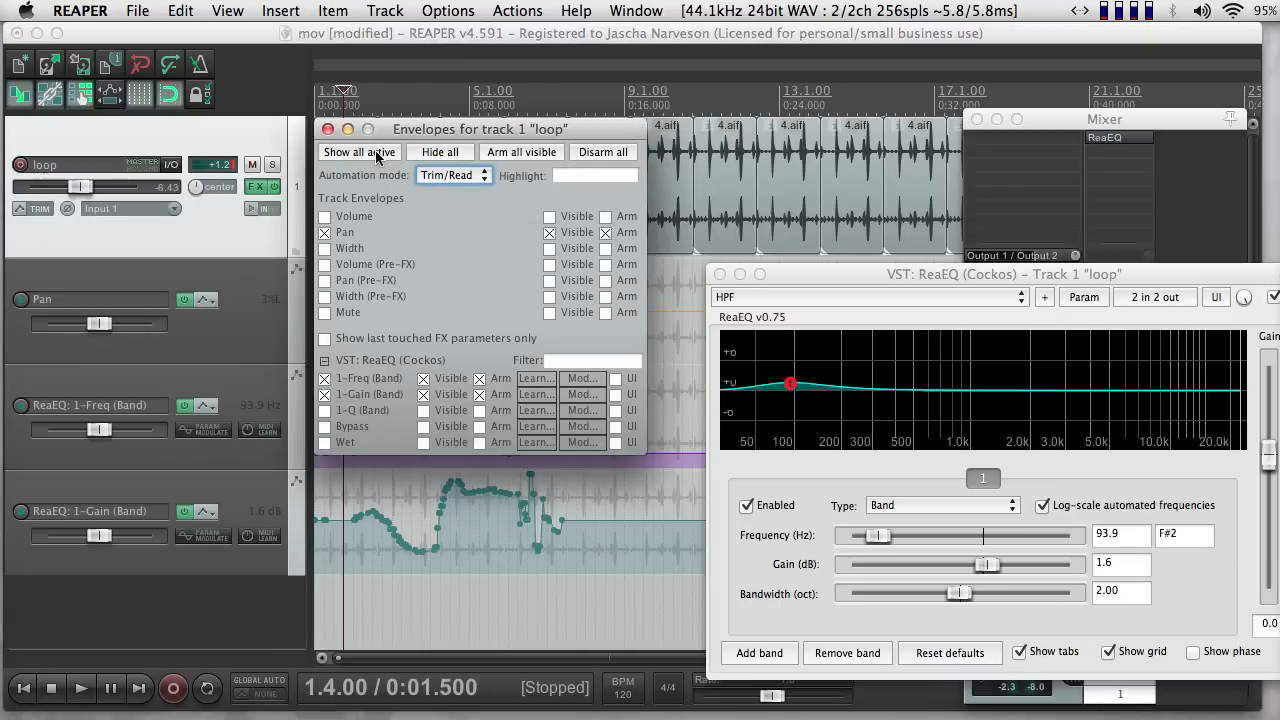
mouse_move(328, 128)
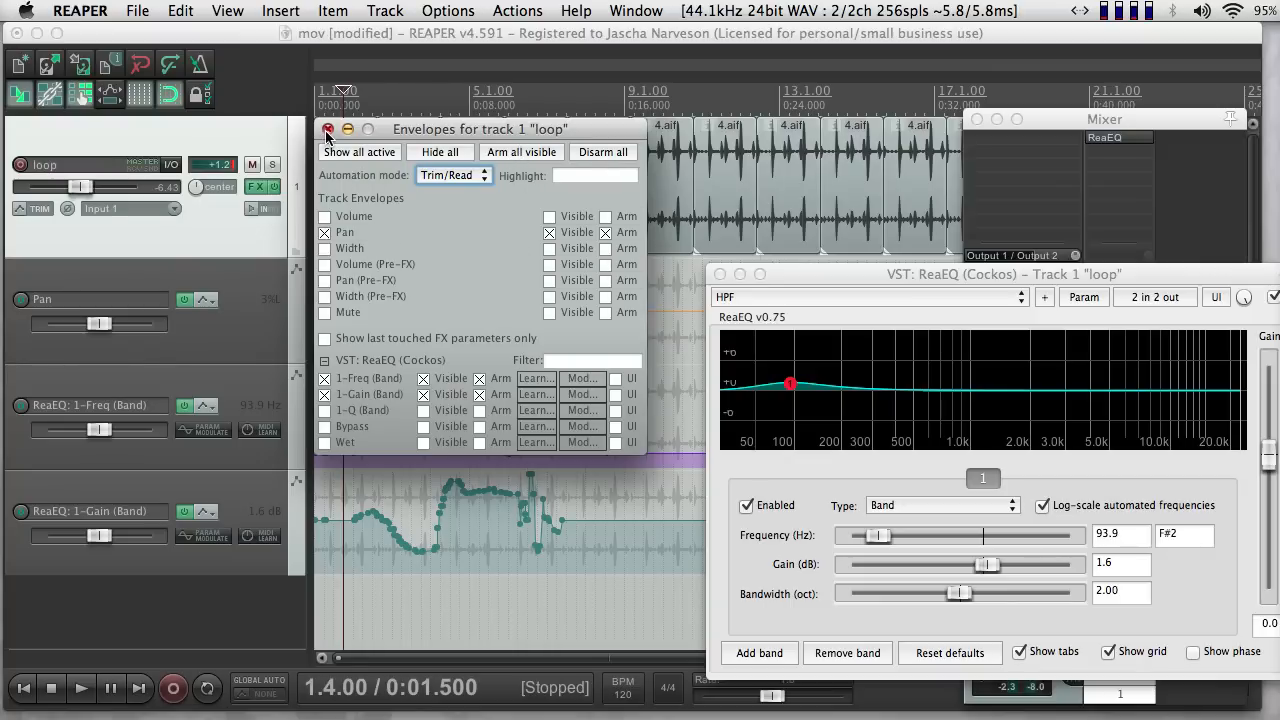
left_click(440, 152)
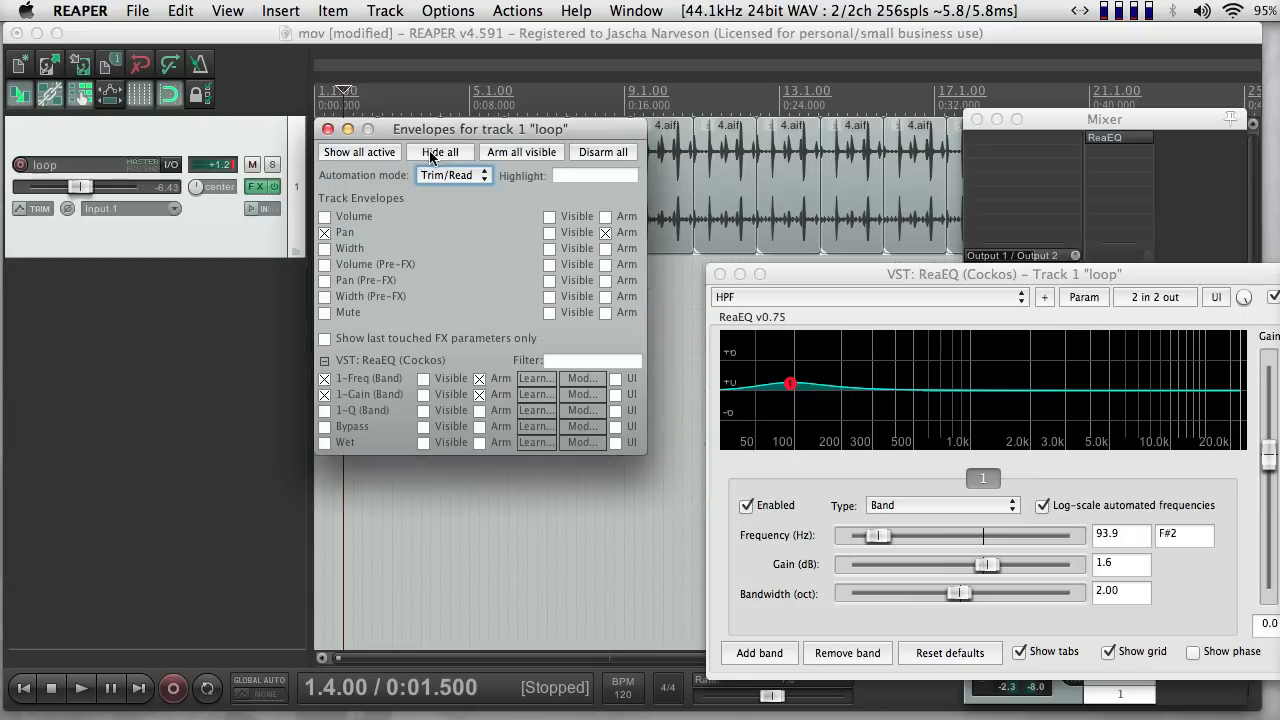
left_click(328, 128)
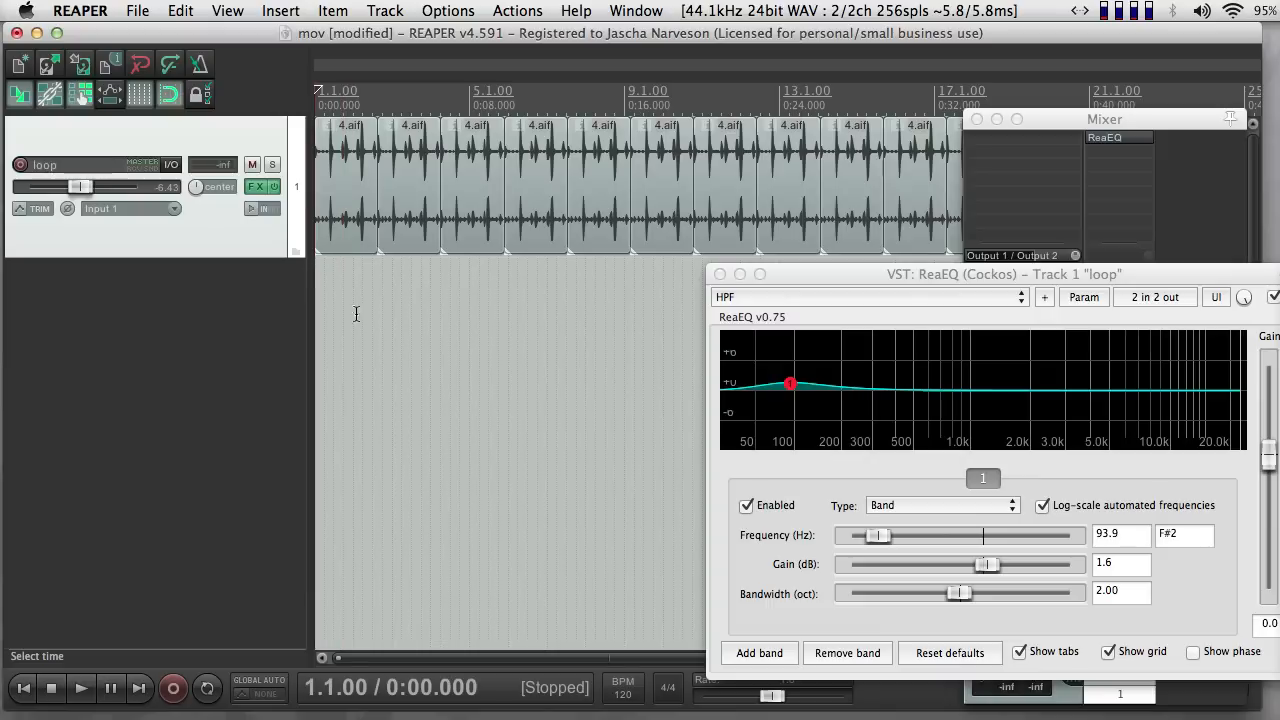
Step: Play the loop so the hidden envelopes drive the ReaEQ band, and reposition the ReaEQ window
left_click(80, 688)
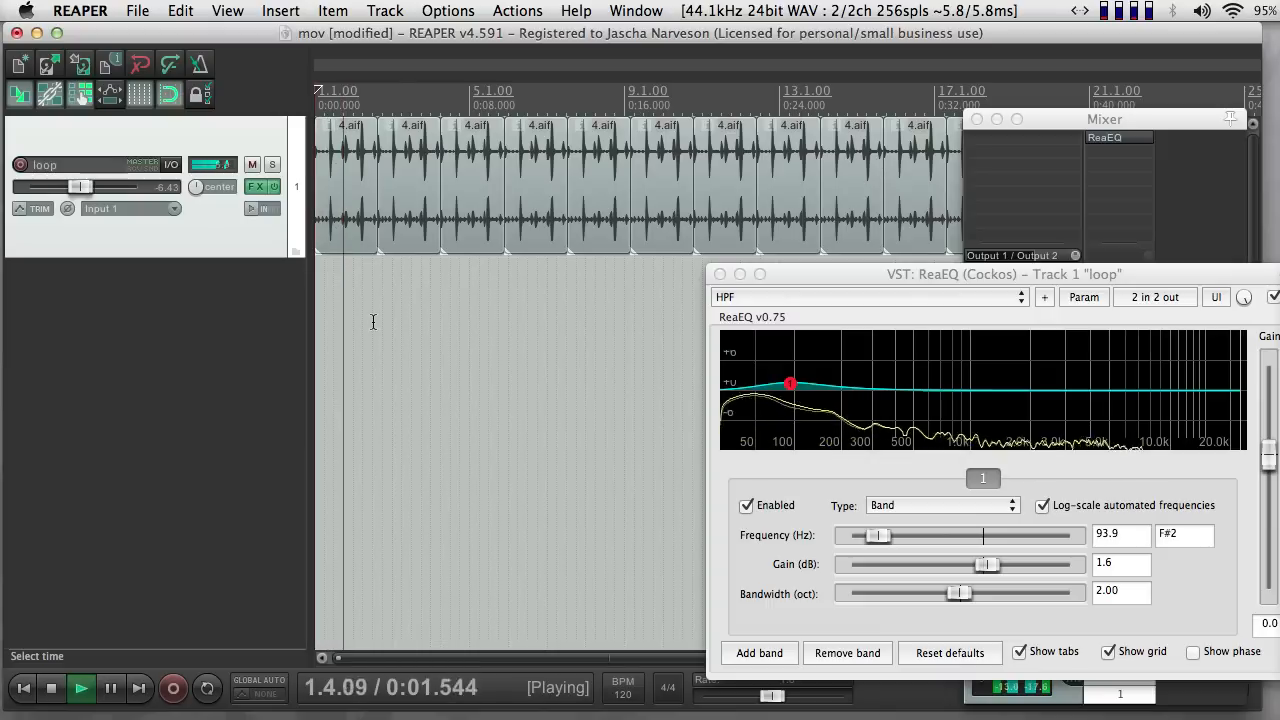
left_click_drag(790, 384, 900, 386)
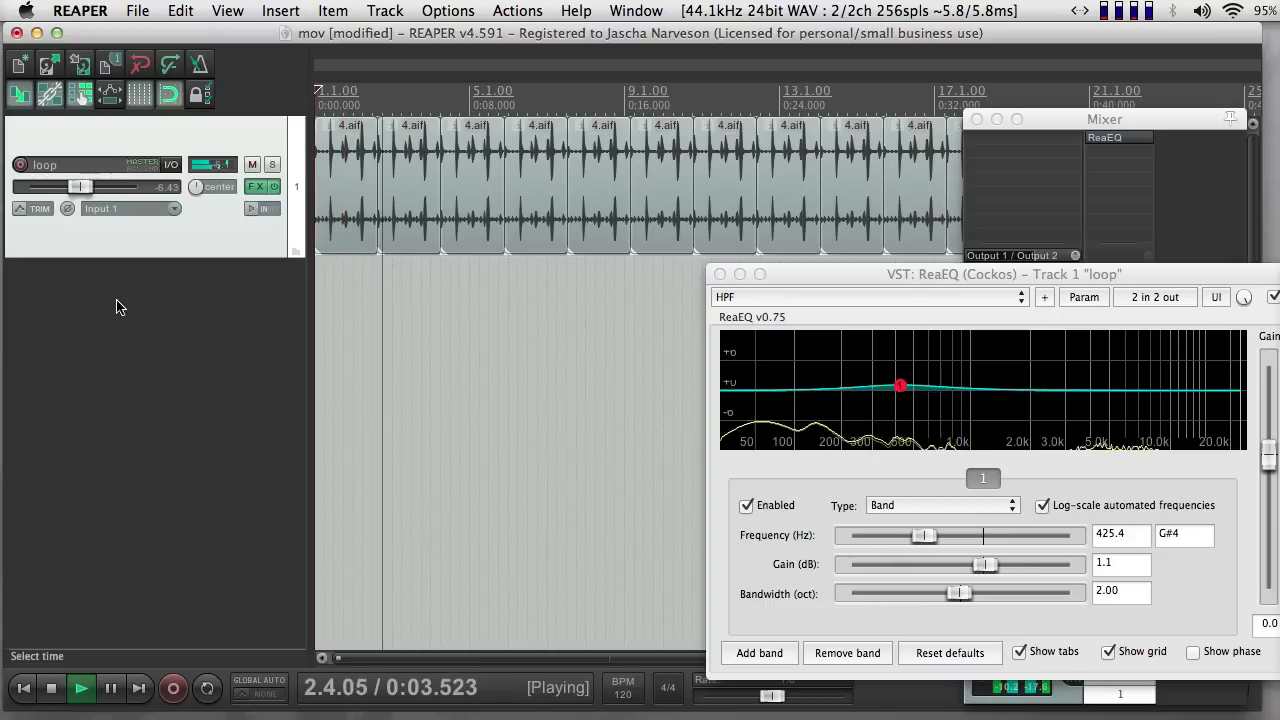
left_click_drag(900, 386, 1018, 424)
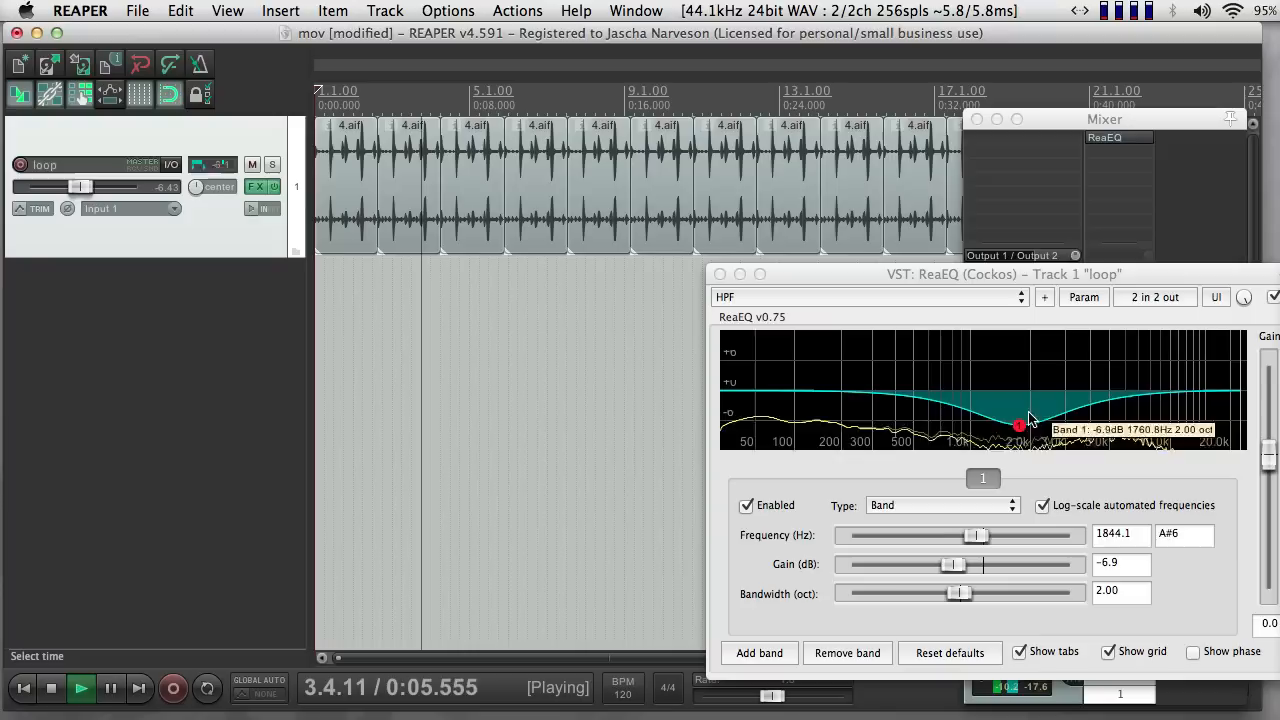
left_click_drag(1020, 426, 884, 344)
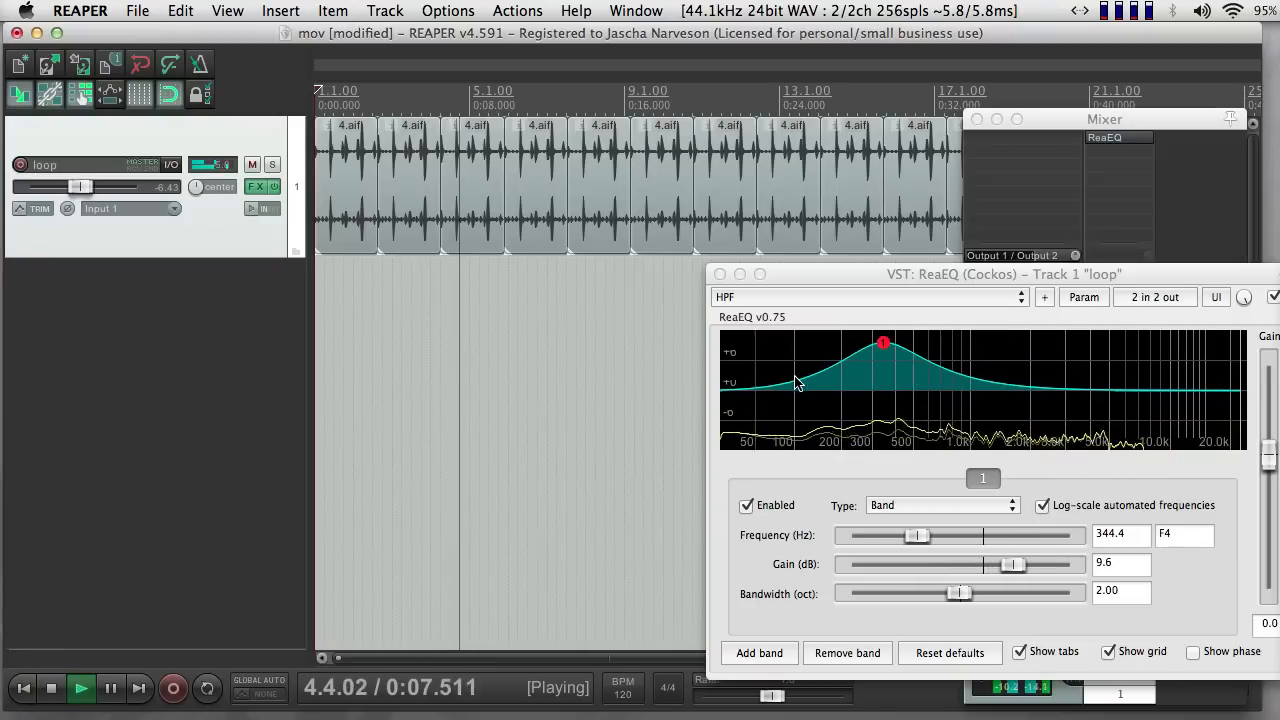
left_click_drag(884, 344, 808, 346)
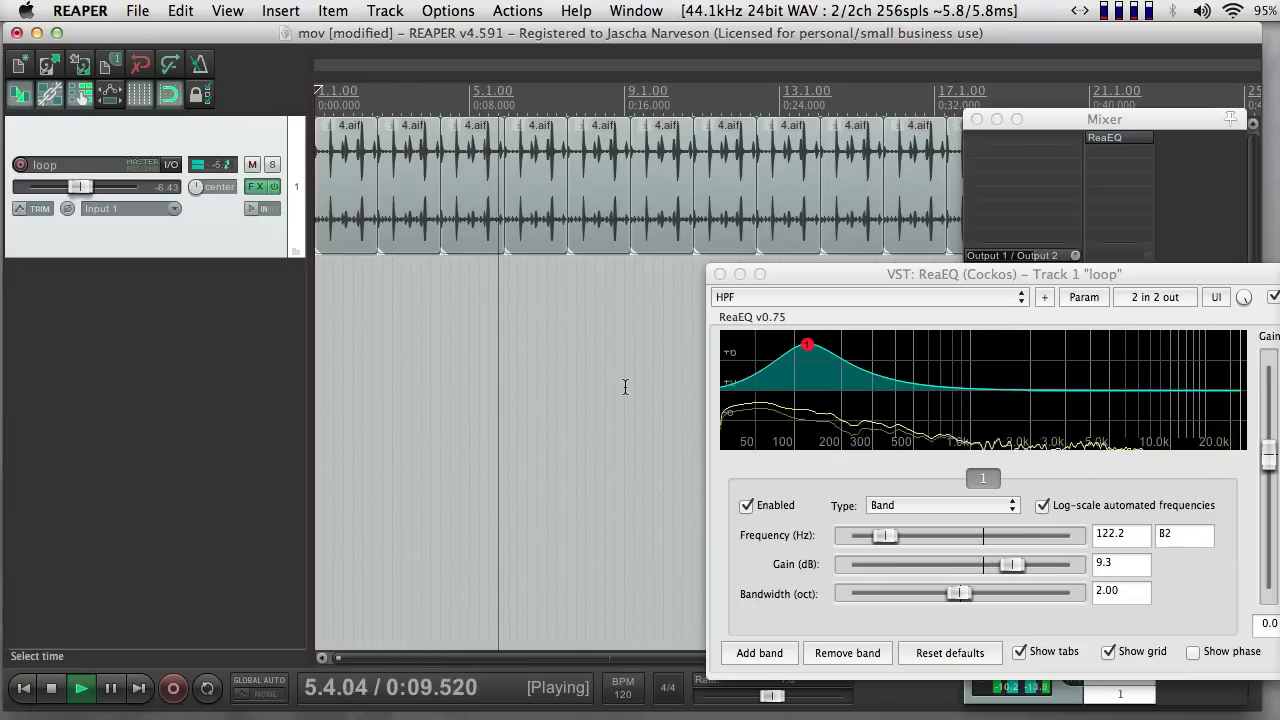
left_click_drag(808, 344, 790, 384)
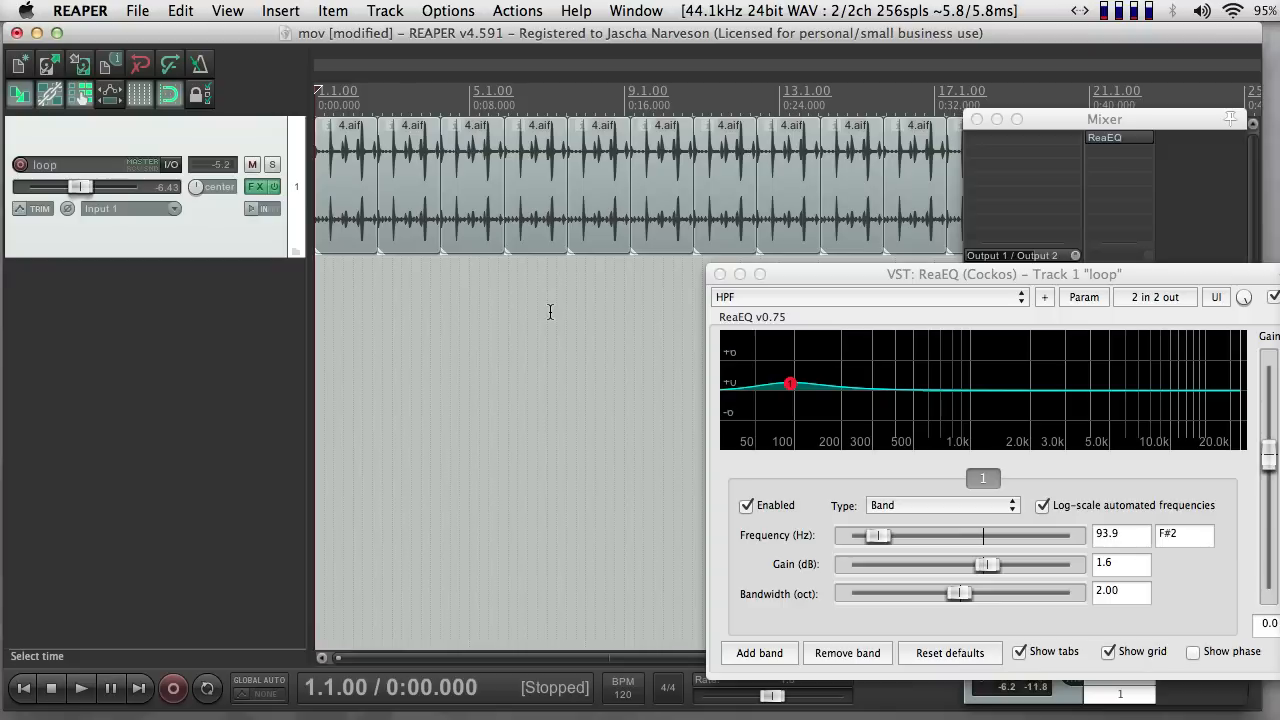
mouse_move(344, 316)
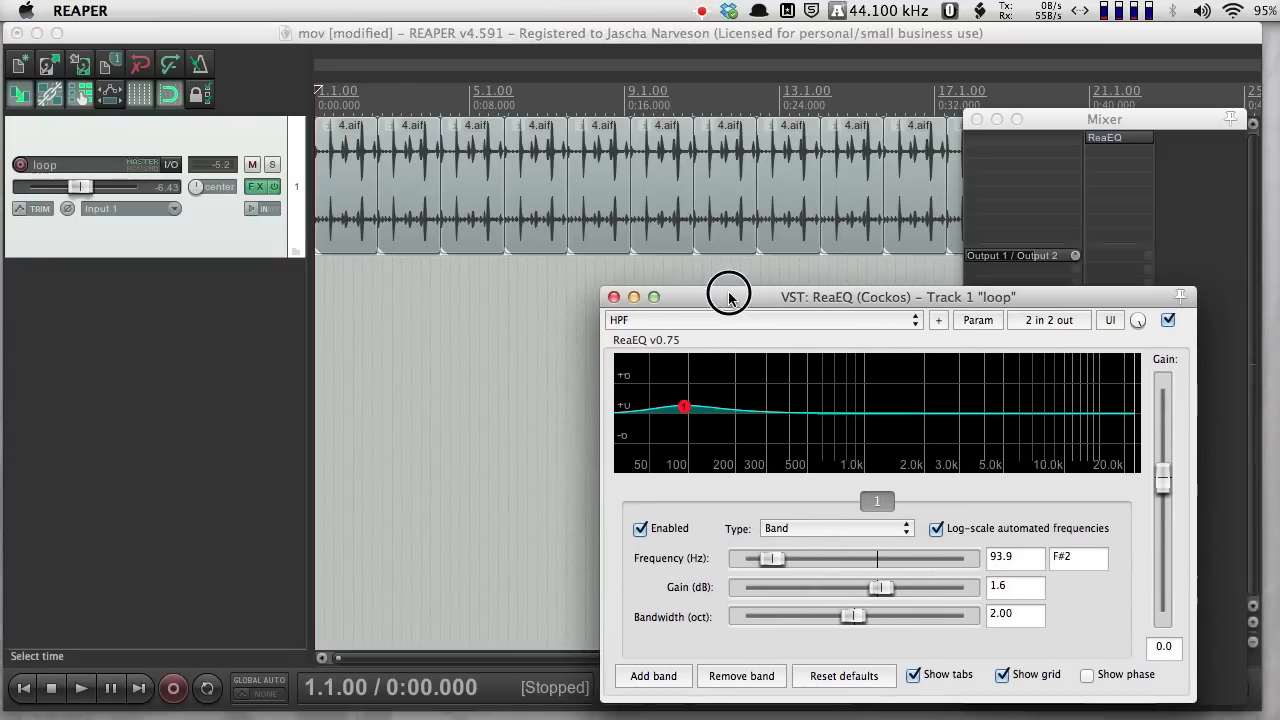
mouse_move(730, 296)
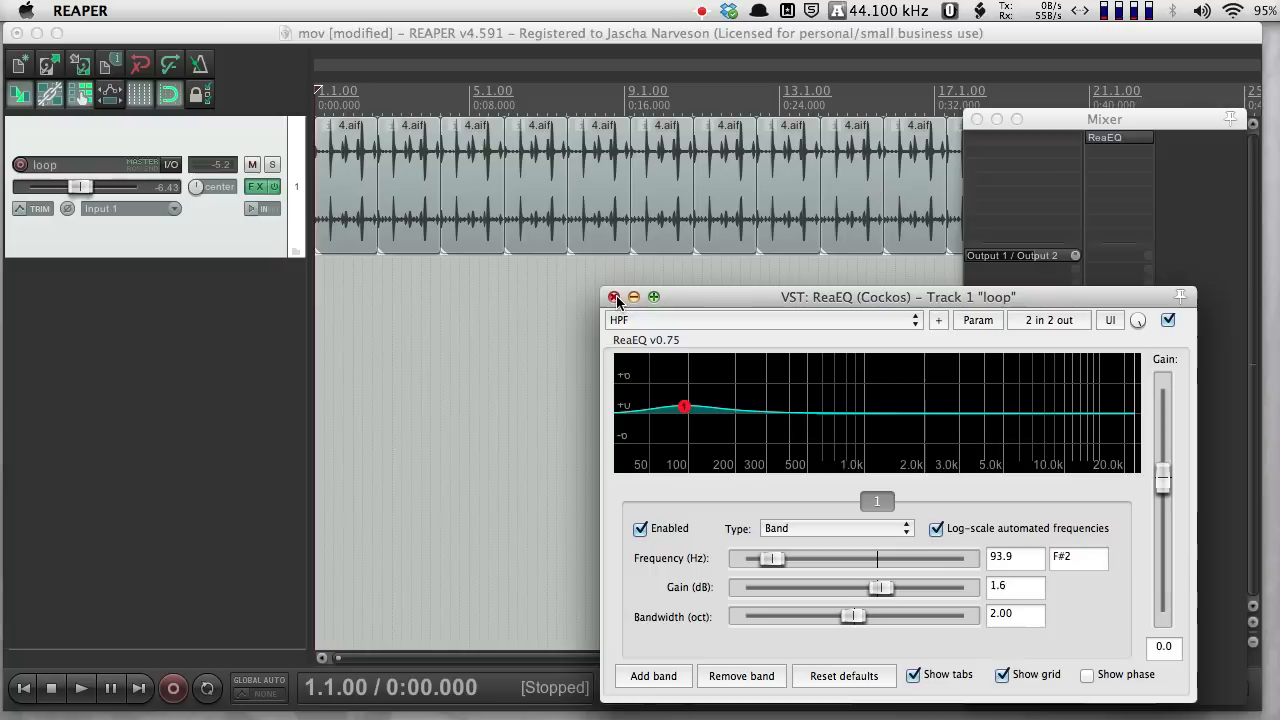
Step: Close the ReaEQ window and bypass ReaEQ from the Mixer FX slot's context menu
left_click(616, 296)
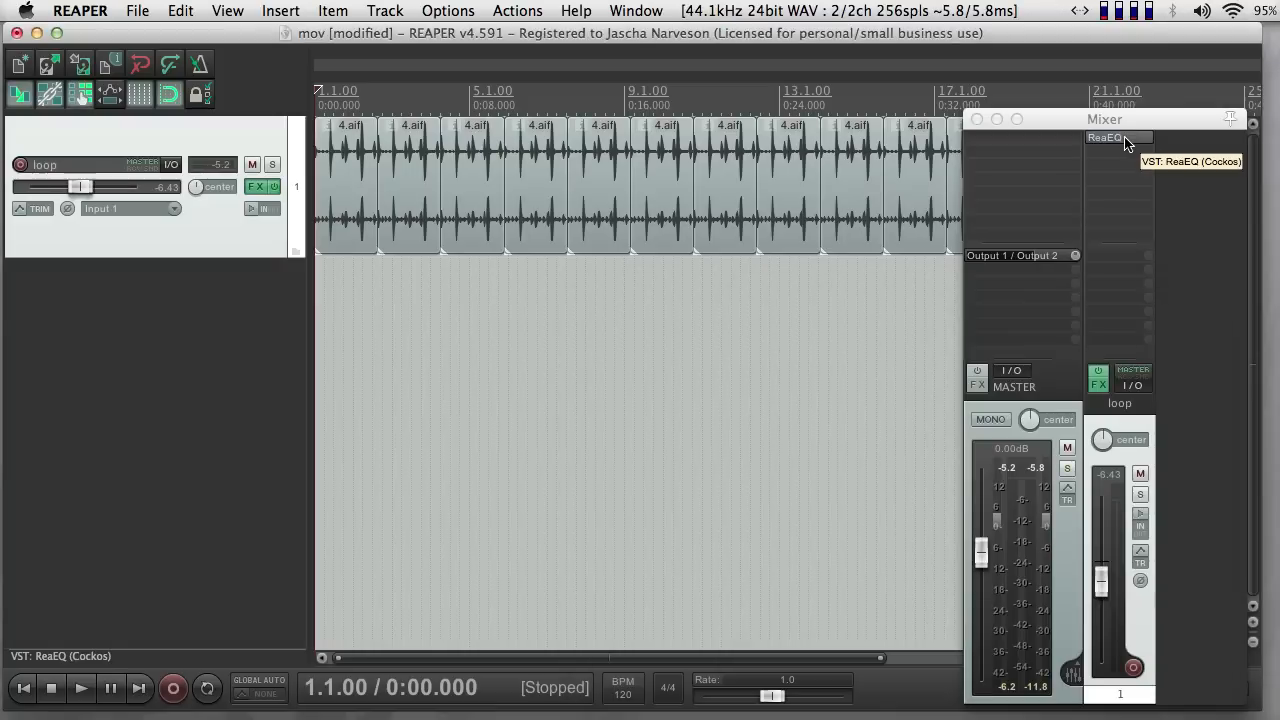
right_click(1104, 136)
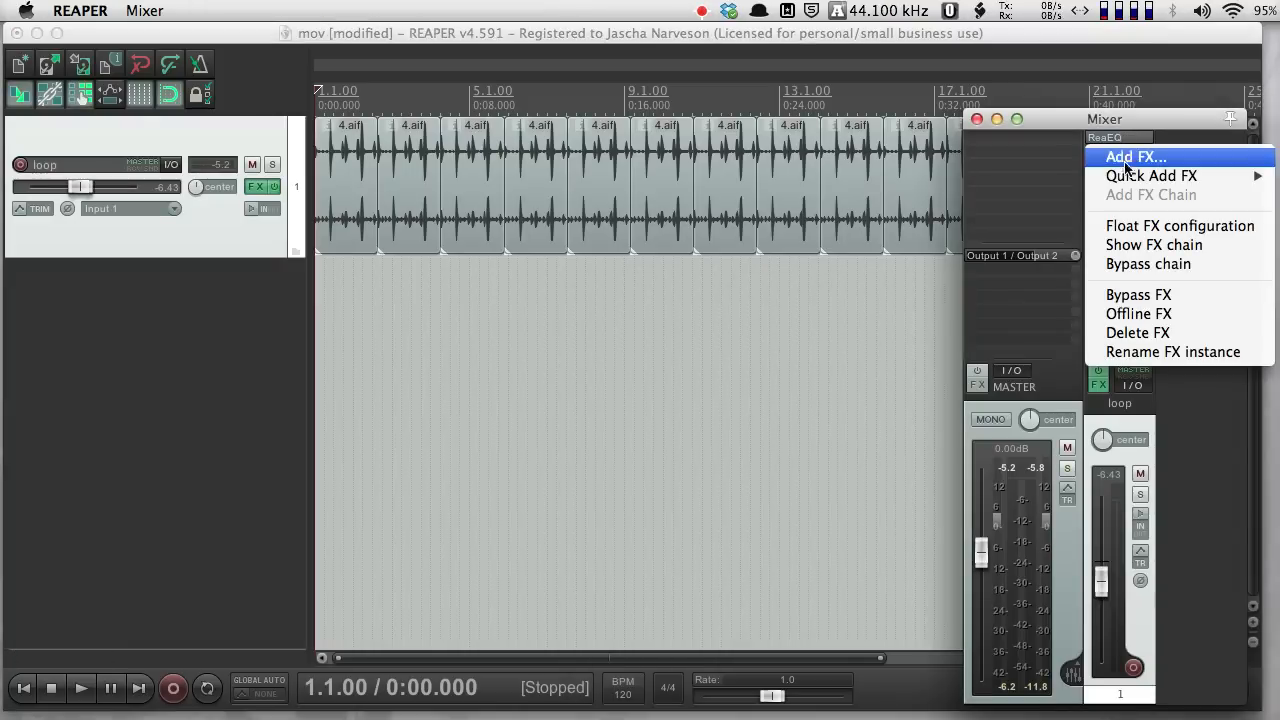
mouse_move(1166, 300)
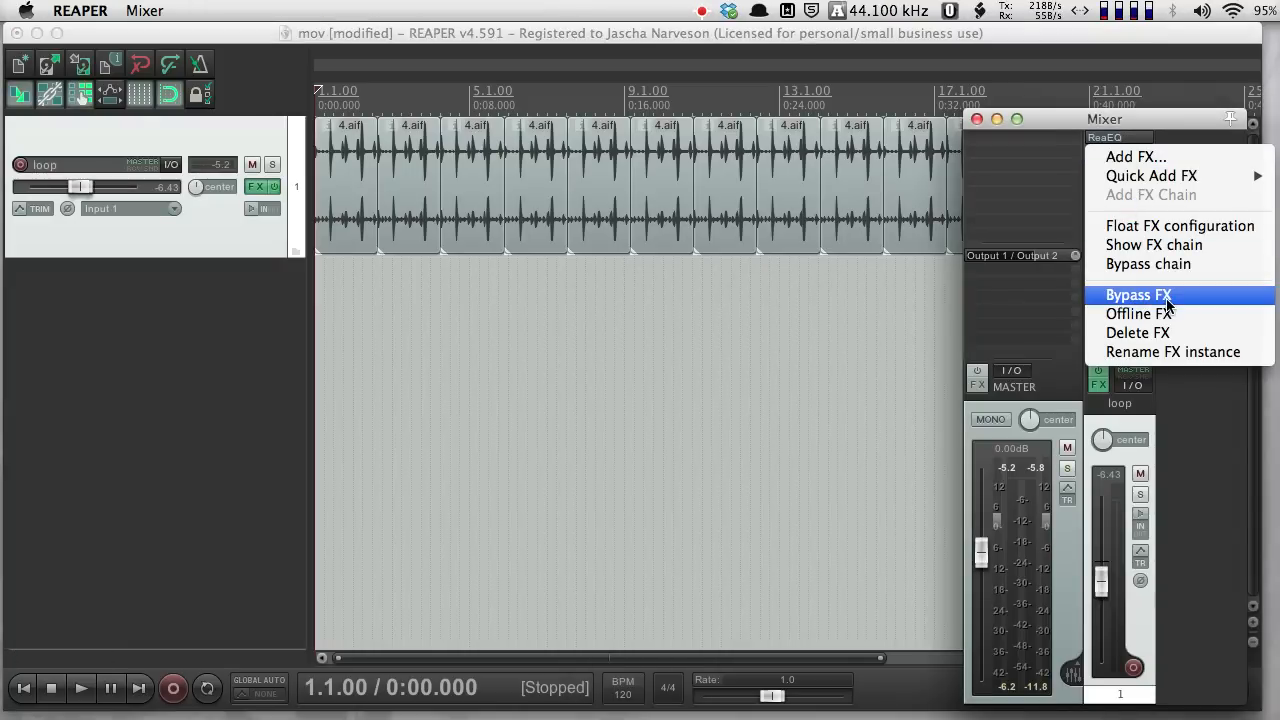
left_click(1138, 294)
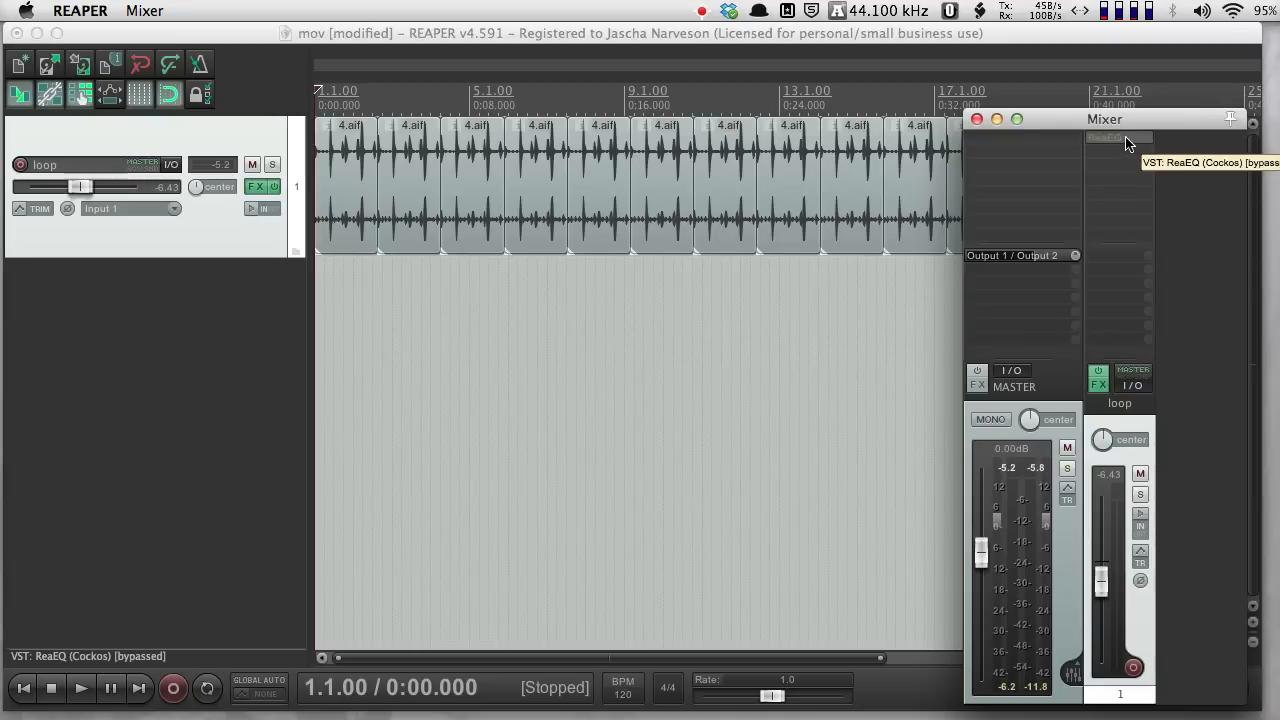
Step: Turn the ReaEQ bypass back off and reopen the insert's context menu
right_click(1118, 138)
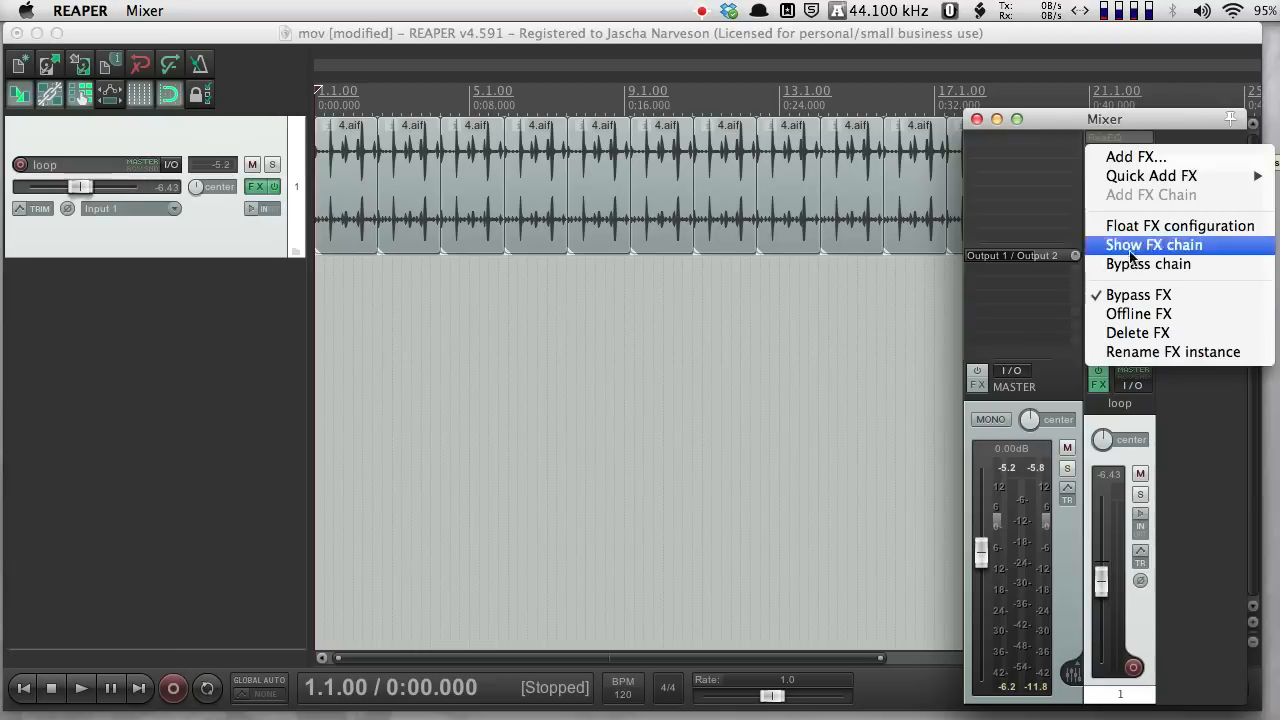
left_click(1152, 244)
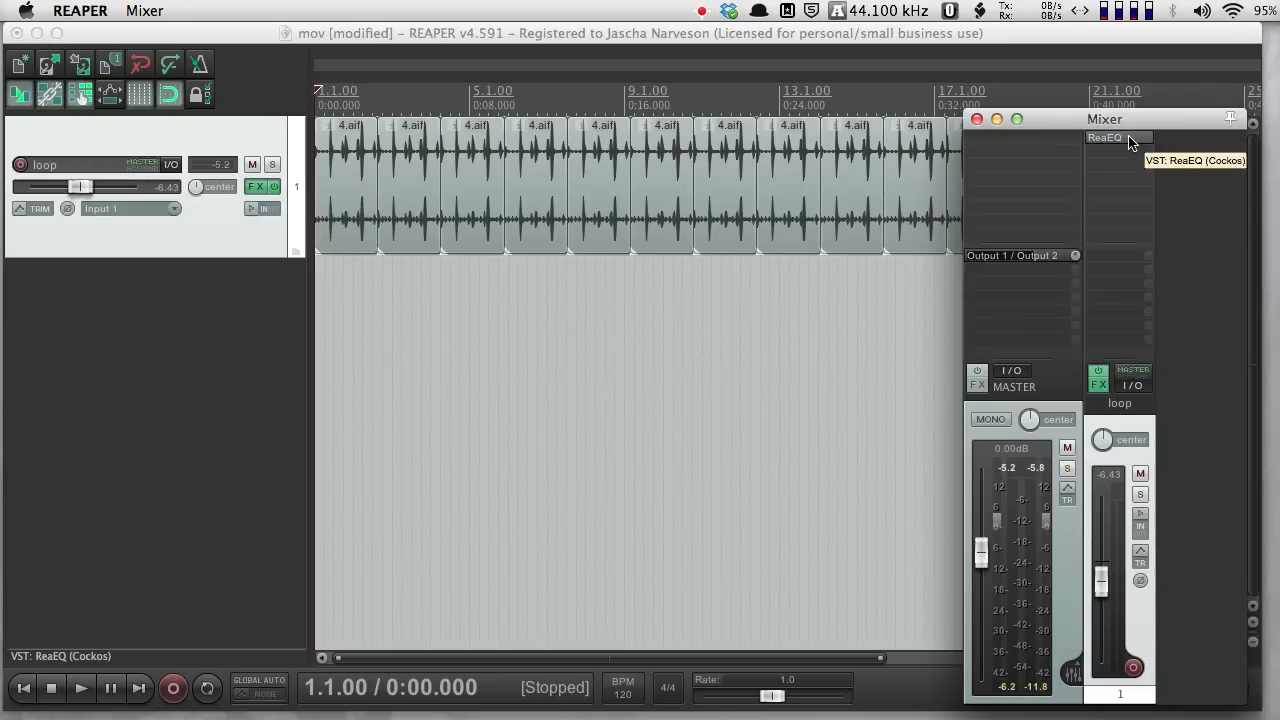
right_click(1104, 138)
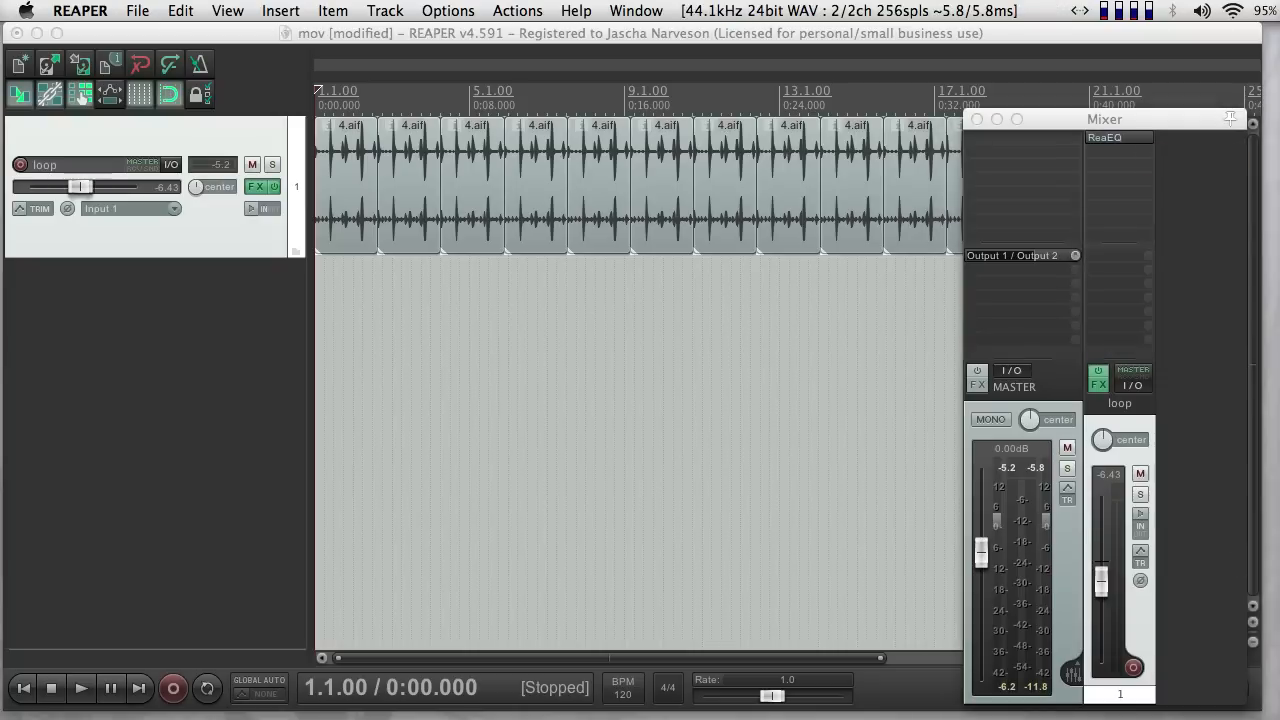
Step: Rename the ReaEQ instance to WildEQ and confirm
double_click(1120, 136)
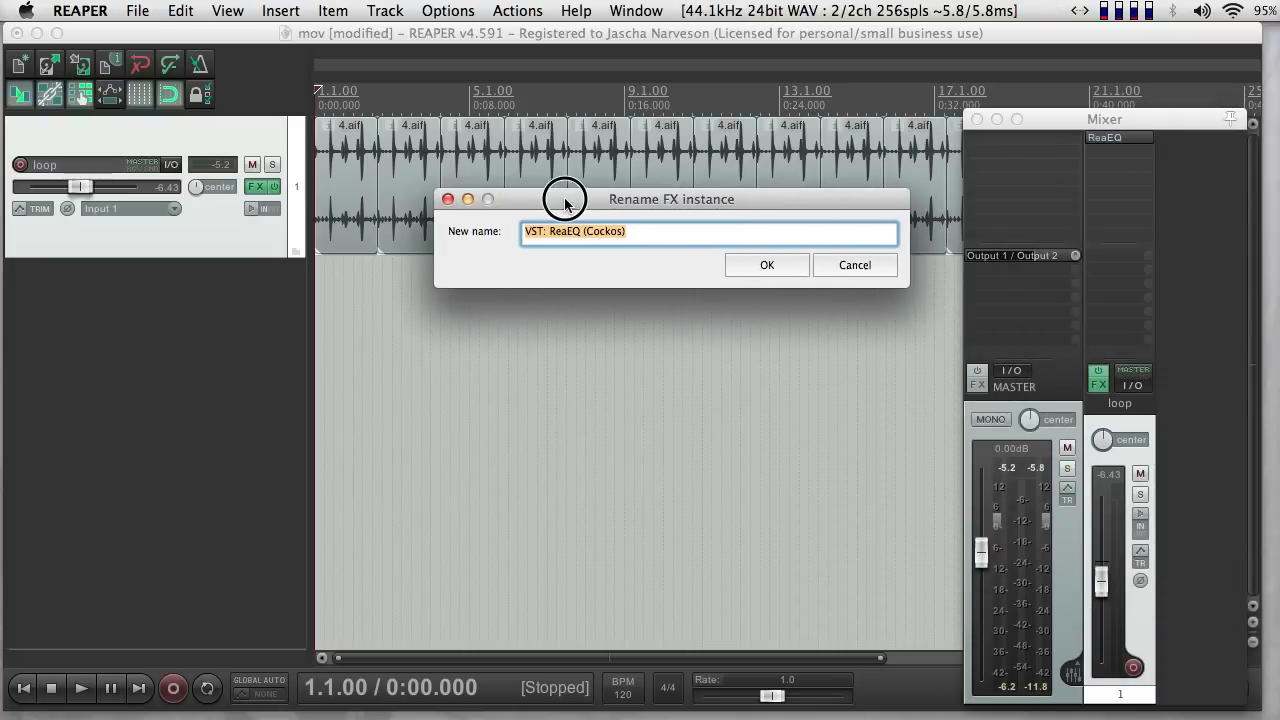
mouse_move(1124, 158)
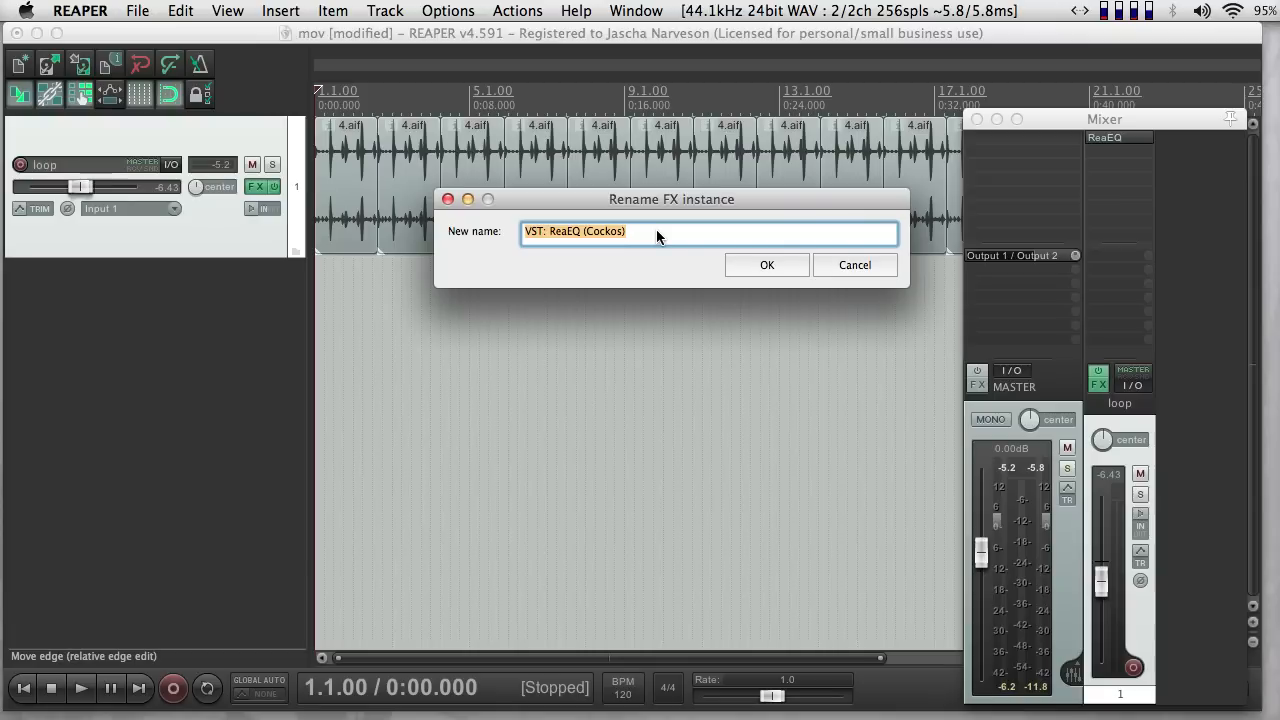
type("Wild")
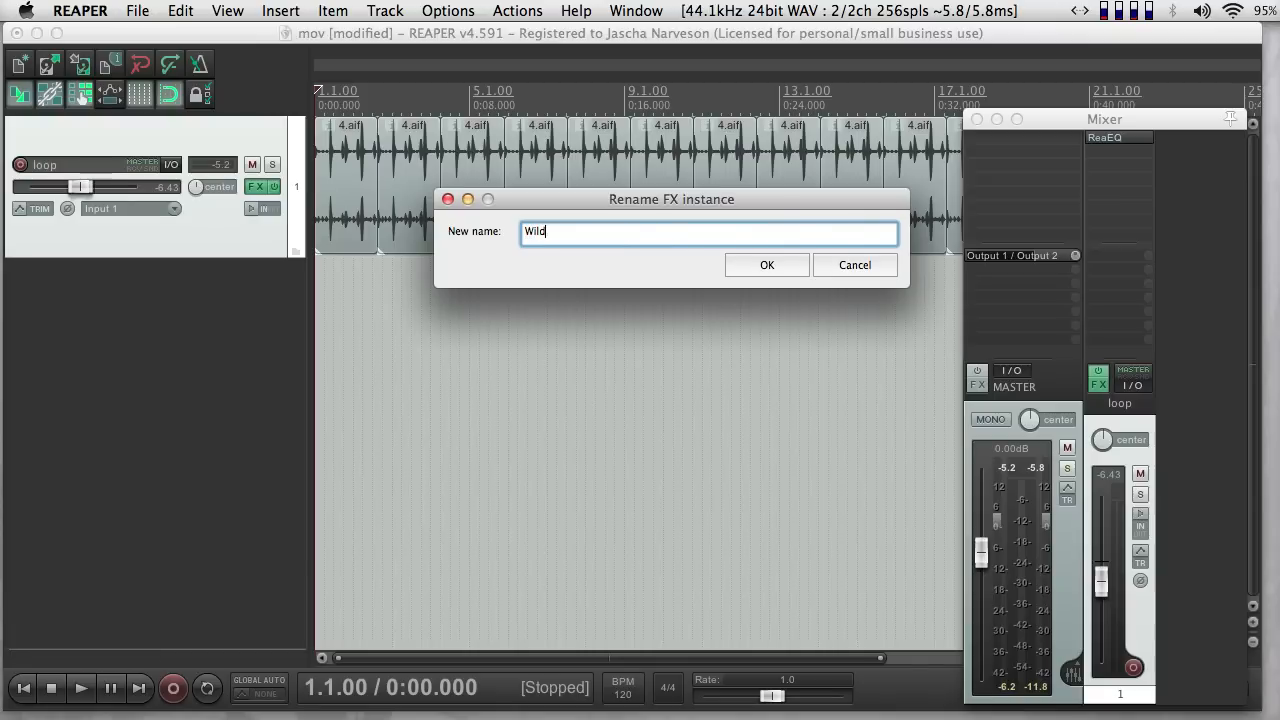
left_click(766, 264)
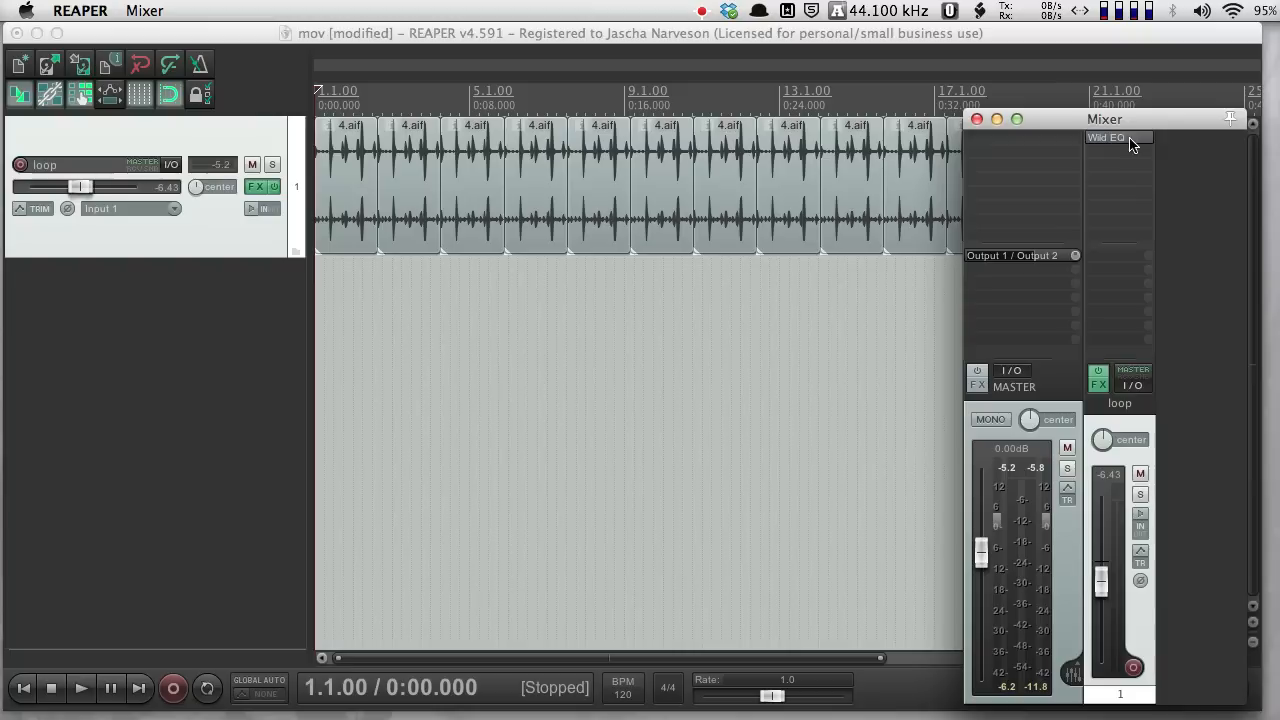
mouse_move(1120, 160)
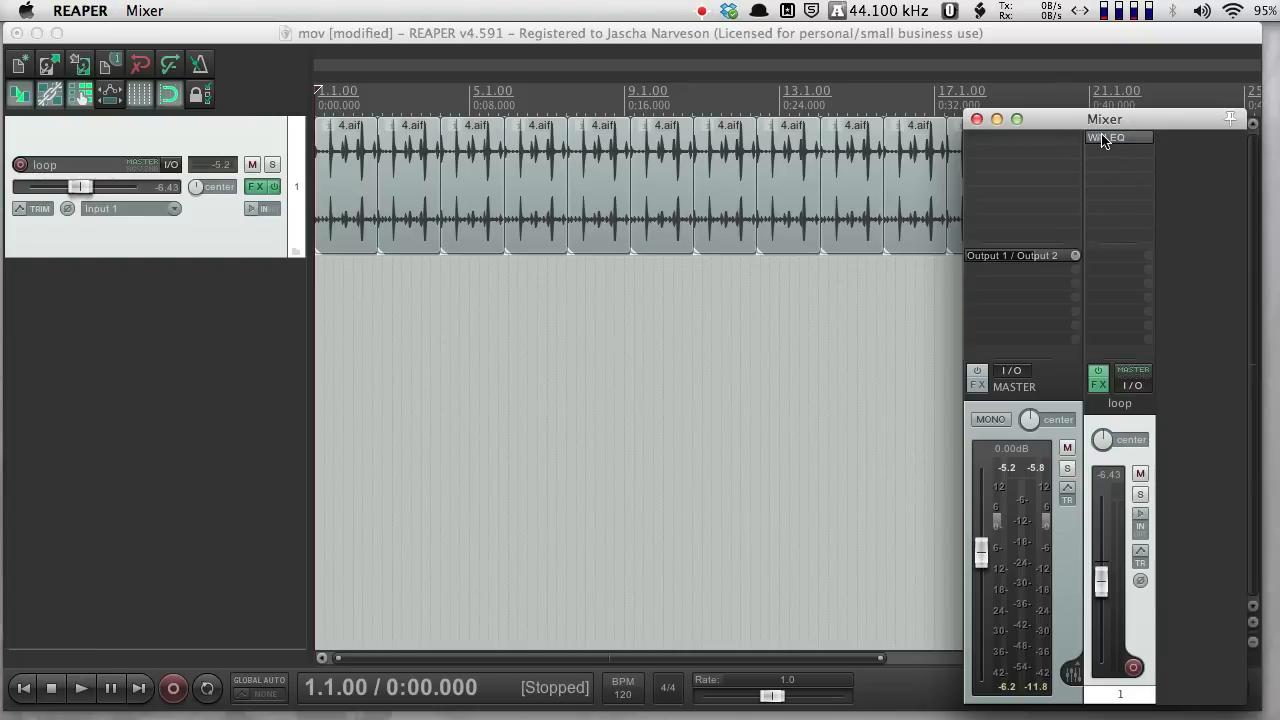
mouse_move(1104, 220)
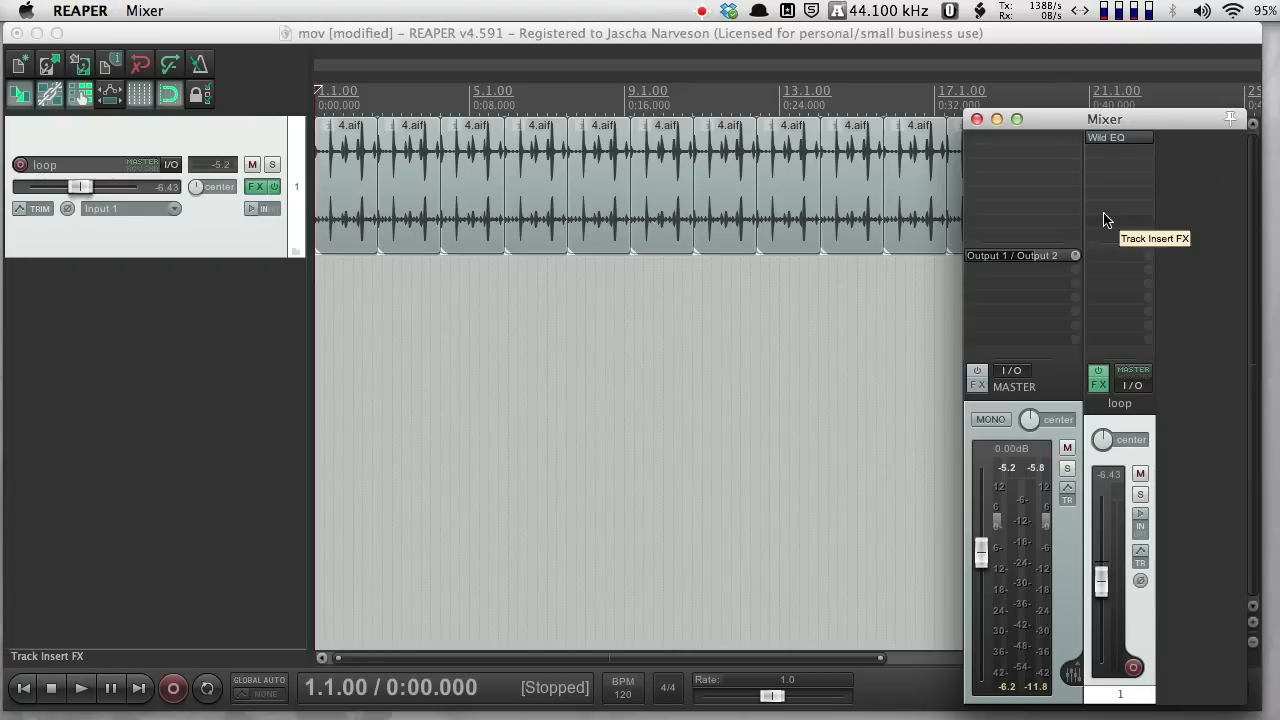
mouse_move(1104, 432)
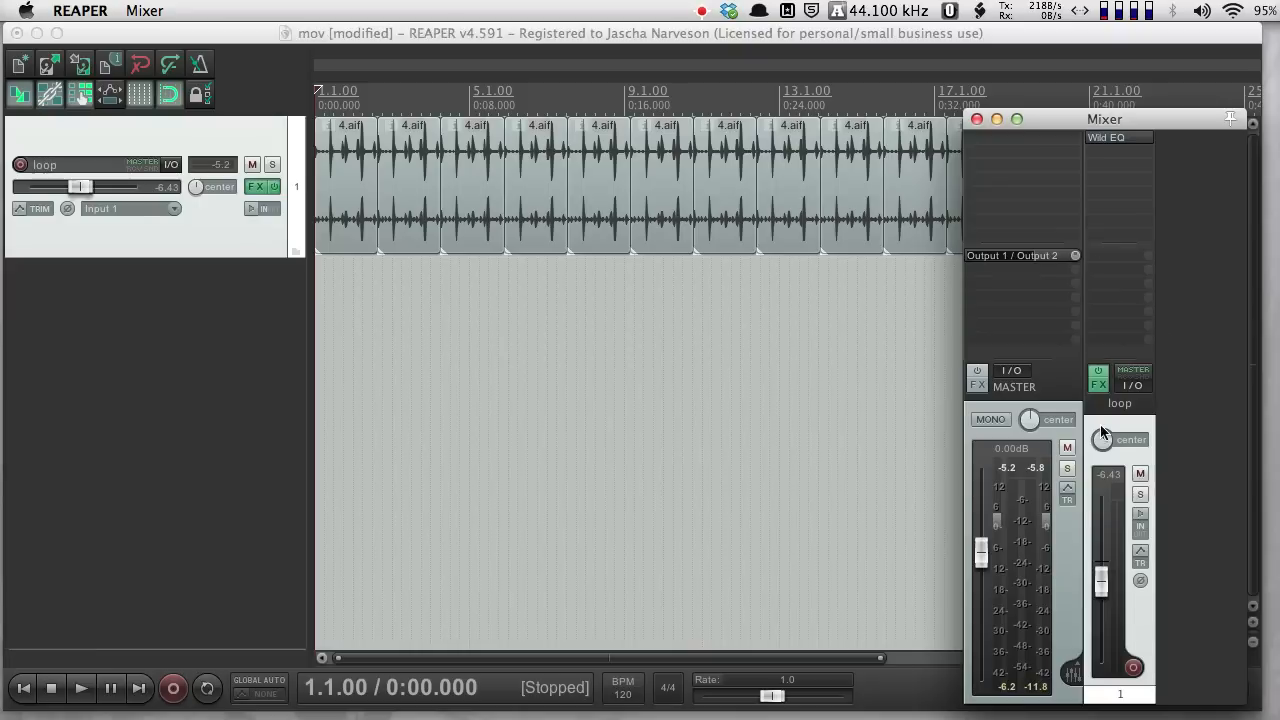